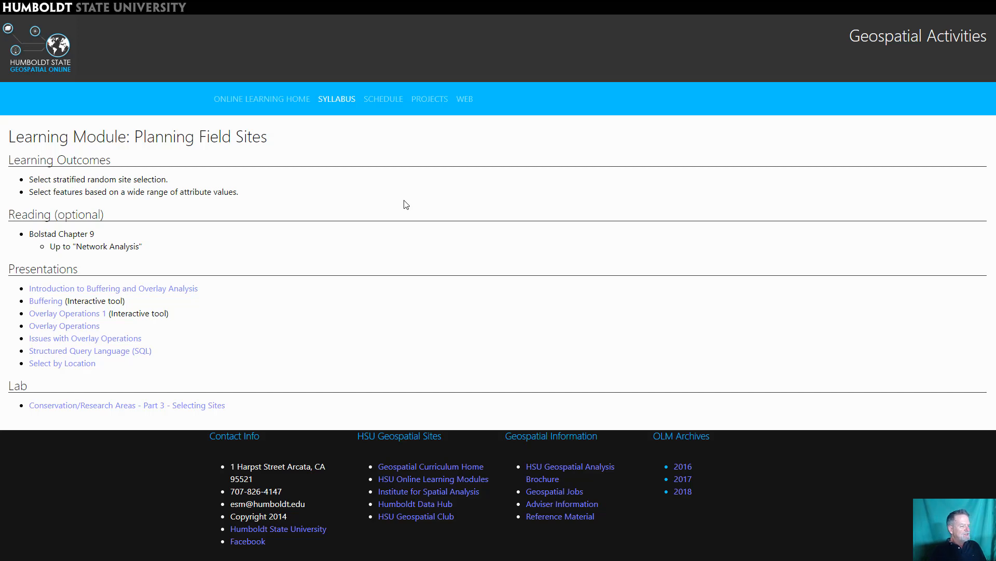
{"action": "mouse_move", "coordinate": [365, 279]}
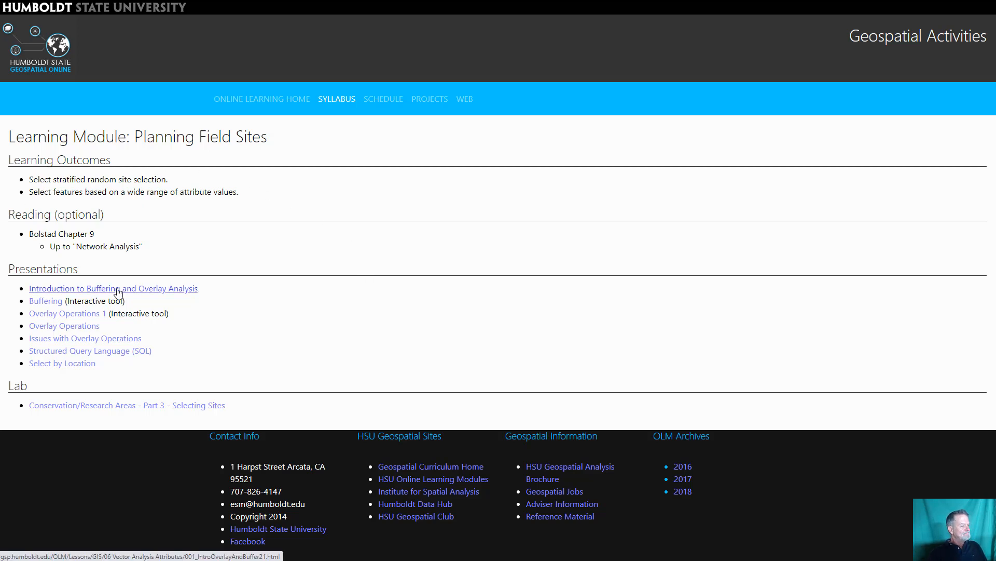
- Open the Introduction to Buffering and Overlay Analysis presentation from the Presentations list
{"action": "left_click", "coordinate": [113, 287]}
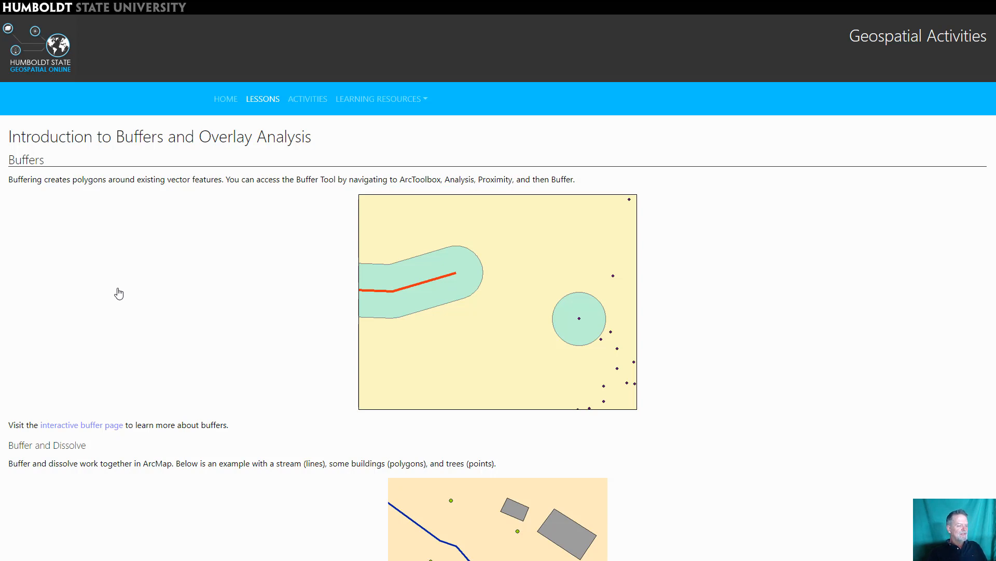
{"action": "mouse_move", "coordinate": [166, 313]}
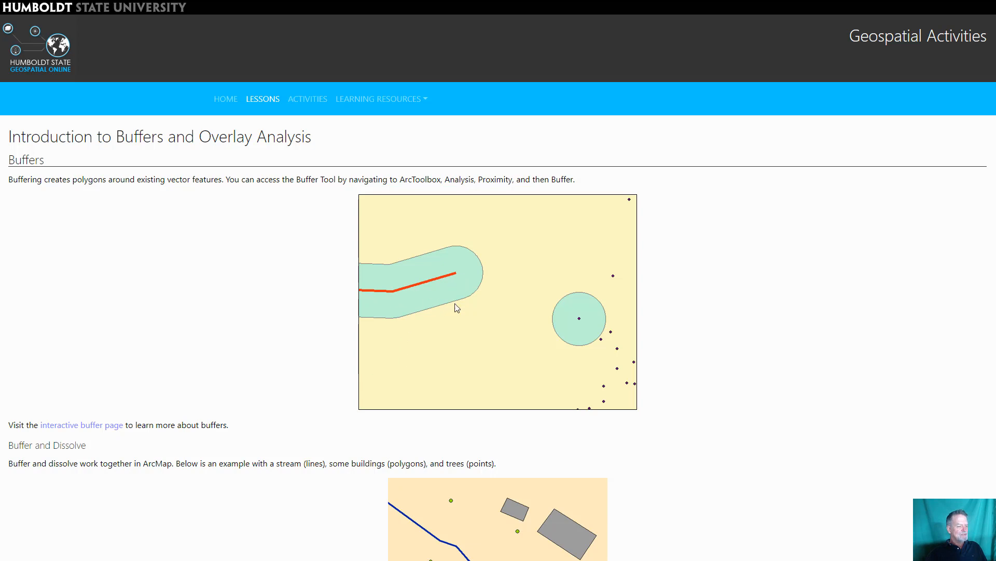
{"action": "mouse_move", "coordinate": [216, 361]}
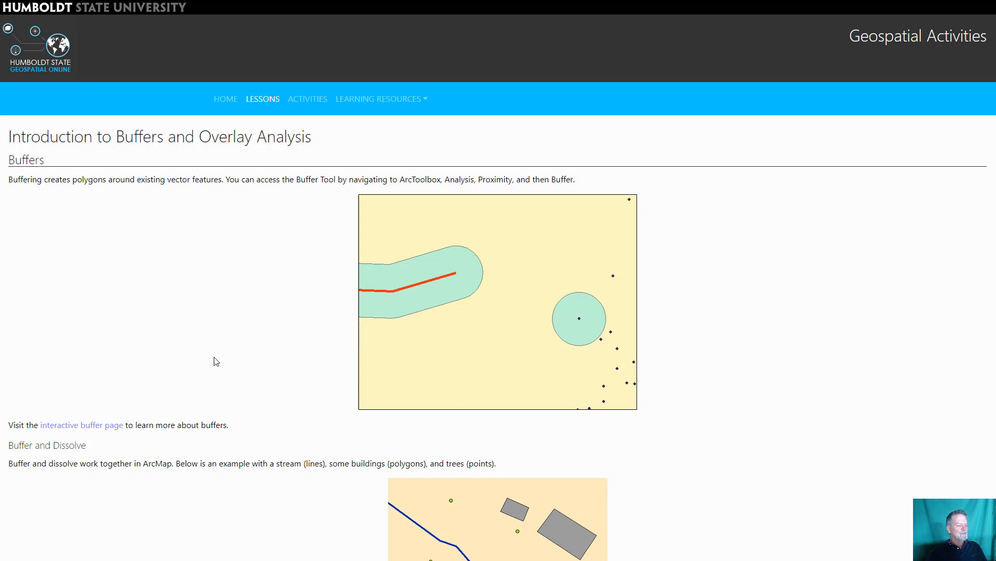
- Scroll down the lesson to the Buffer and Dissolve example map of the stream, buildings and trees
{"action": "scroll", "scroll_direction": "down", "scroll_amount": 3}
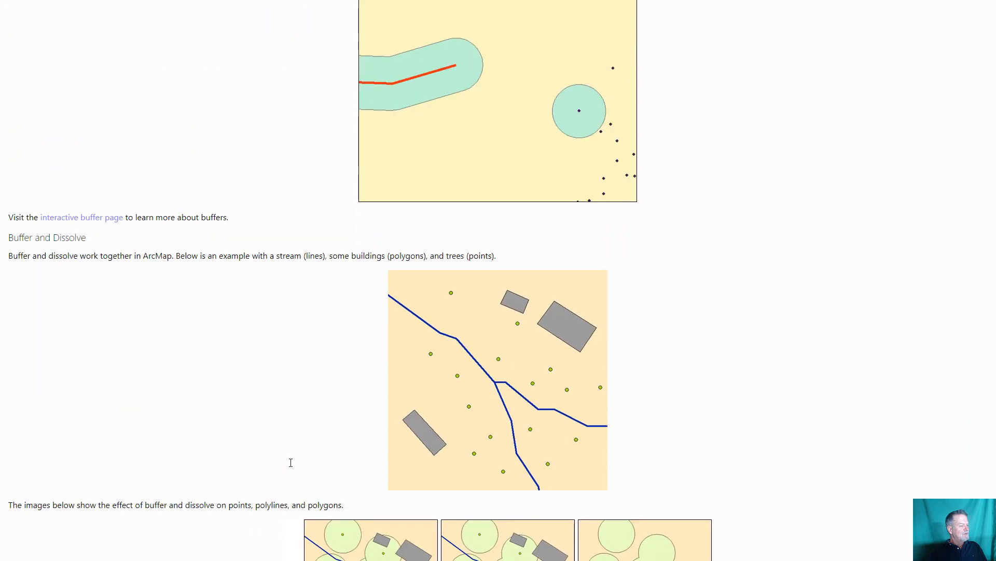
{"action": "scroll", "scroll_direction": "down", "scroll_amount": 3}
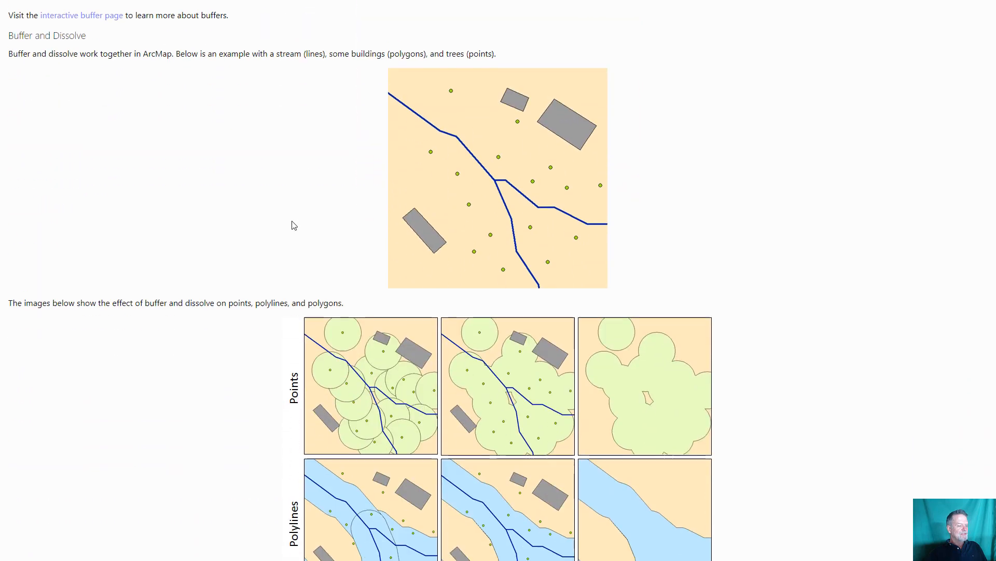
{"action": "scroll", "scroll_direction": "down", "scroll_amount": 3}
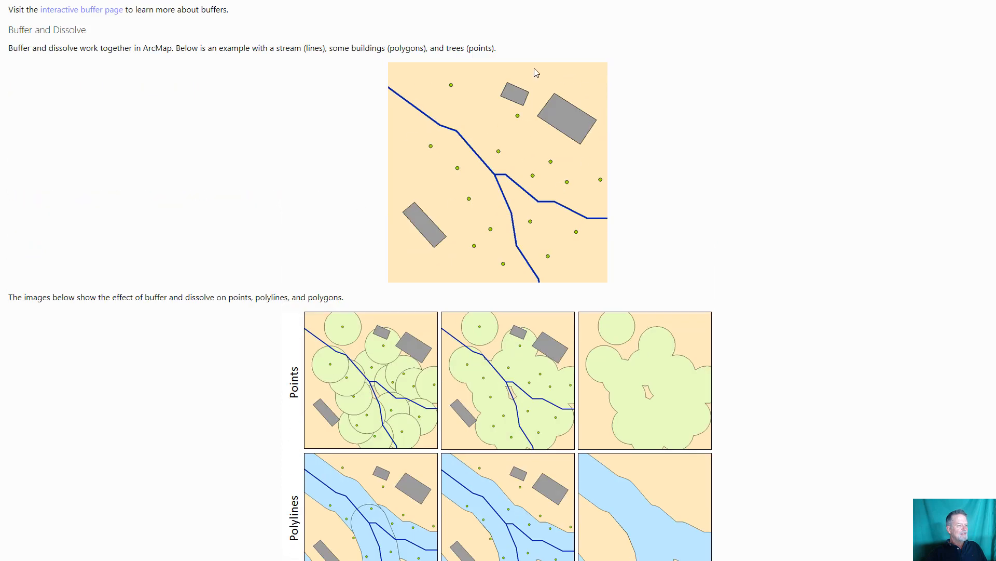
{"action": "mouse_move", "coordinate": [502, 177]}
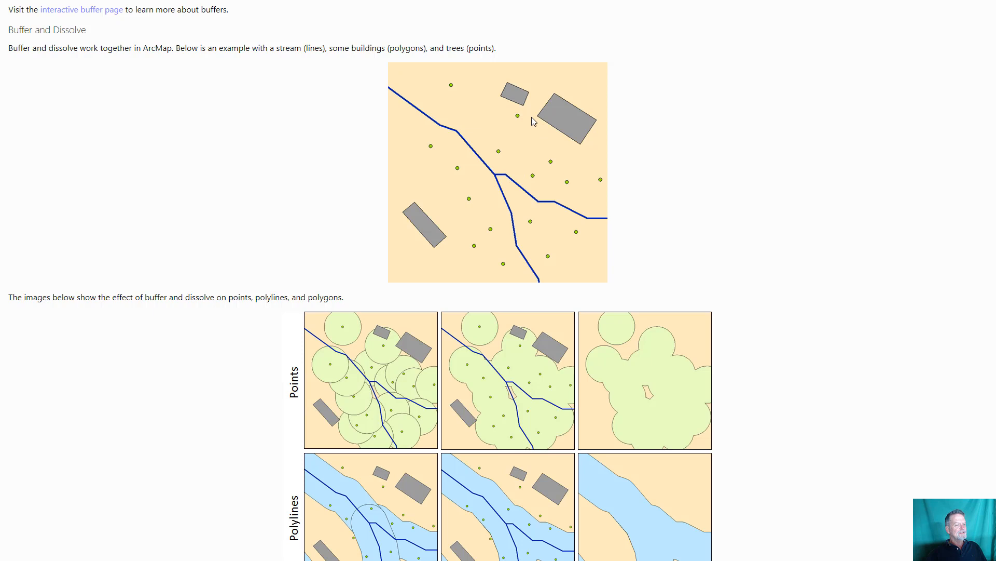
{"action": "mouse_move", "coordinate": [442, 247]}
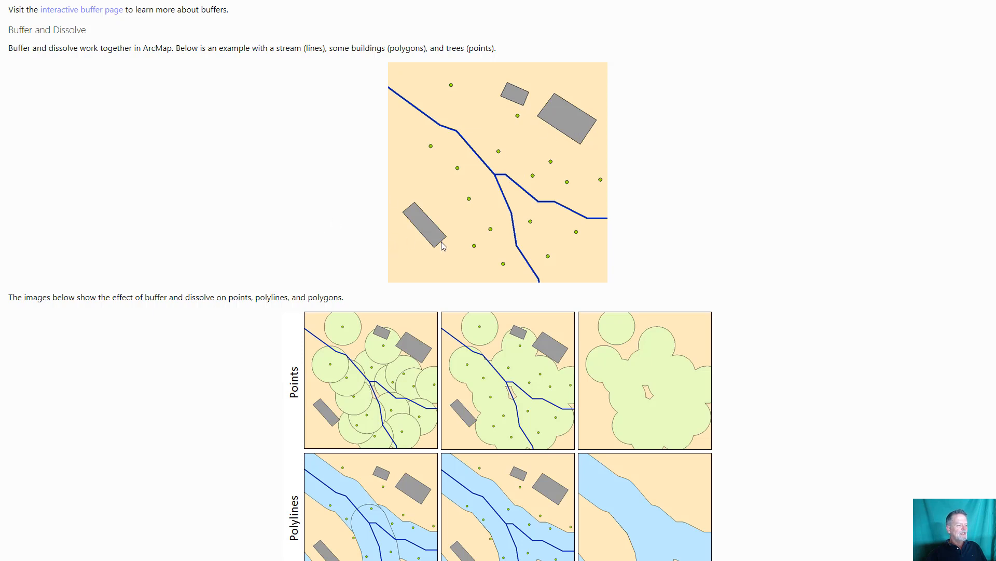
{"action": "mouse_move", "coordinate": [467, 162]}
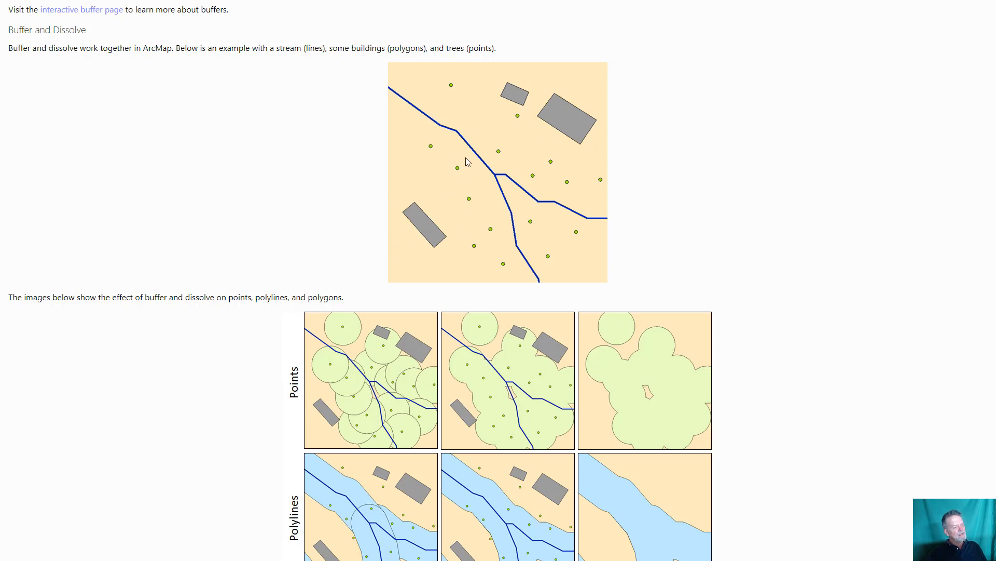
{"action": "mouse_move", "coordinate": [455, 170]}
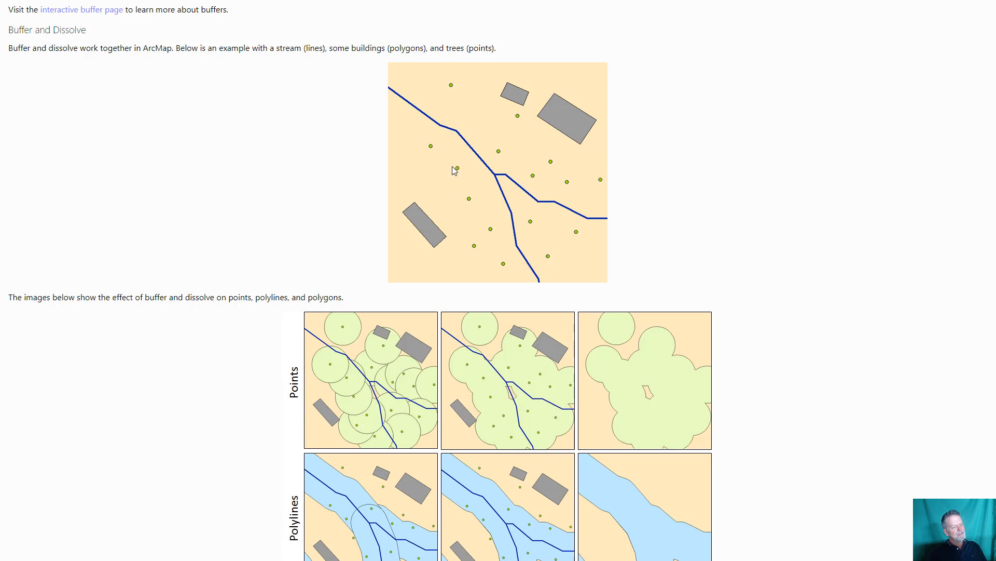
{"action": "mouse_move", "coordinate": [476, 156]}
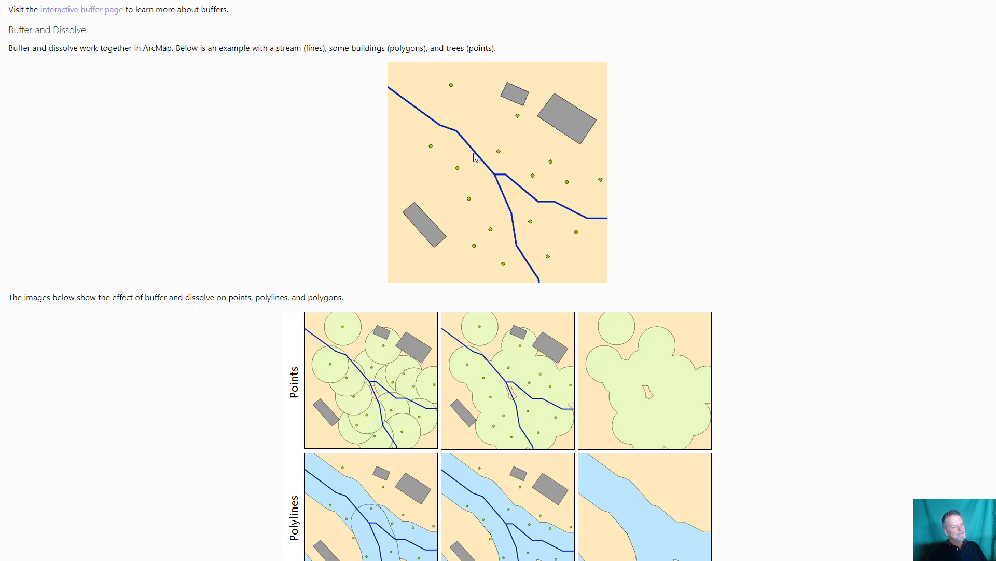
{"action": "mouse_move", "coordinate": [450, 214]}
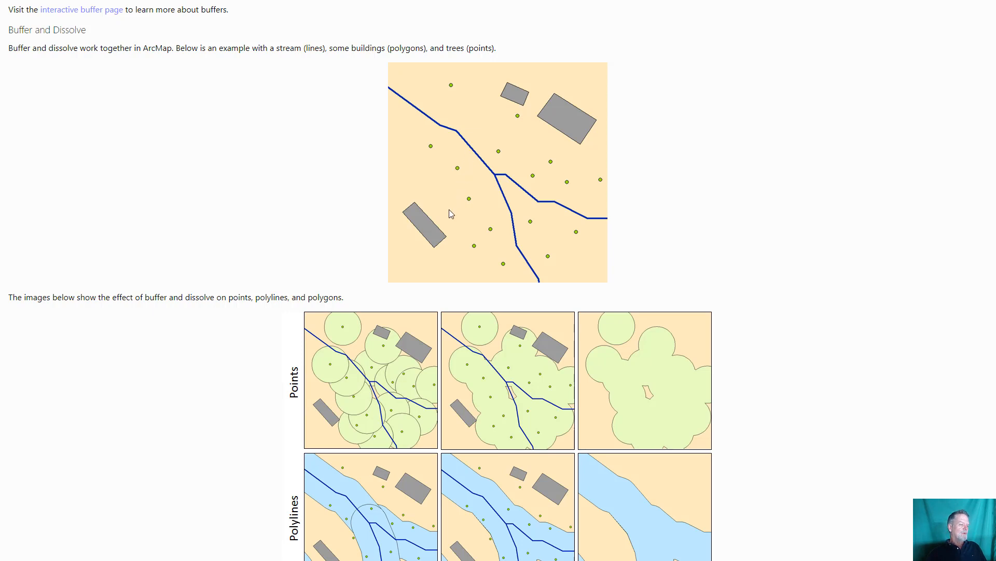
{"action": "mouse_move", "coordinate": [430, 222]}
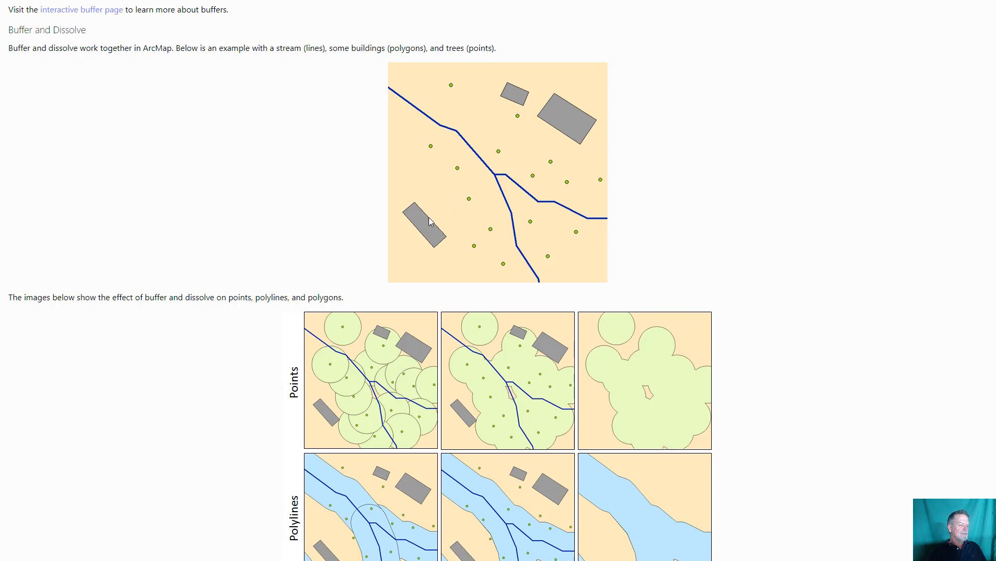
{"action": "mouse_move", "coordinate": [467, 250]}
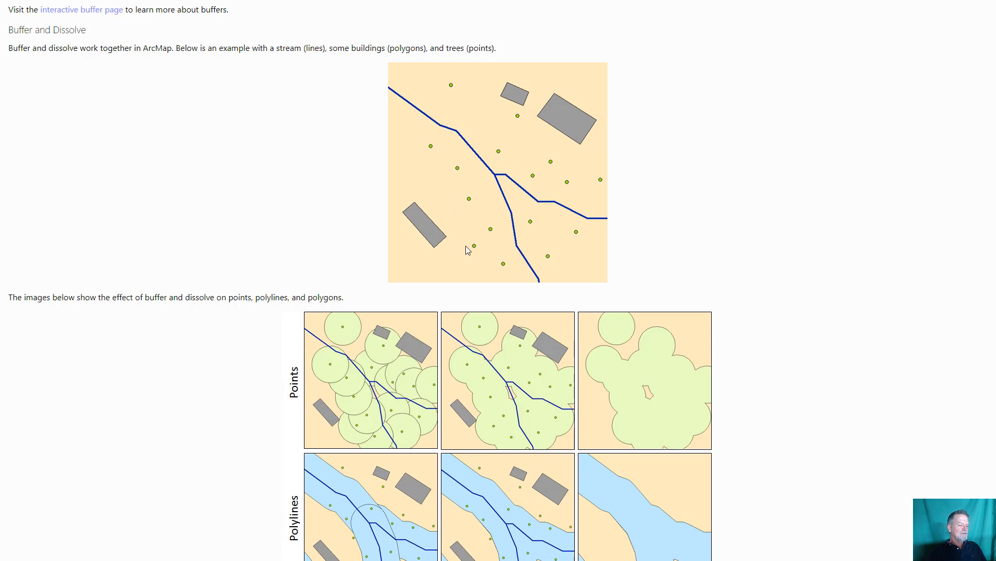
{"action": "mouse_move", "coordinate": [234, 214]}
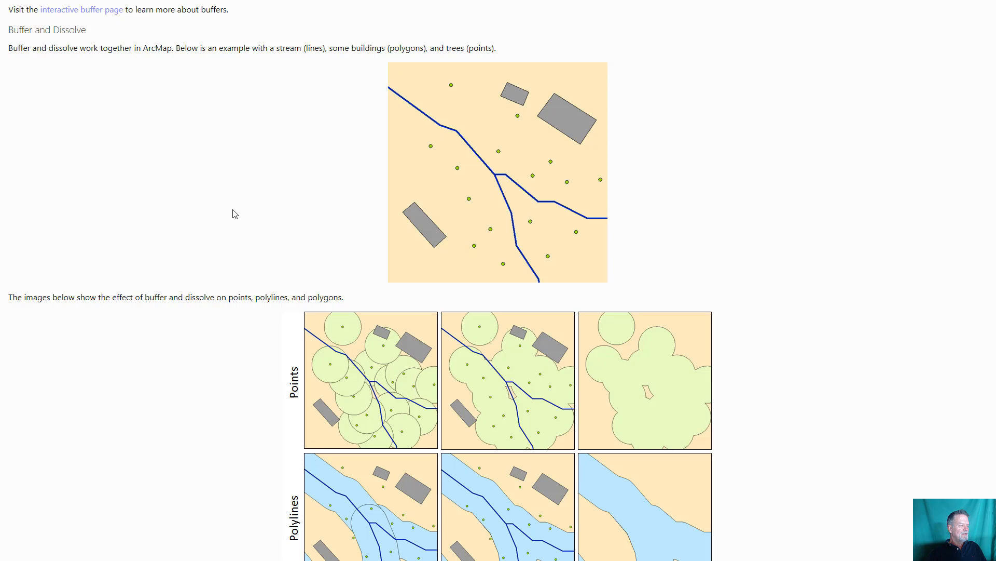
- Scroll down to the Buffer / Dissolve / Final Layer grid for points, polylines and polygons
{"action": "scroll", "scroll_direction": "down", "scroll_amount": 3}
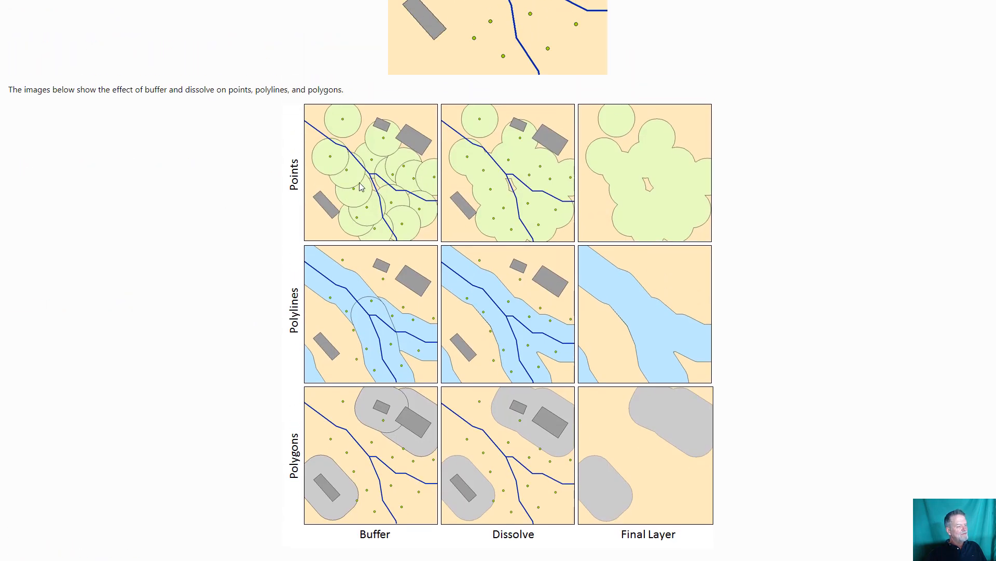
{"action": "mouse_move", "coordinate": [328, 180]}
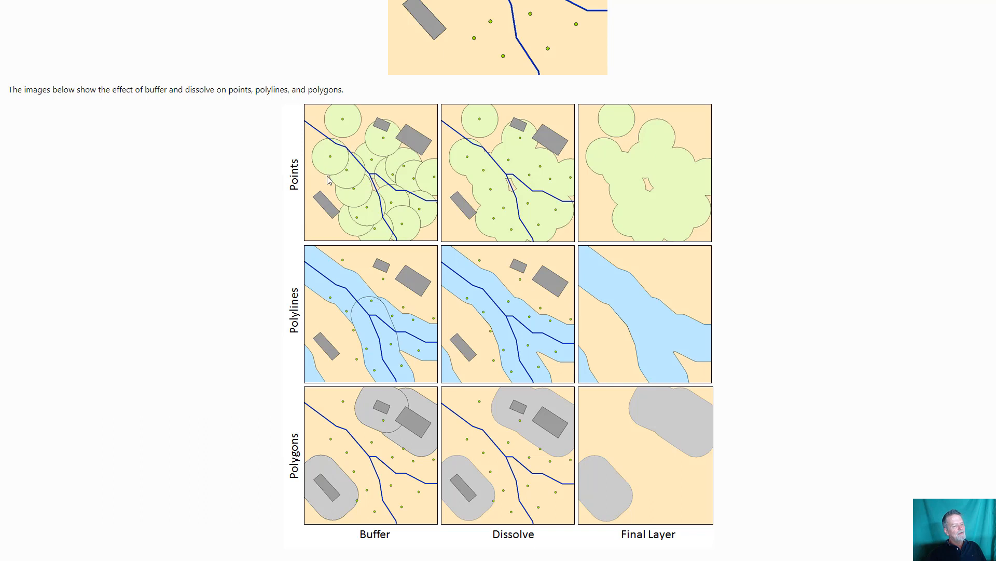
{"action": "mouse_move", "coordinate": [340, 174]}
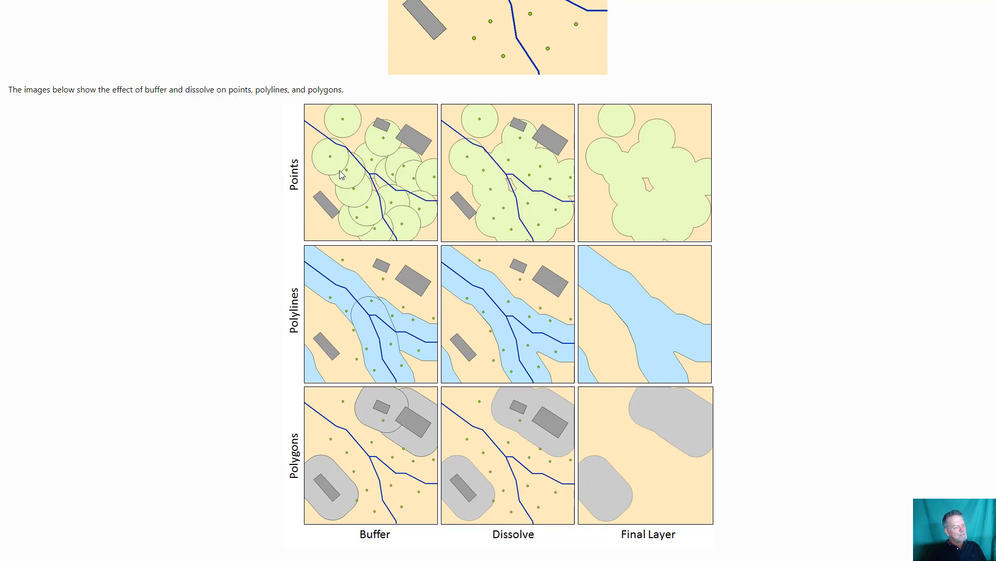
{"action": "mouse_move", "coordinate": [347, 186]}
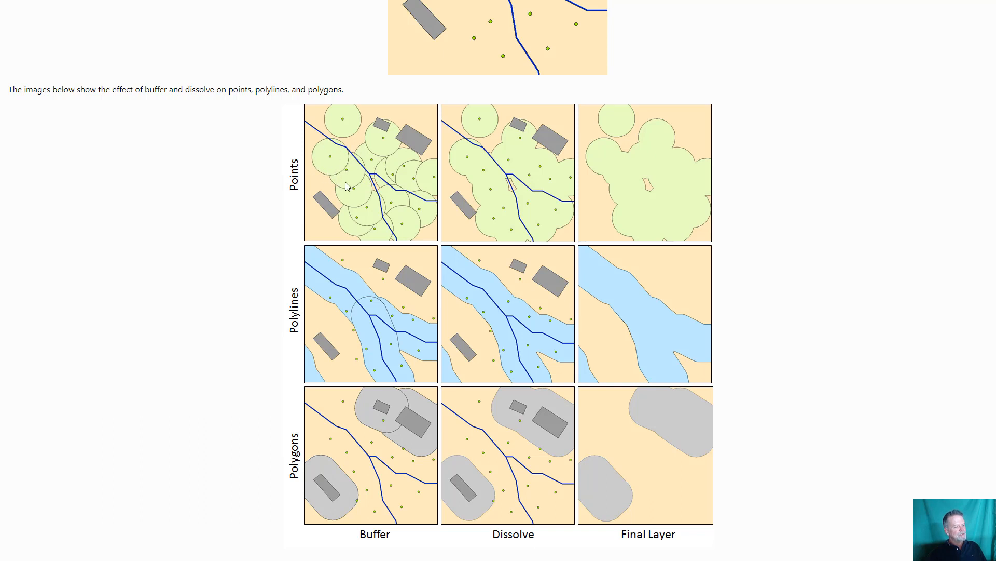
{"action": "mouse_move", "coordinate": [437, 189]}
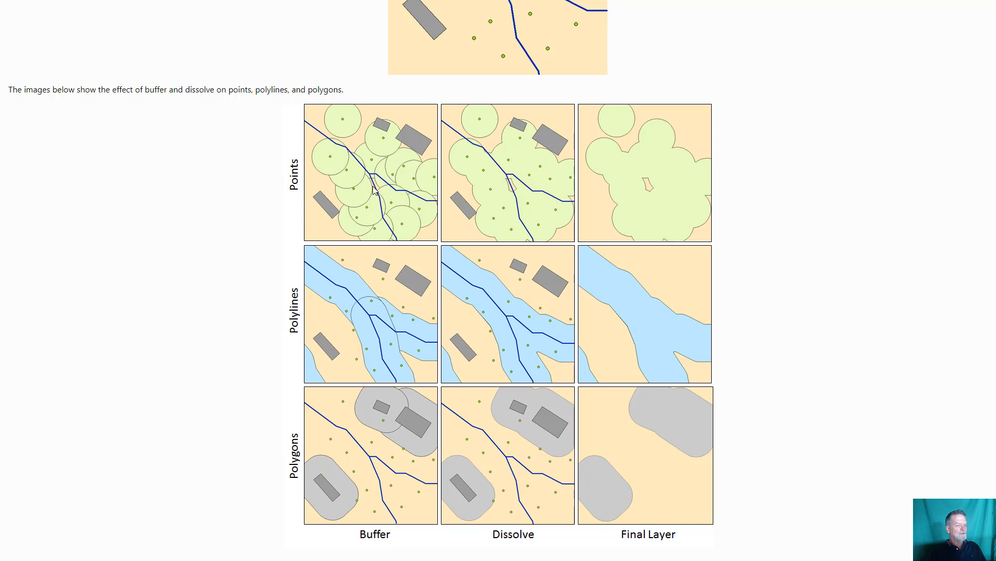
{"action": "mouse_move", "coordinate": [532, 159]}
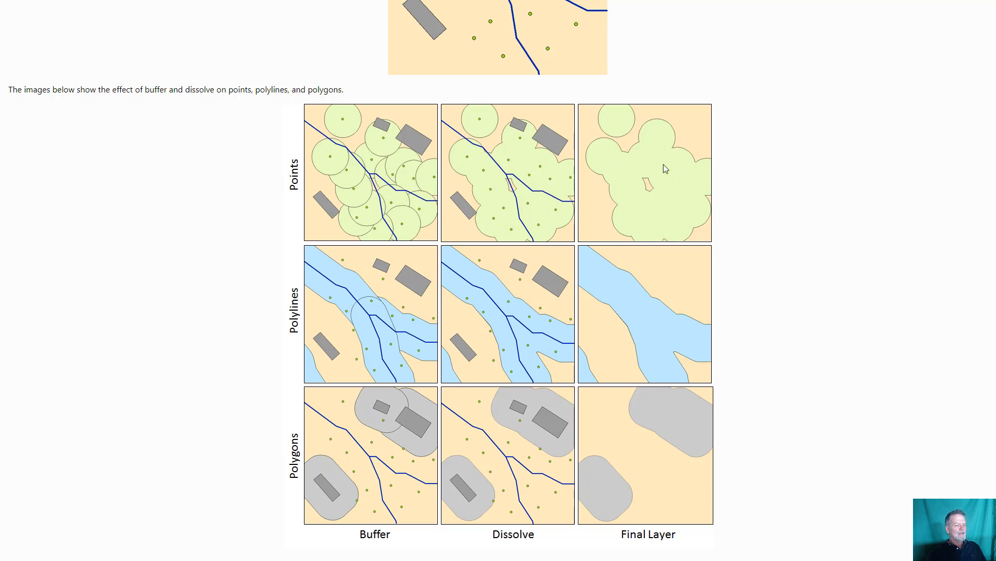
{"action": "mouse_move", "coordinate": [536, 166]}
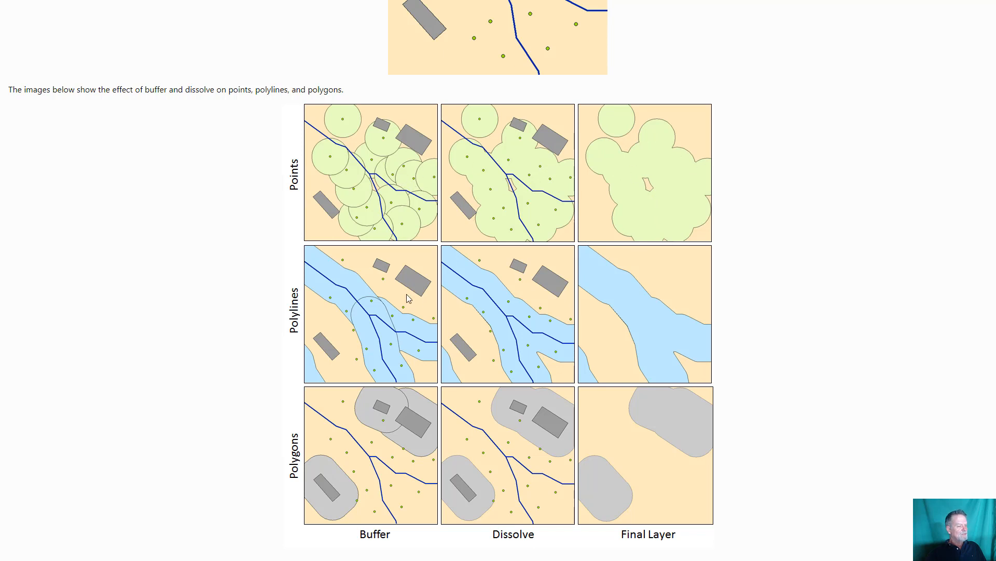
{"action": "mouse_move", "coordinate": [391, 335]}
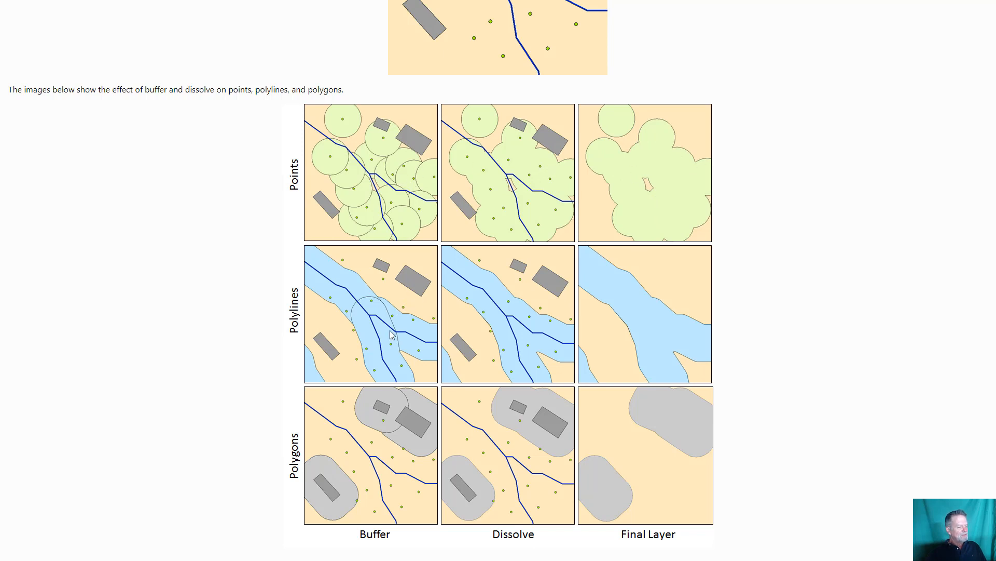
{"action": "mouse_move", "coordinate": [336, 276]}
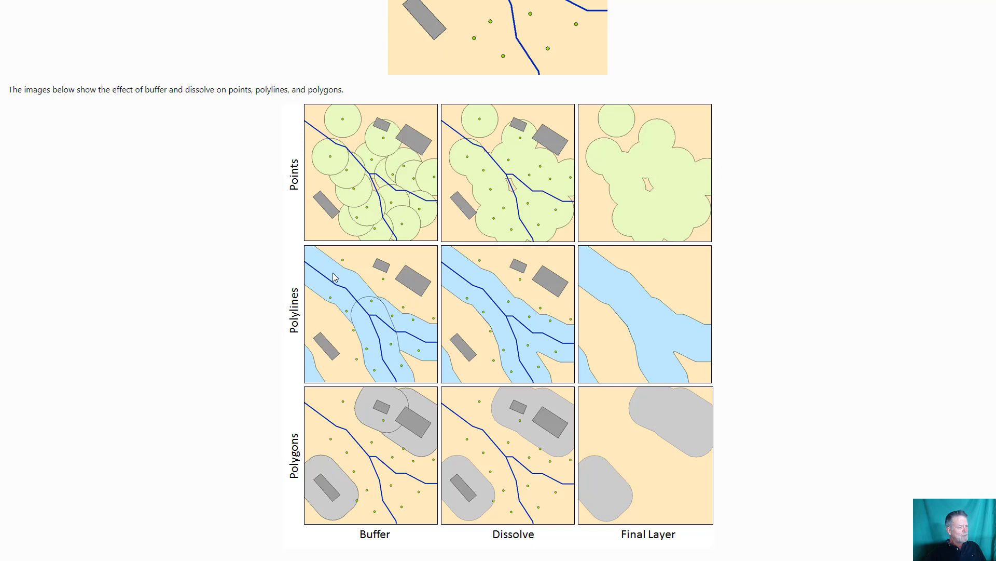
{"action": "mouse_move", "coordinate": [363, 317]}
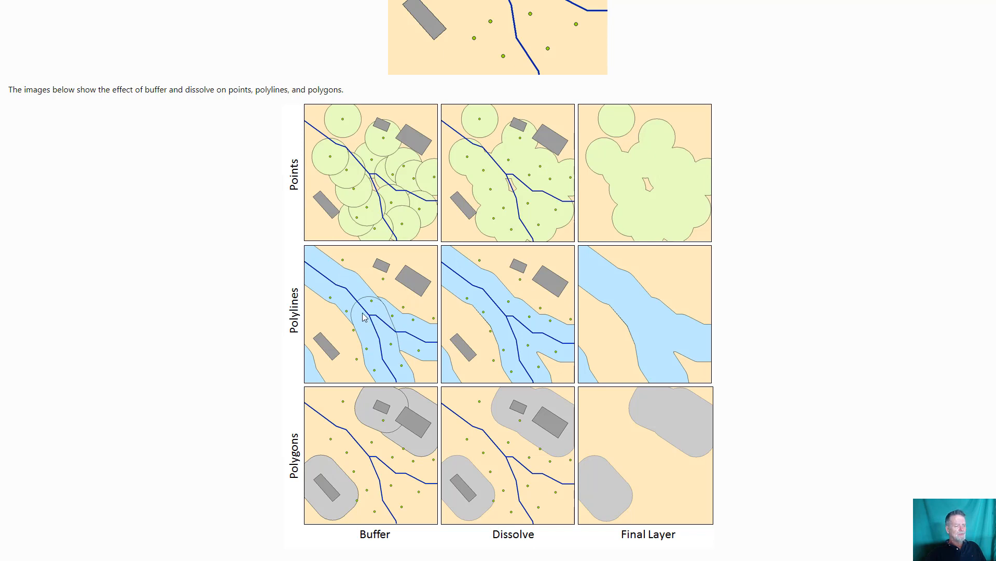
{"action": "mouse_move", "coordinate": [370, 316]}
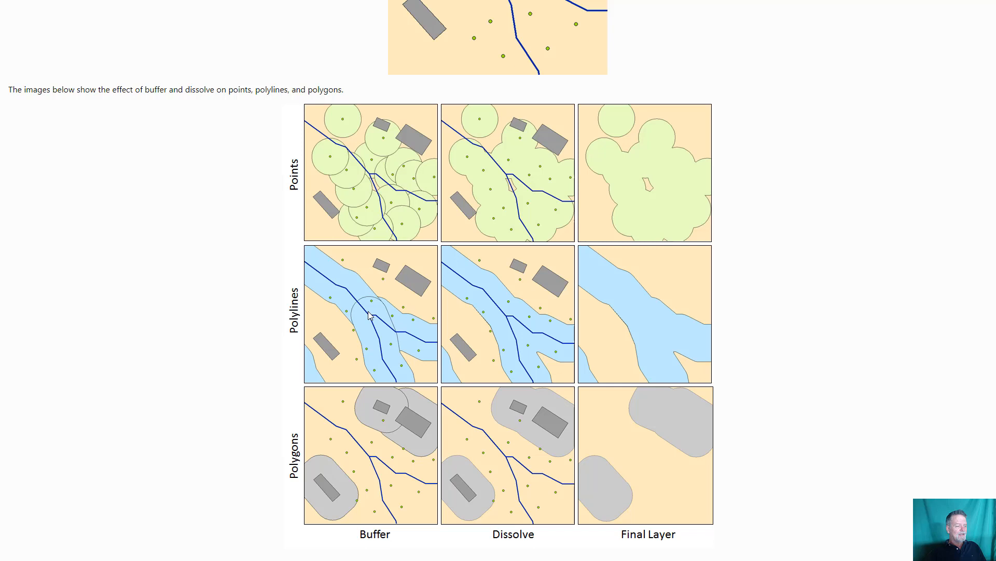
{"action": "mouse_move", "coordinate": [370, 322]}
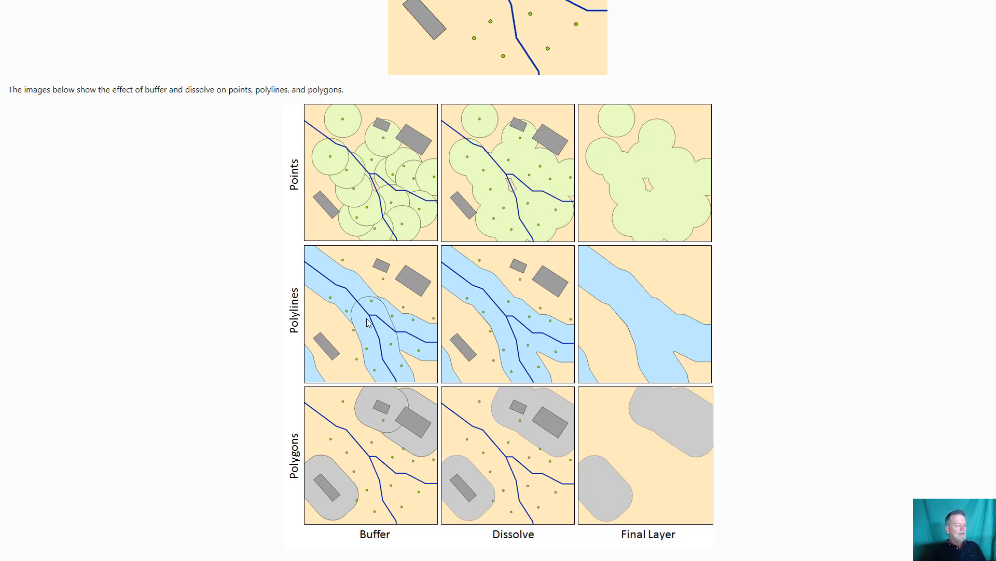
{"action": "mouse_move", "coordinate": [401, 341]}
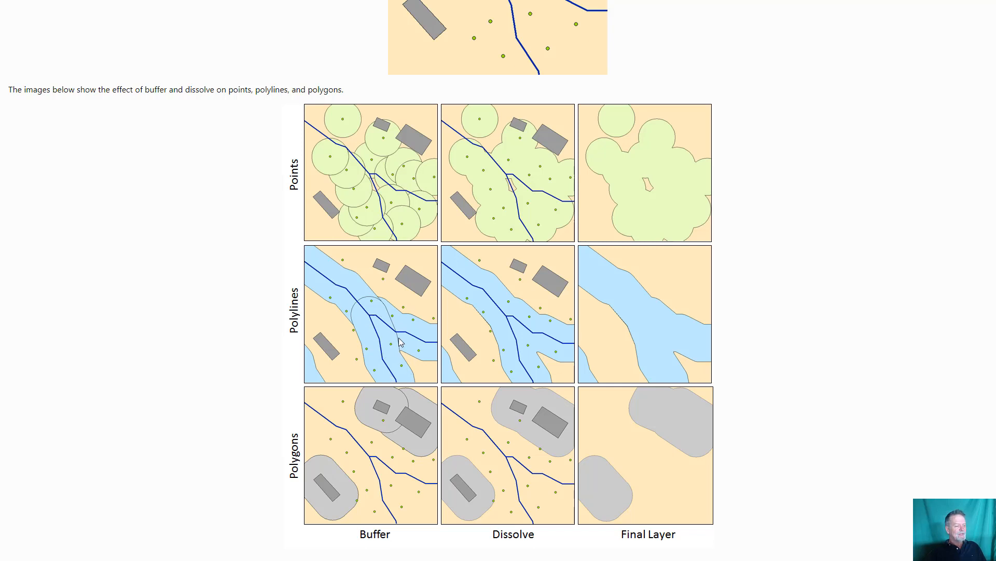
{"action": "mouse_move", "coordinate": [357, 305]}
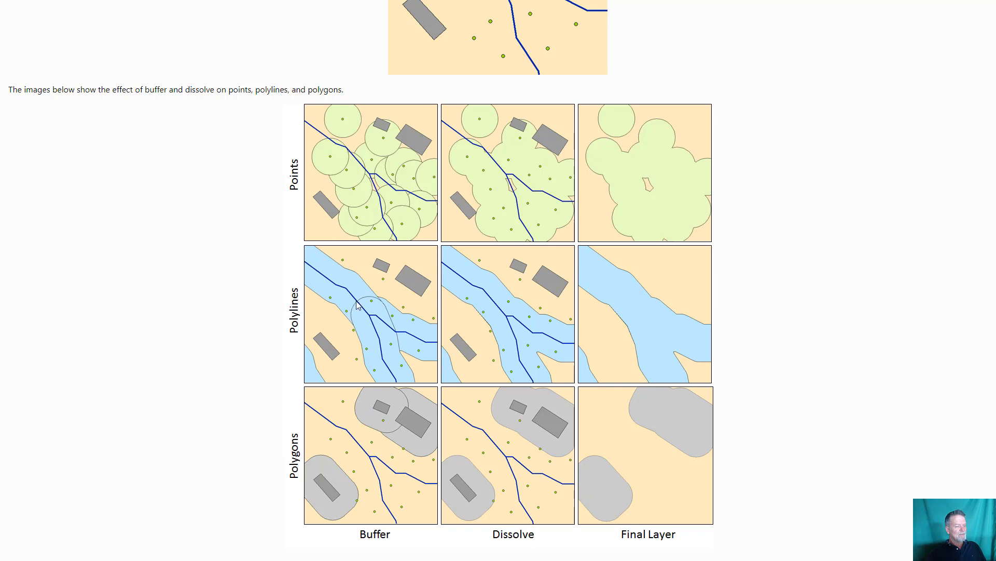
{"action": "mouse_move", "coordinate": [477, 290]}
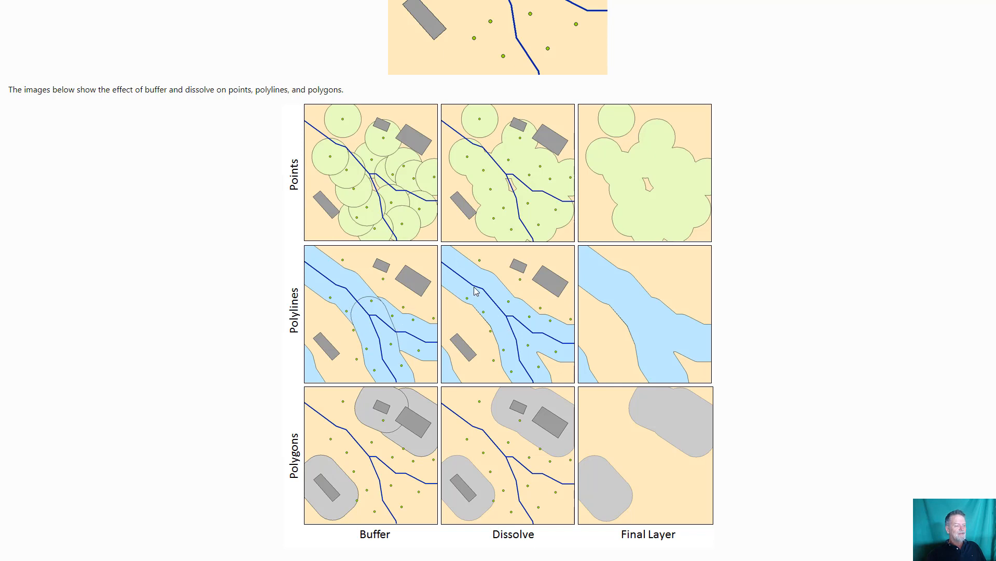
{"action": "mouse_move", "coordinate": [658, 337]}
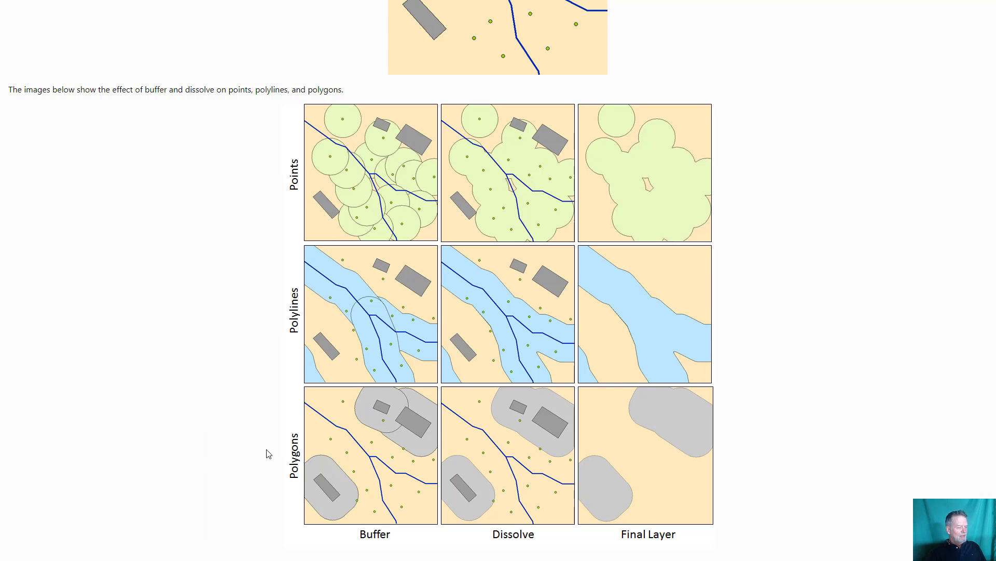
{"action": "mouse_move", "coordinate": [374, 381]}
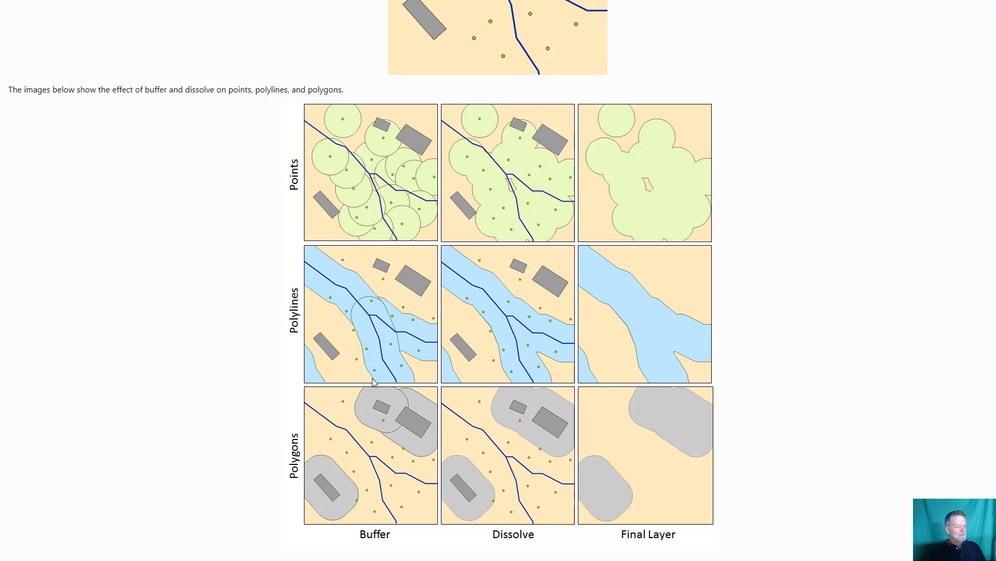
{"action": "mouse_move", "coordinate": [491, 506]}
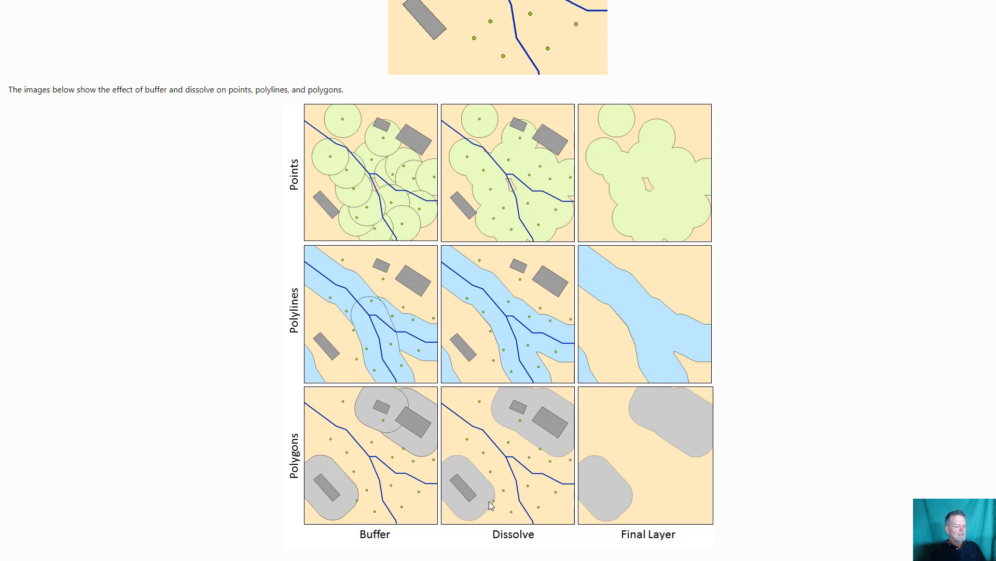
{"action": "mouse_move", "coordinate": [647, 453]}
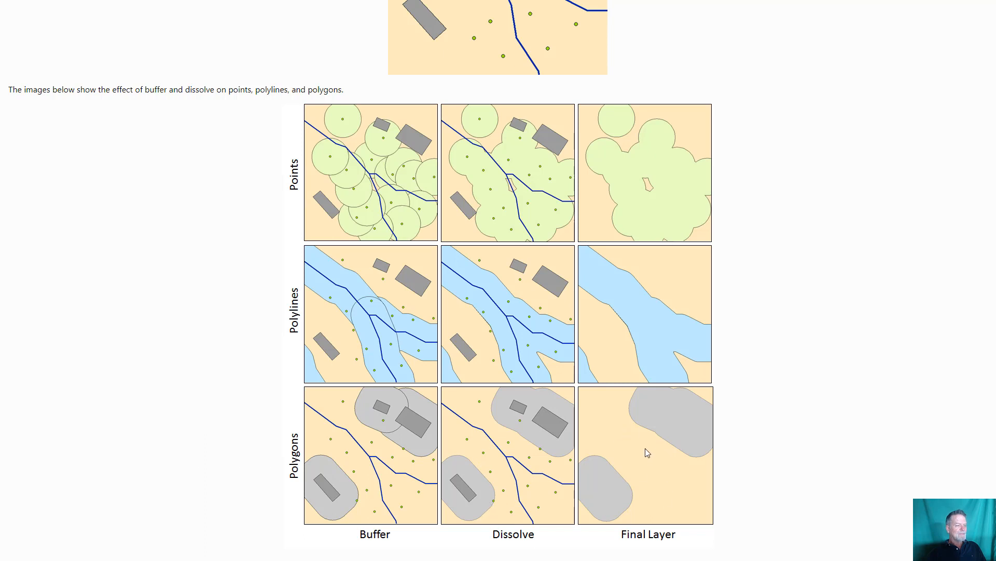
{"action": "mouse_move", "coordinate": [593, 312]}
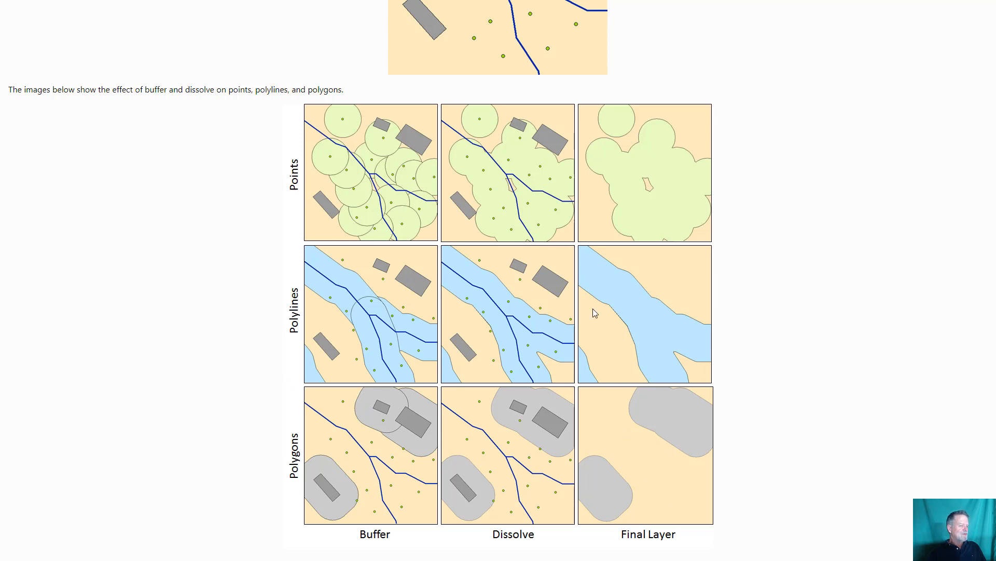
{"action": "mouse_move", "coordinate": [477, 337]}
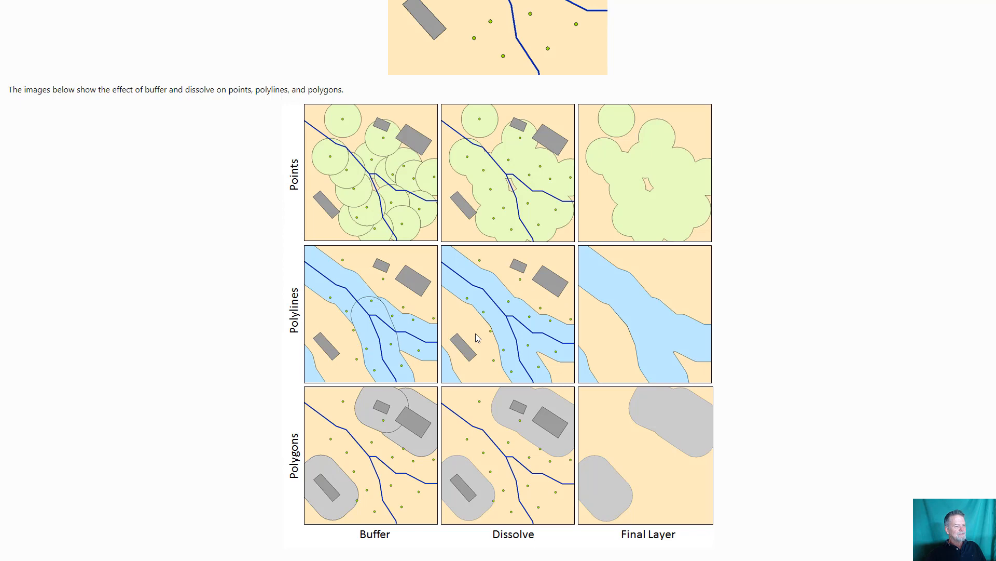
{"action": "mouse_move", "coordinate": [473, 324]}
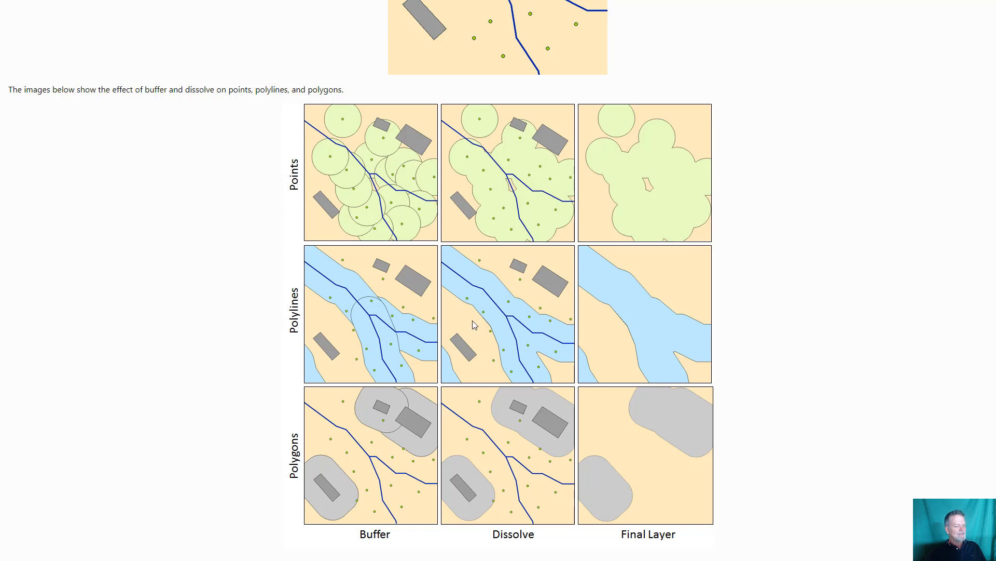
- Scroll past the buffer images to the Spatial Overlay Operations heading and intersection diagram
{"action": "scroll", "scroll_direction": "down", "scroll_amount": 3}
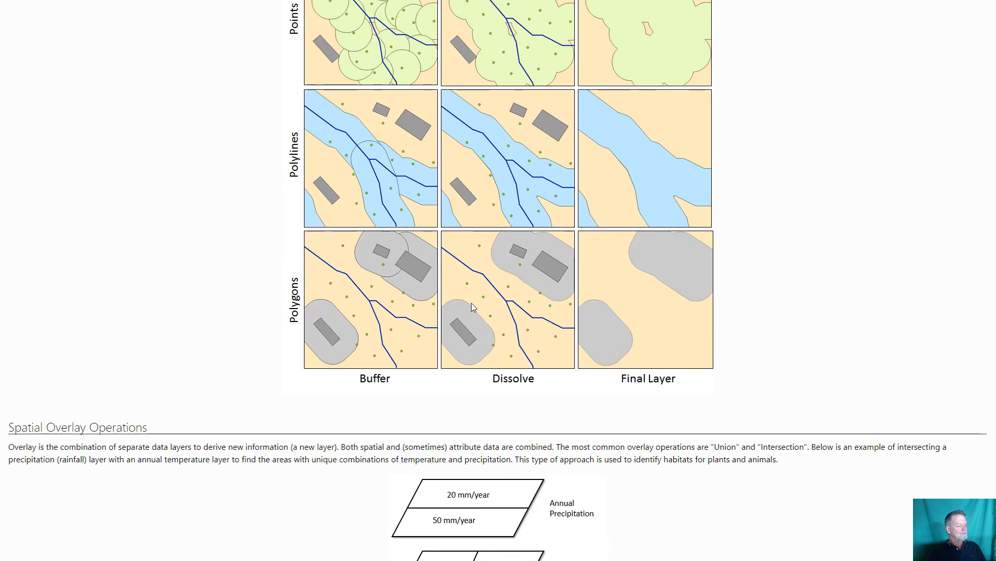
{"action": "scroll", "scroll_direction": "down", "scroll_amount": 3}
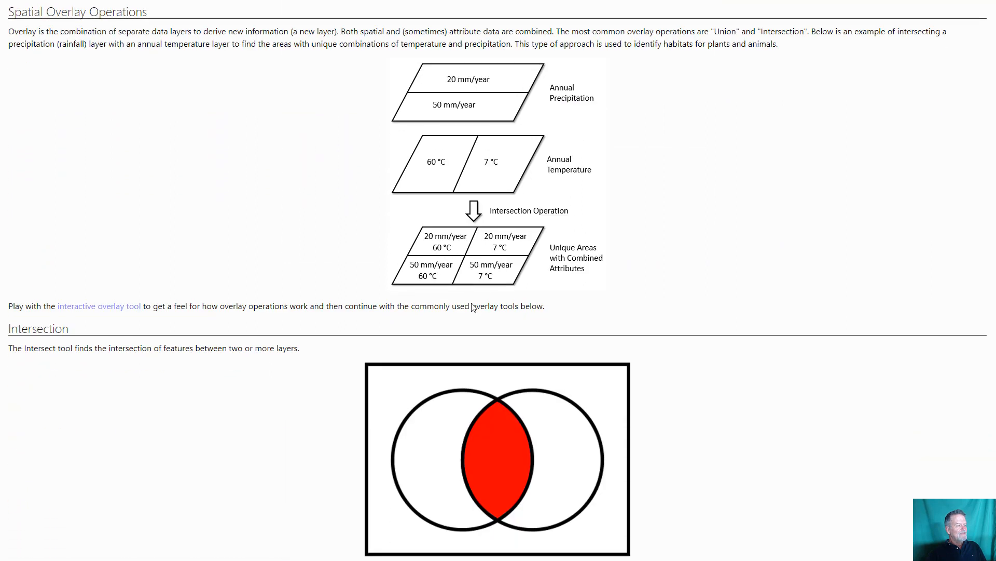
{"action": "mouse_move", "coordinate": [660, 229]}
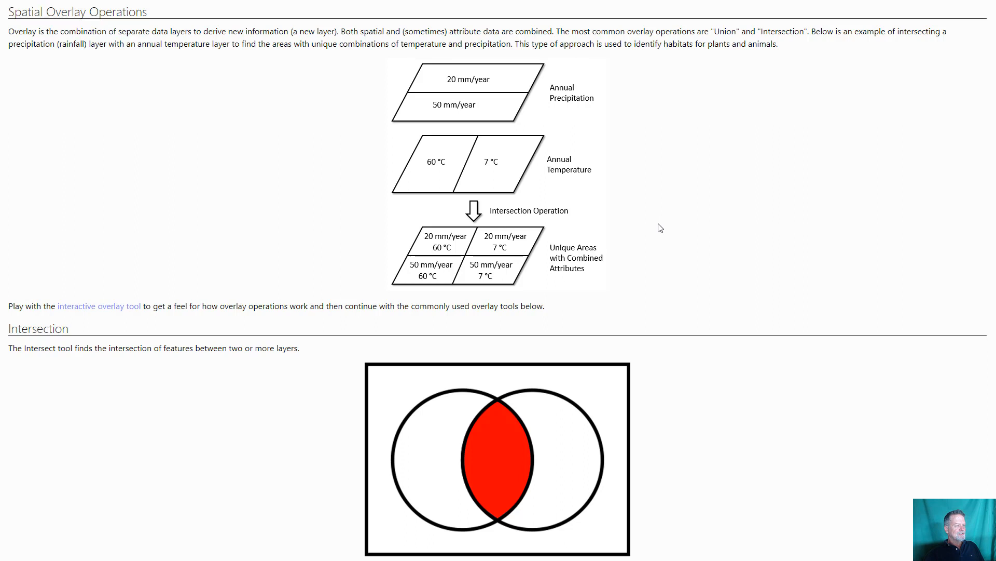
{"action": "mouse_move", "coordinate": [576, 78]}
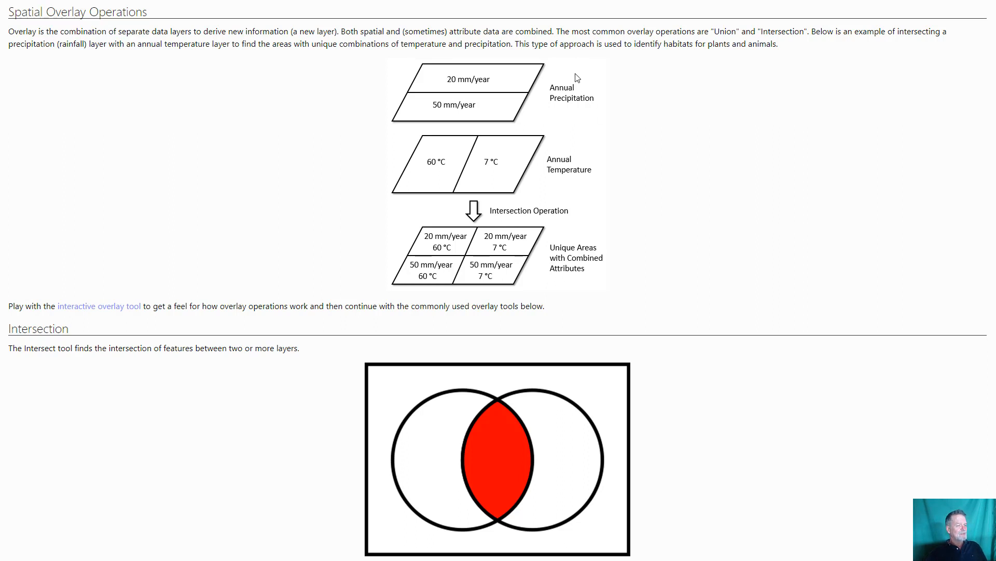
{"action": "mouse_move", "coordinate": [434, 99]}
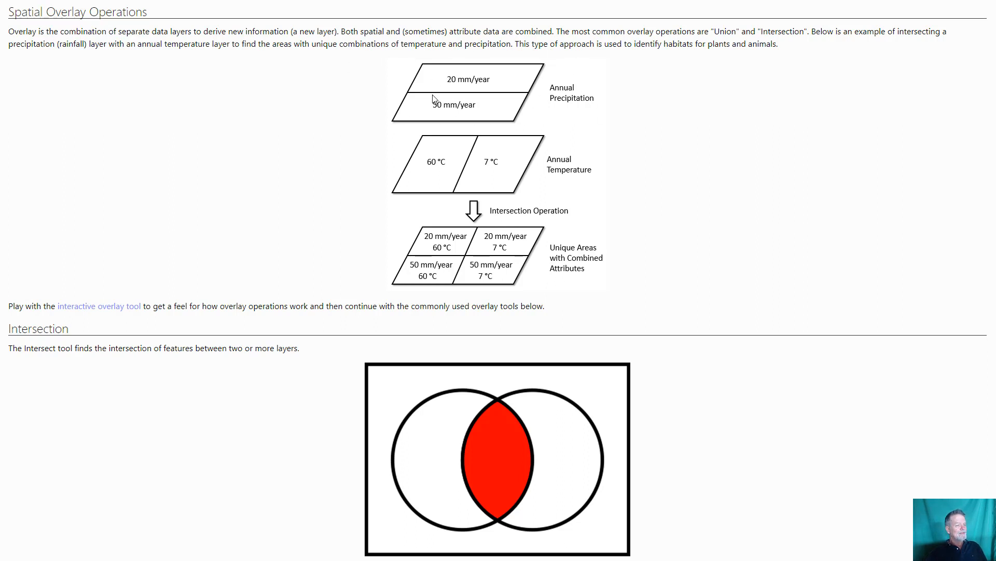
{"action": "mouse_move", "coordinate": [572, 132]}
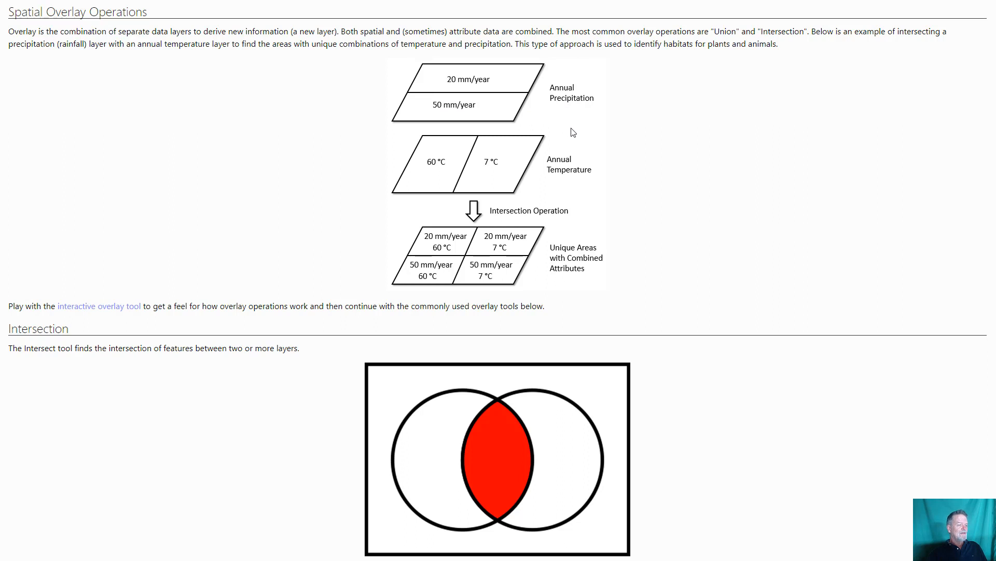
{"action": "mouse_move", "coordinate": [575, 165]}
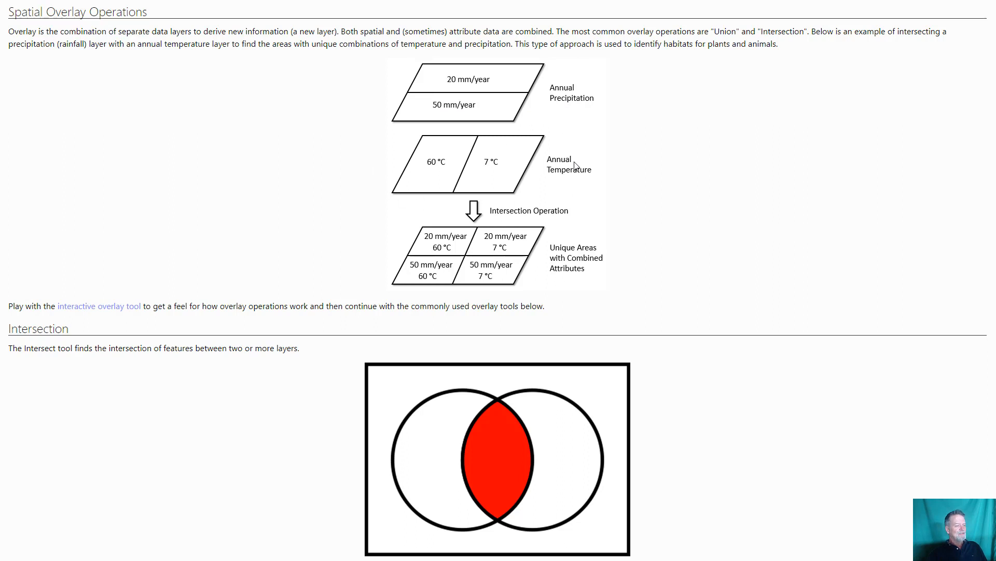
{"action": "mouse_move", "coordinate": [487, 124]}
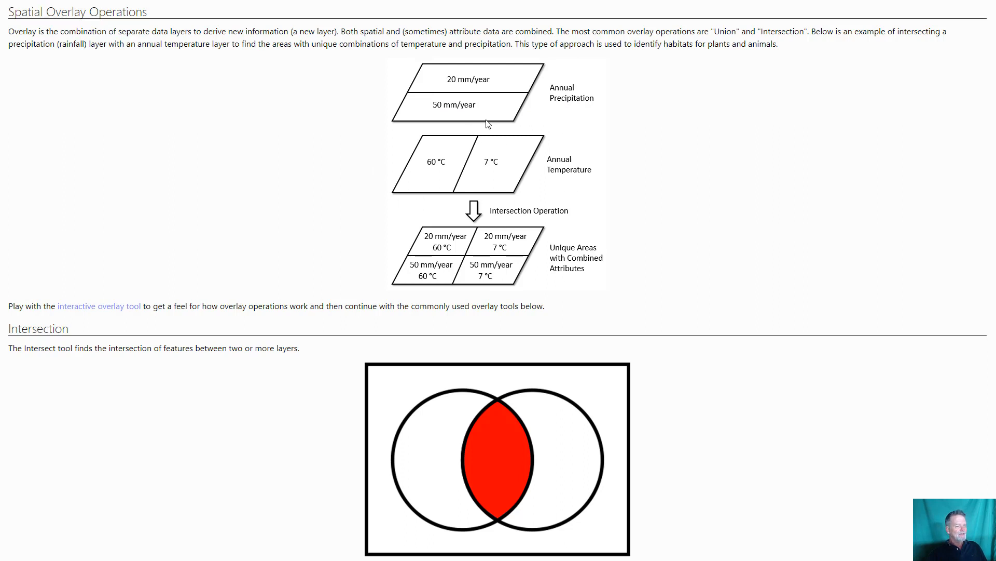
{"action": "mouse_move", "coordinate": [508, 228]}
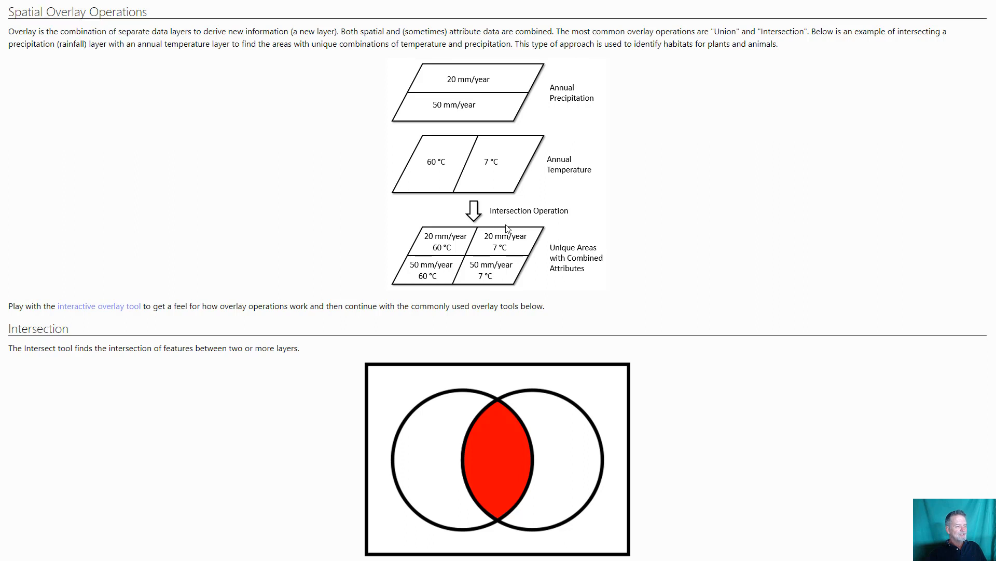
{"action": "mouse_move", "coordinate": [434, 248]}
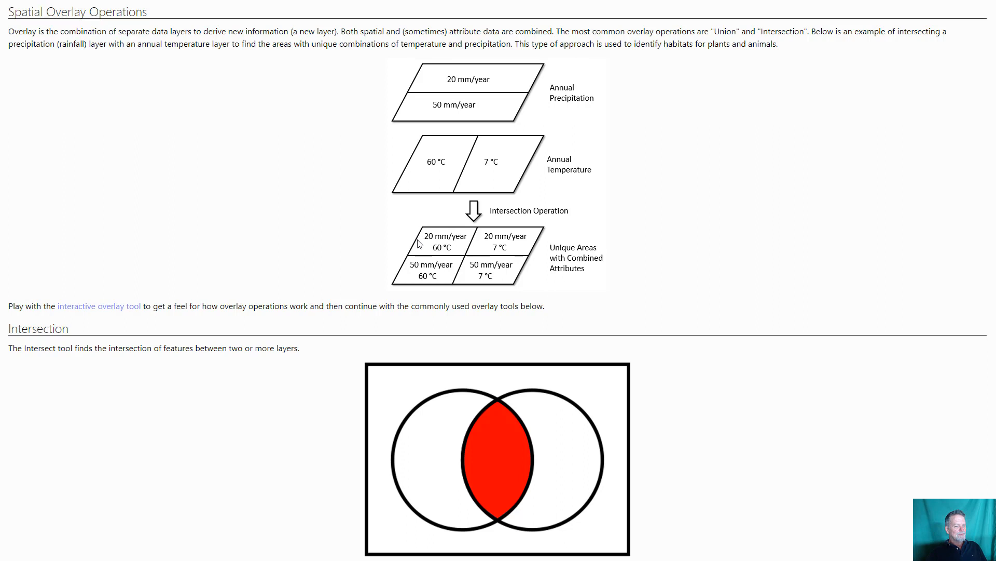
{"action": "mouse_move", "coordinate": [450, 252]}
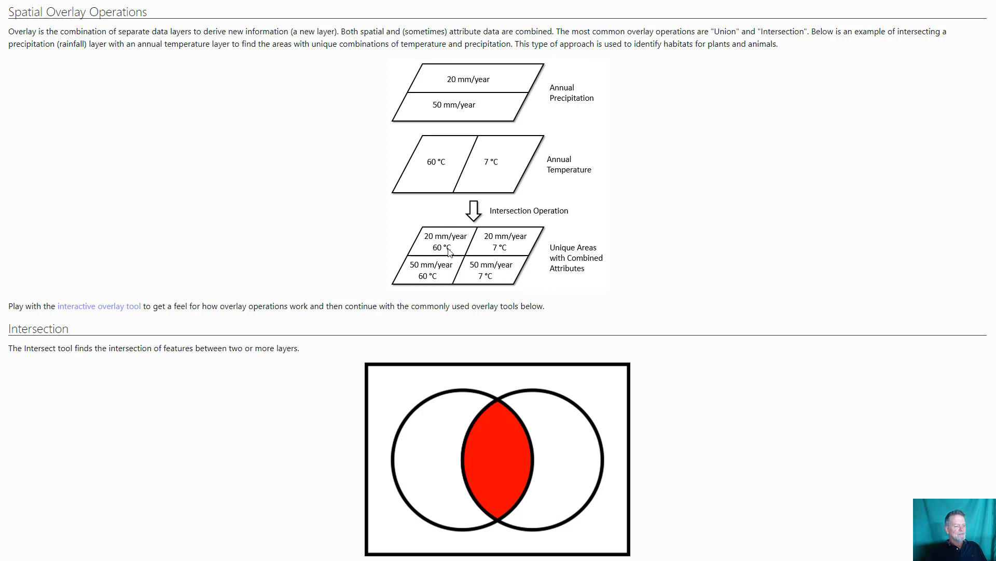
{"action": "mouse_move", "coordinate": [444, 258]}
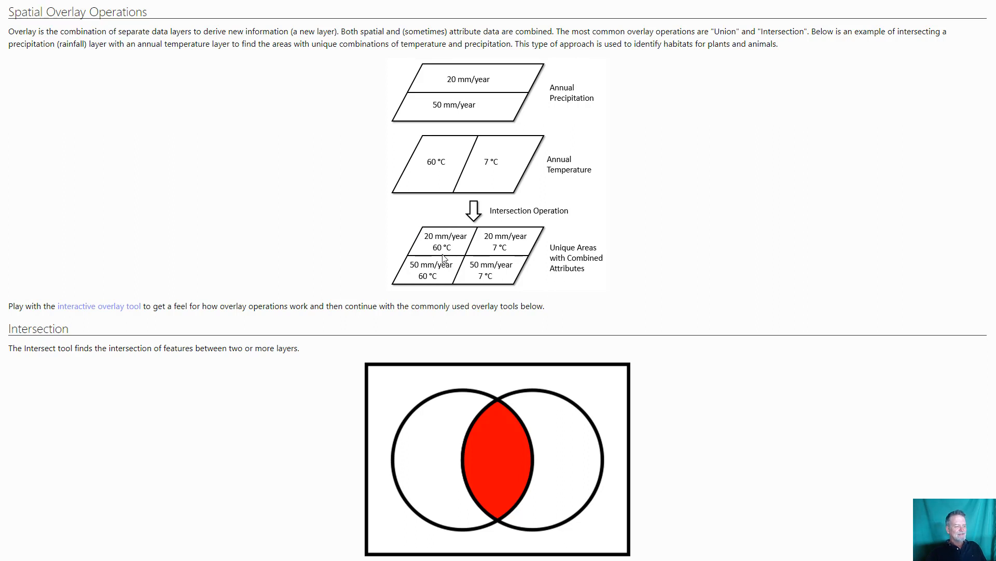
{"action": "mouse_move", "coordinate": [507, 248]}
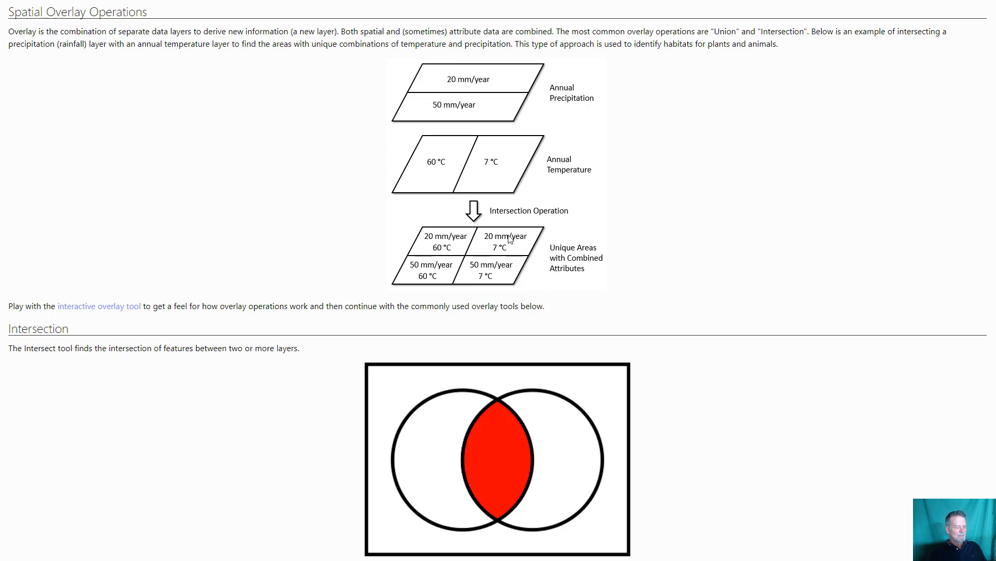
{"action": "mouse_move", "coordinate": [502, 258]}
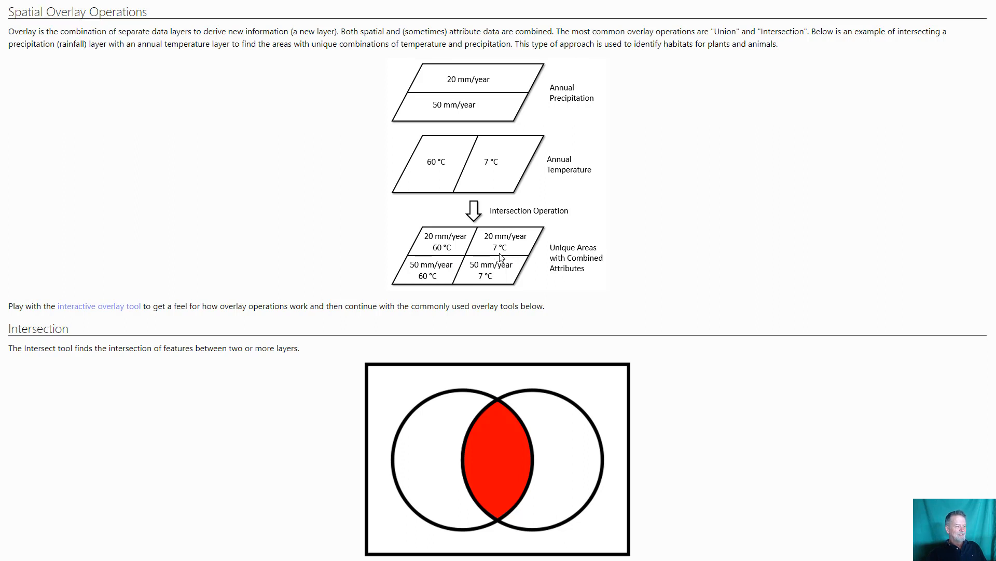
{"action": "mouse_move", "coordinate": [427, 273]}
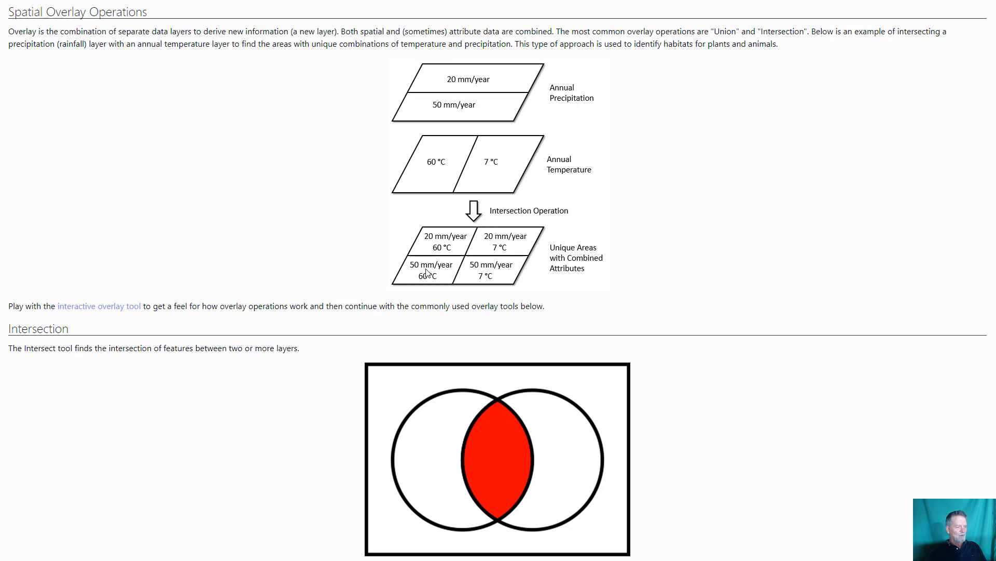
{"action": "mouse_move", "coordinate": [491, 146]}
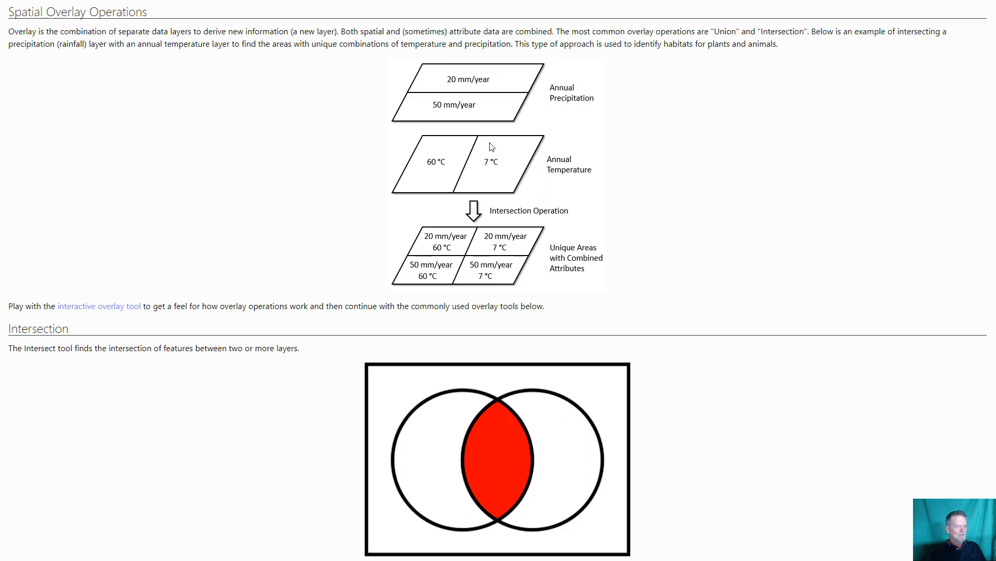
{"action": "scroll", "scroll_direction": "down", "scroll_amount": 3}
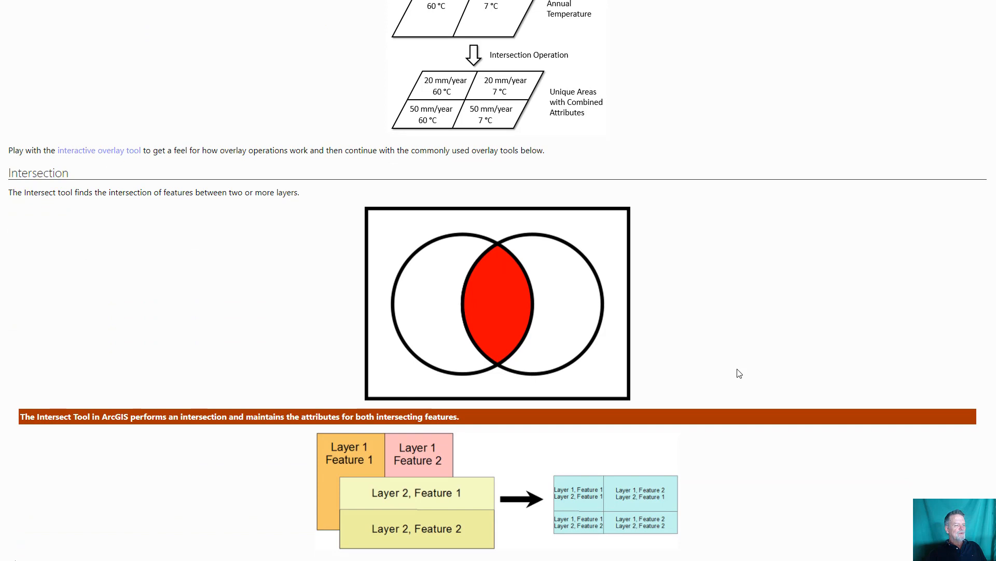
{"action": "scroll", "scroll_direction": "down", "scroll_amount": 3}
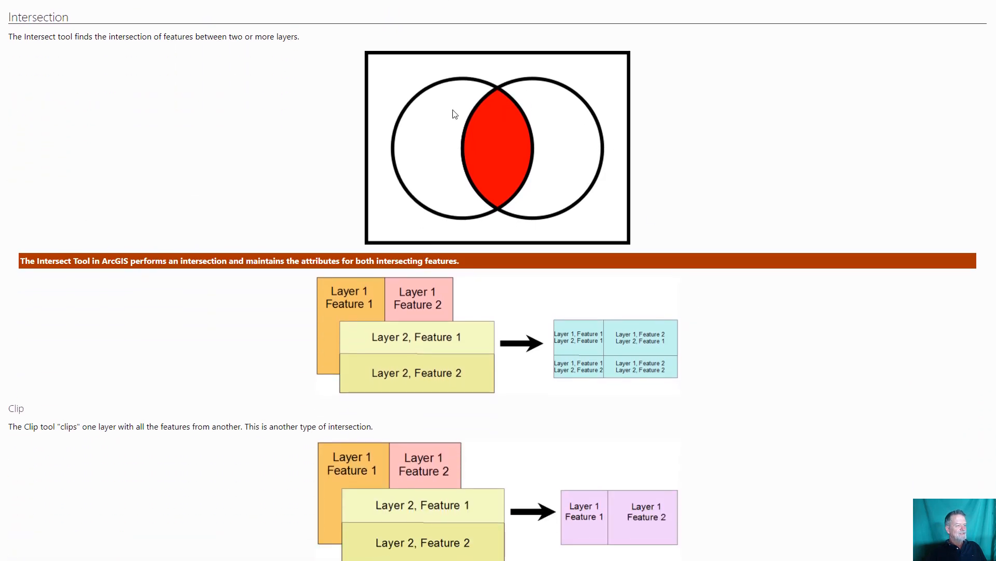
{"action": "mouse_move", "coordinate": [375, 129]}
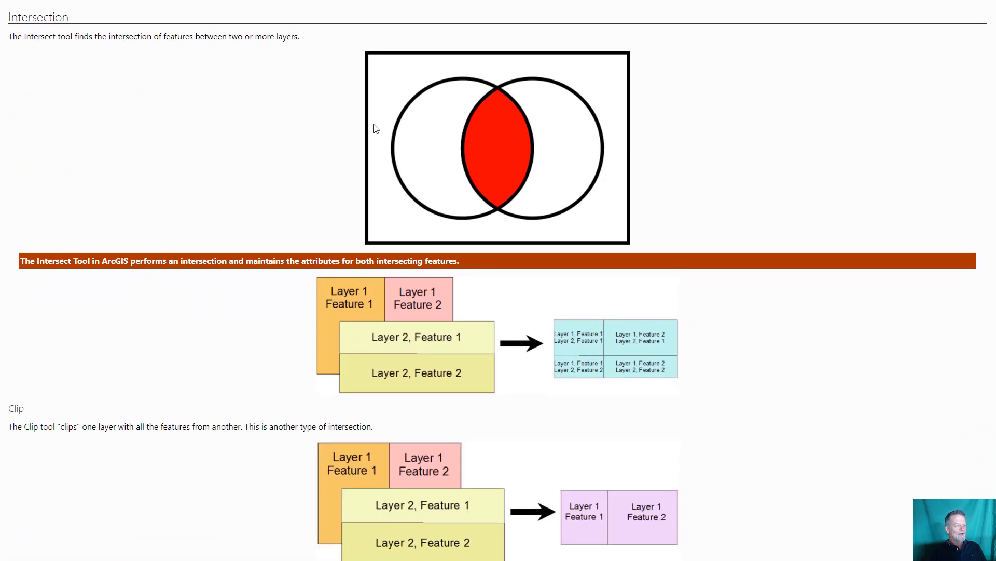
{"action": "mouse_move", "coordinate": [488, 158]}
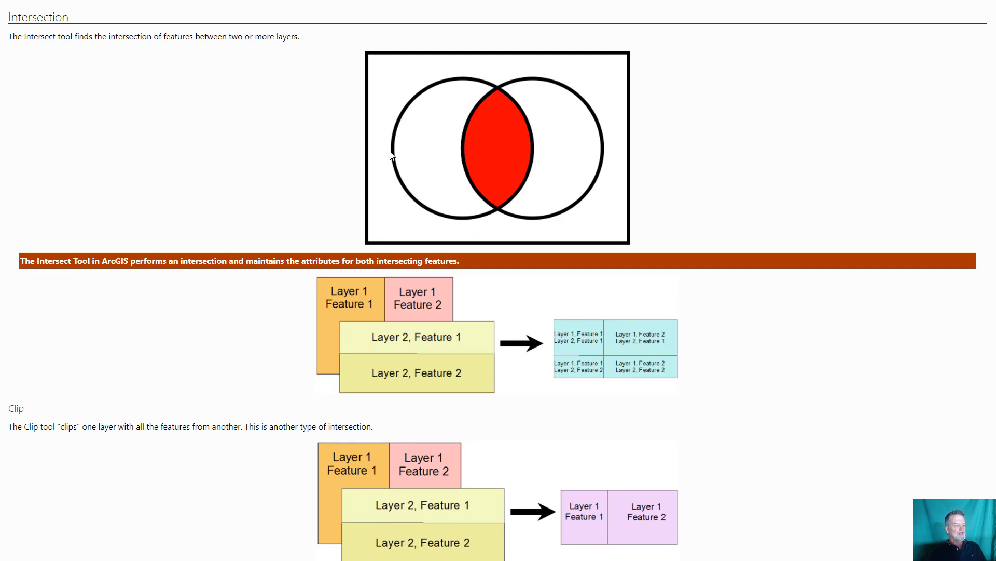
{"action": "mouse_move", "coordinate": [513, 220]}
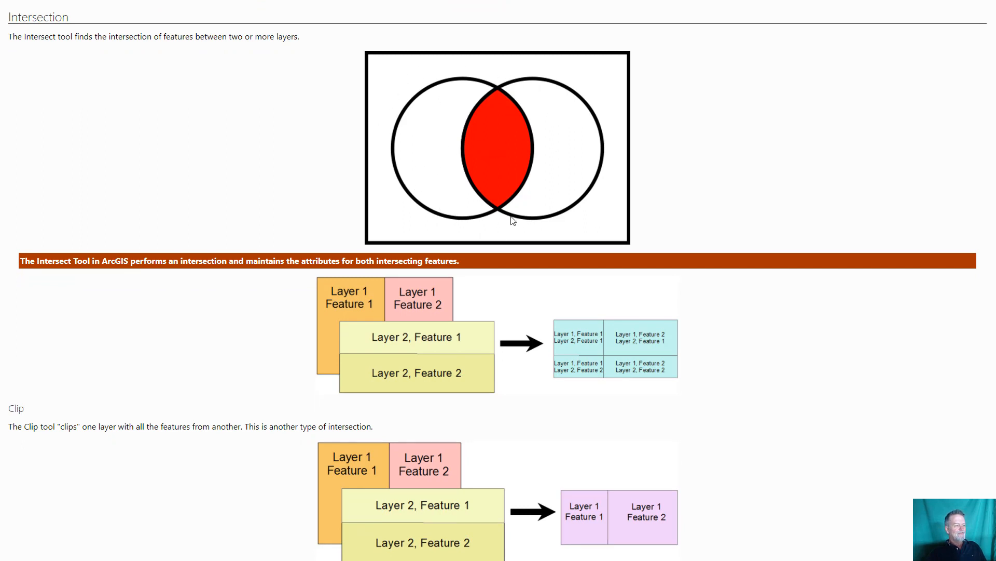
{"action": "mouse_move", "coordinate": [515, 169]}
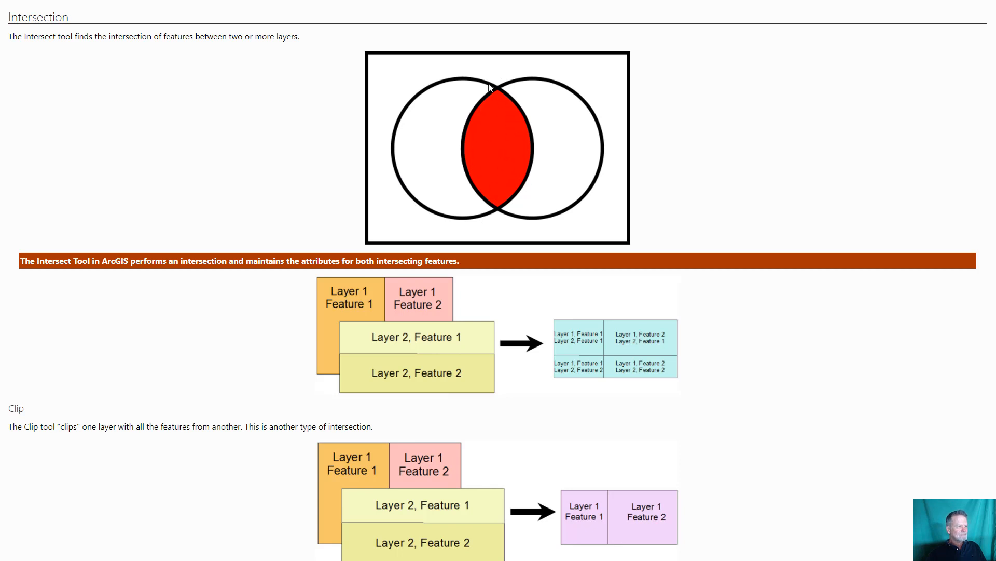
{"action": "mouse_move", "coordinate": [511, 126]}
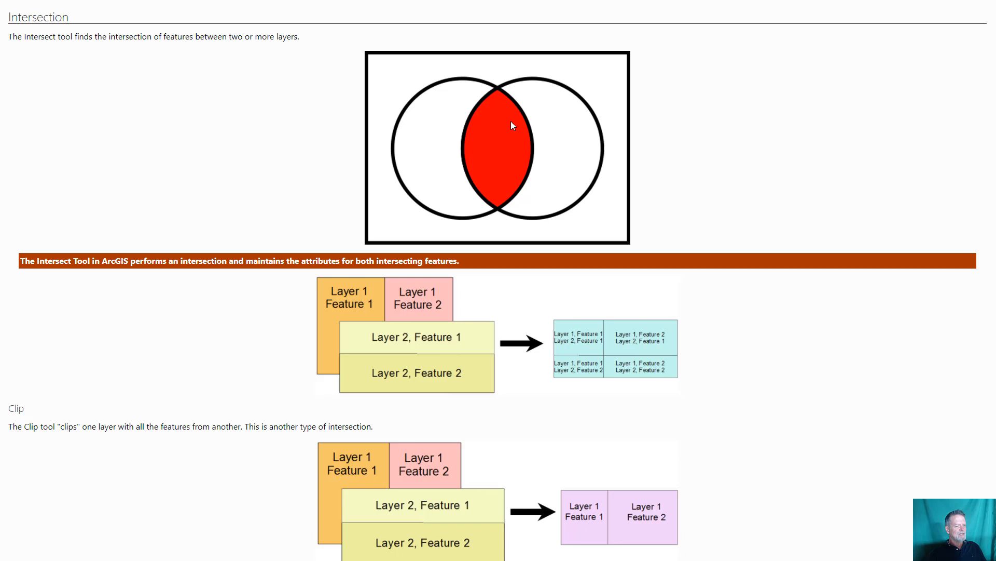
{"action": "mouse_move", "coordinate": [751, 344]}
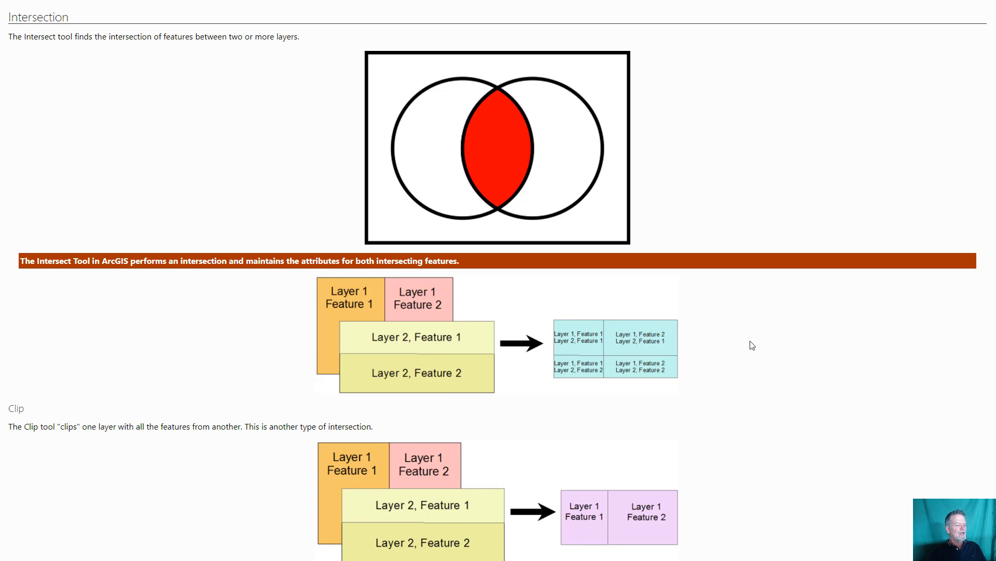
{"action": "mouse_move", "coordinate": [738, 342]}
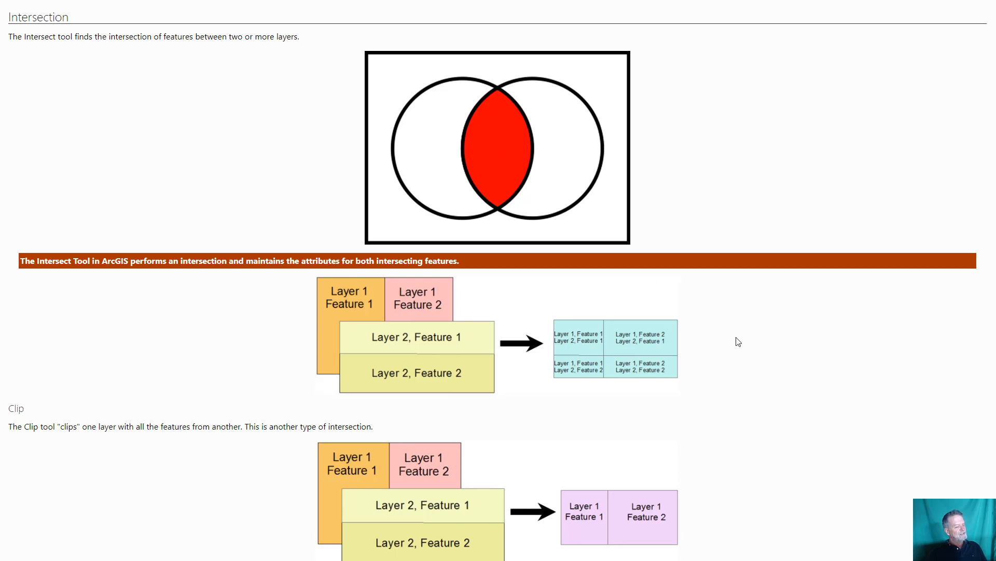
- Scroll down until the Clip section and its layer diagram come into view
{"action": "scroll", "scroll_direction": "down", "scroll_amount": 3}
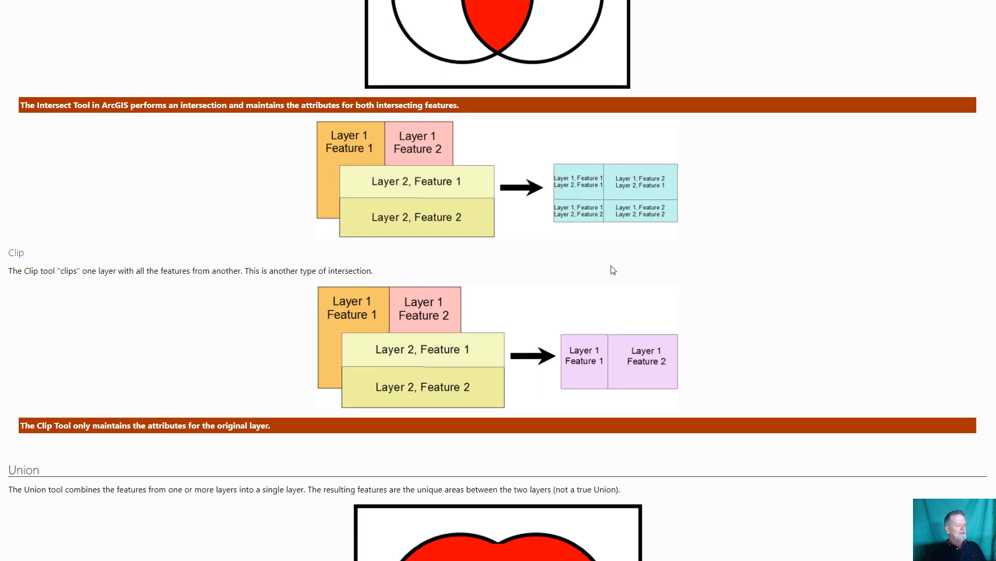
{"action": "mouse_move", "coordinate": [401, 138]}
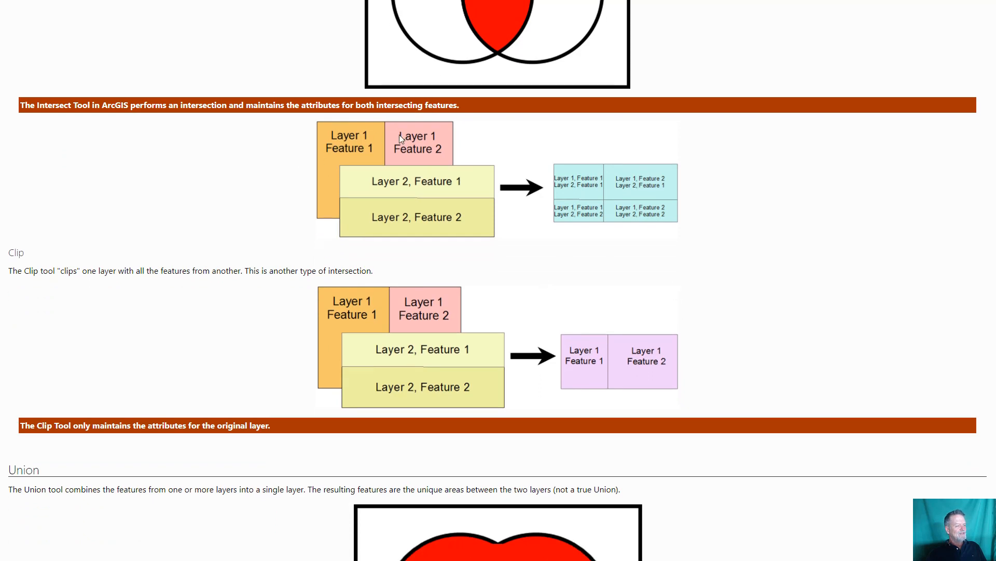
{"action": "mouse_move", "coordinate": [387, 147]}
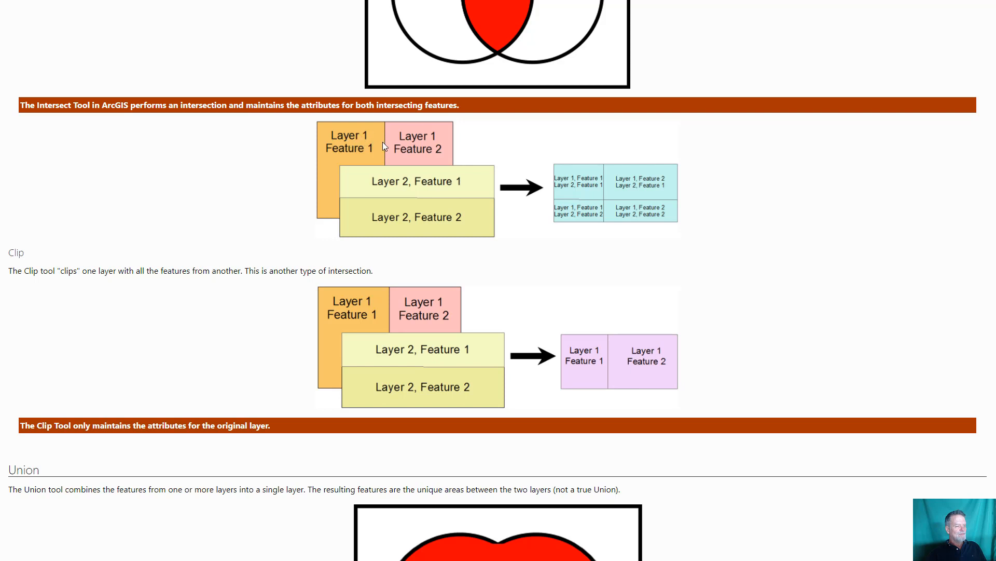
{"action": "mouse_move", "coordinate": [449, 212]}
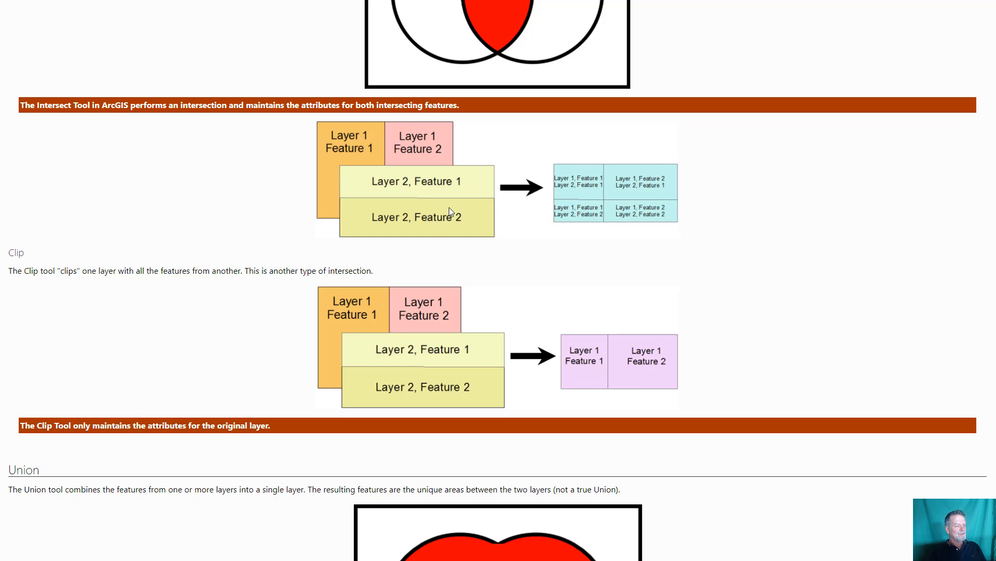
{"action": "mouse_move", "coordinate": [441, 213]}
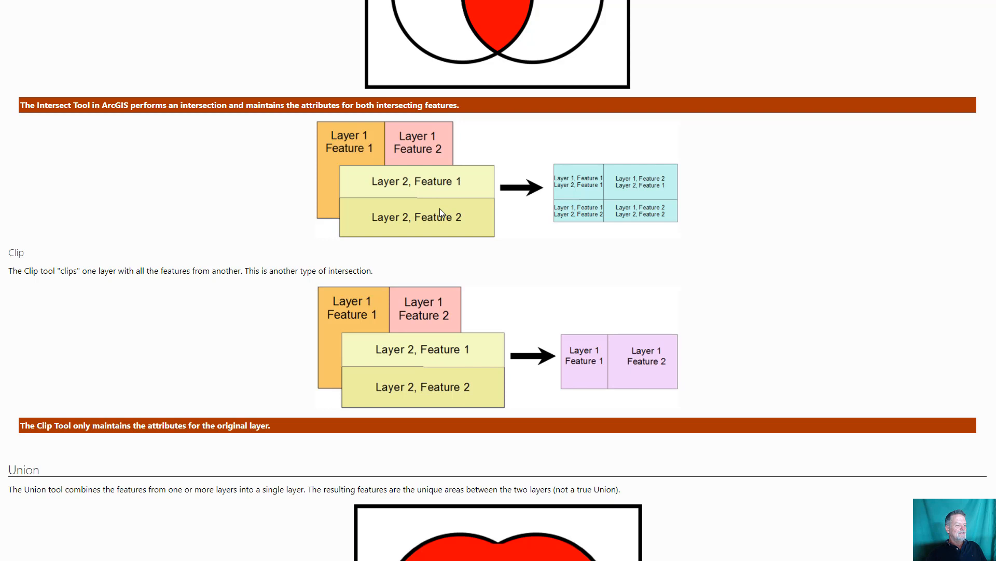
{"action": "mouse_move", "coordinate": [626, 195]}
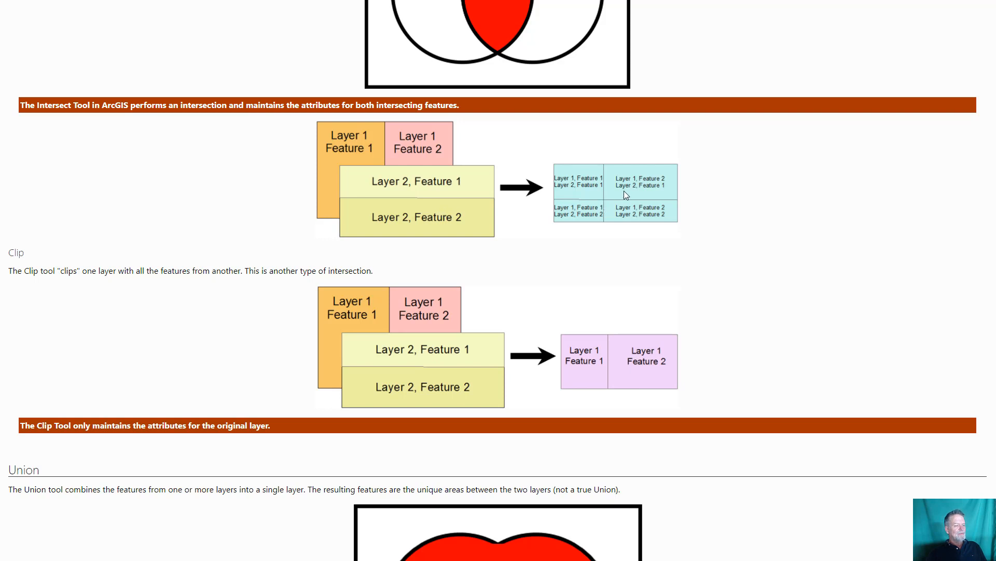
{"action": "mouse_move", "coordinate": [572, 186]}
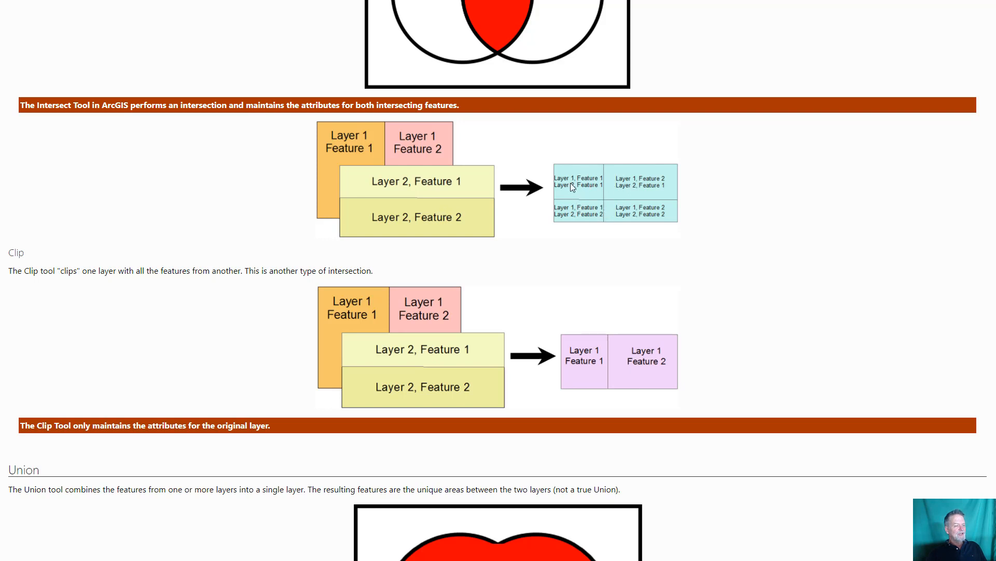
{"action": "mouse_move", "coordinate": [580, 199]}
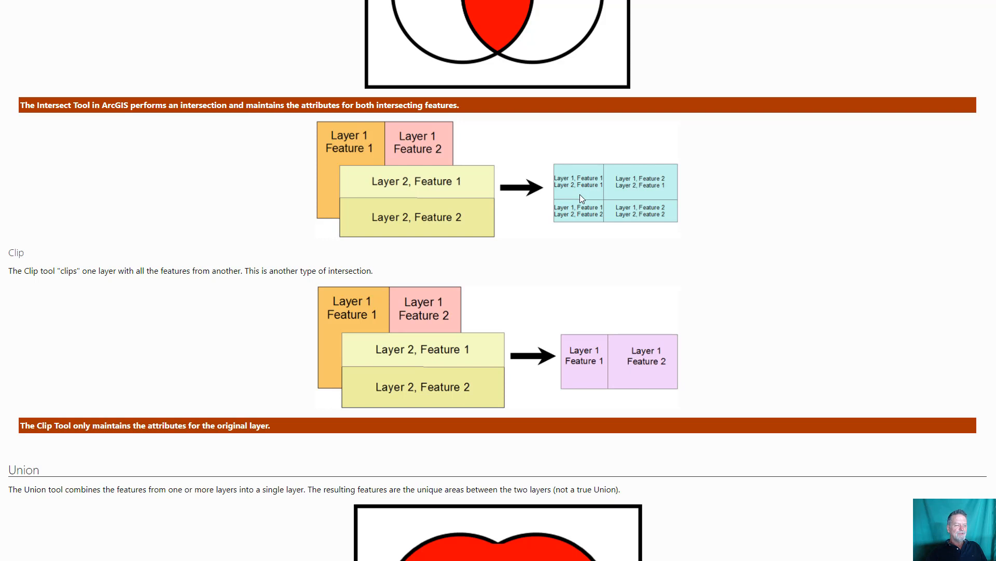
{"action": "mouse_move", "coordinate": [357, 180]}
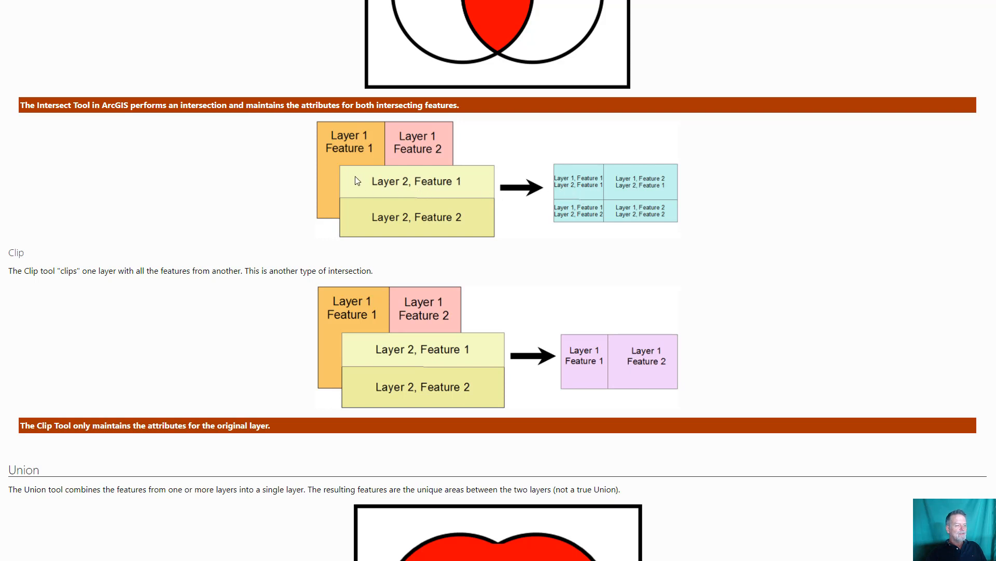
{"action": "mouse_move", "coordinate": [368, 174]}
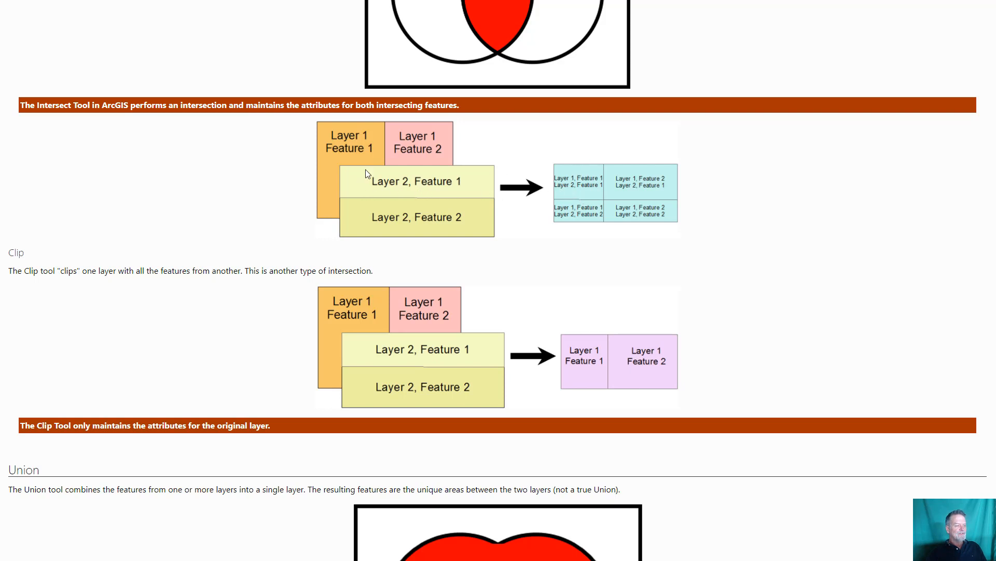
{"action": "mouse_move", "coordinate": [548, 178]}
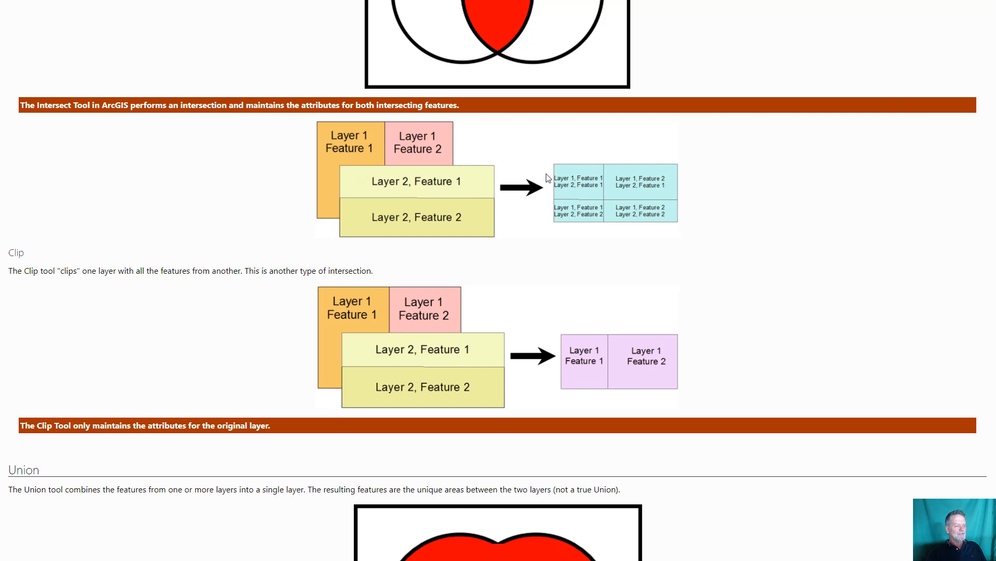
{"action": "mouse_move", "coordinate": [556, 192]}
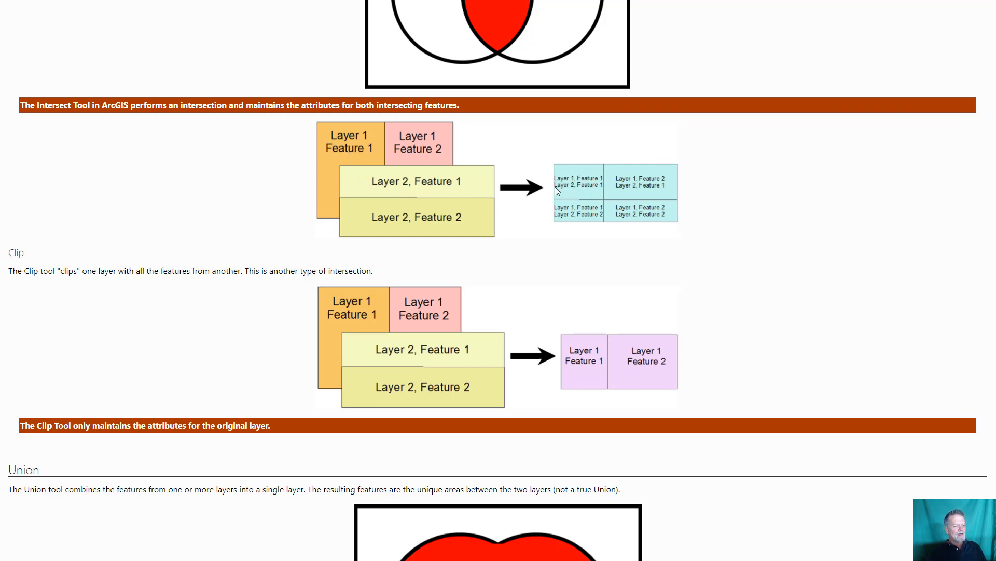
{"action": "mouse_move", "coordinate": [588, 196]}
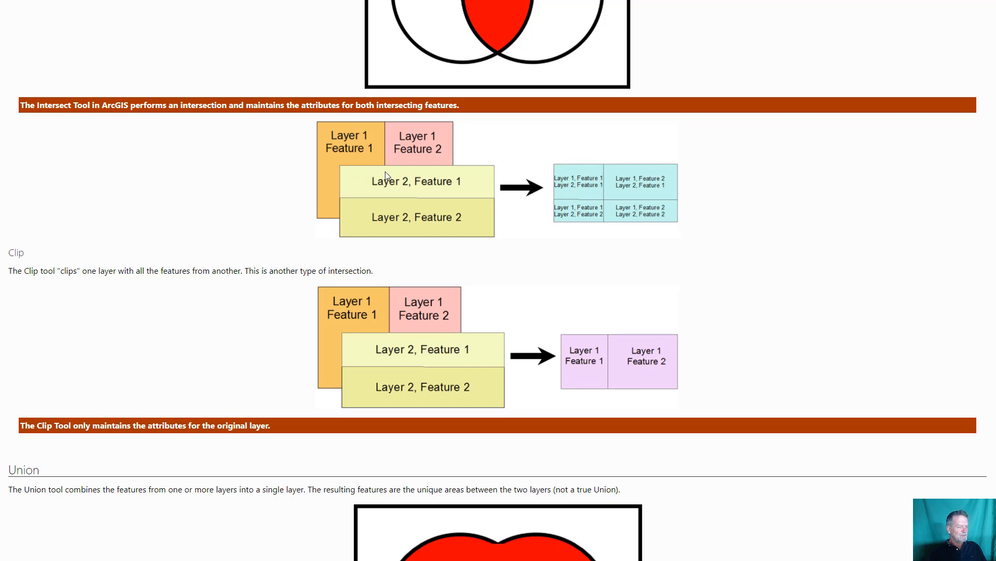
{"action": "mouse_move", "coordinate": [369, 194]}
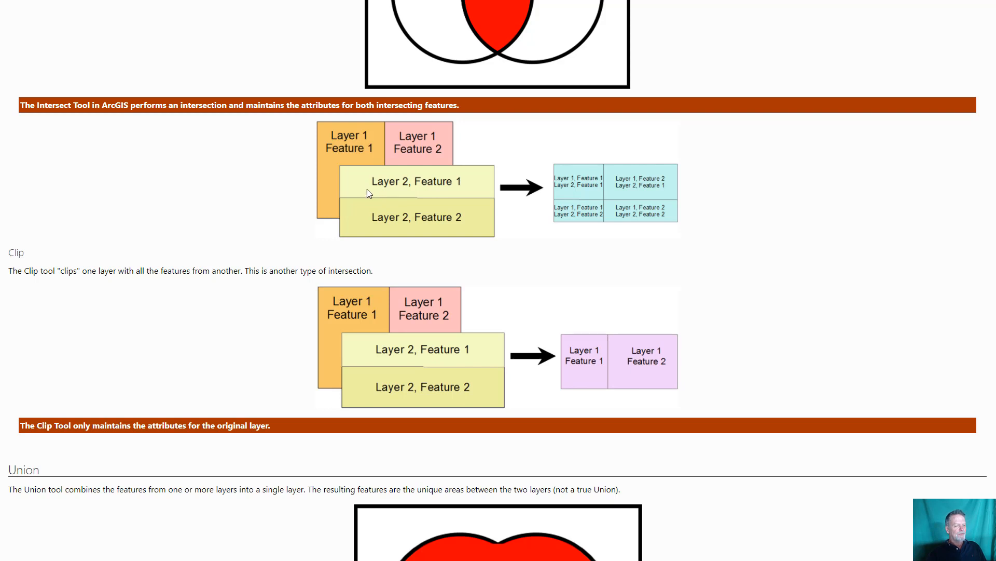
{"action": "mouse_move", "coordinate": [128, 319]}
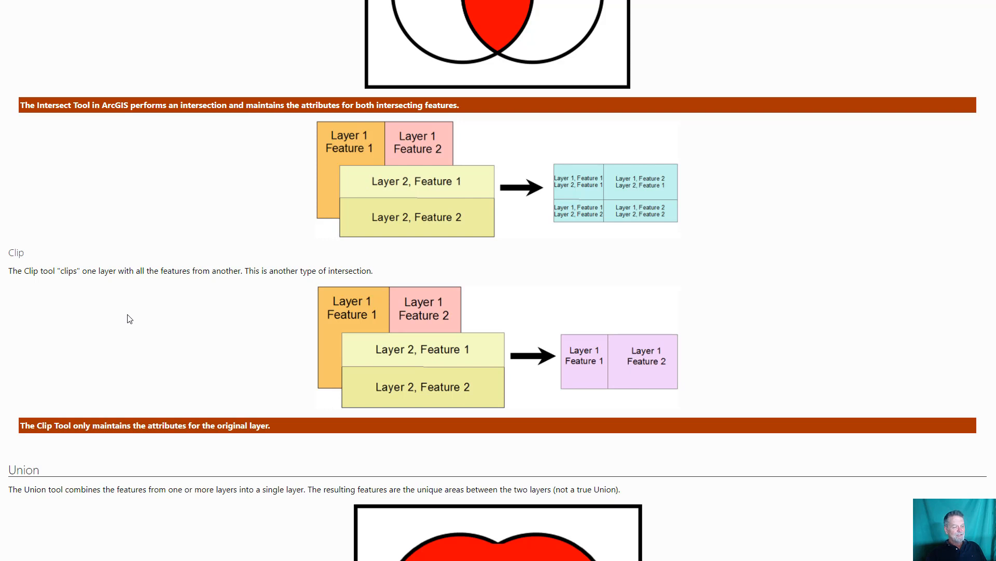
{"action": "mouse_move", "coordinate": [404, 327]}
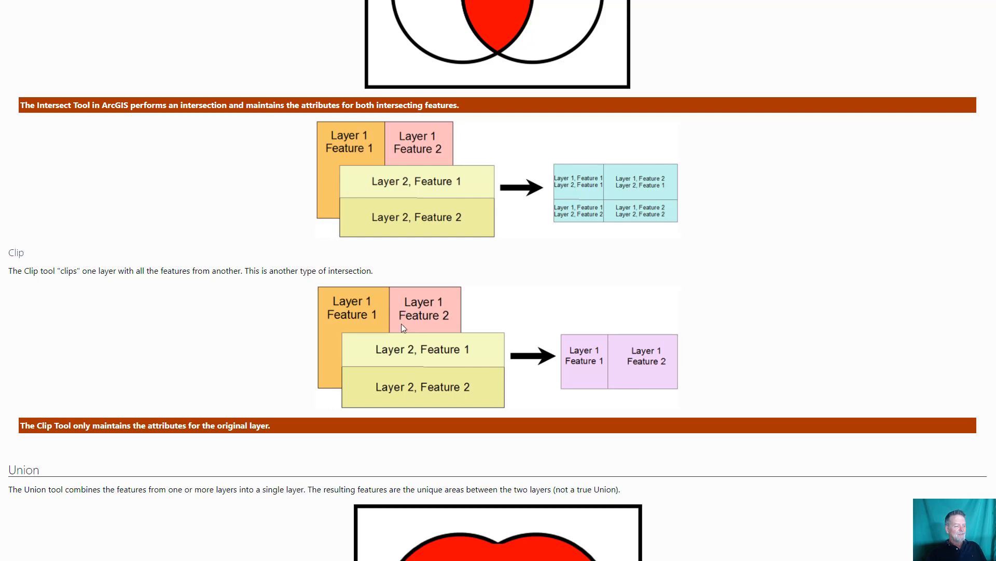
{"action": "mouse_move", "coordinate": [366, 315]}
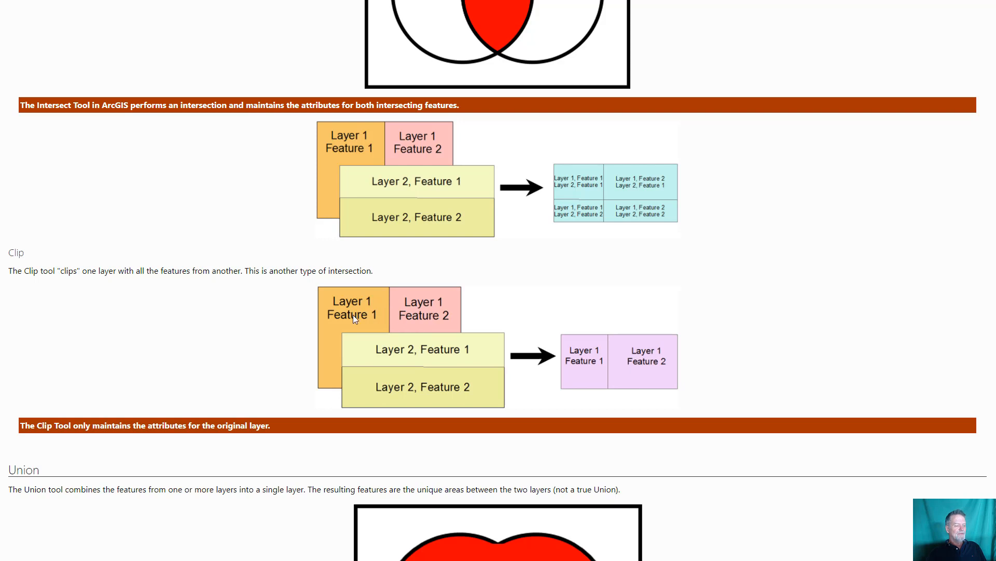
{"action": "mouse_move", "coordinate": [383, 318]}
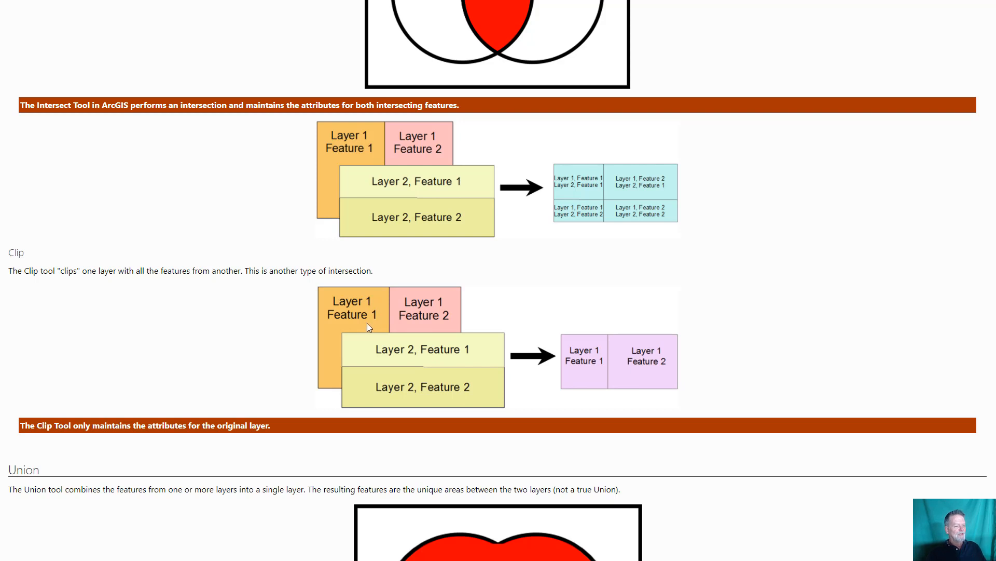
{"action": "mouse_move", "coordinate": [427, 380]}
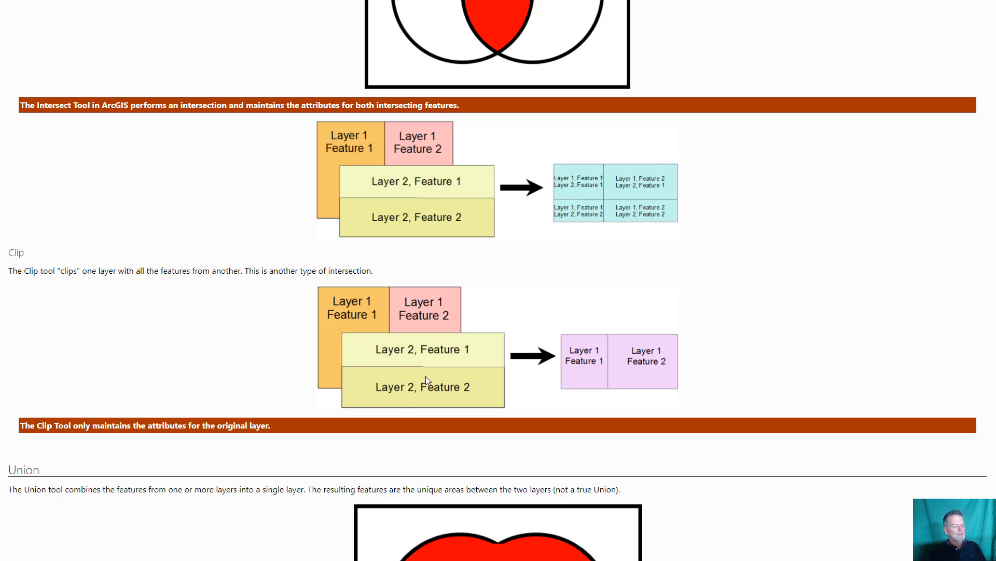
{"action": "mouse_move", "coordinate": [395, 341]}
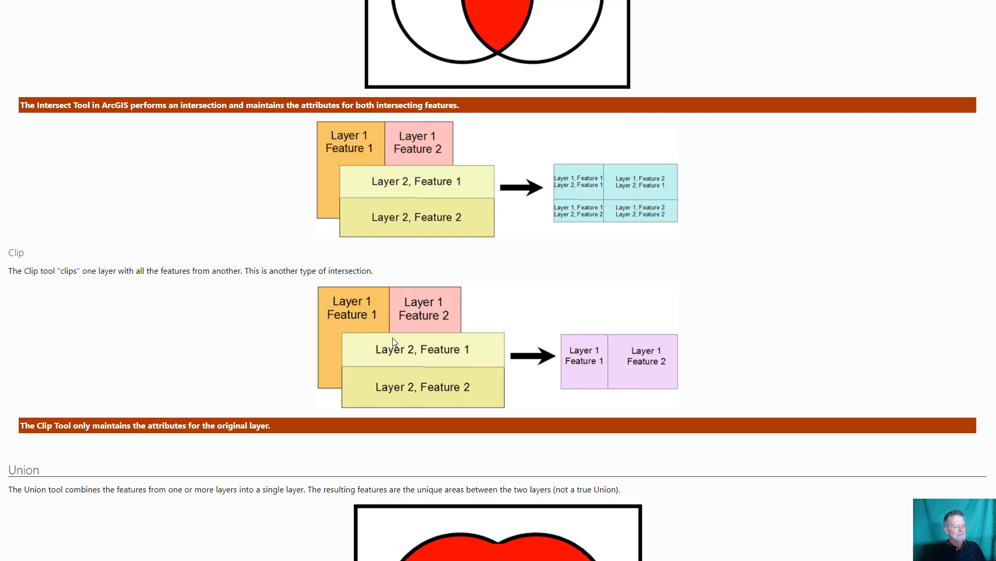
{"action": "mouse_move", "coordinate": [347, 349]}
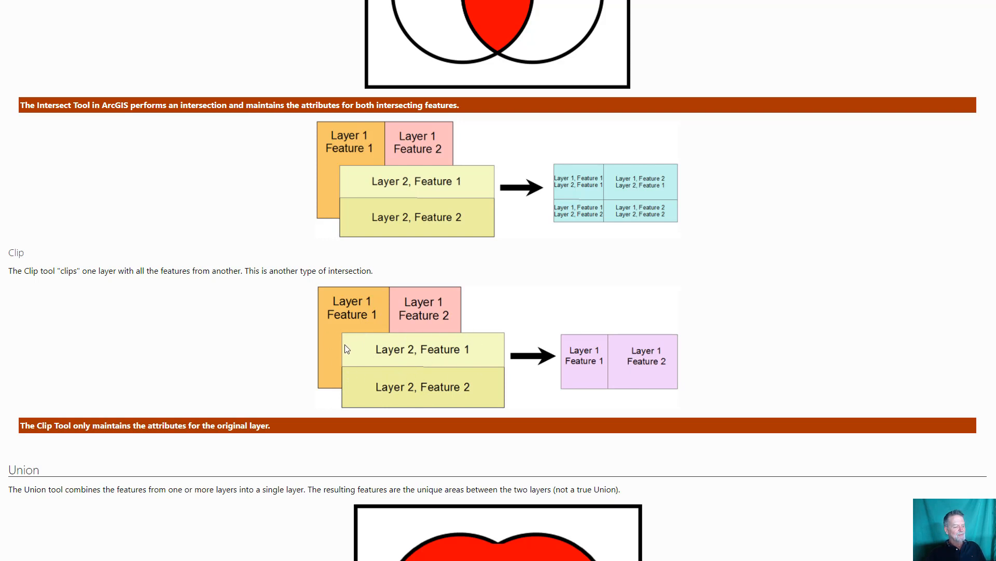
{"action": "mouse_move", "coordinate": [332, 373]}
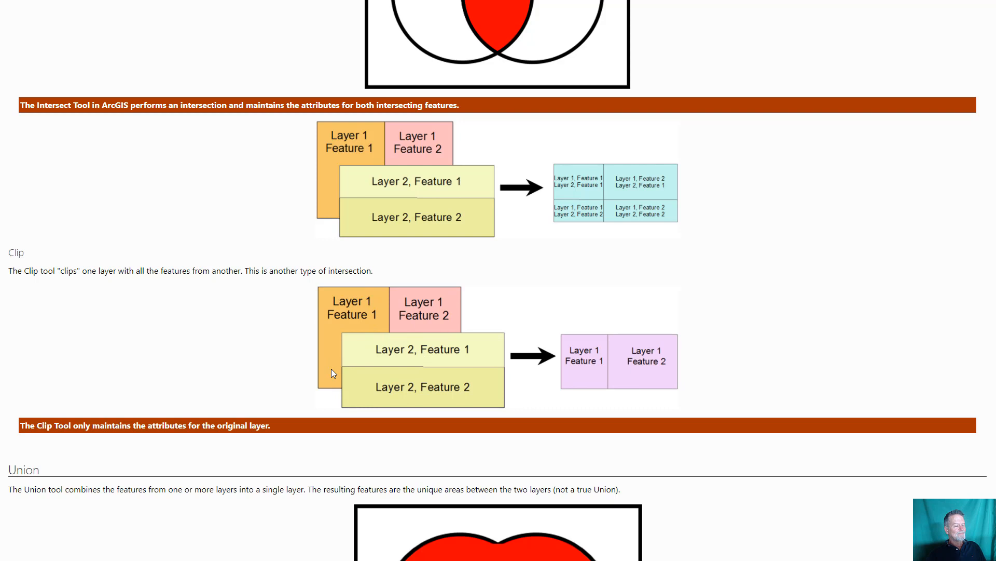
{"action": "mouse_move", "coordinate": [440, 381]}
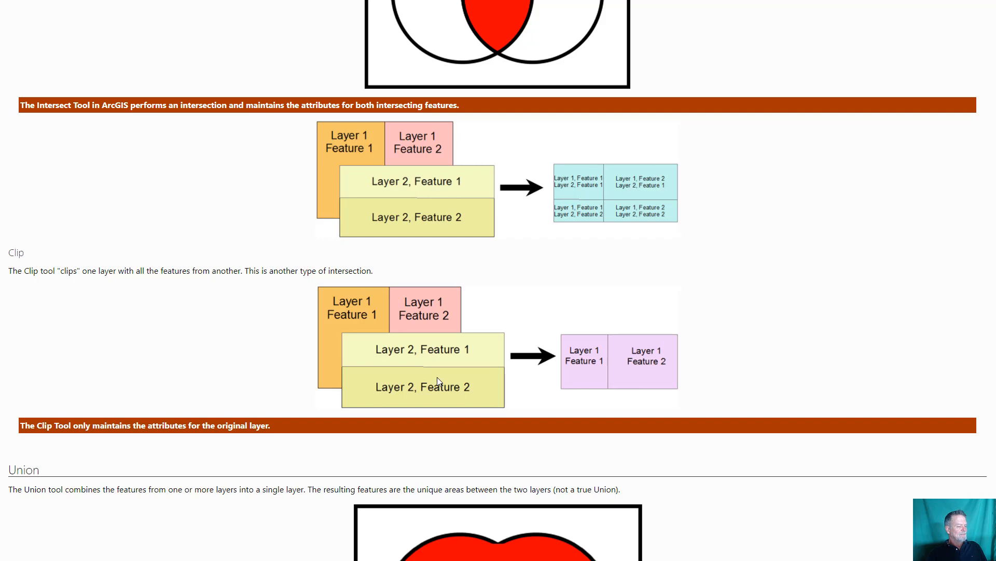
{"action": "scroll", "scroll_direction": "down", "scroll_amount": 3}
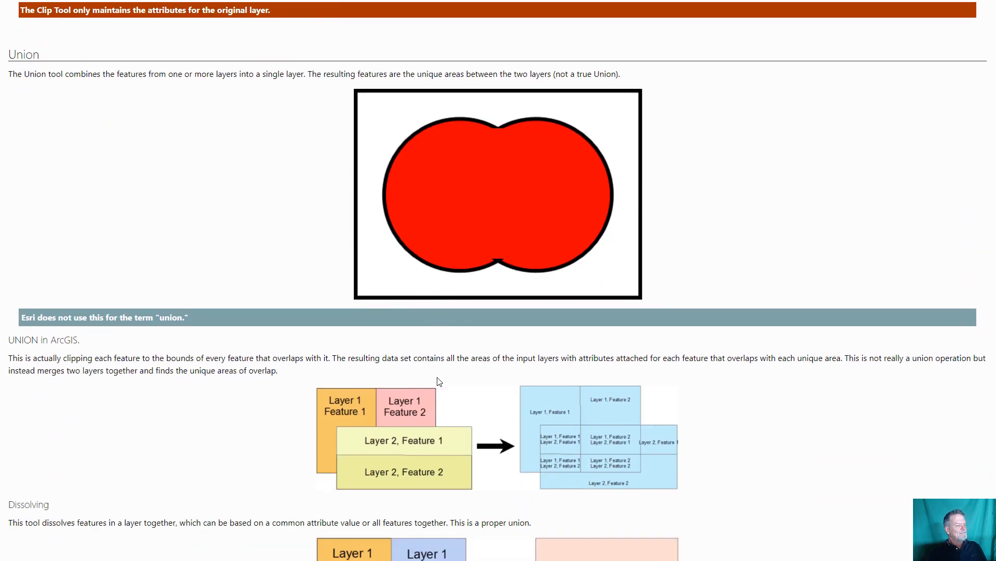
{"action": "scroll", "scroll_direction": "down", "scroll_amount": 3}
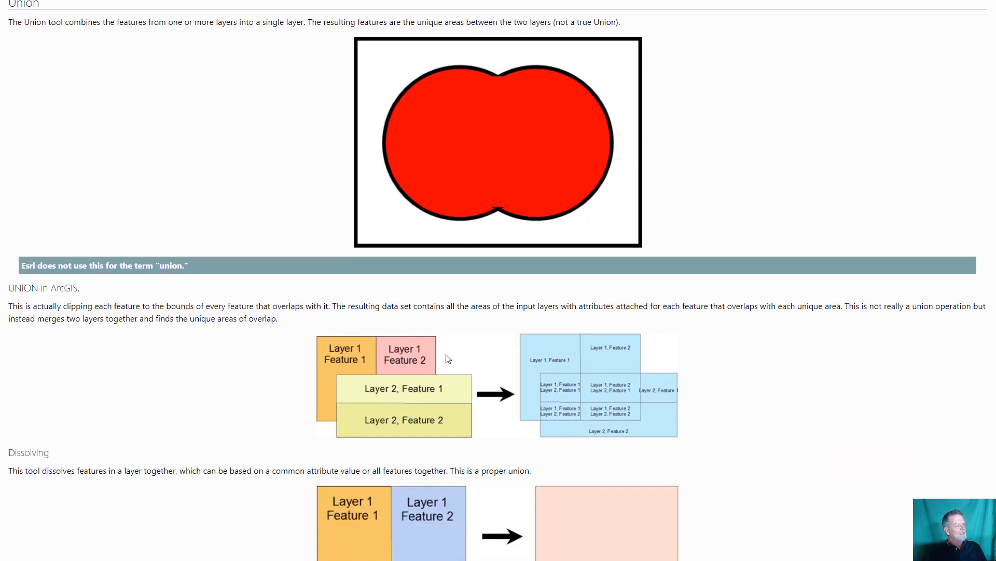
{"action": "scroll", "scroll_direction": "down", "scroll_amount": 3}
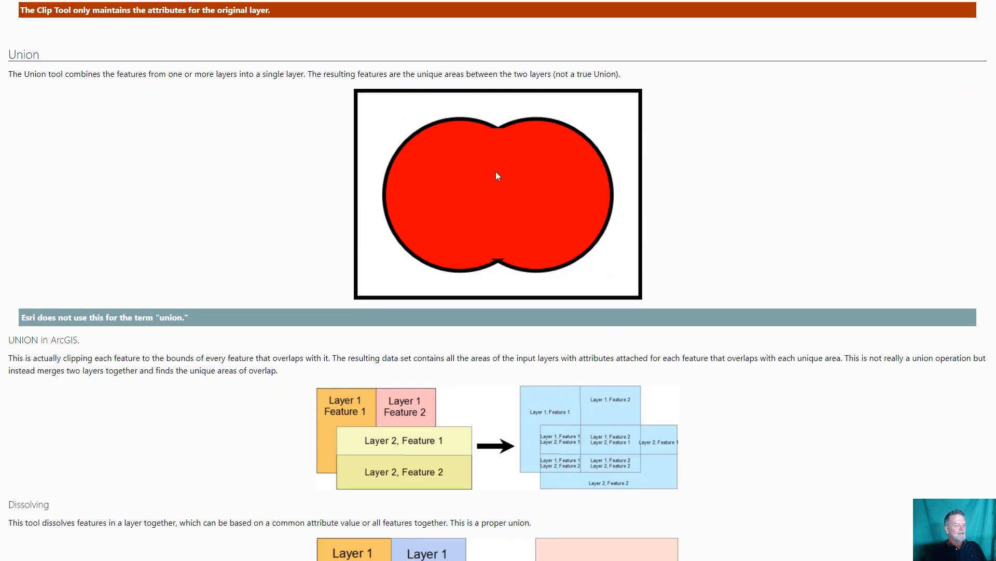
{"action": "mouse_move", "coordinate": [507, 176]}
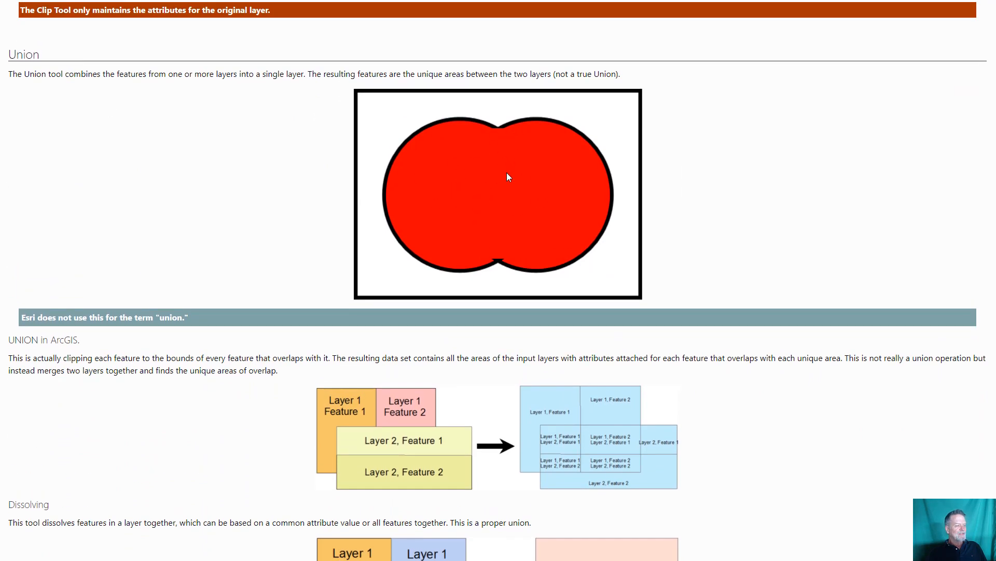
{"action": "mouse_move", "coordinate": [496, 130]}
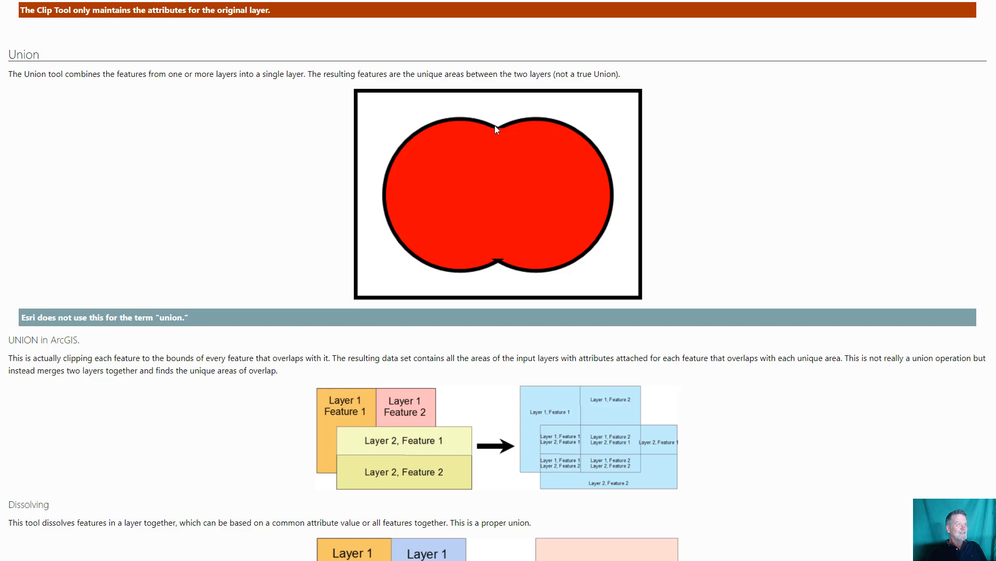
{"action": "mouse_move", "coordinate": [515, 268]}
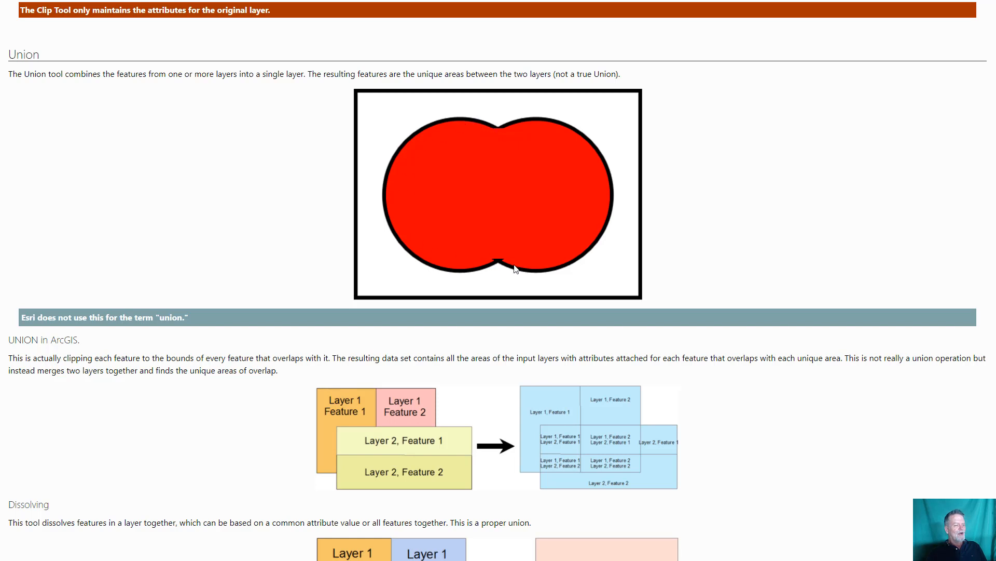
{"action": "mouse_move", "coordinate": [528, 118]}
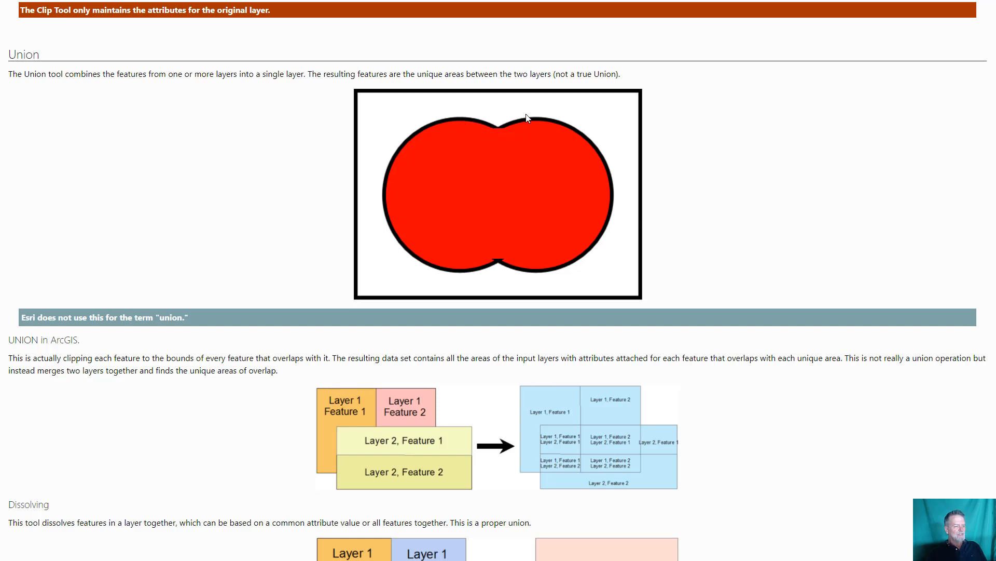
{"action": "mouse_move", "coordinate": [449, 184]}
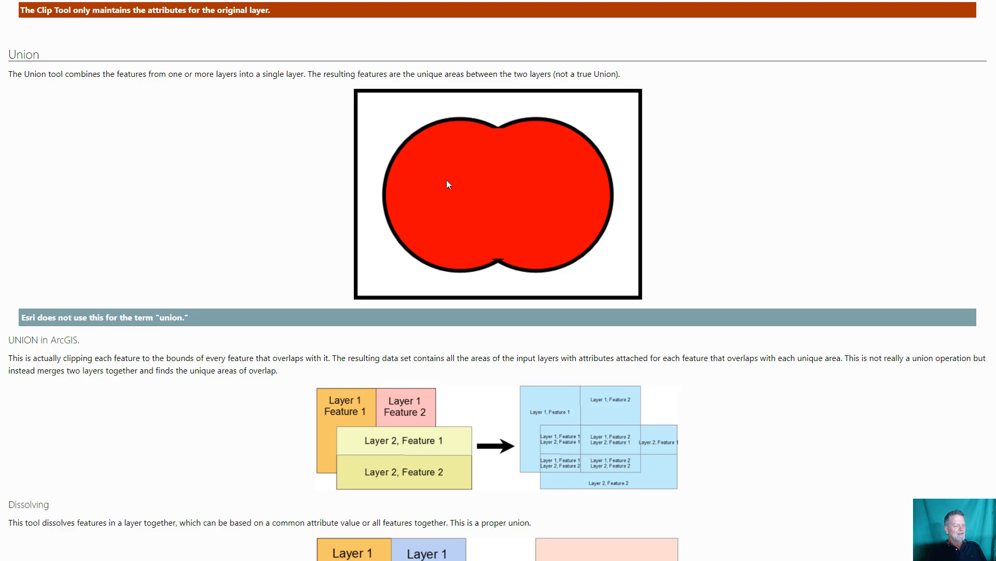
{"action": "mouse_move", "coordinate": [542, 186]}
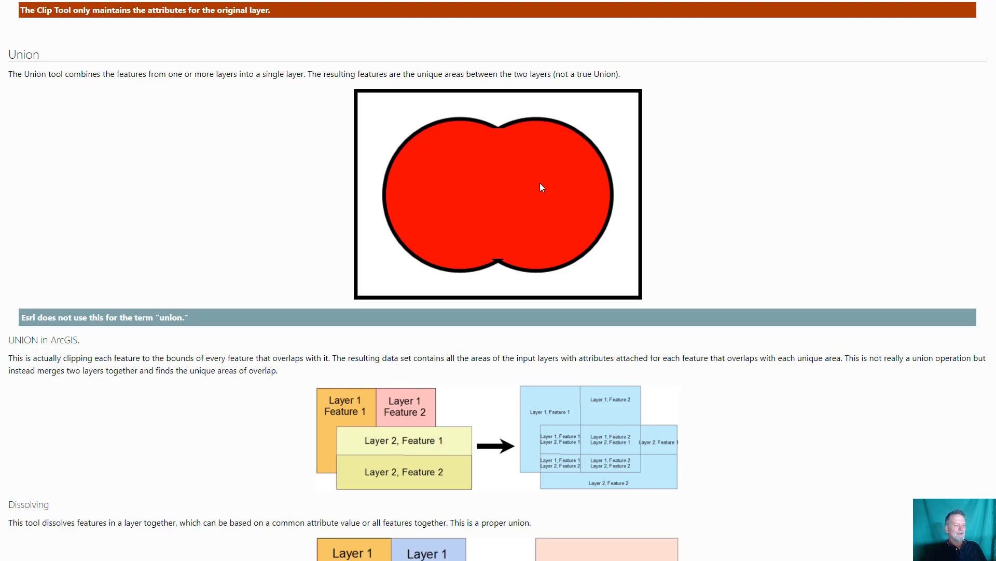
{"action": "mouse_move", "coordinate": [469, 191]}
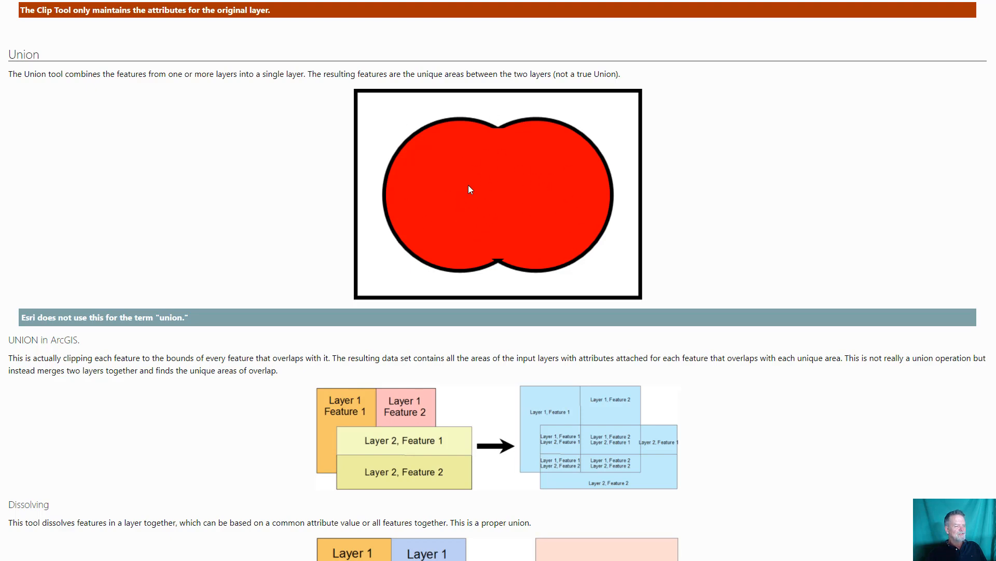
- Scroll down so the UNION in ArcGIS and Dissolving diagrams are fully visible
{"action": "scroll", "scroll_direction": "down", "scroll_amount": 3}
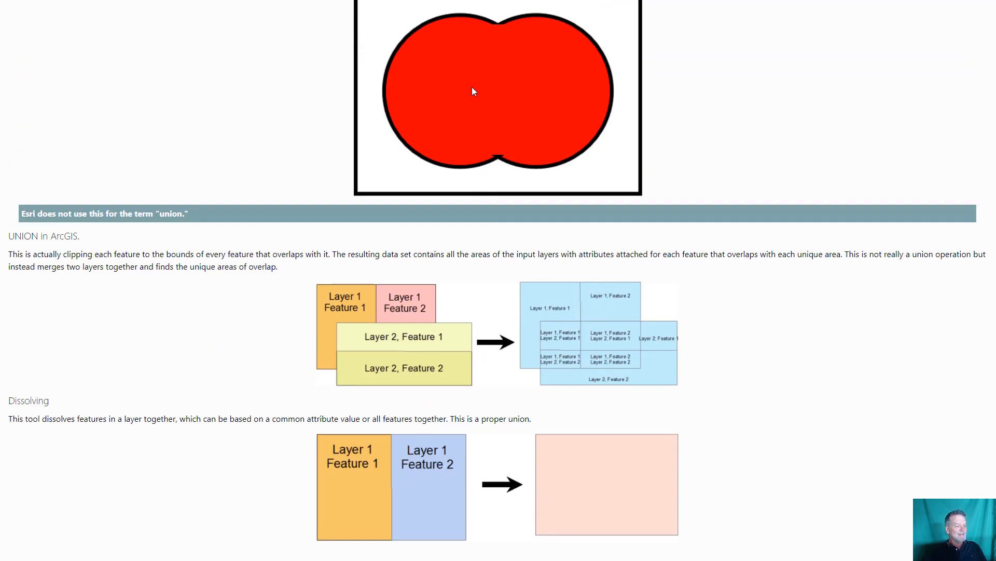
{"action": "mouse_move", "coordinate": [435, 309]}
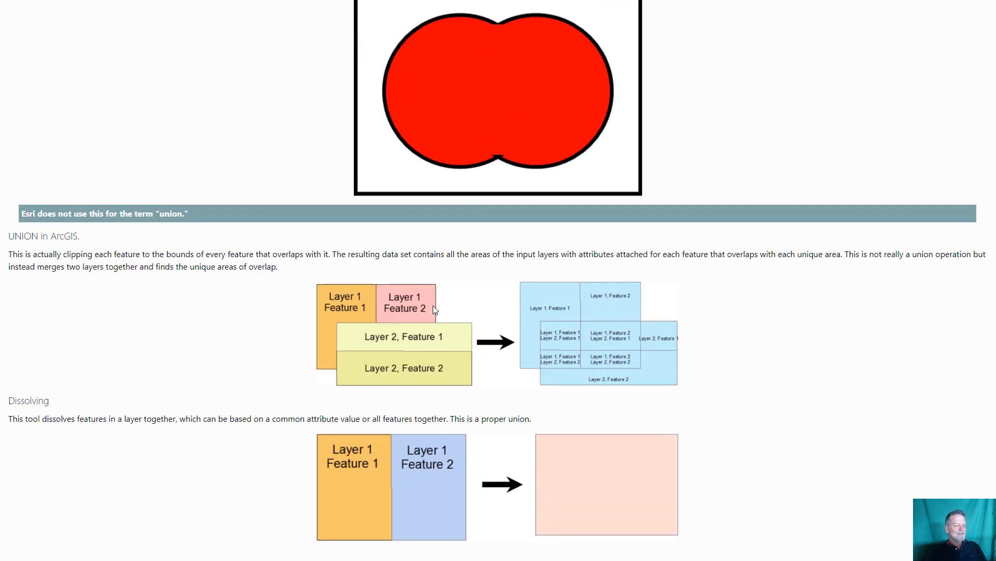
{"action": "mouse_move", "coordinate": [440, 359]}
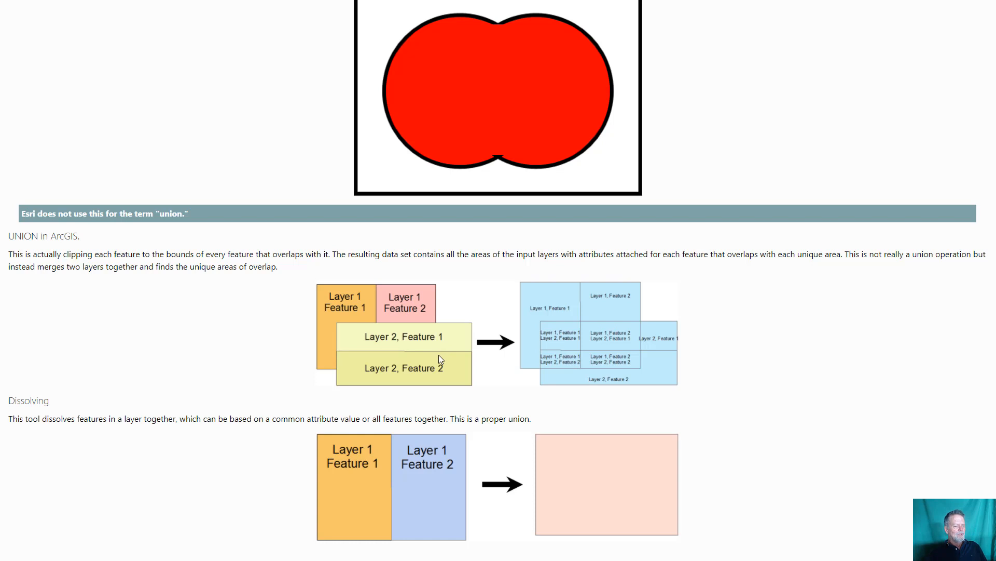
{"action": "mouse_move", "coordinate": [574, 311]}
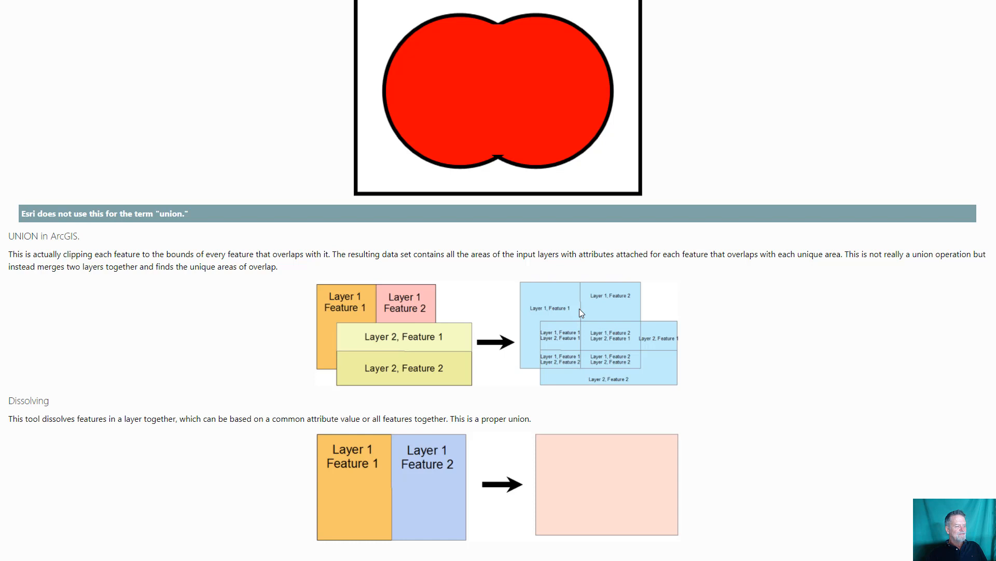
{"action": "mouse_move", "coordinate": [560, 310]}
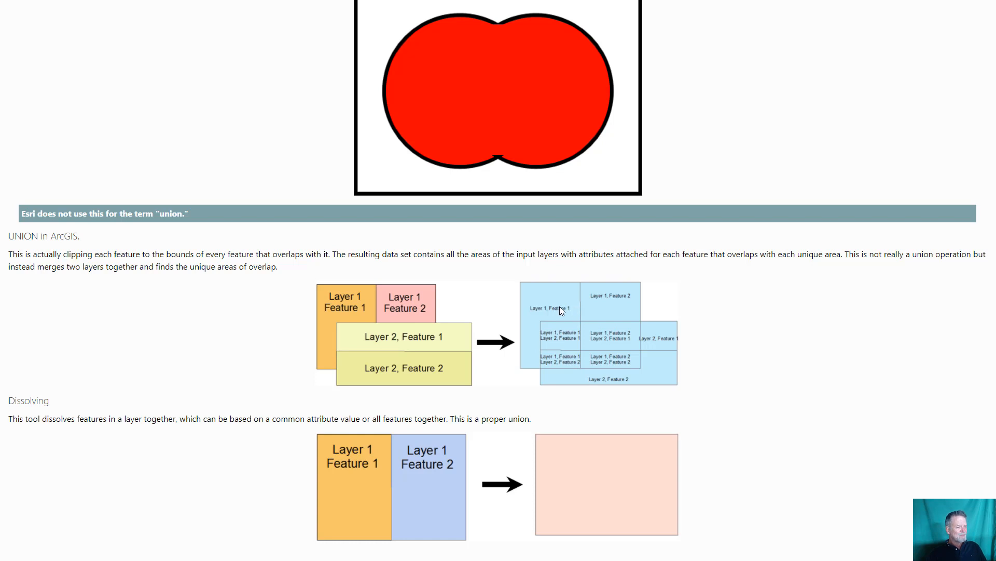
{"action": "mouse_move", "coordinate": [667, 342]}
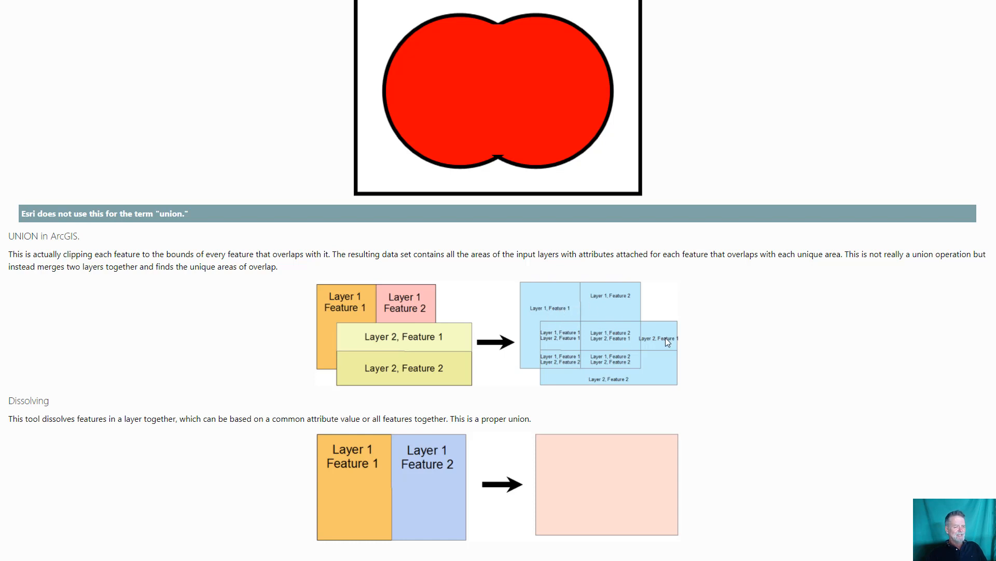
{"action": "mouse_move", "coordinate": [617, 335]}
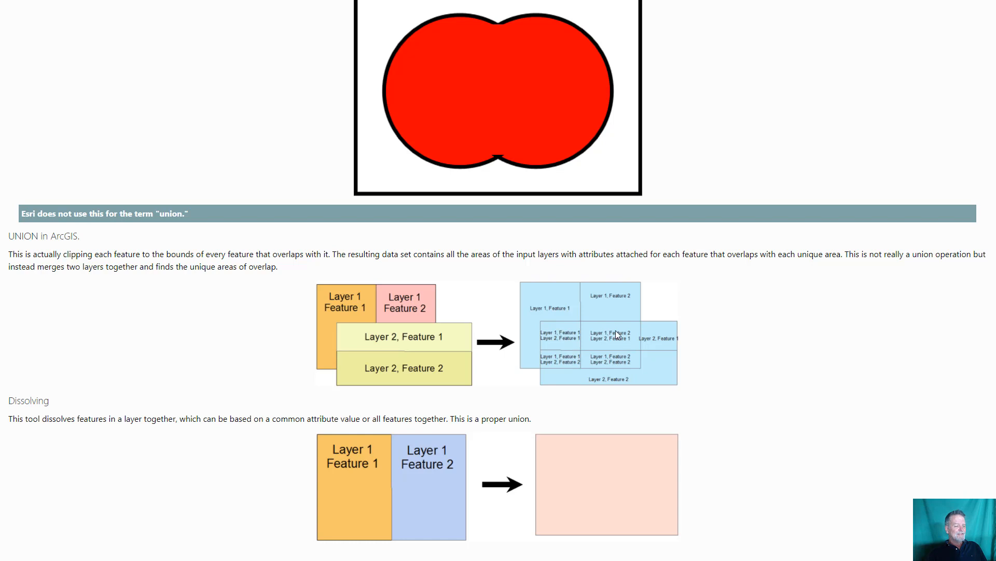
{"action": "mouse_move", "coordinate": [412, 342]}
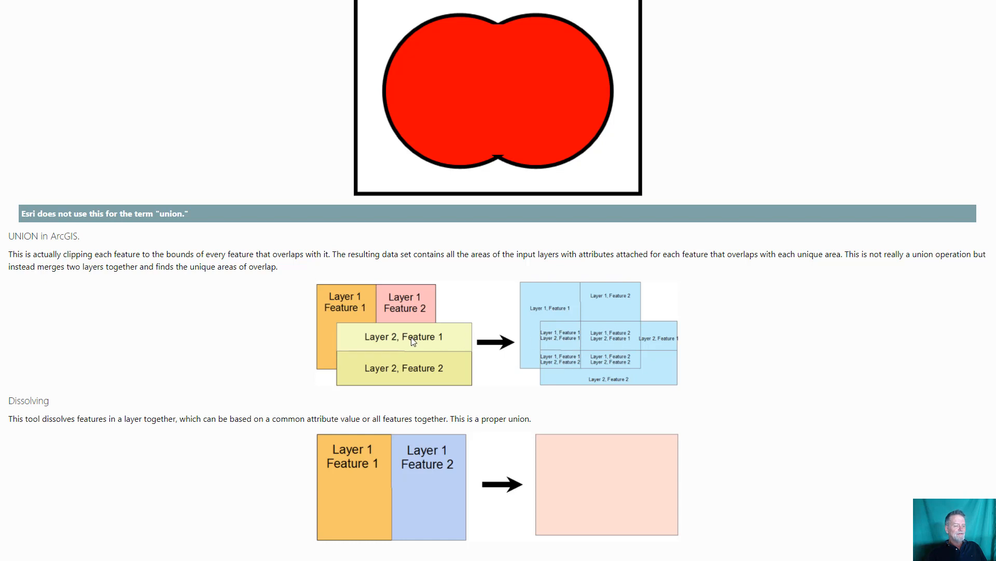
{"action": "mouse_move", "coordinate": [368, 338]}
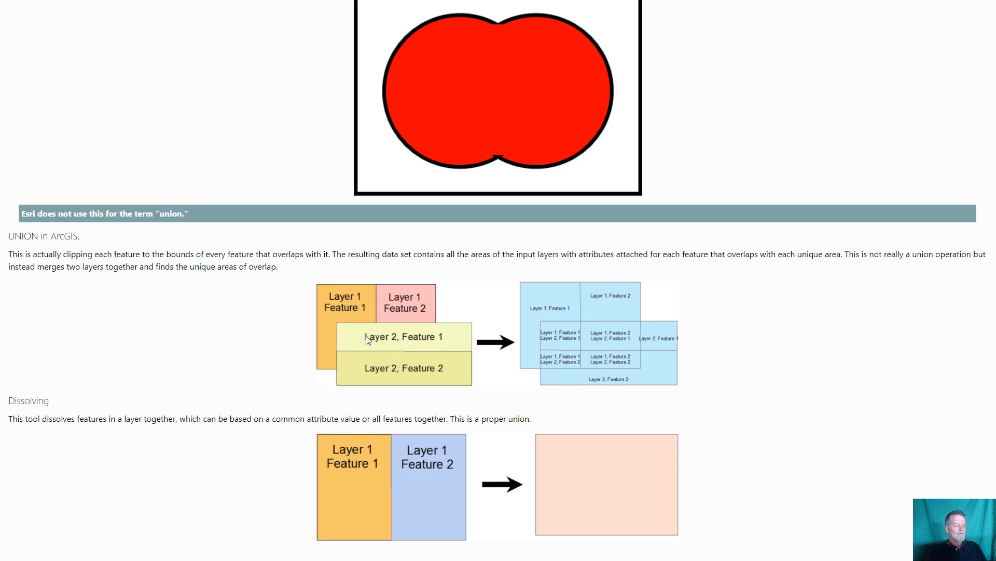
{"action": "mouse_move", "coordinate": [553, 324]}
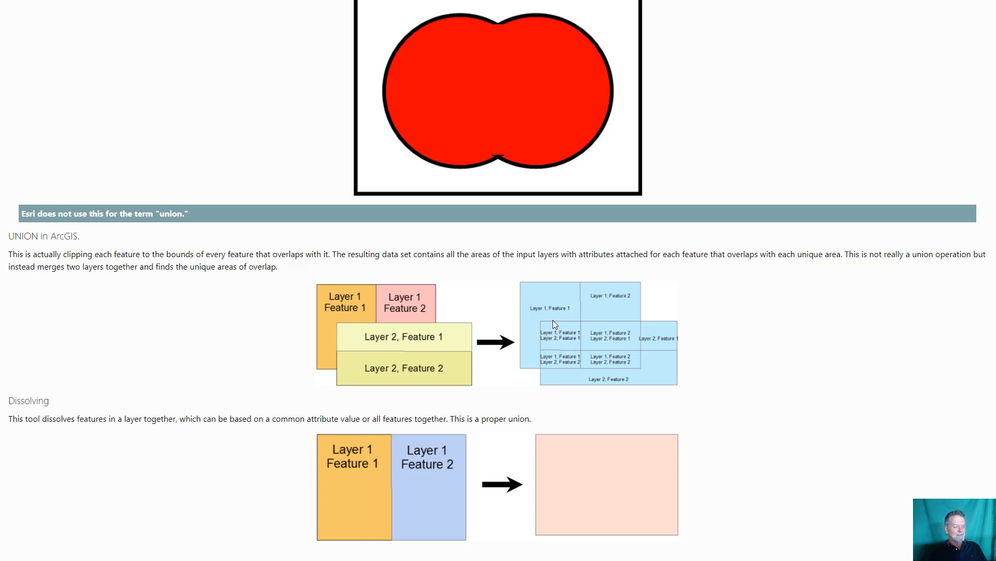
{"action": "mouse_move", "coordinate": [547, 343]}
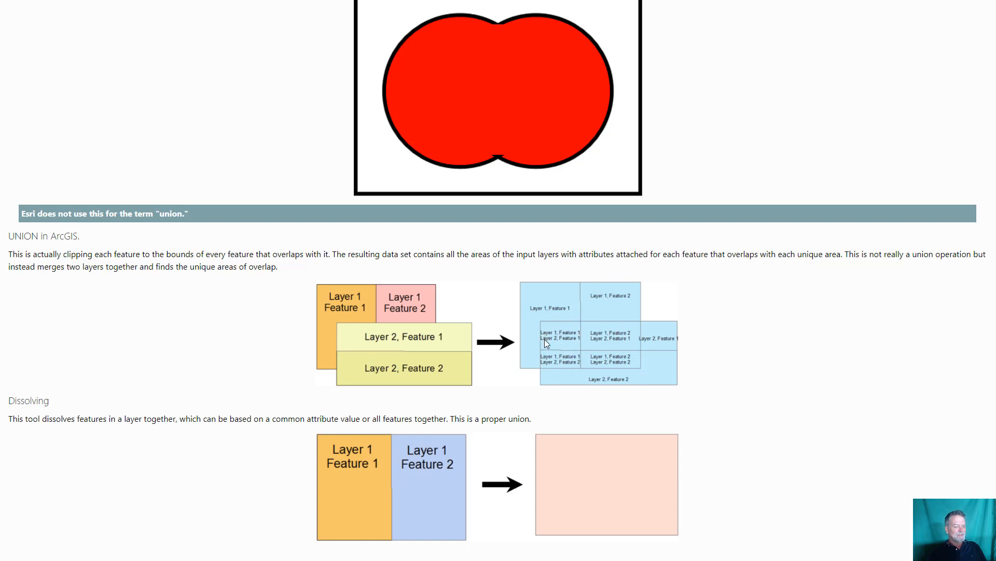
{"action": "mouse_move", "coordinate": [356, 336]}
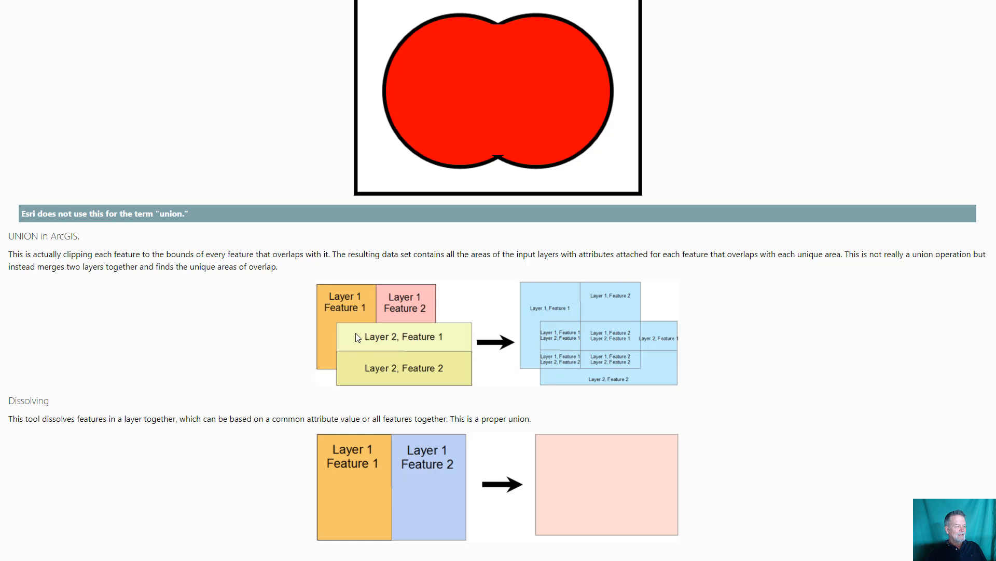
{"action": "mouse_move", "coordinate": [341, 328]}
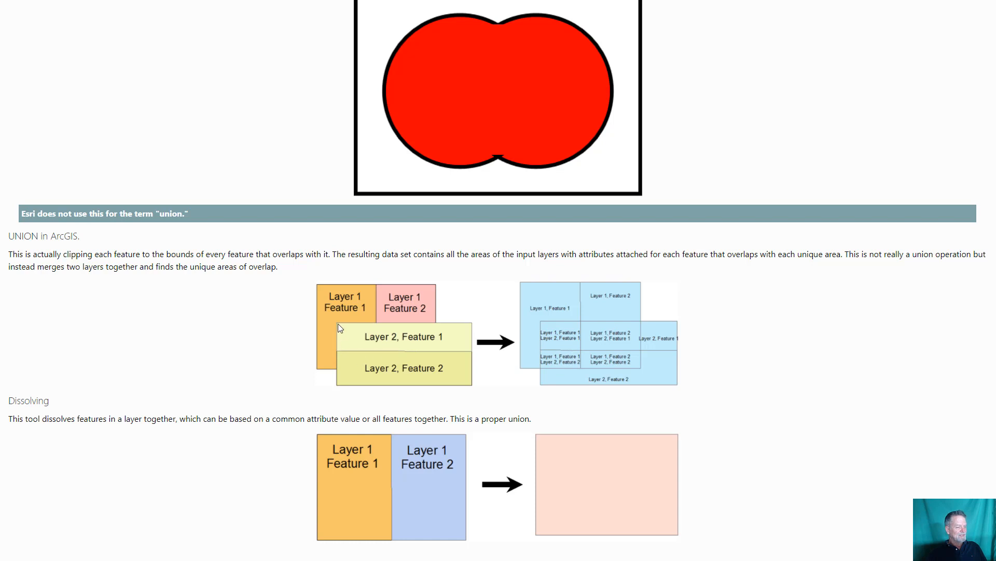
{"action": "mouse_move", "coordinate": [539, 328]}
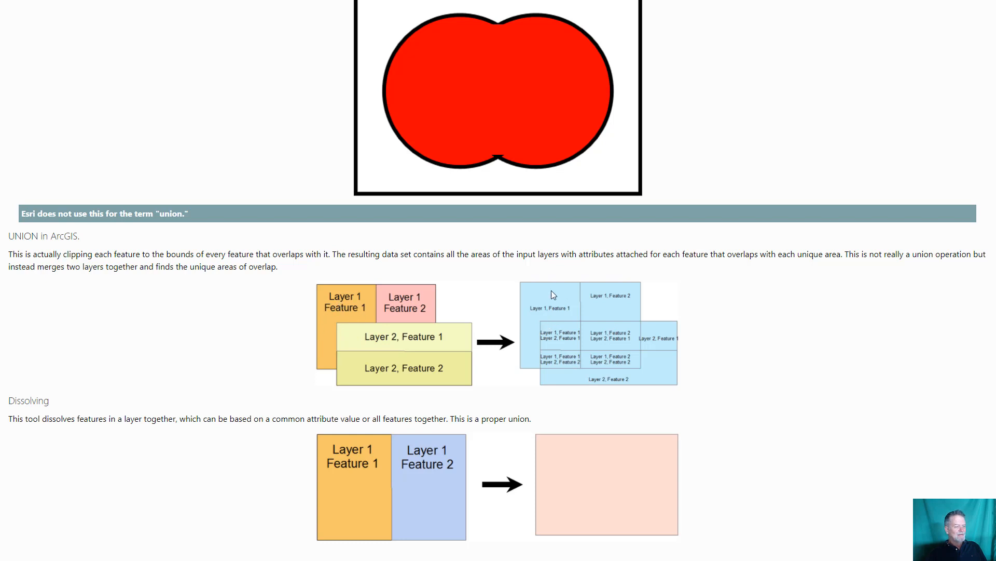
{"action": "mouse_move", "coordinate": [526, 337]}
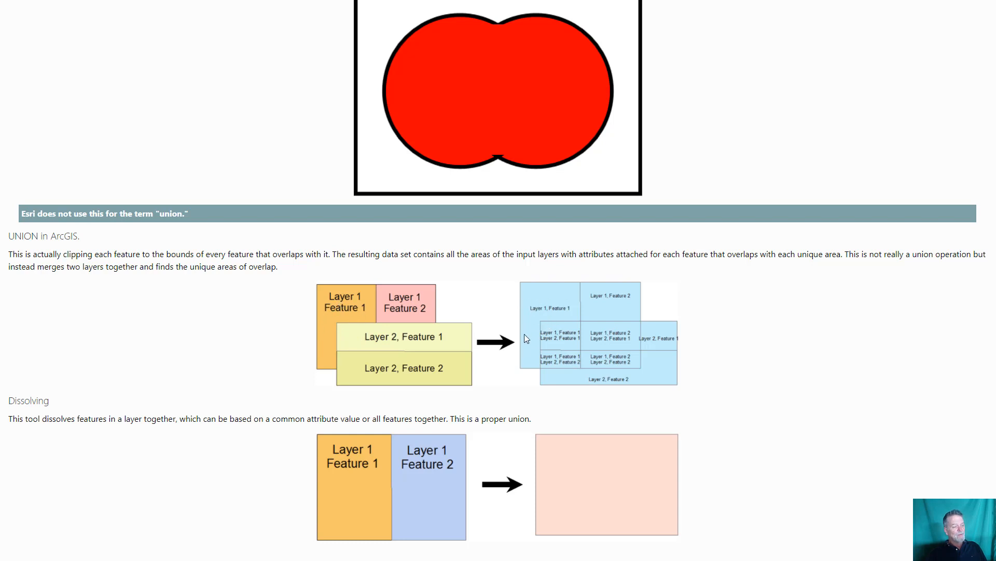
{"action": "mouse_move", "coordinate": [543, 308]}
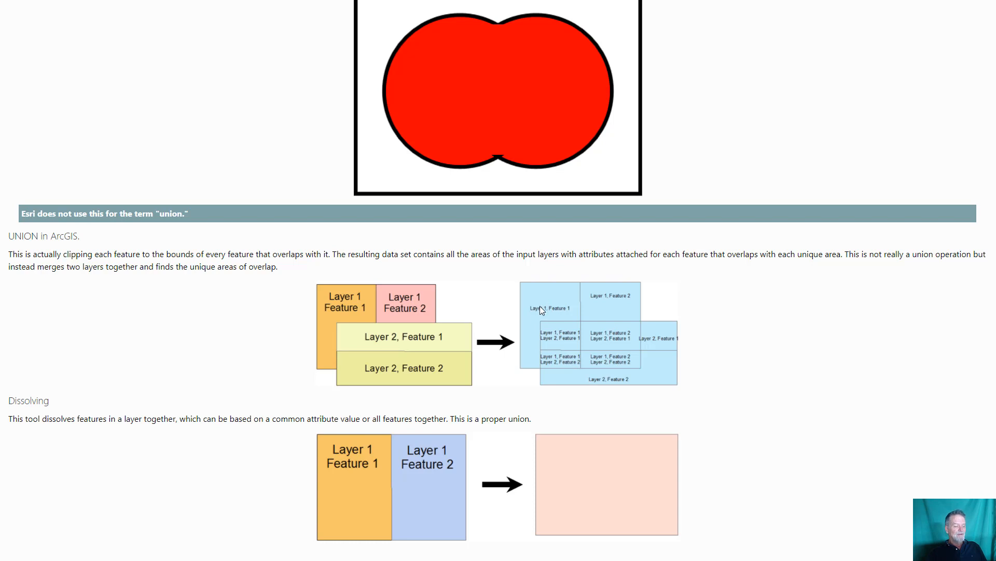
{"action": "mouse_move", "coordinate": [545, 310]}
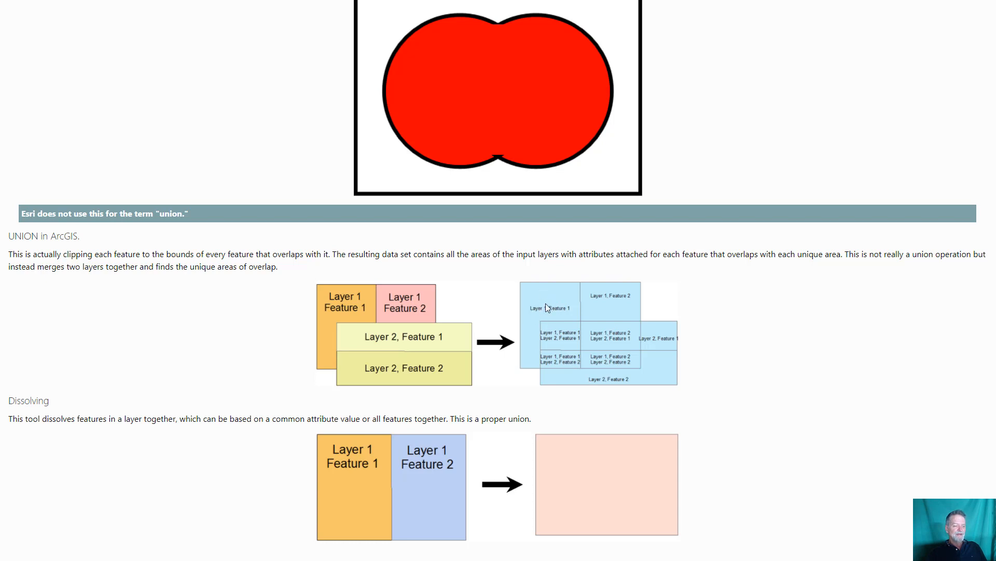
{"action": "mouse_move", "coordinate": [548, 312]}
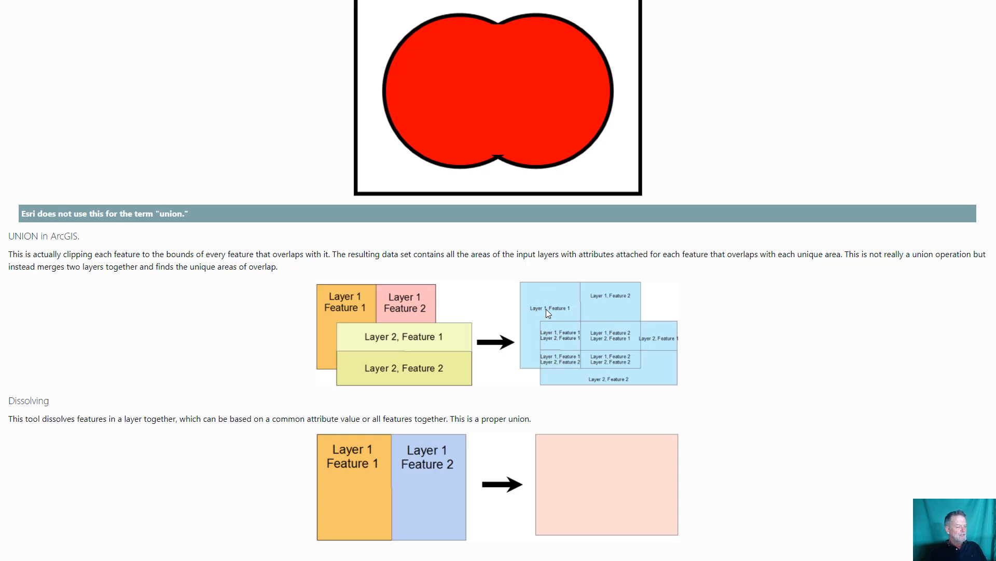
{"action": "scroll", "scroll_direction": "down", "scroll_amount": 3}
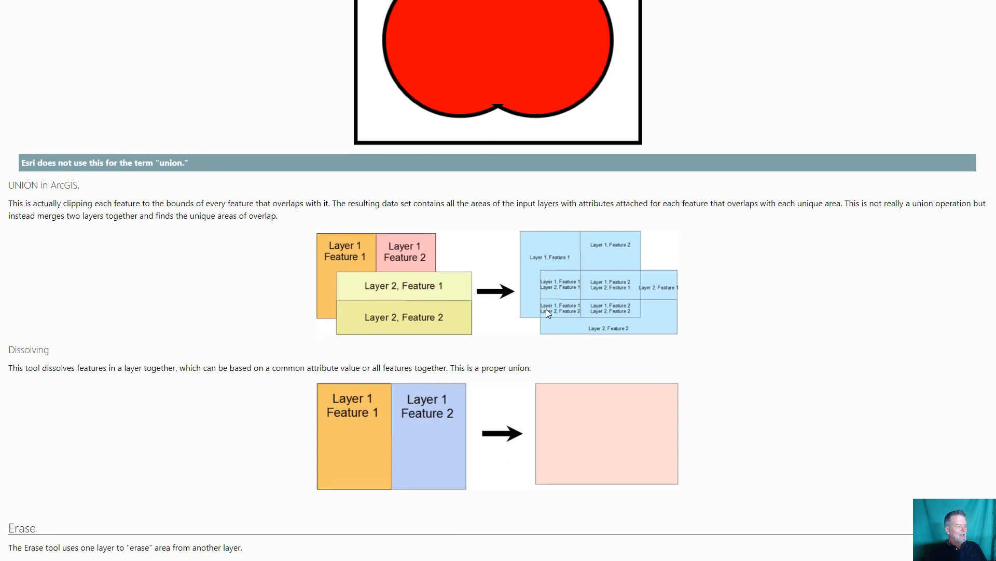
{"action": "scroll", "scroll_direction": "down", "scroll_amount": 3}
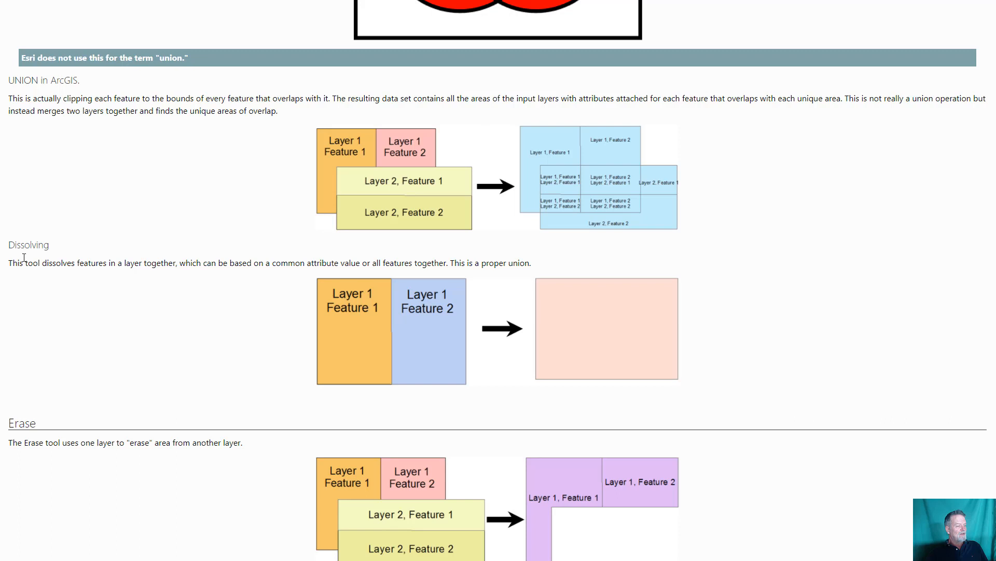
{"action": "double_click", "coordinate": [28, 245]}
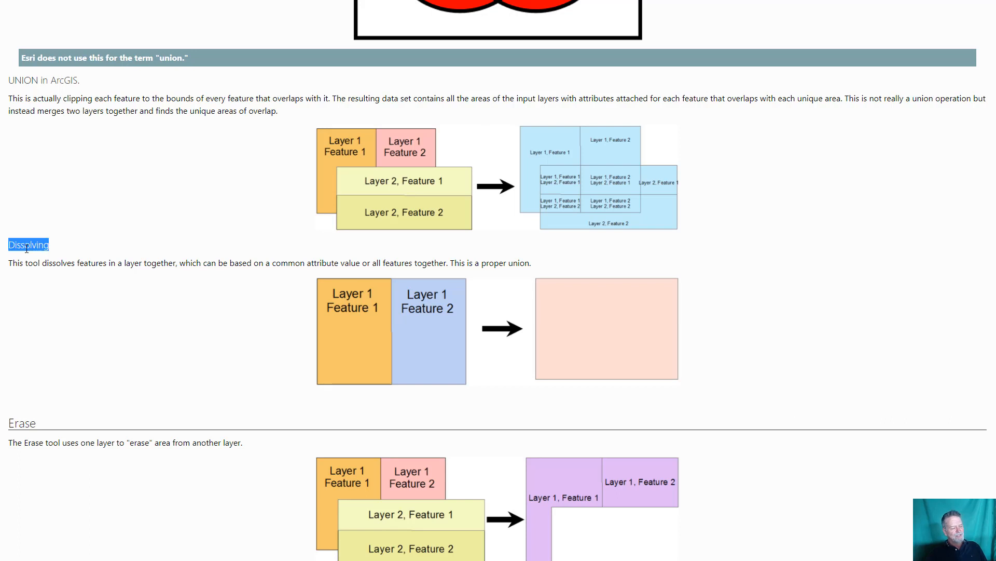
{"action": "mouse_move", "coordinate": [316, 355]}
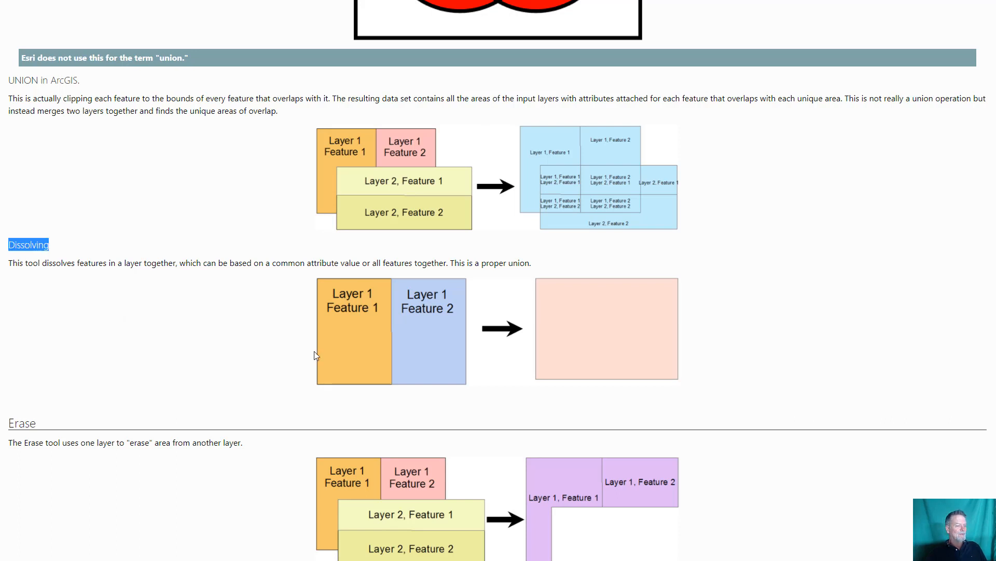
{"action": "mouse_move", "coordinate": [399, 318]}
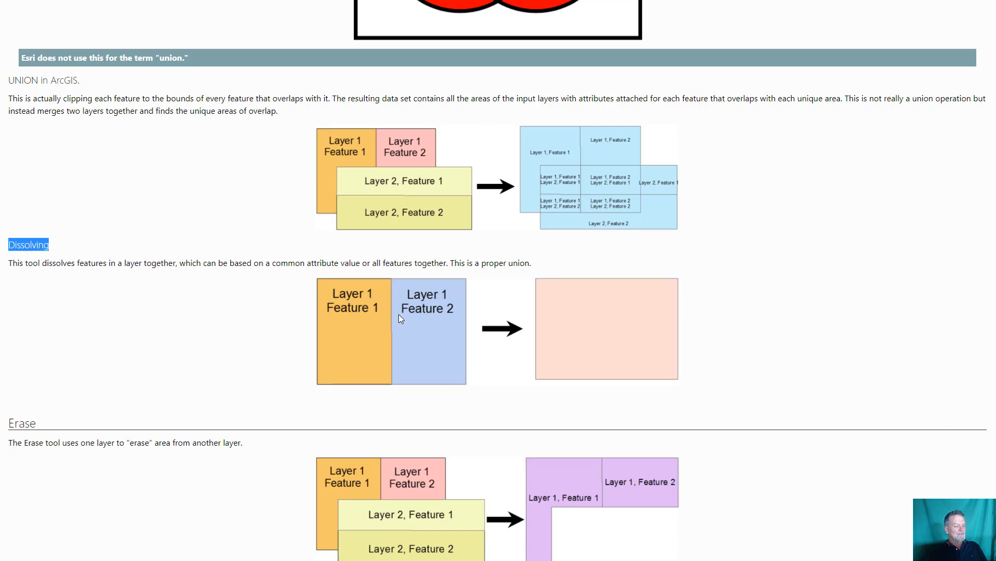
{"action": "mouse_move", "coordinate": [391, 283]}
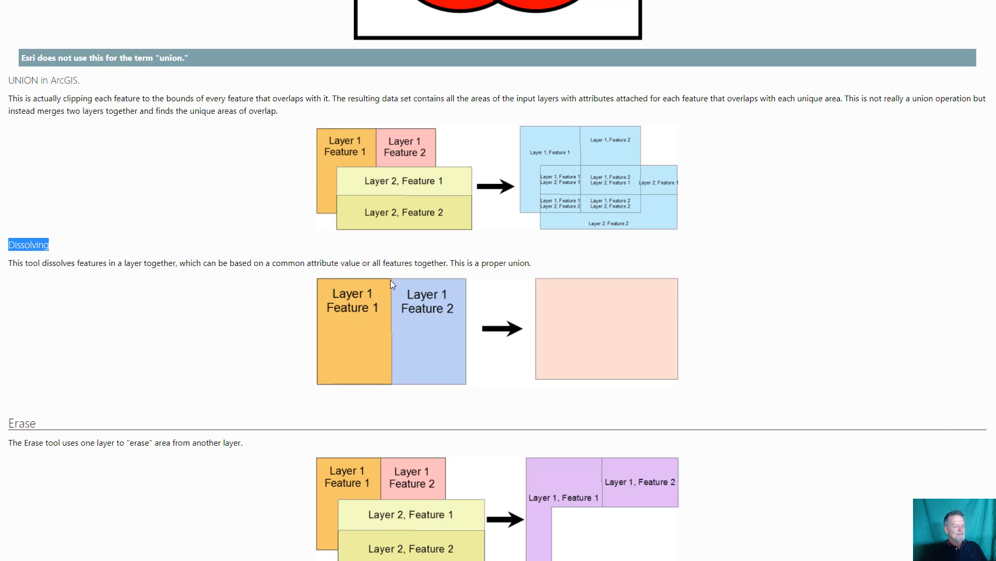
{"action": "mouse_move", "coordinate": [402, 382]}
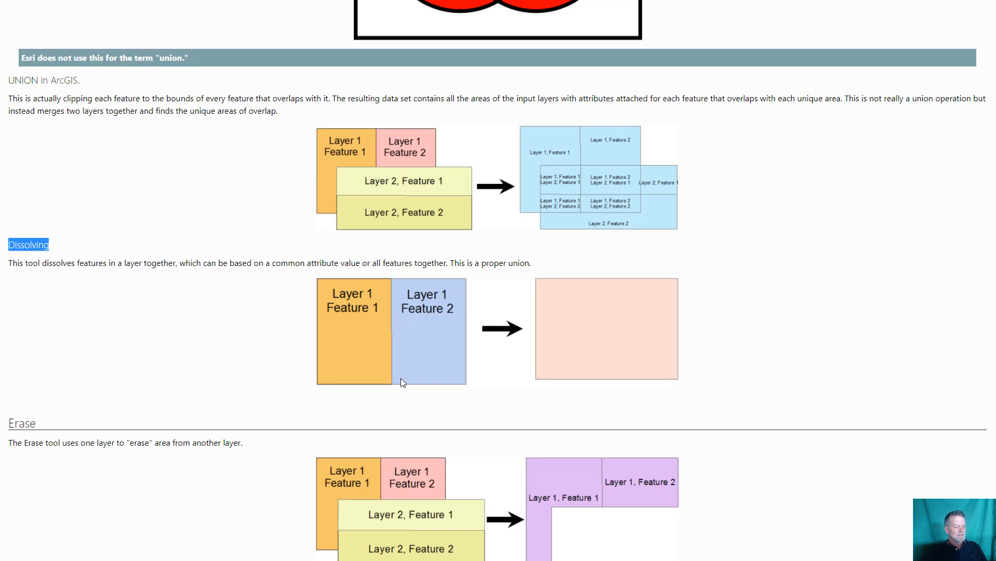
{"action": "mouse_move", "coordinate": [424, 317]}
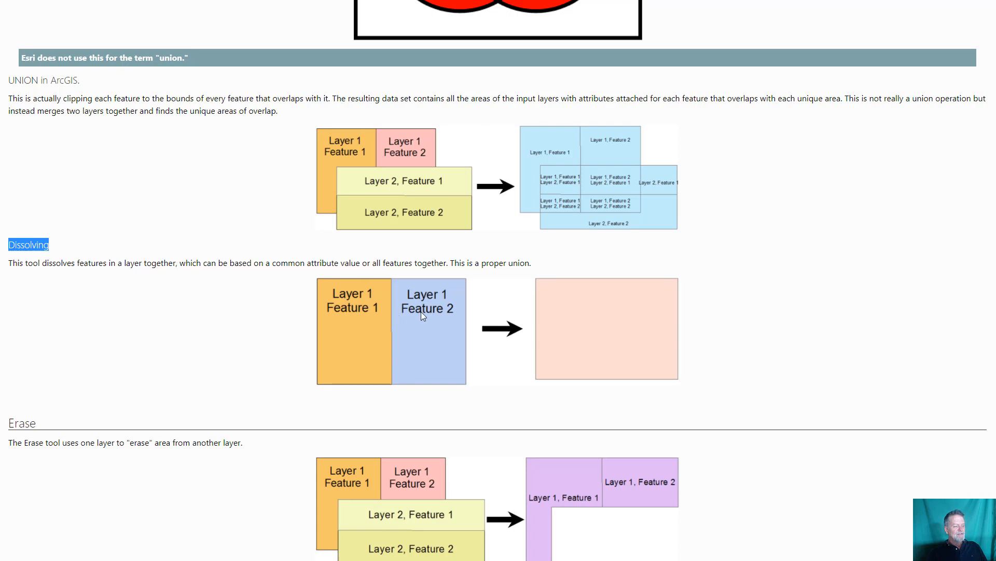
{"action": "mouse_move", "coordinate": [373, 364]}
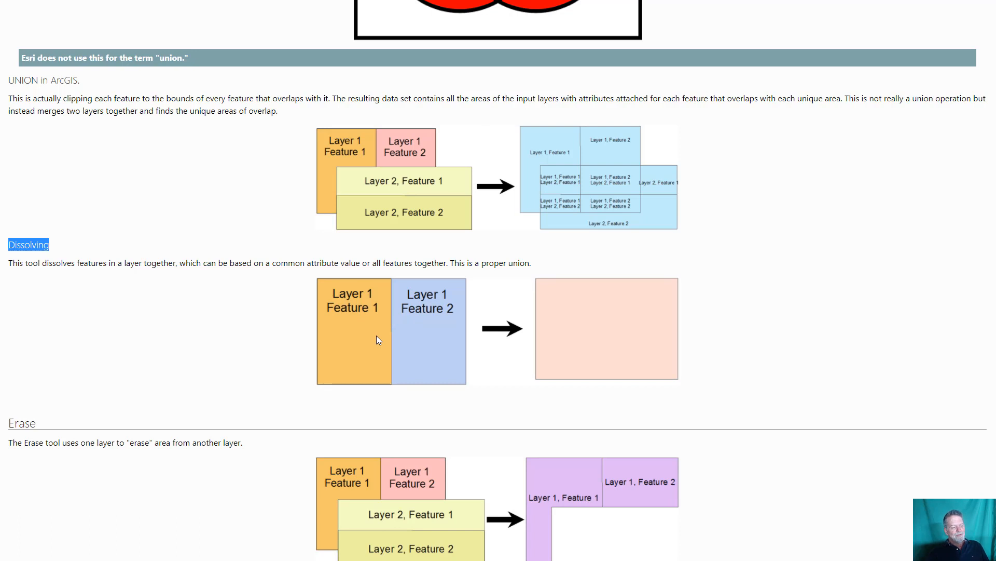
{"action": "mouse_move", "coordinate": [424, 360]}
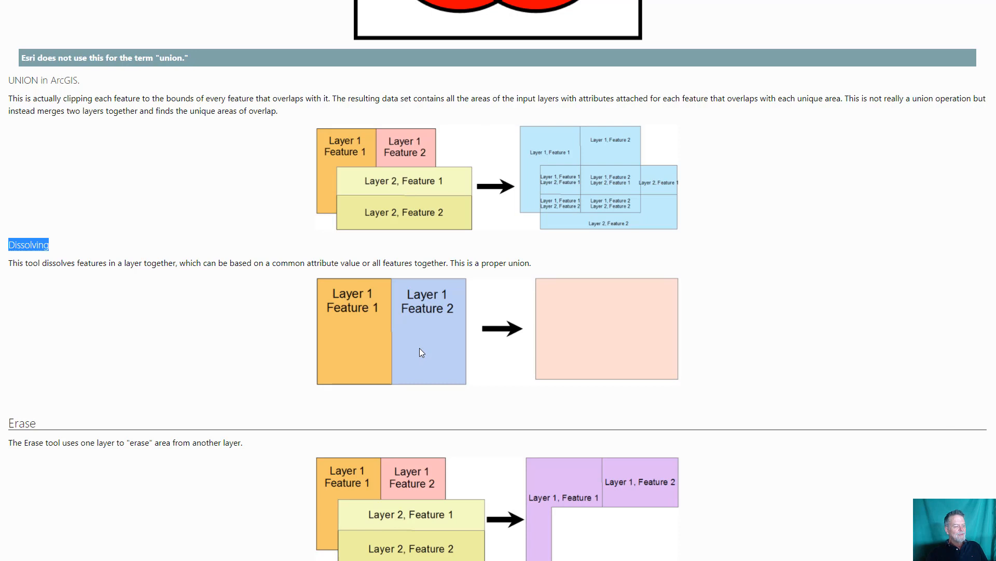
{"action": "mouse_move", "coordinate": [426, 348]}
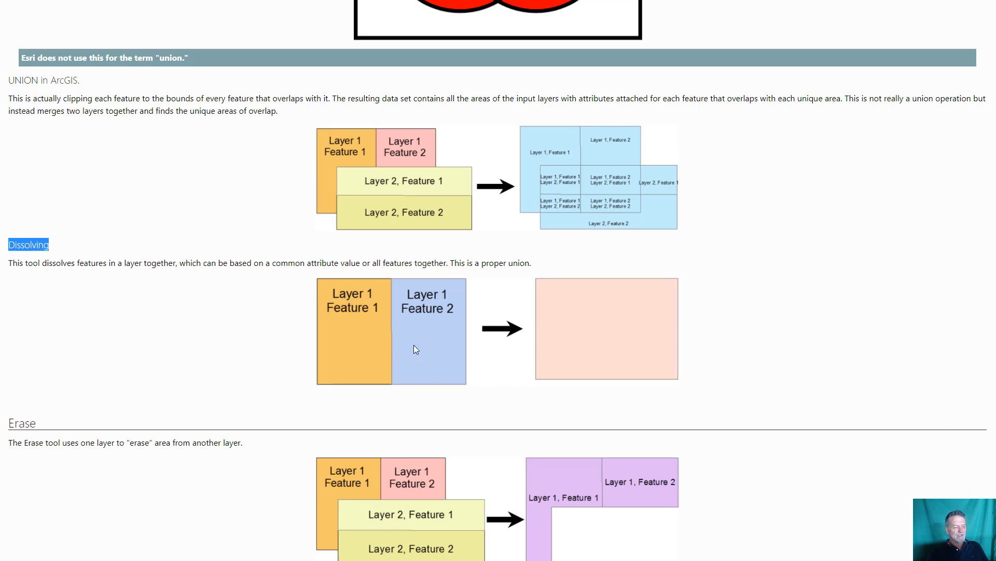
{"action": "mouse_move", "coordinate": [365, 339]}
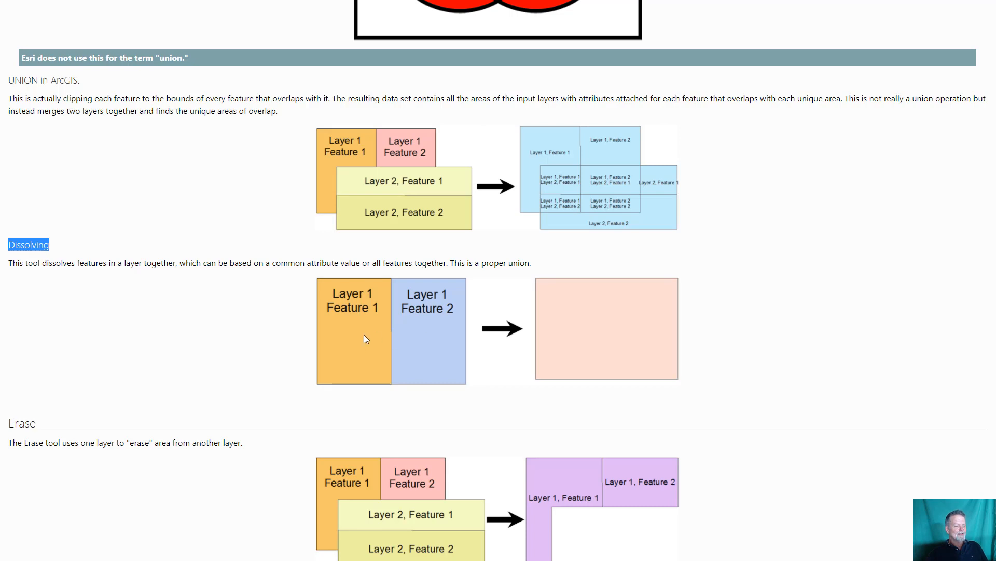
{"action": "mouse_move", "coordinate": [415, 336]}
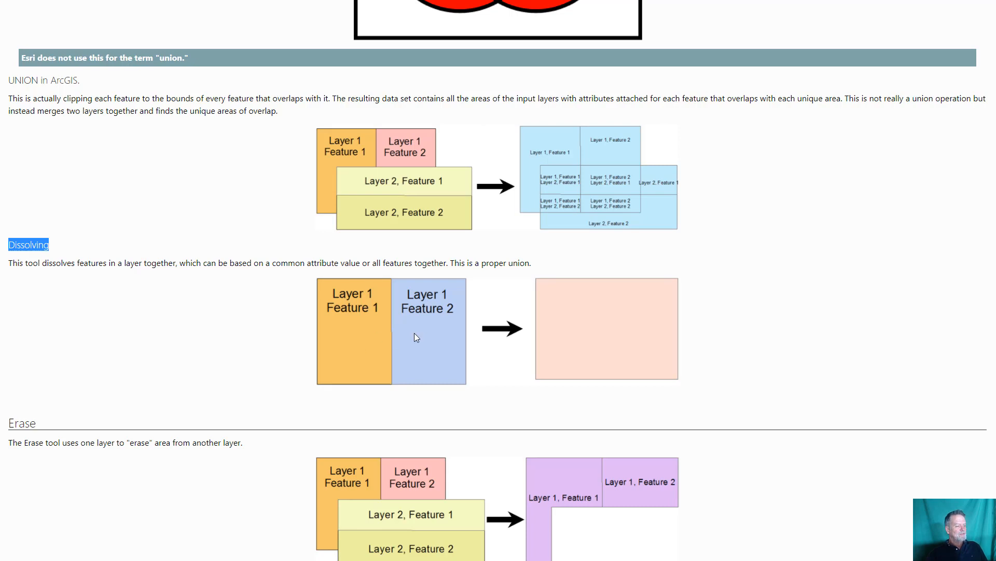
- Scroll through the Erase section, then open the Buffering interactive lesson under Presentations
{"action": "scroll", "scroll_direction": "down", "scroll_amount": 3}
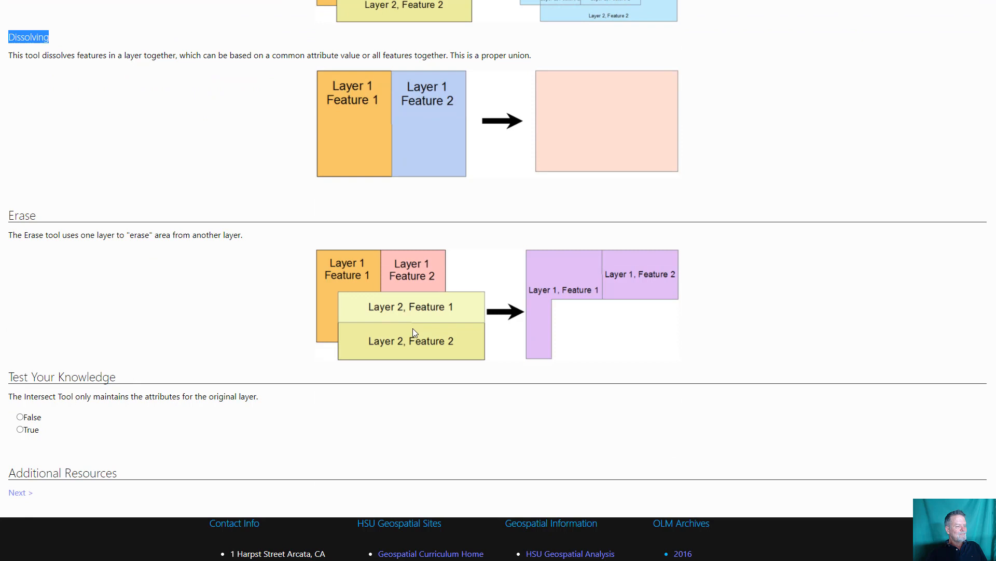
{"action": "scroll", "scroll_direction": "down", "scroll_amount": 3}
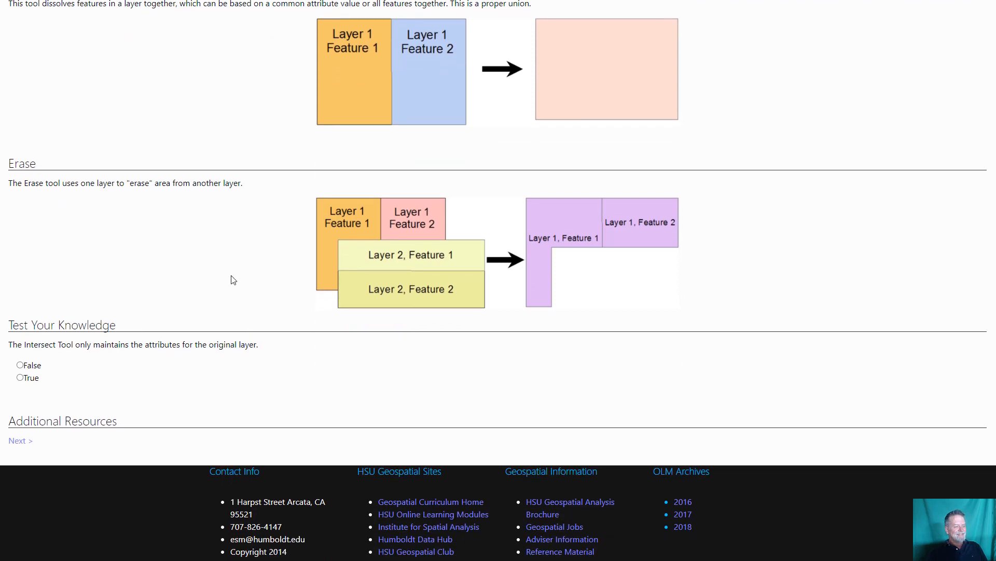
{"action": "mouse_move", "coordinate": [235, 284]}
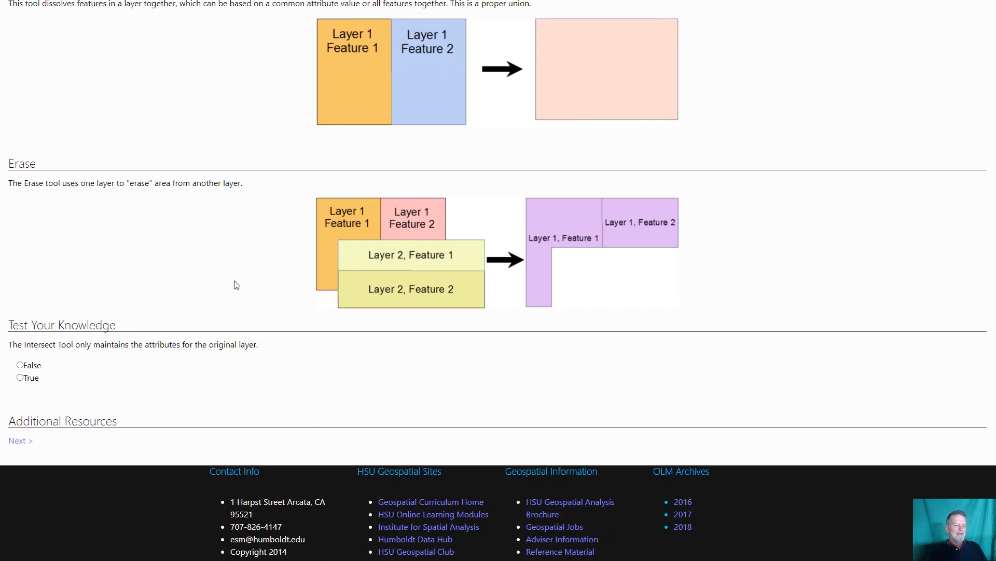
{"action": "mouse_move", "coordinate": [428, 273]}
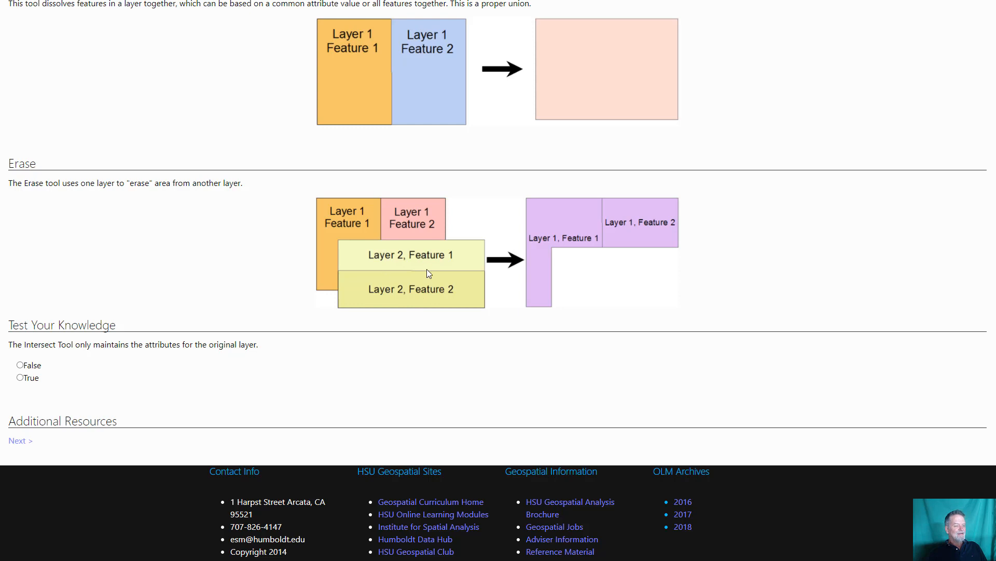
{"action": "mouse_move", "coordinate": [342, 257]}
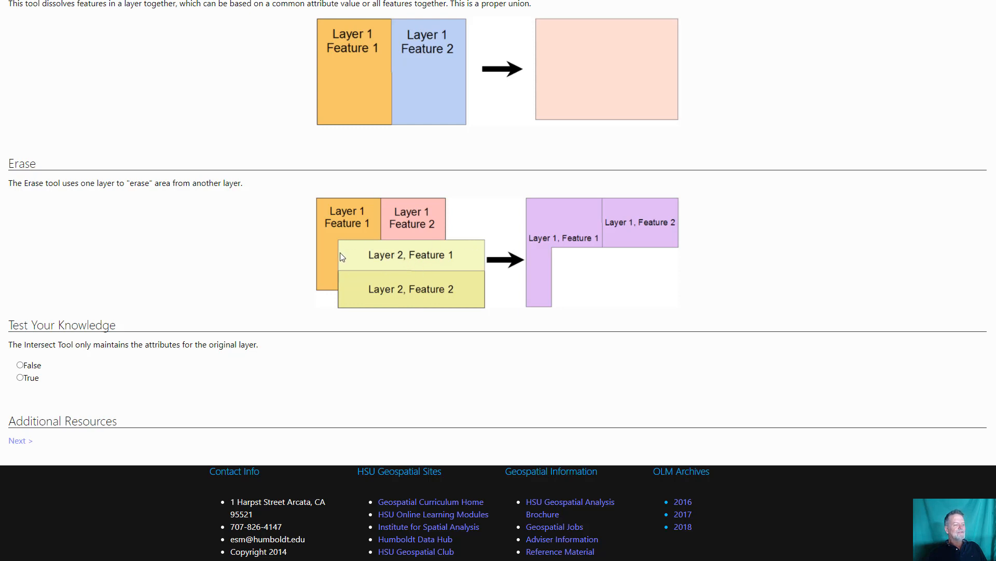
{"action": "mouse_move", "coordinate": [342, 246]}
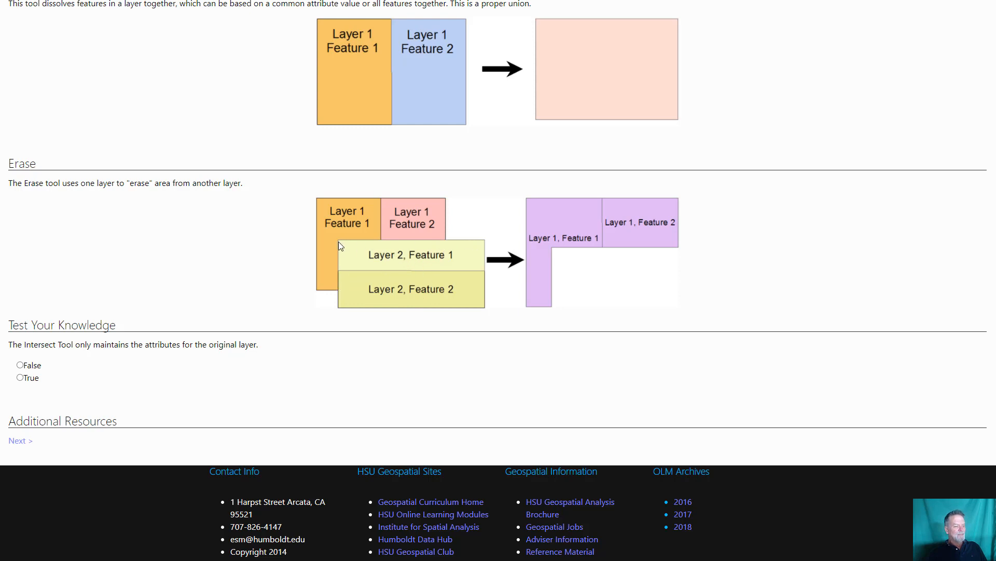
{"action": "mouse_move", "coordinate": [453, 292]}
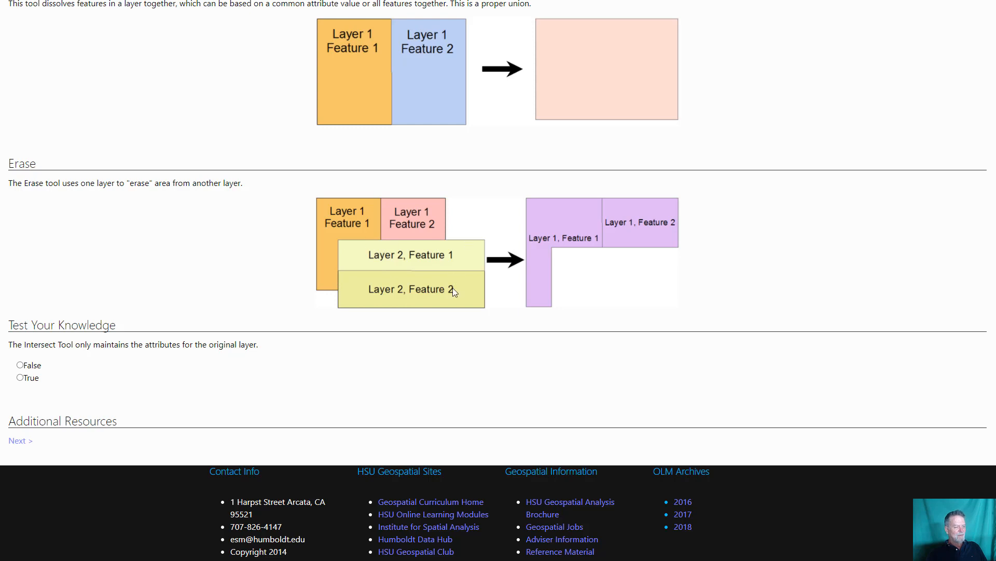
{"action": "mouse_move", "coordinate": [337, 297]}
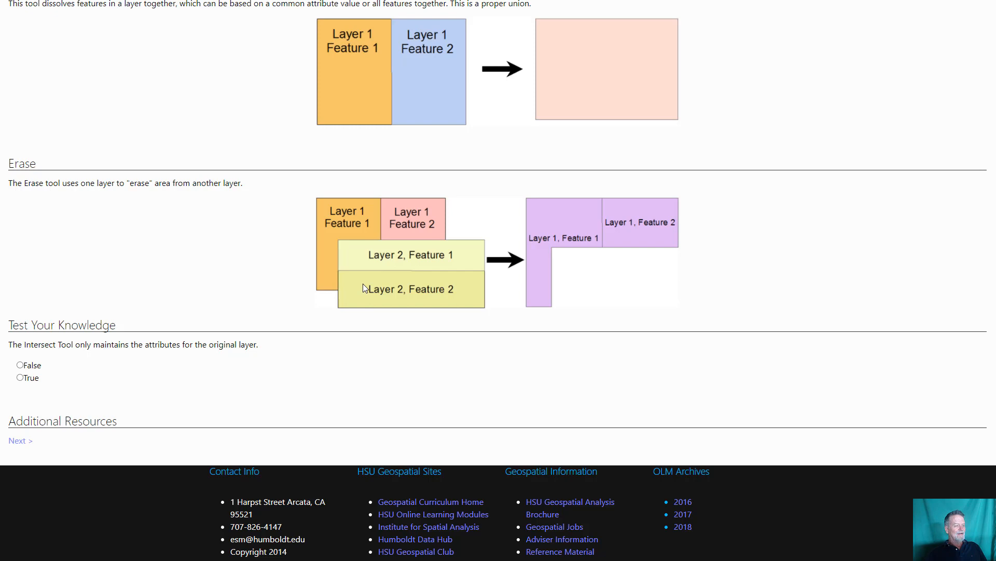
{"action": "scroll", "scroll_direction": "up", "scroll_amount": 3}
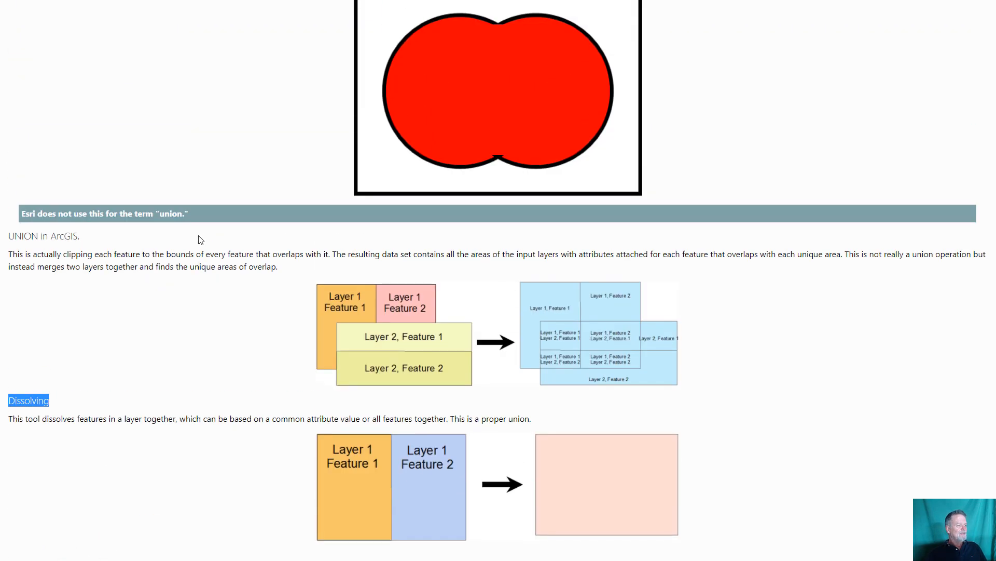
{"action": "scroll", "scroll_direction": "down", "scroll_amount": 3}
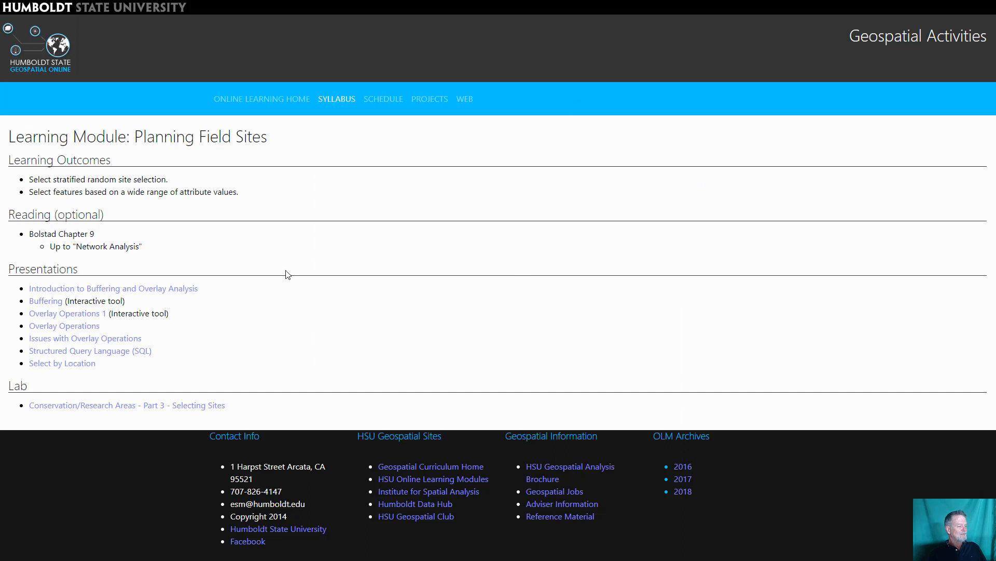
{"action": "left_click", "coordinate": [44, 301]}
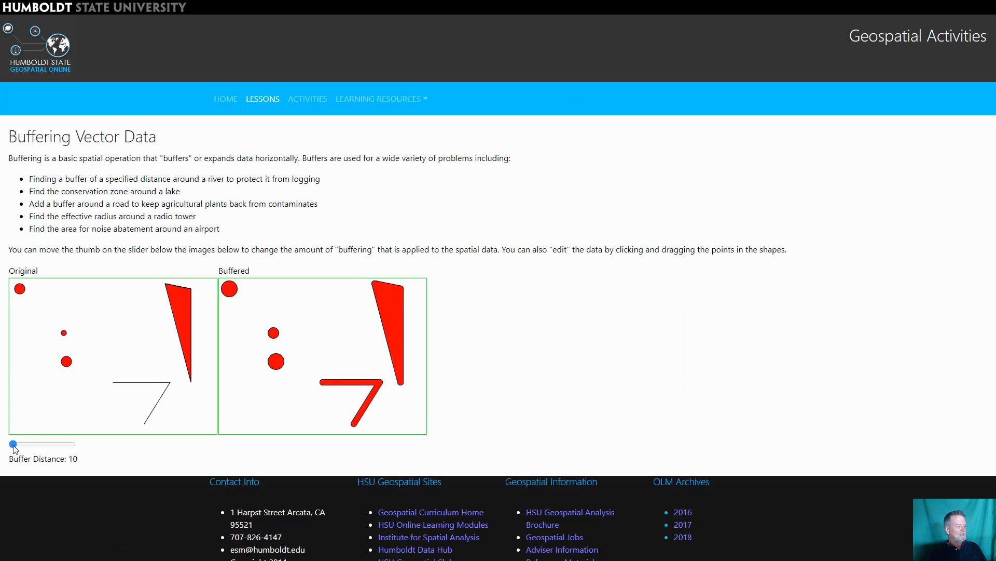
- Vary the Buffer Distance slider between 1 and 100, ending with buffers at distance 19
{"action": "left_click_drag", "start_coordinate": [10, 443], "coordinate": [51, 443]}
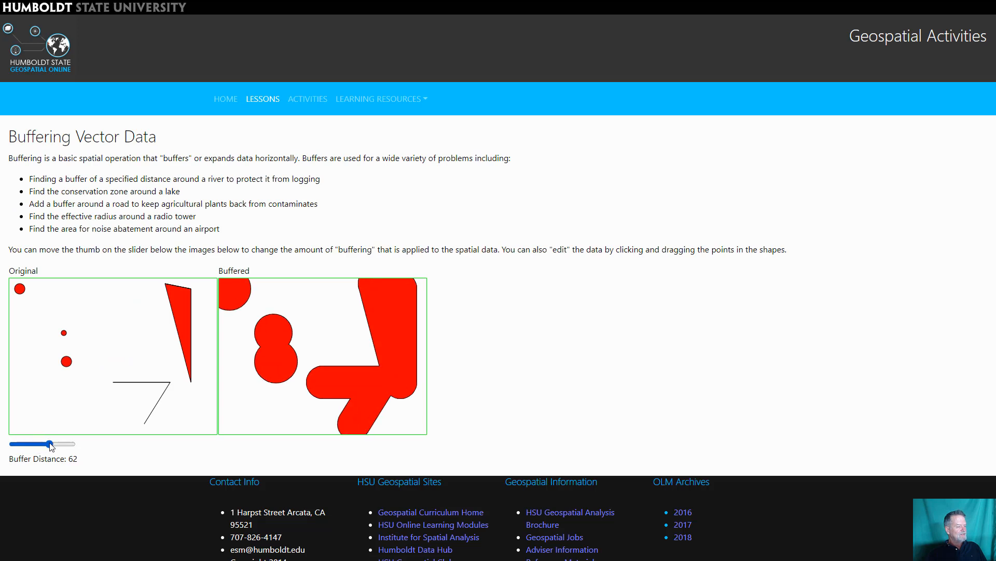
{"action": "left_click_drag", "start_coordinate": [49, 444], "coordinate": [10, 443]}
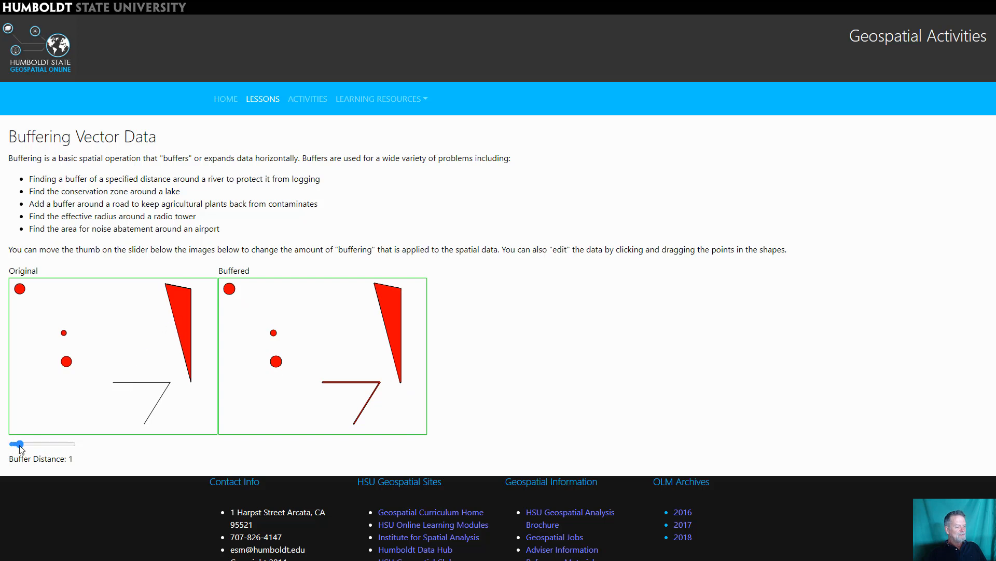
{"action": "left_click_drag", "start_coordinate": [19, 443], "coordinate": [50, 443]}
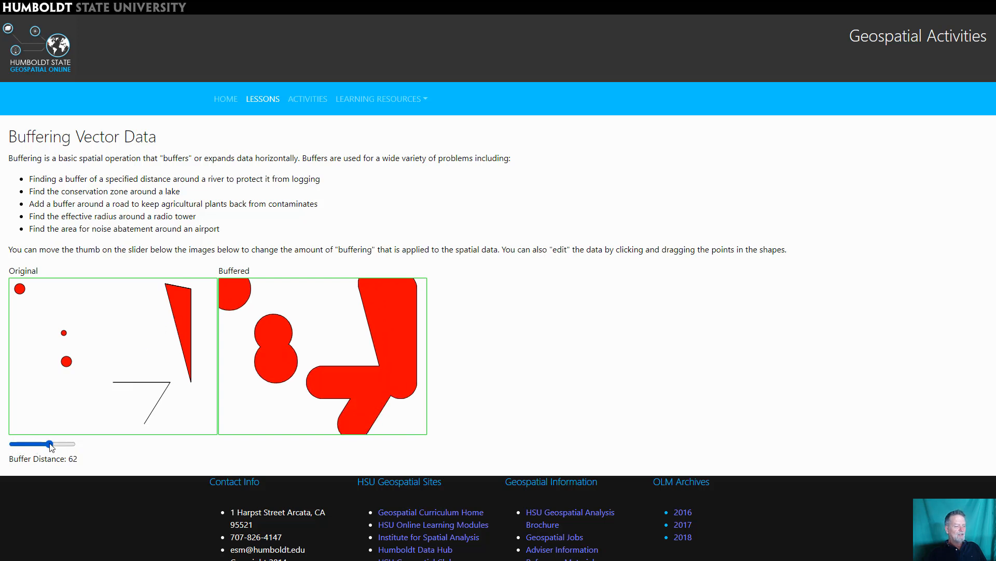
{"action": "left_click_drag", "start_coordinate": [50, 443], "coordinate": [45, 443]}
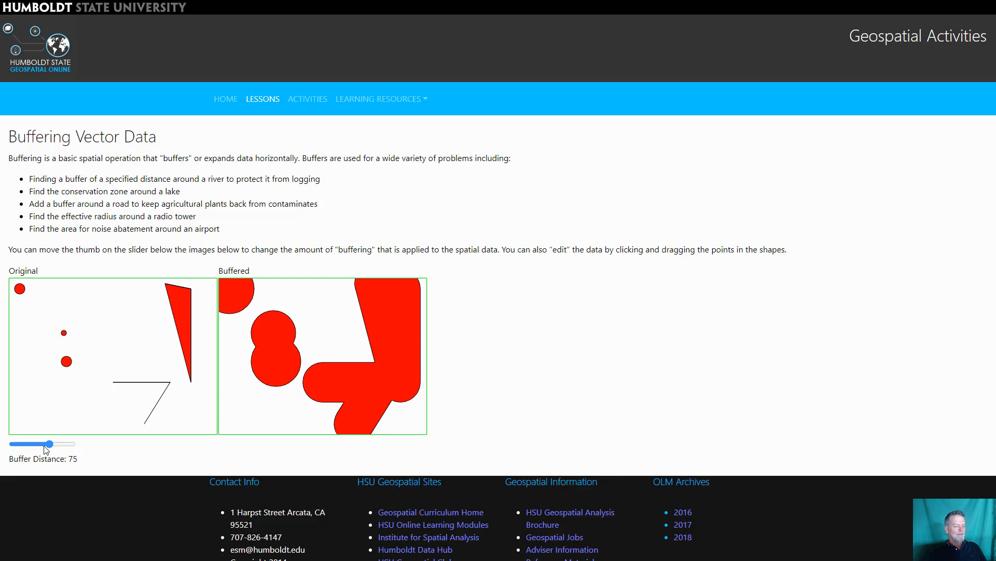
{"action": "left_click_drag", "start_coordinate": [51, 443], "coordinate": [50, 443]}
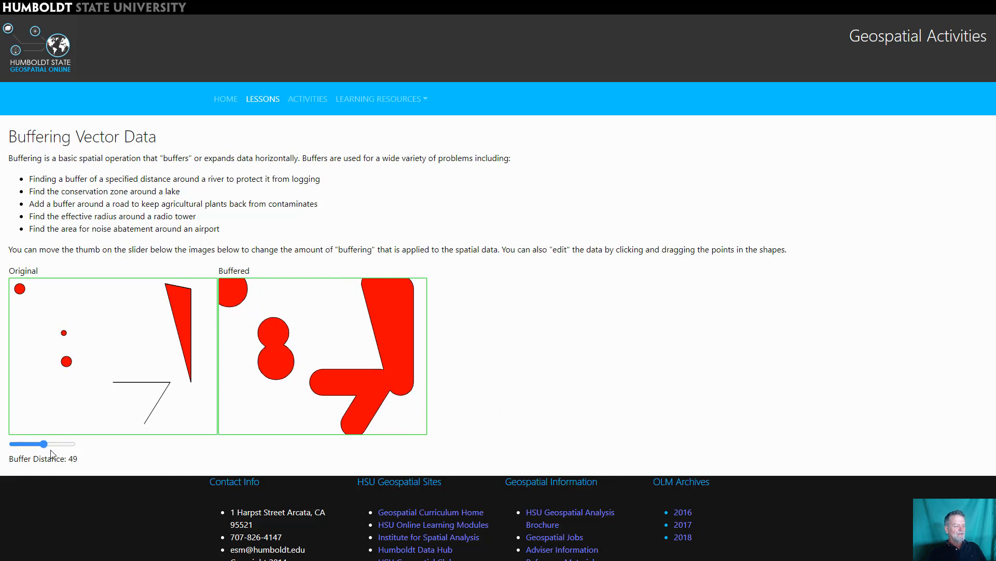
{"action": "left_click_drag", "start_coordinate": [45, 443], "coordinate": [52, 444]}
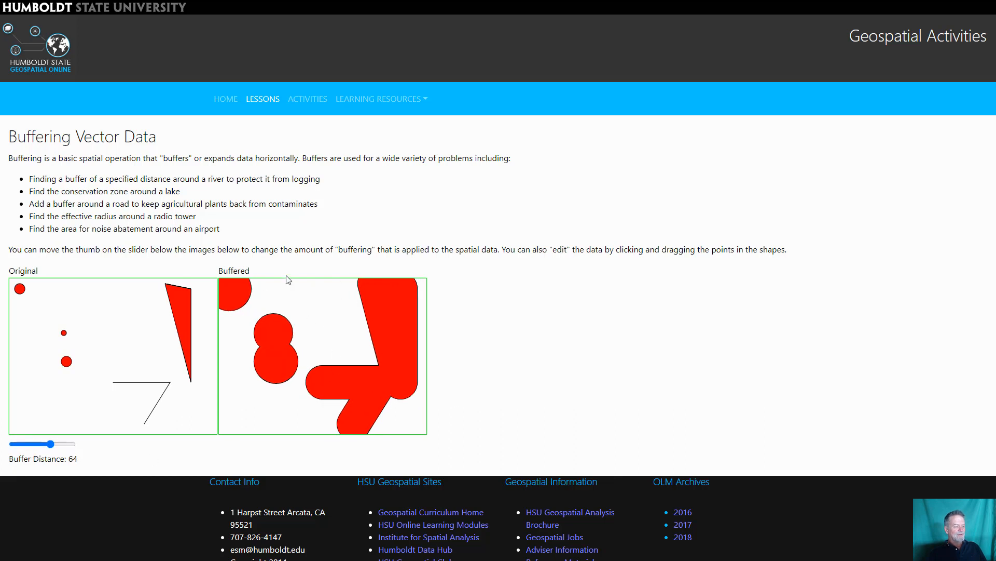
{"action": "left_click_drag", "start_coordinate": [51, 443], "coordinate": [67, 443]}
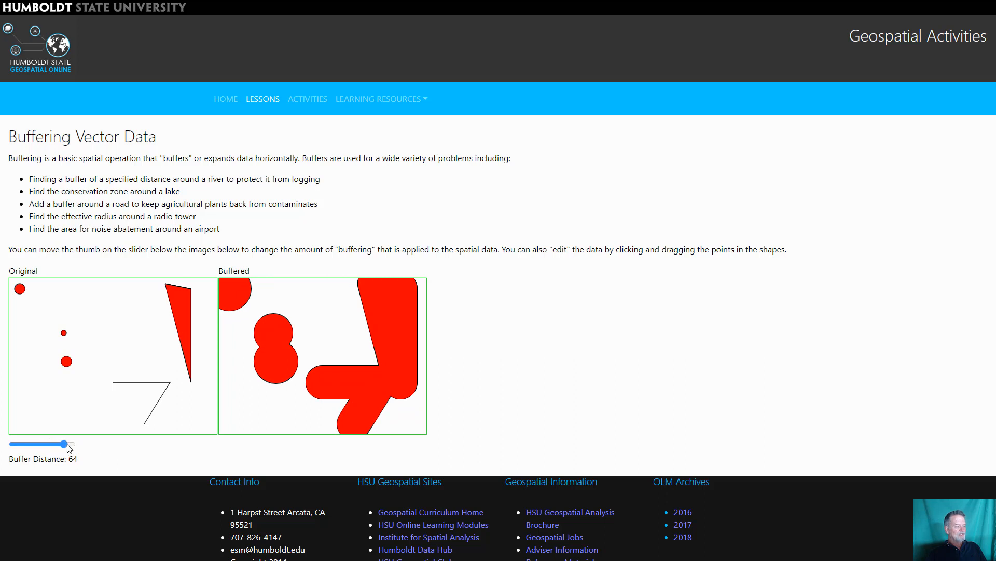
{"action": "left_click_drag", "start_coordinate": [66, 443], "coordinate": [58, 443]}
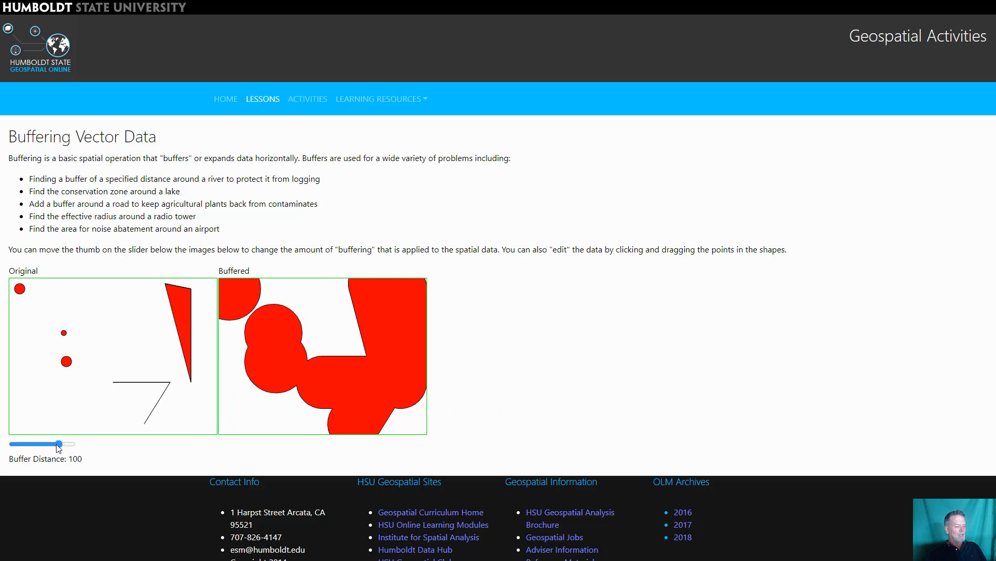
{"action": "left_click_drag", "start_coordinate": [60, 443], "coordinate": [19, 443]}
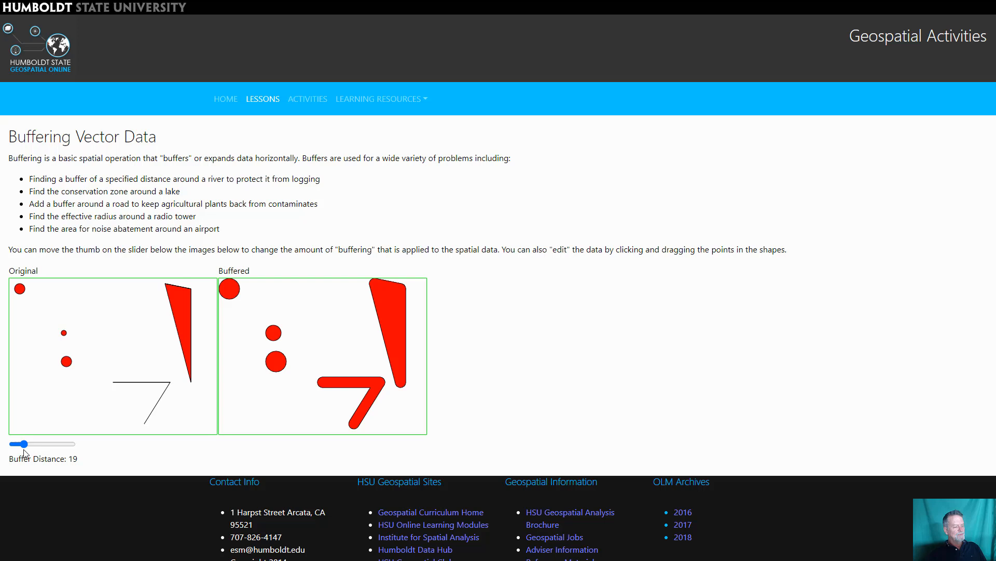
{"action": "mouse_move", "coordinate": [182, 195]}
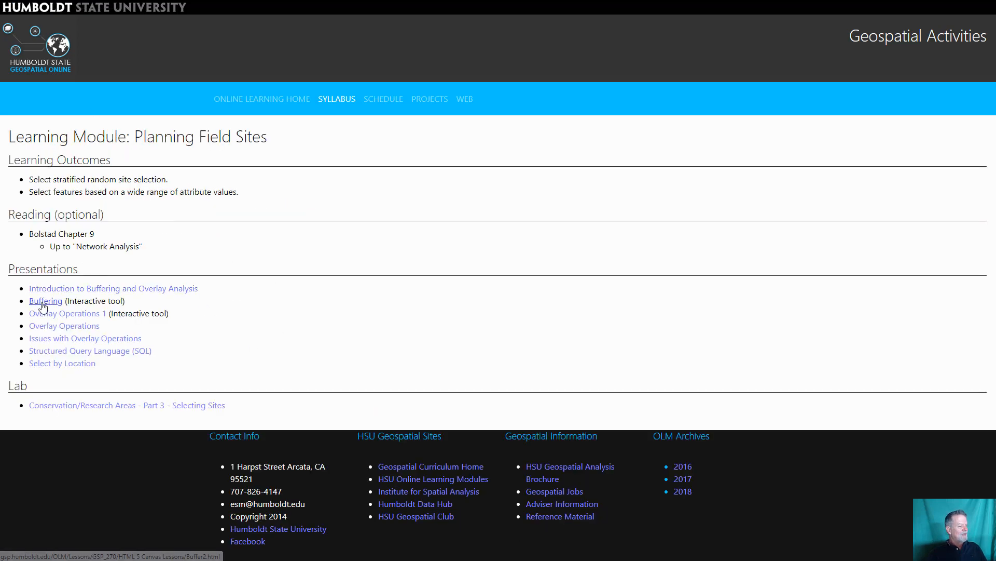
- Open Overlay Operations 1 and move the circle to update the Union, Intersection and XOR results
{"action": "left_click", "coordinate": [64, 325]}
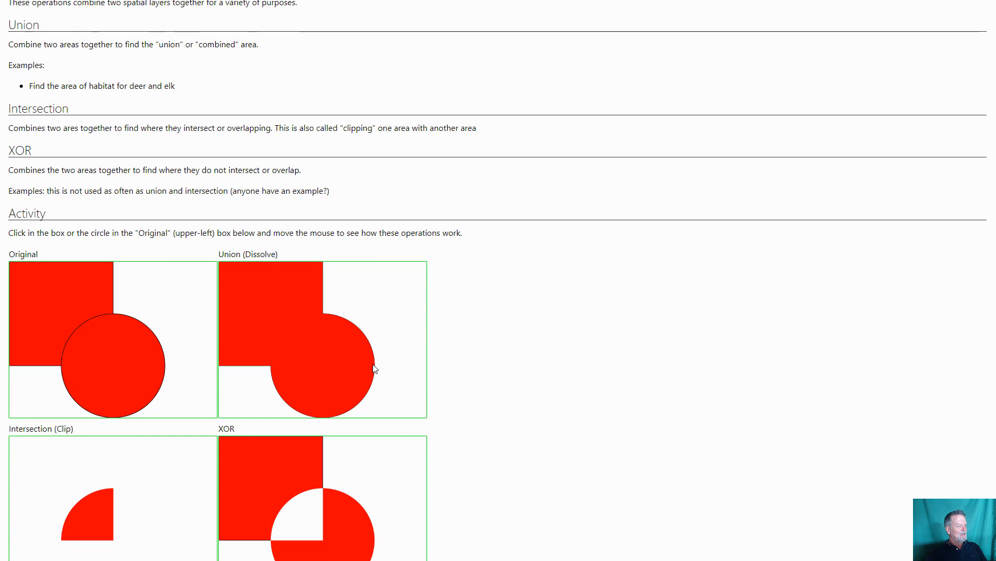
{"action": "scroll", "scroll_direction": "down", "scroll_amount": 3}
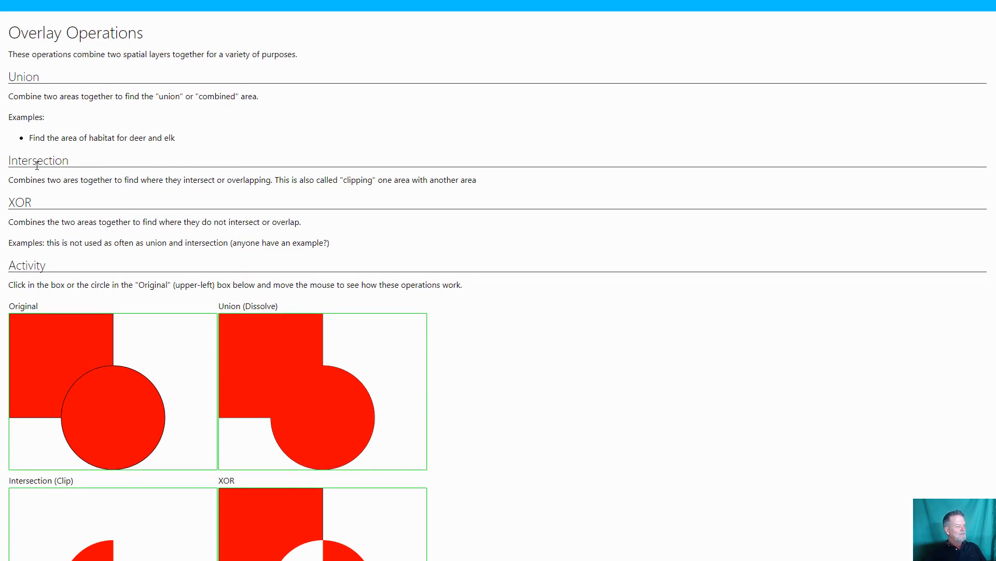
{"action": "scroll", "scroll_direction": "down", "scroll_amount": 3}
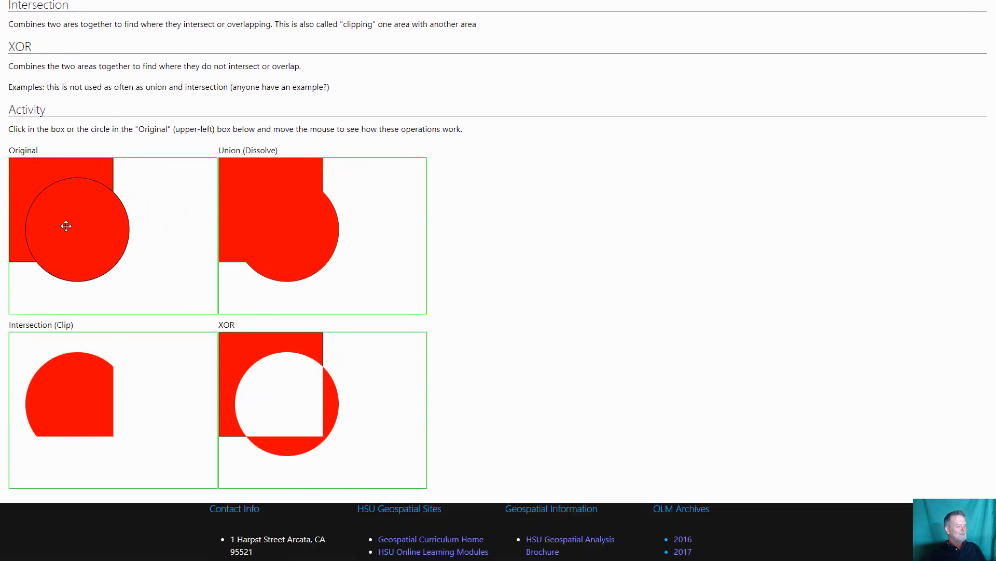
{"action": "left_click_drag", "start_coordinate": [66, 226], "coordinate": [74, 238]}
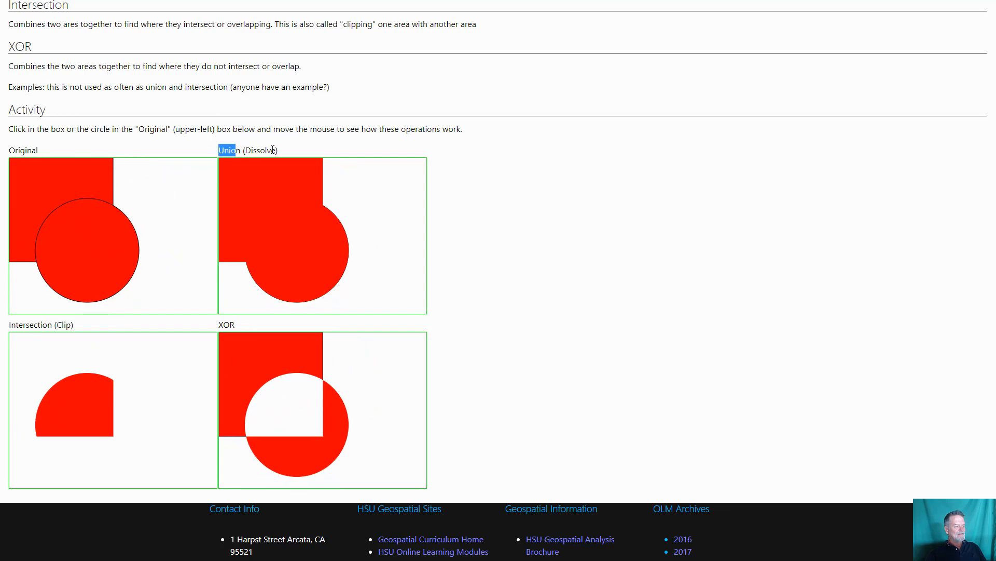
{"action": "mouse_move", "coordinate": [108, 264]}
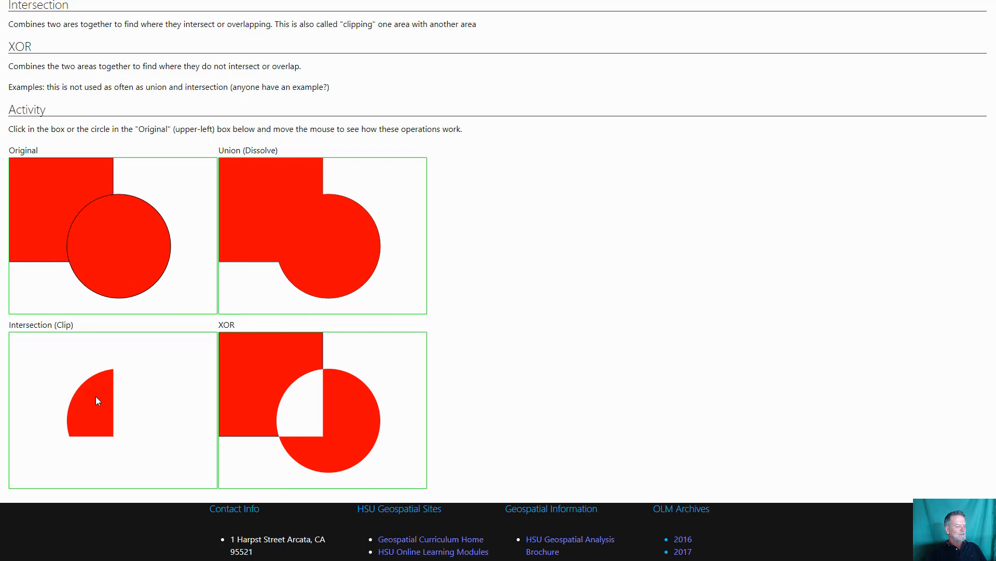
{"action": "mouse_move", "coordinate": [233, 374]}
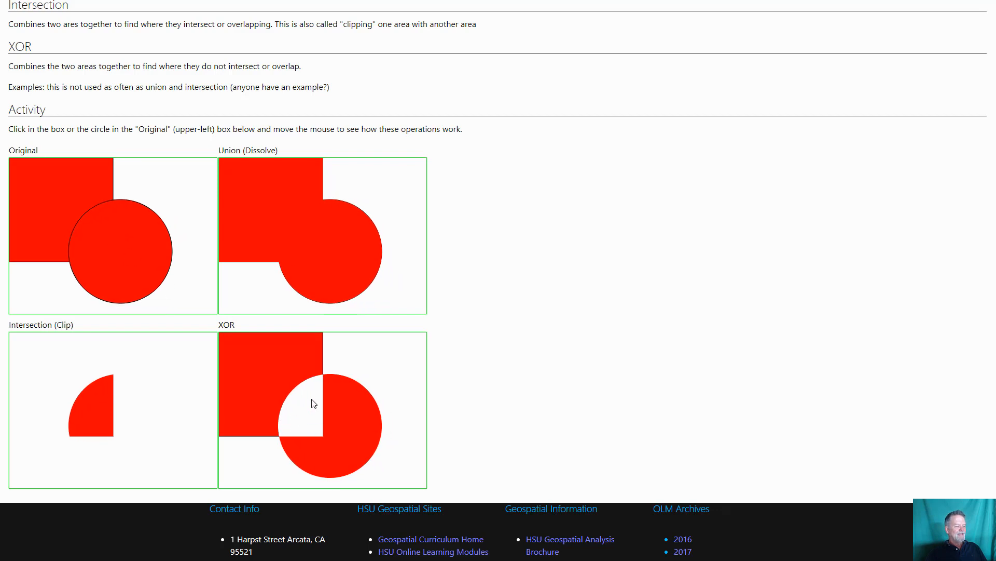
{"action": "mouse_move", "coordinate": [320, 396]}
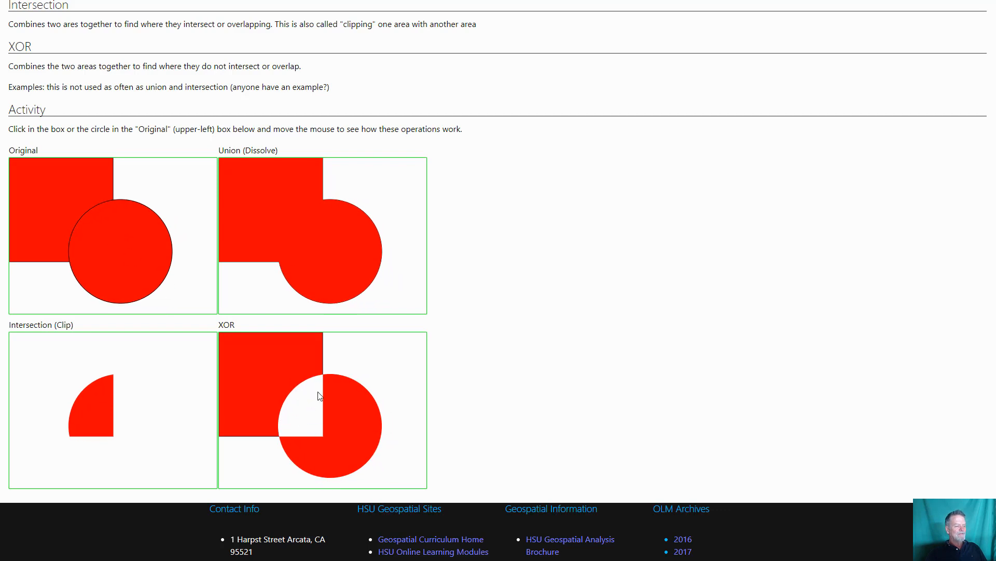
{"action": "mouse_move", "coordinate": [286, 364]}
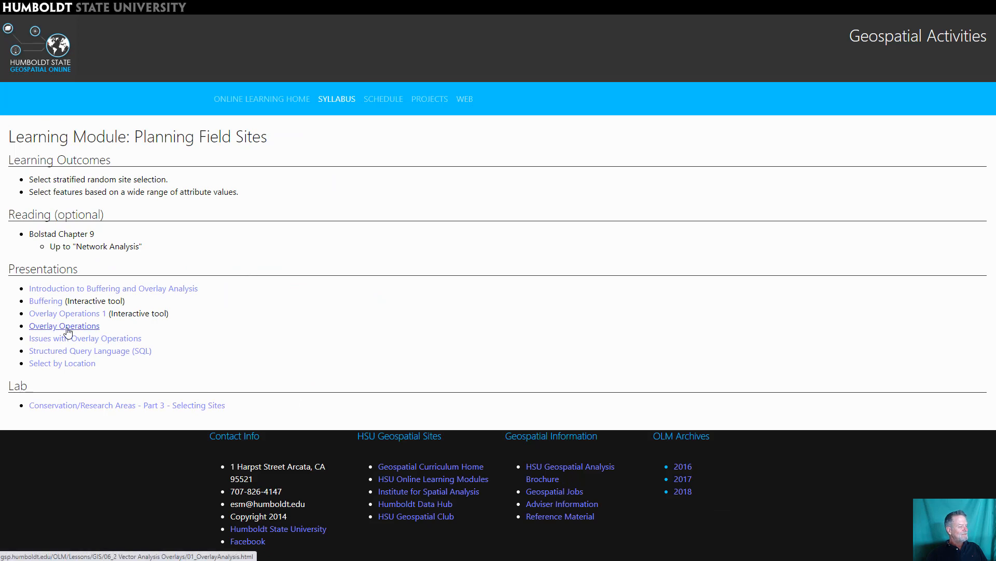
- Open the Overlay Operations lesson and scroll down to the rare mushroom Case Study
{"action": "left_click", "coordinate": [64, 325]}
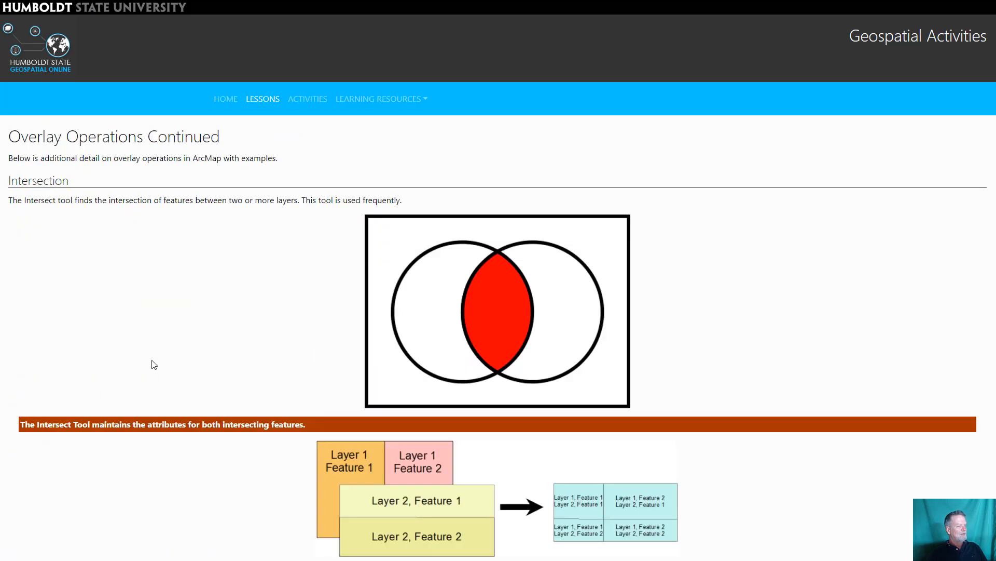
{"action": "scroll", "scroll_direction": "down", "scroll_amount": 3}
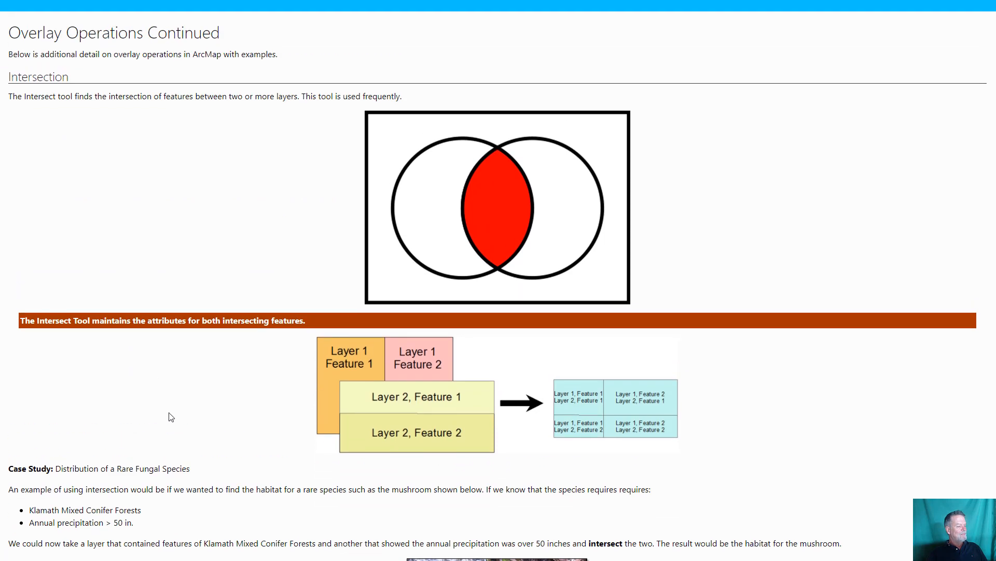
{"action": "scroll", "scroll_direction": "down", "scroll_amount": 3}
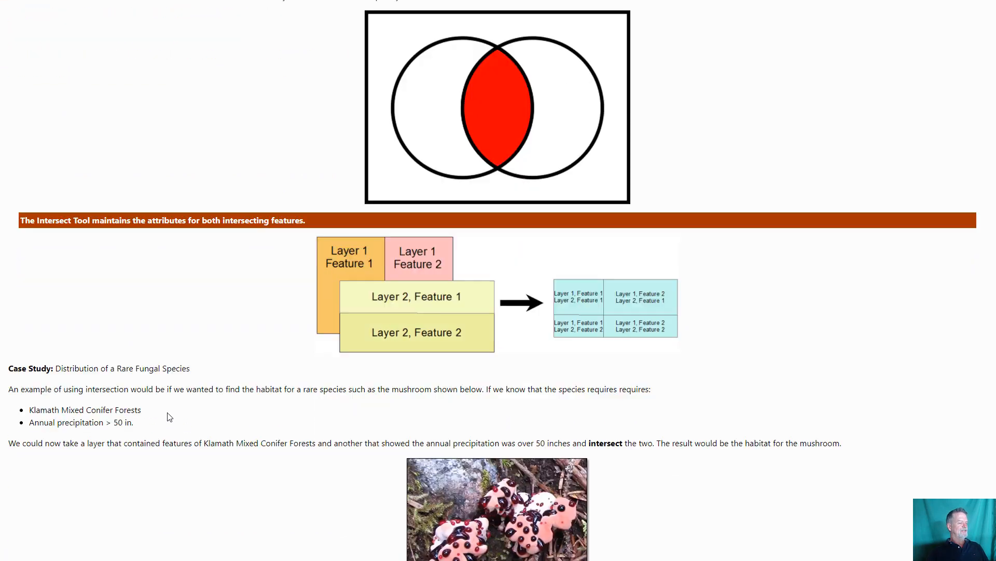
{"action": "scroll", "scroll_direction": "down", "scroll_amount": 3}
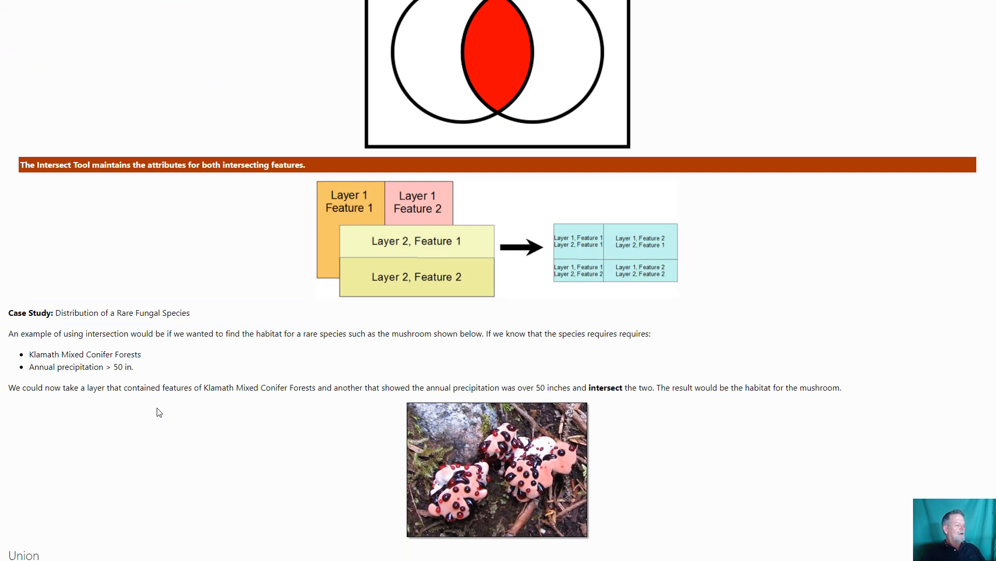
{"action": "scroll", "scroll_direction": "down", "scroll_amount": 3}
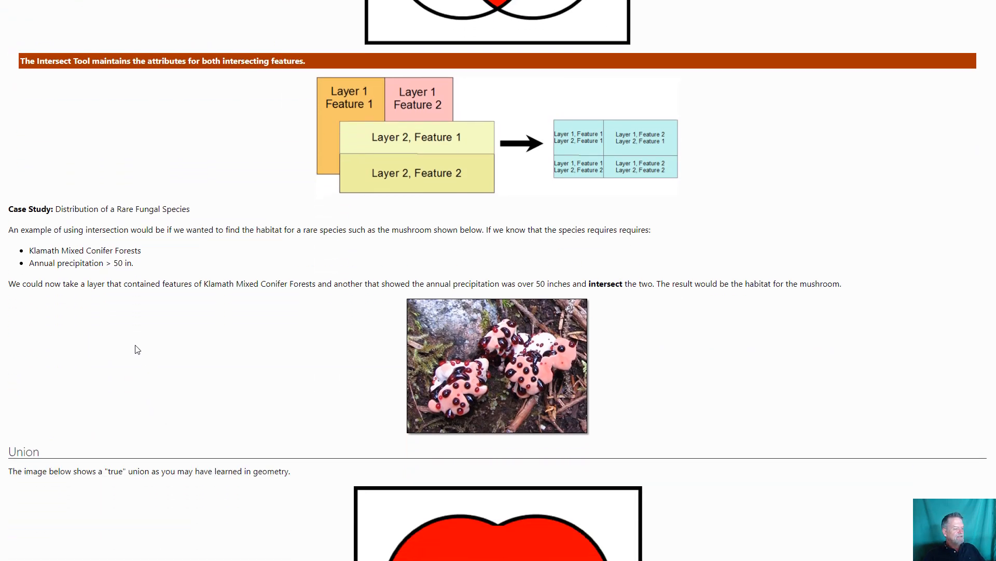
{"action": "scroll", "scroll_direction": "down", "scroll_amount": 3}
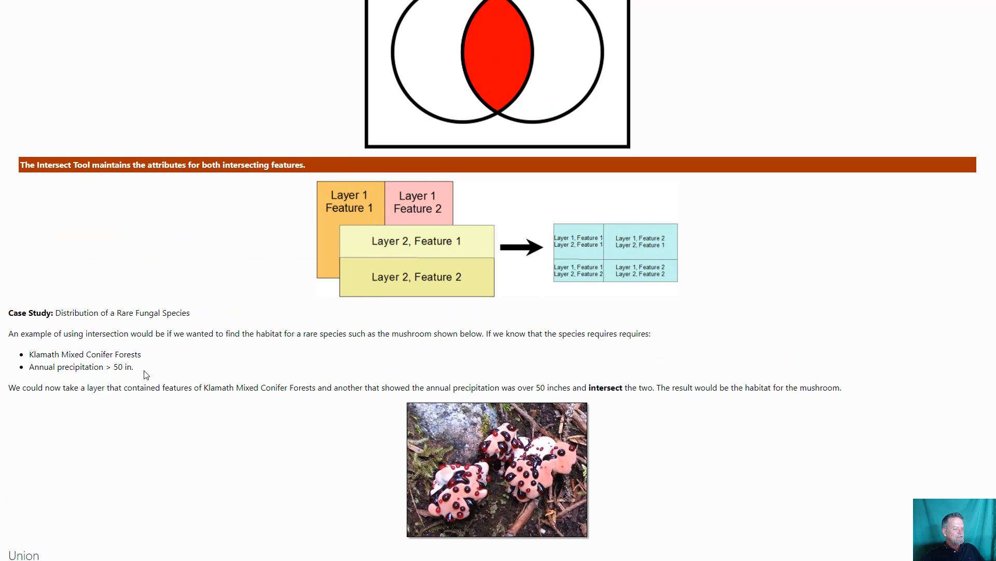
{"action": "mouse_move", "coordinate": [152, 371]}
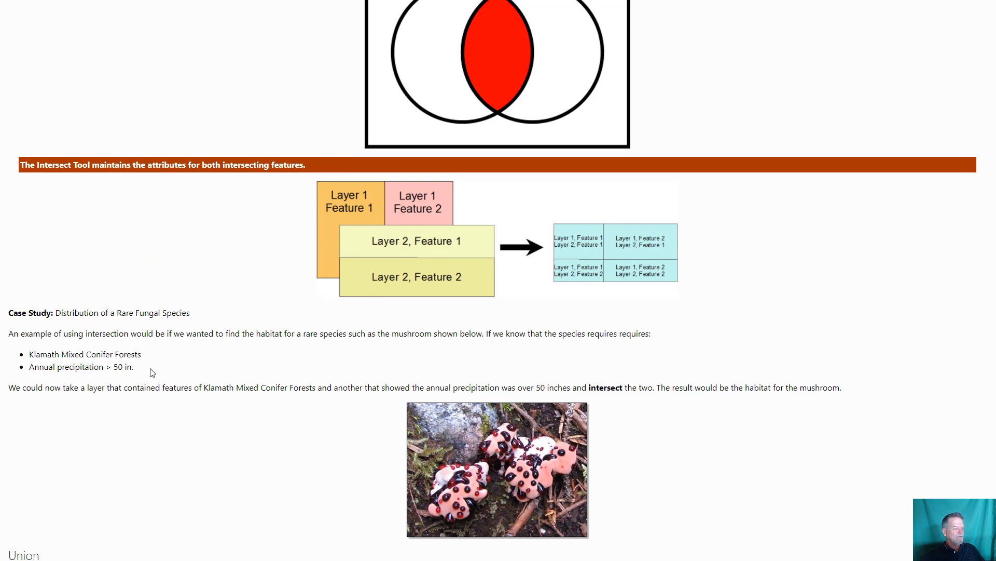
- Highlight the two habitat requirement bullets and continue down the Intersection case study
{"action": "left_click_drag", "start_coordinate": [30, 354], "coordinate": [134, 367]}
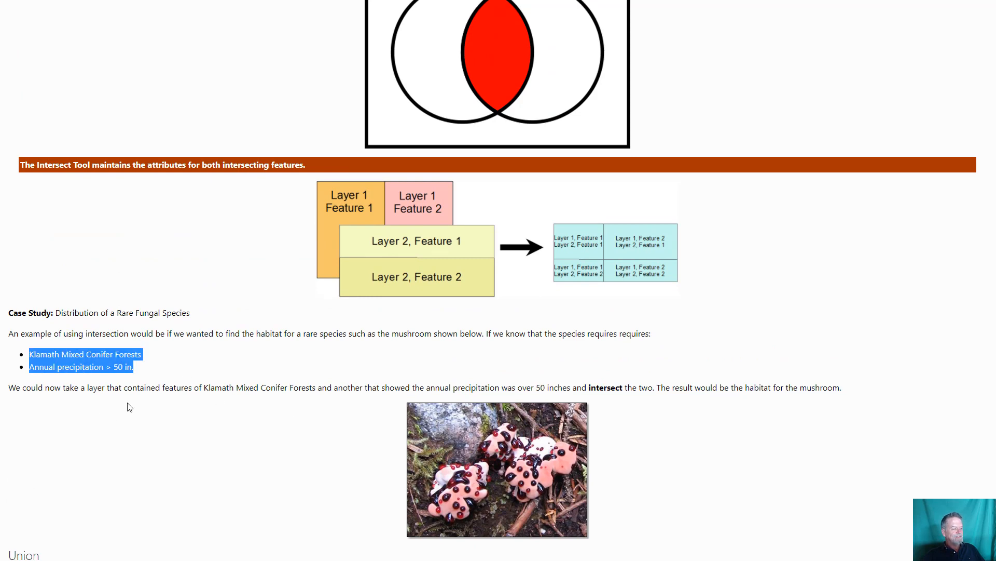
{"action": "mouse_move", "coordinate": [157, 372]}
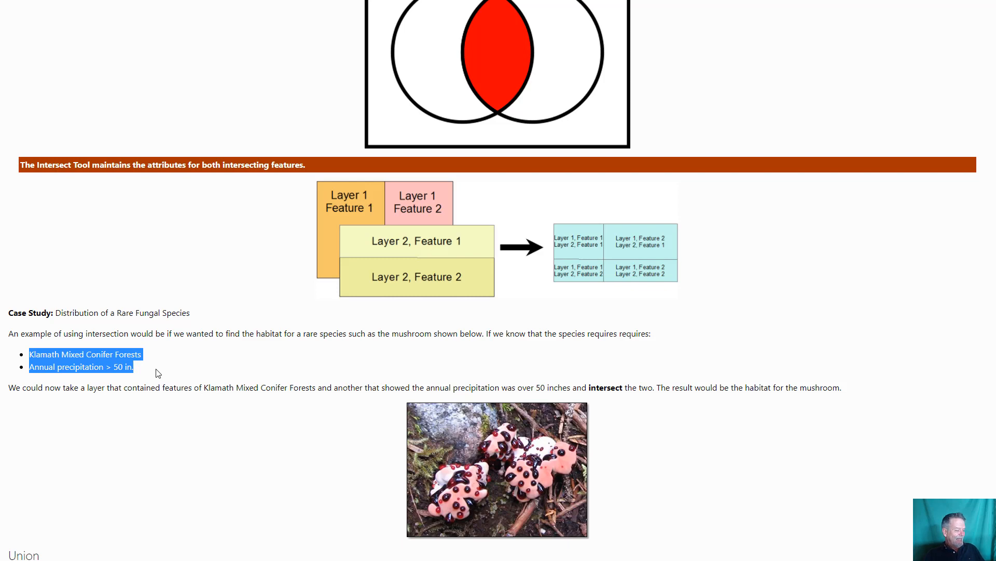
{"action": "scroll", "scroll_direction": "down", "scroll_amount": 3}
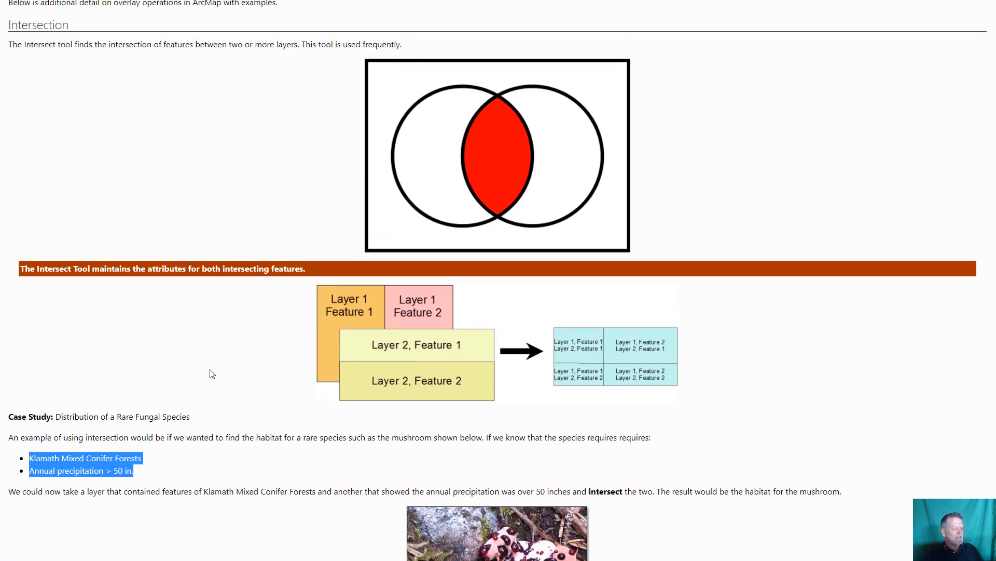
{"action": "mouse_move", "coordinate": [467, 214]}
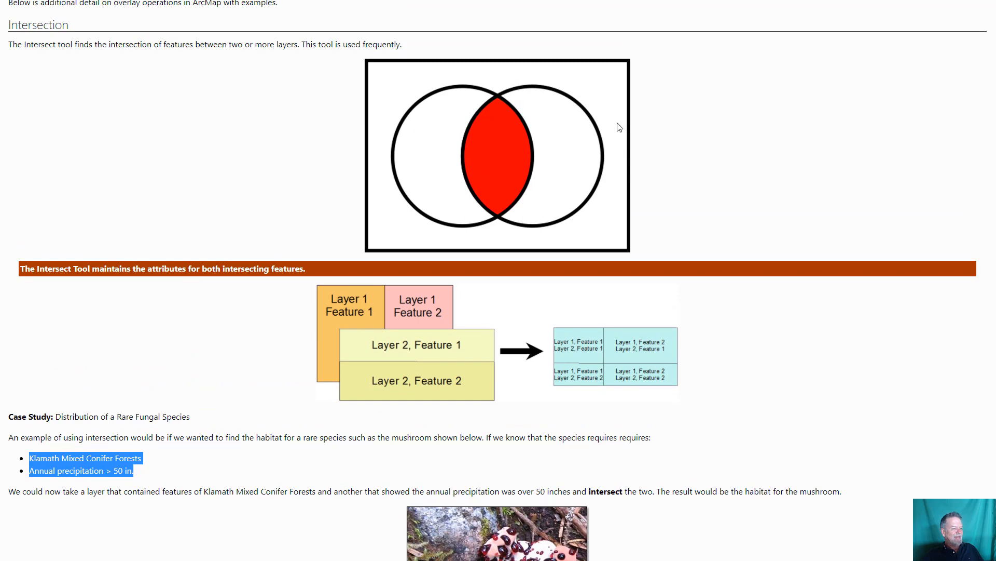
{"action": "mouse_move", "coordinate": [502, 184]}
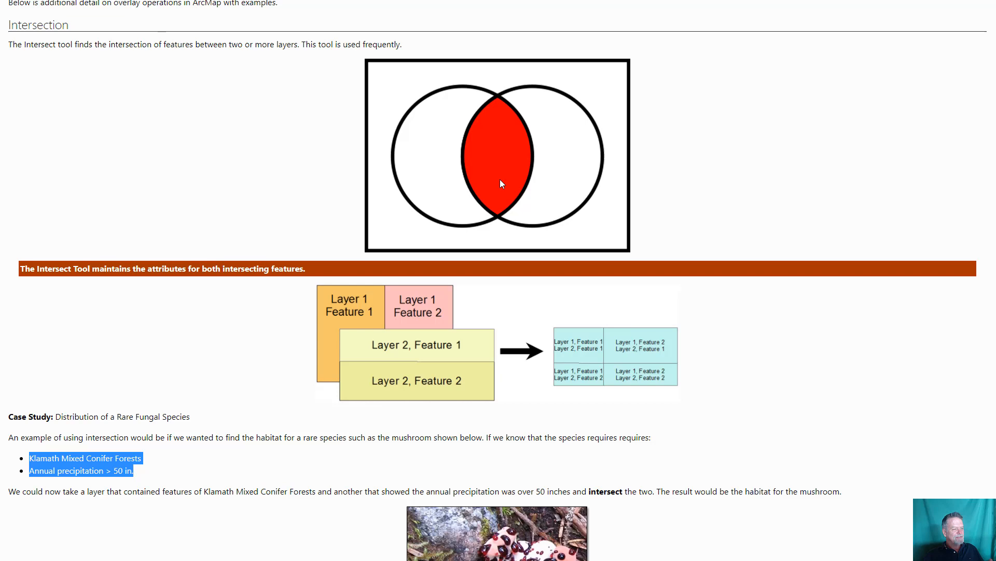
{"action": "mouse_move", "coordinate": [503, 185]}
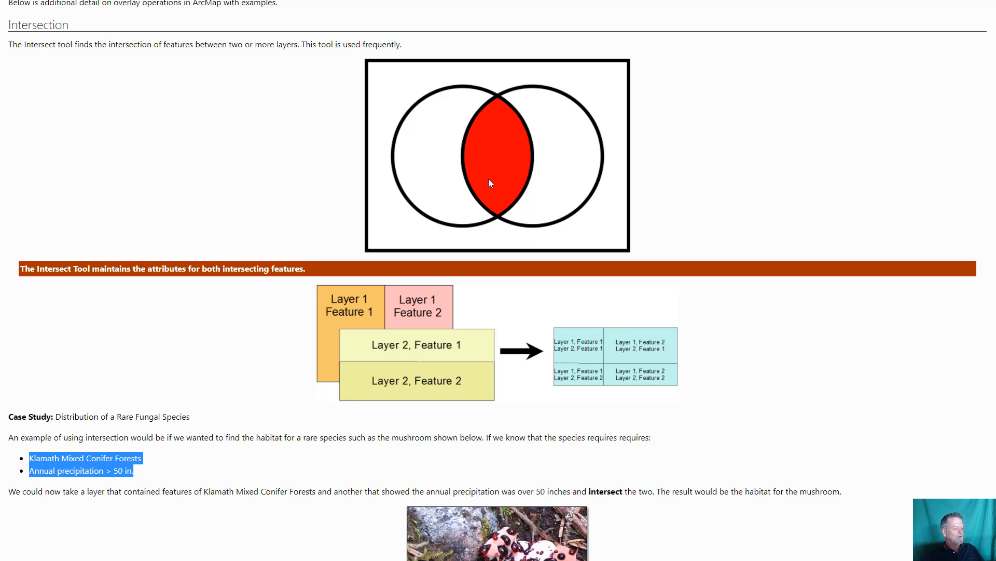
{"action": "scroll", "scroll_direction": "down", "scroll_amount": 3}
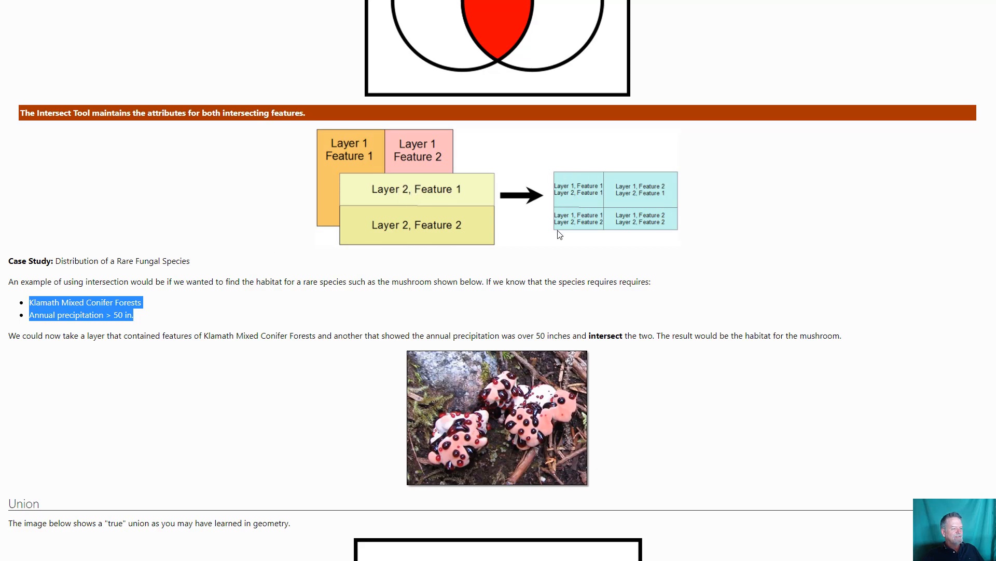
{"action": "mouse_move", "coordinate": [664, 184]}
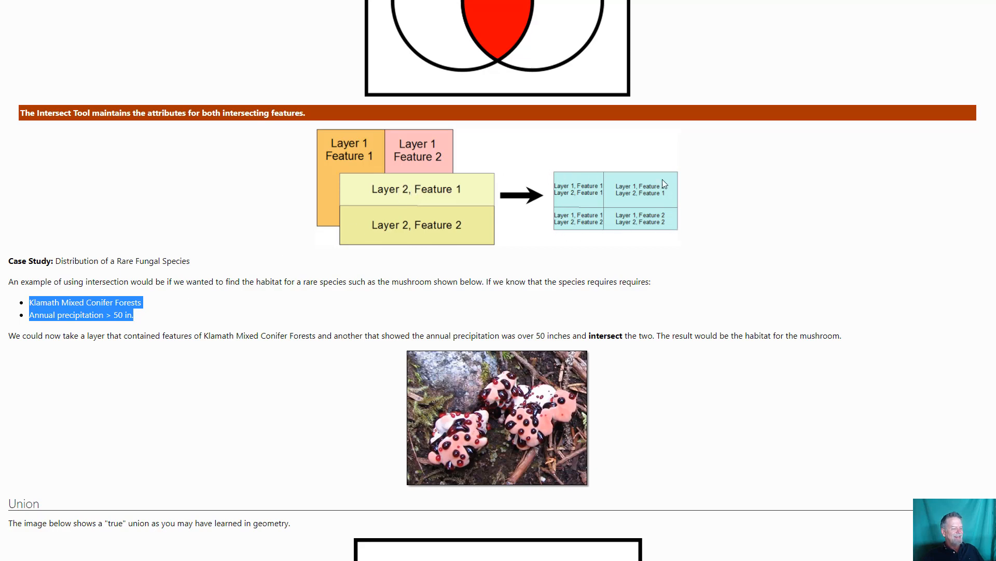
- Scroll down to the Union section with the merged-circles image and Union tool diagram
{"action": "scroll", "scroll_direction": "down", "scroll_amount": 3}
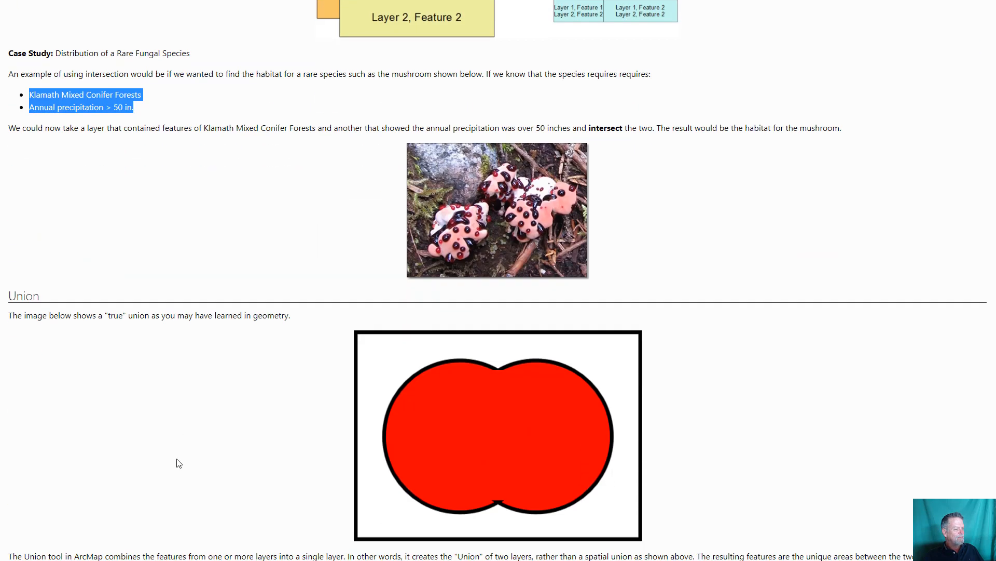
{"action": "scroll", "scroll_direction": "down", "scroll_amount": 3}
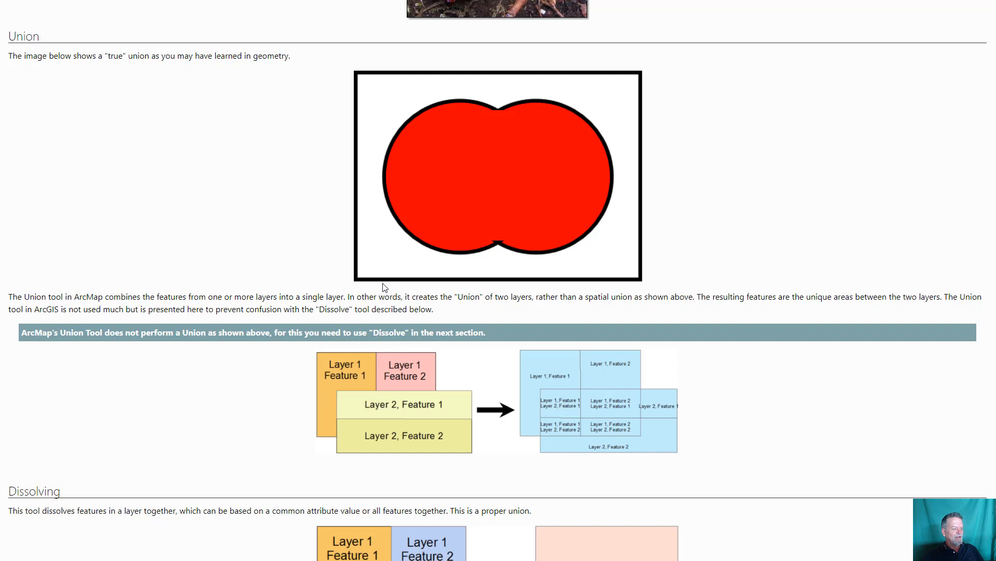
{"action": "mouse_move", "coordinate": [528, 209]}
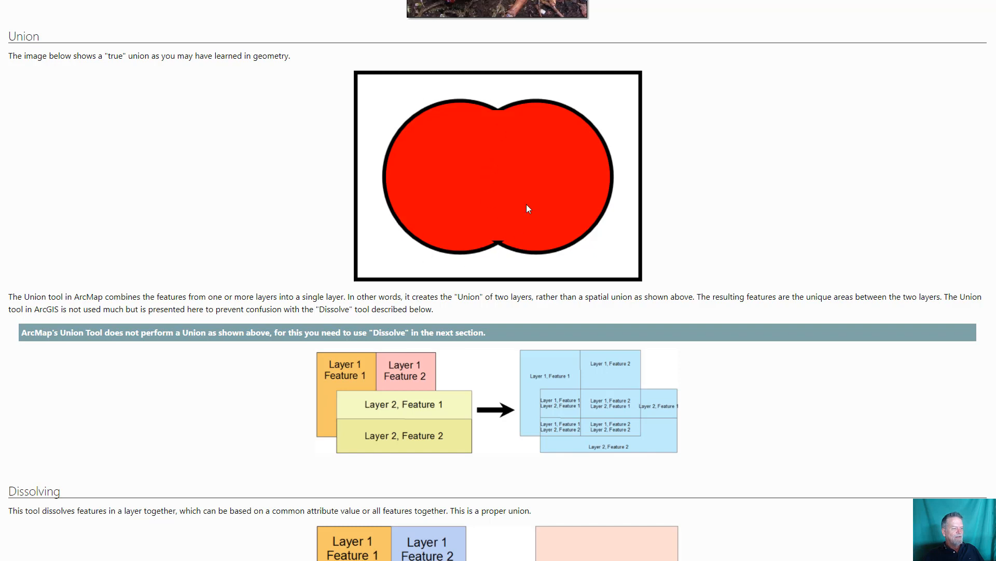
{"action": "mouse_move", "coordinate": [473, 194]}
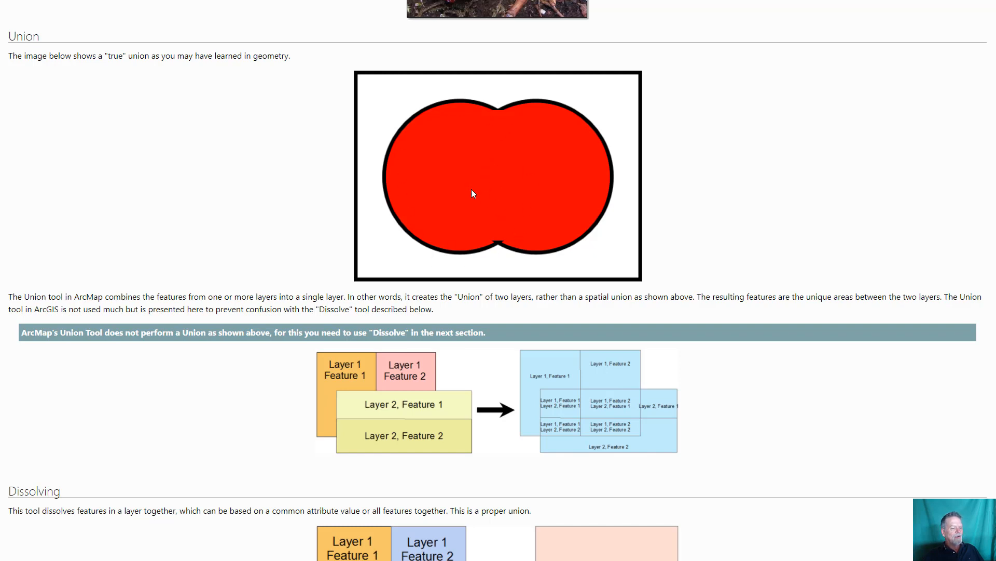
{"action": "mouse_move", "coordinate": [586, 190]}
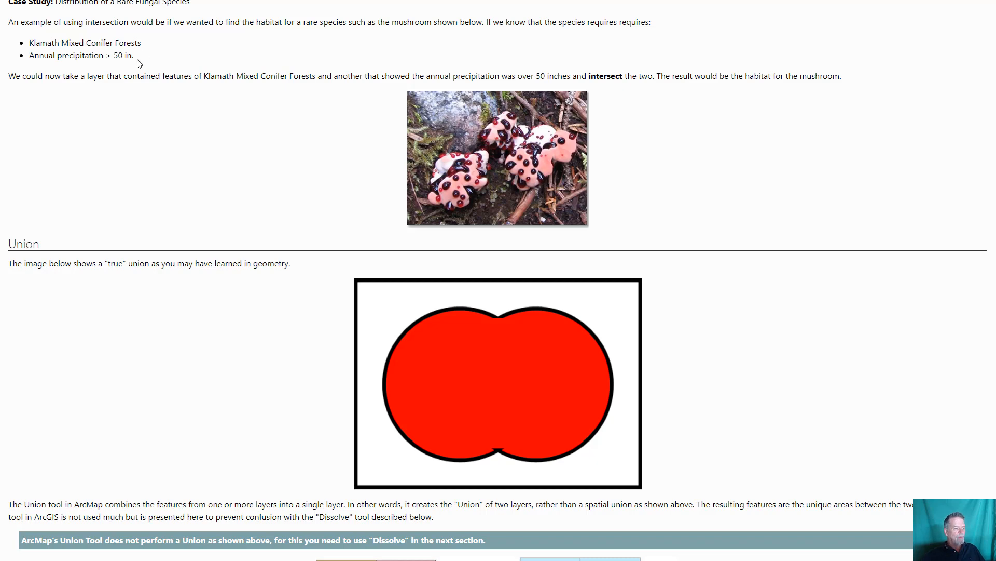
{"action": "scroll", "scroll_direction": "down", "scroll_amount": 3}
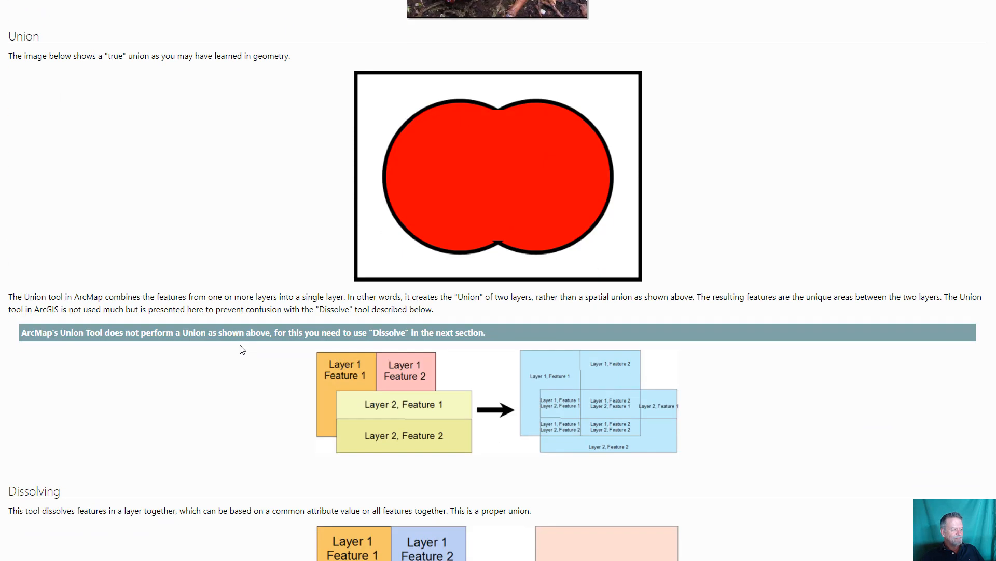
- Scroll past the Dissolve screenshots and Clip diagrams to the Erase section and grazing-land case study
{"action": "scroll", "scroll_direction": "down", "scroll_amount": 3}
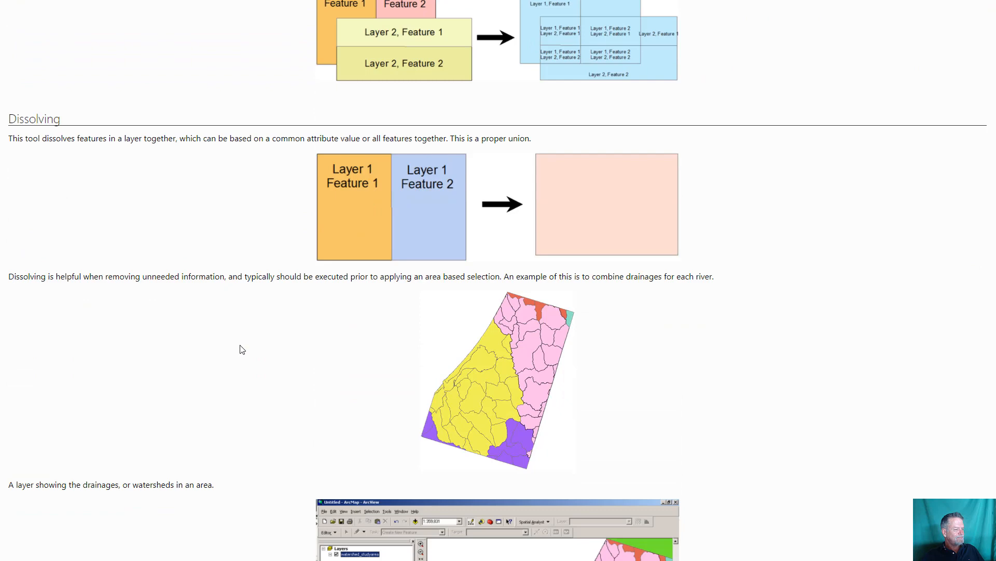
{"action": "scroll", "scroll_direction": "down", "scroll_amount": 3}
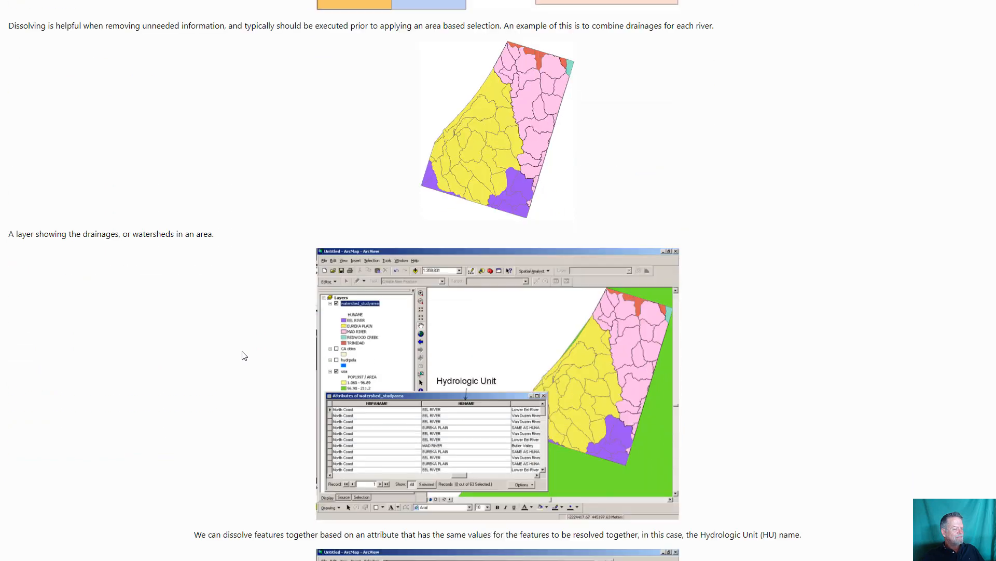
{"action": "scroll", "scroll_direction": "down", "scroll_amount": 3}
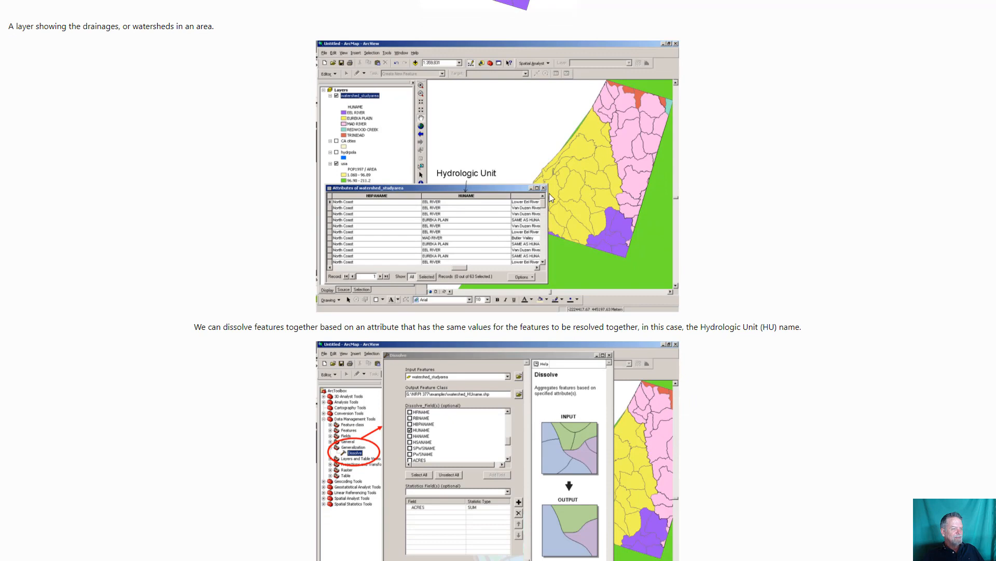
{"action": "mouse_move", "coordinate": [622, 199]}
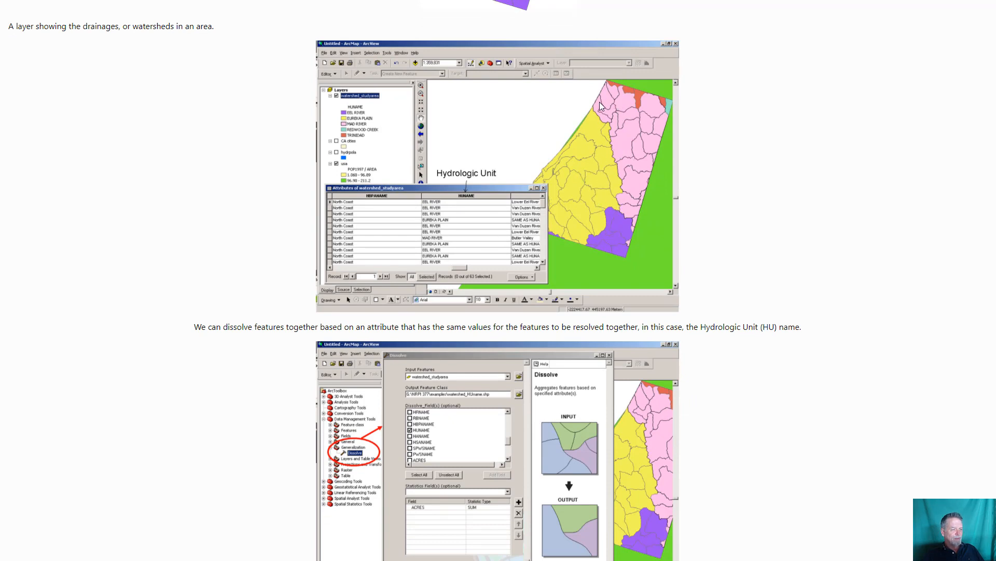
{"action": "mouse_move", "coordinate": [635, 96]}
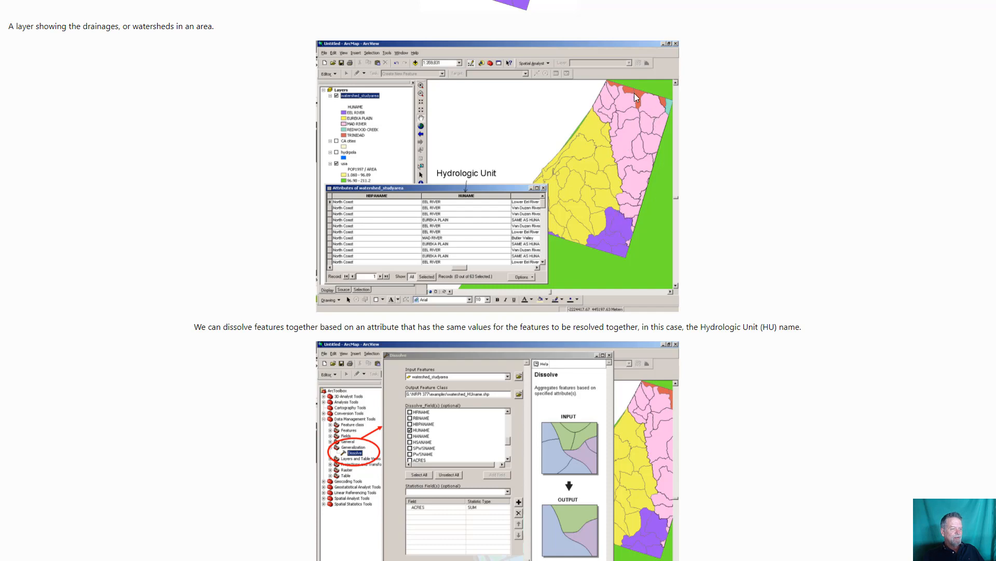
{"action": "scroll", "scroll_direction": "down", "scroll_amount": 3}
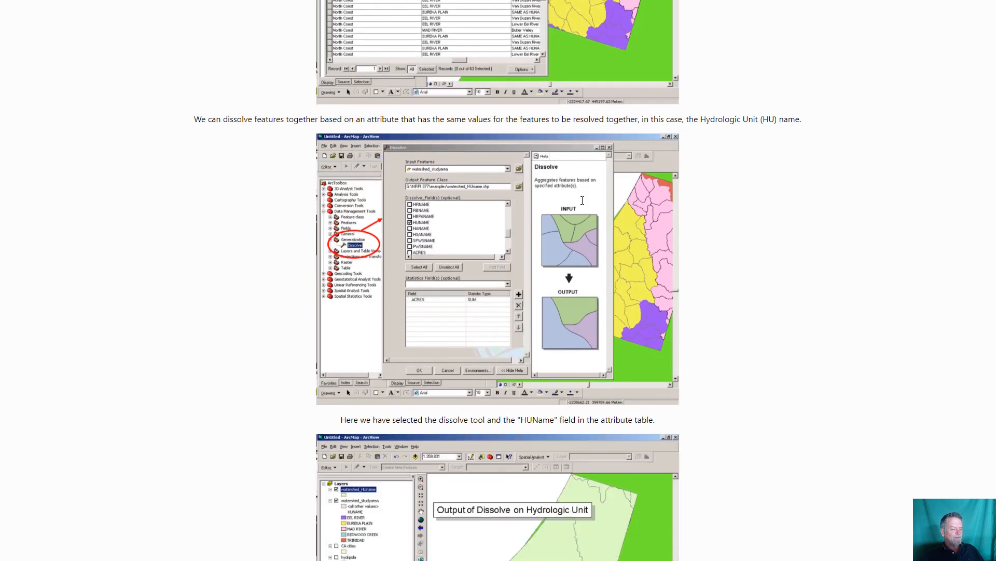
{"action": "scroll", "scroll_direction": "down", "scroll_amount": 3}
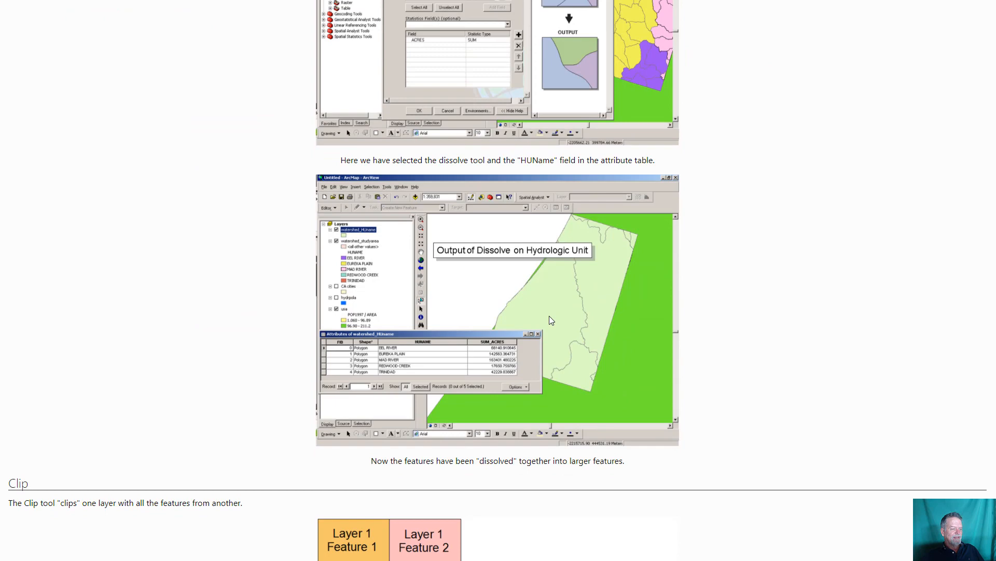
{"action": "scroll", "scroll_direction": "down", "scroll_amount": 3}
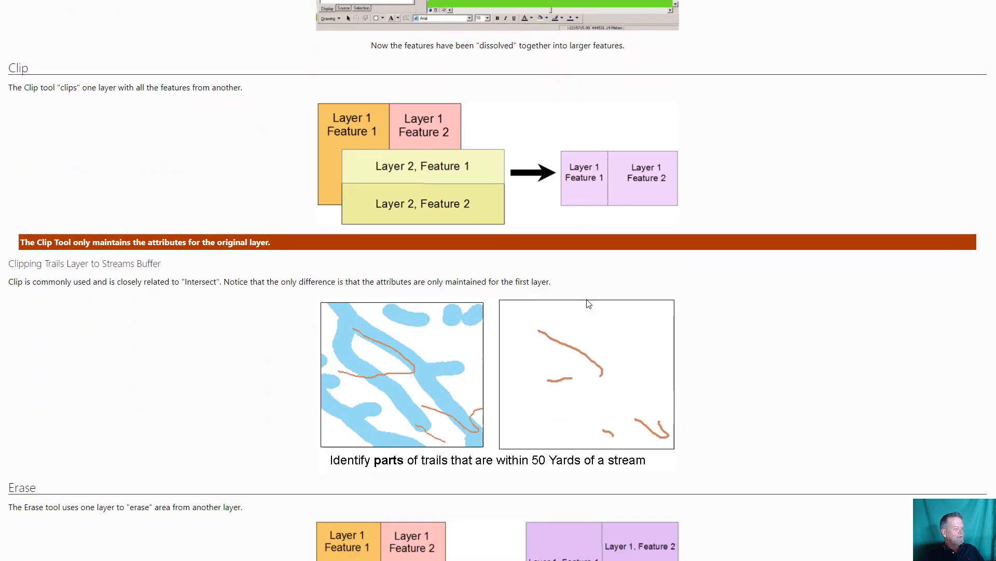
{"action": "scroll", "scroll_direction": "down", "scroll_amount": 3}
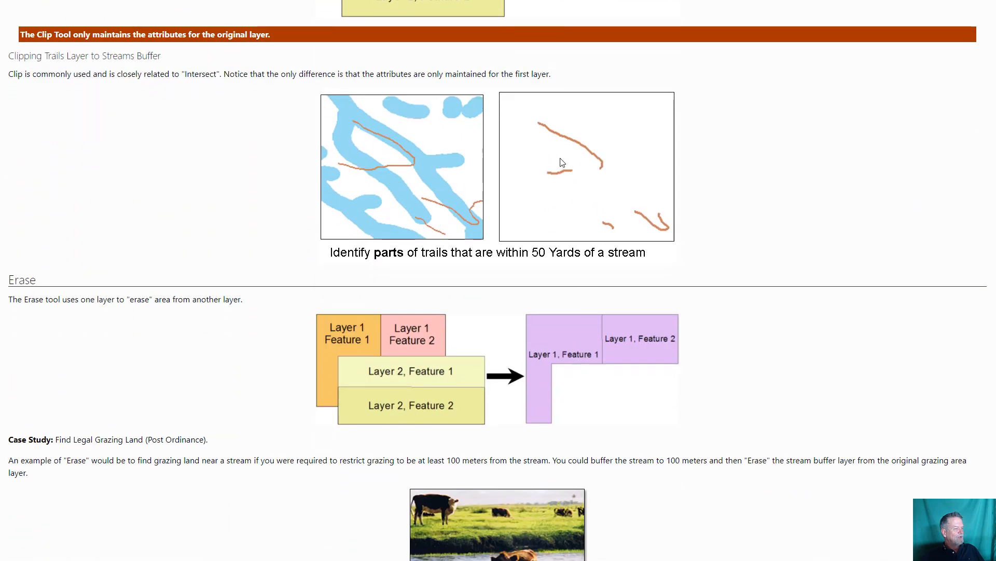
{"action": "mouse_move", "coordinate": [285, 210]}
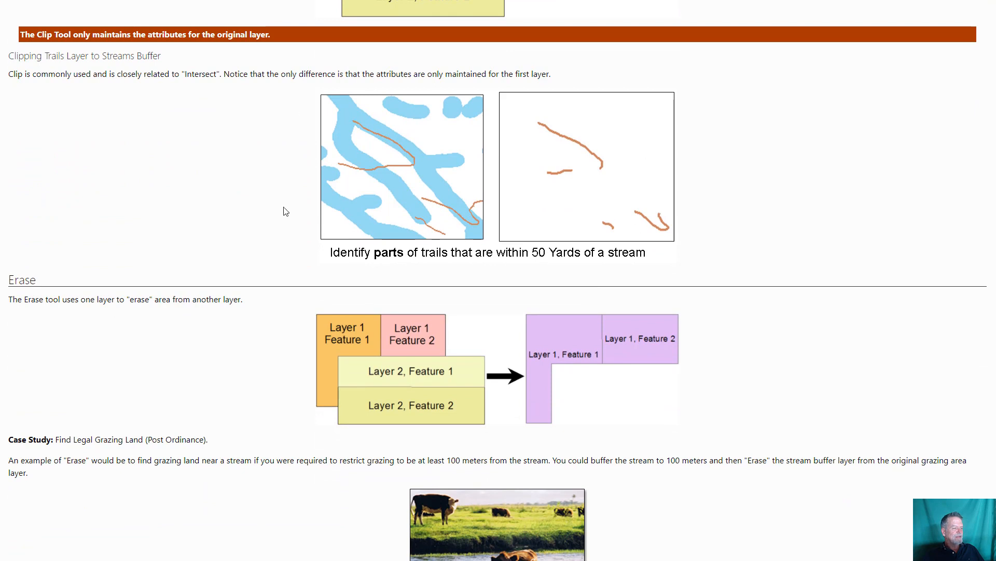
{"action": "mouse_move", "coordinate": [602, 140]}
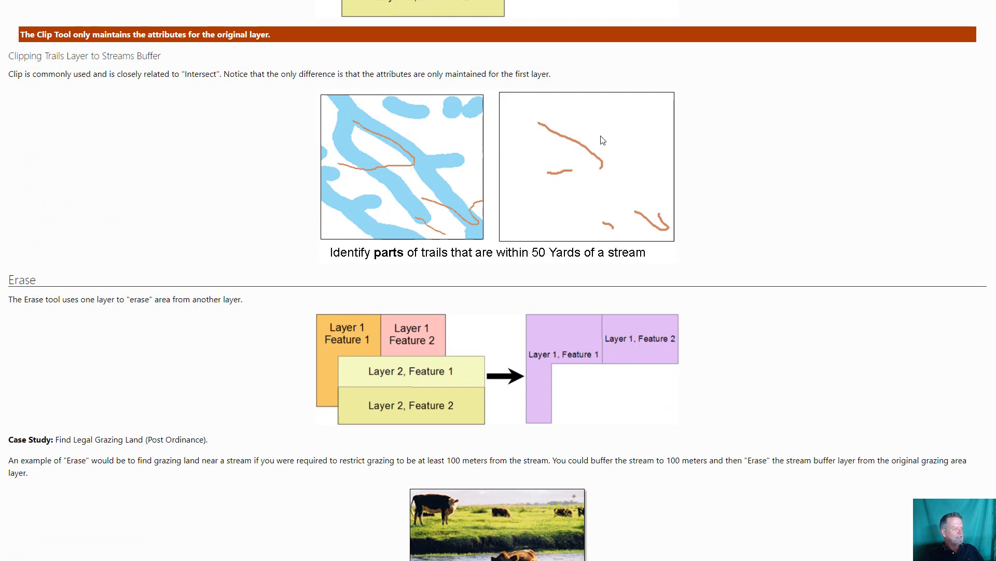
{"action": "mouse_move", "coordinate": [431, 179]}
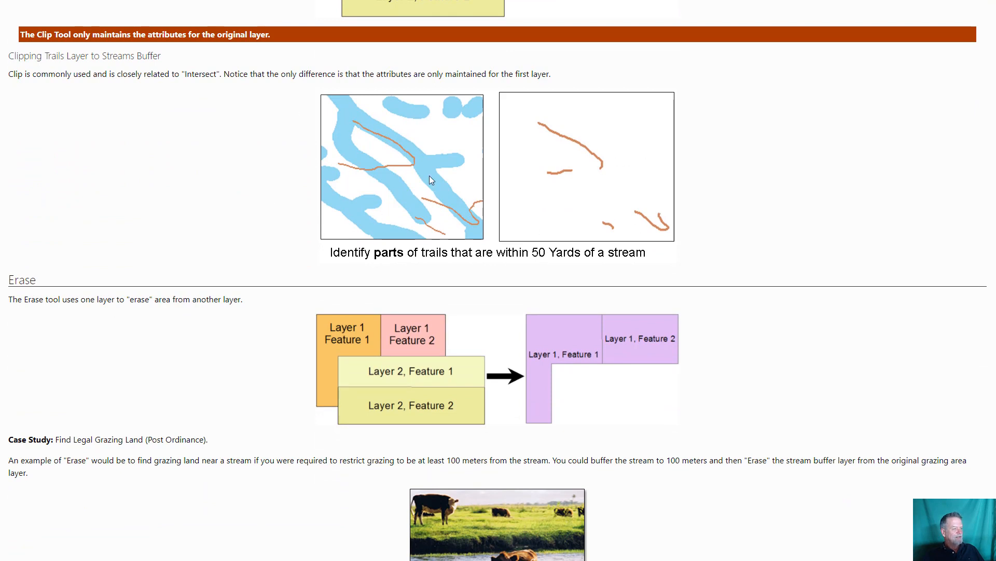
{"action": "mouse_move", "coordinate": [412, 167]}
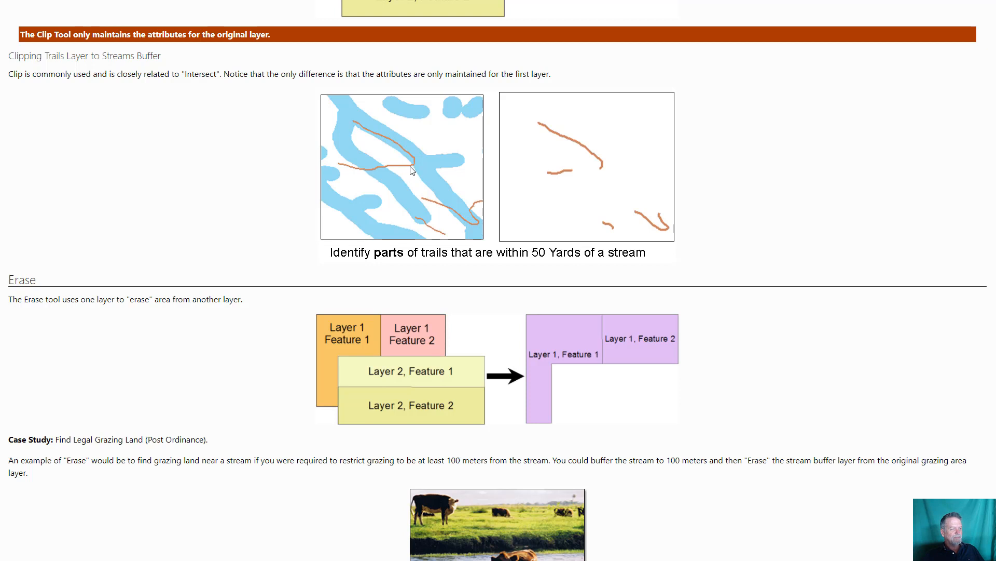
{"action": "mouse_move", "coordinate": [362, 127]}
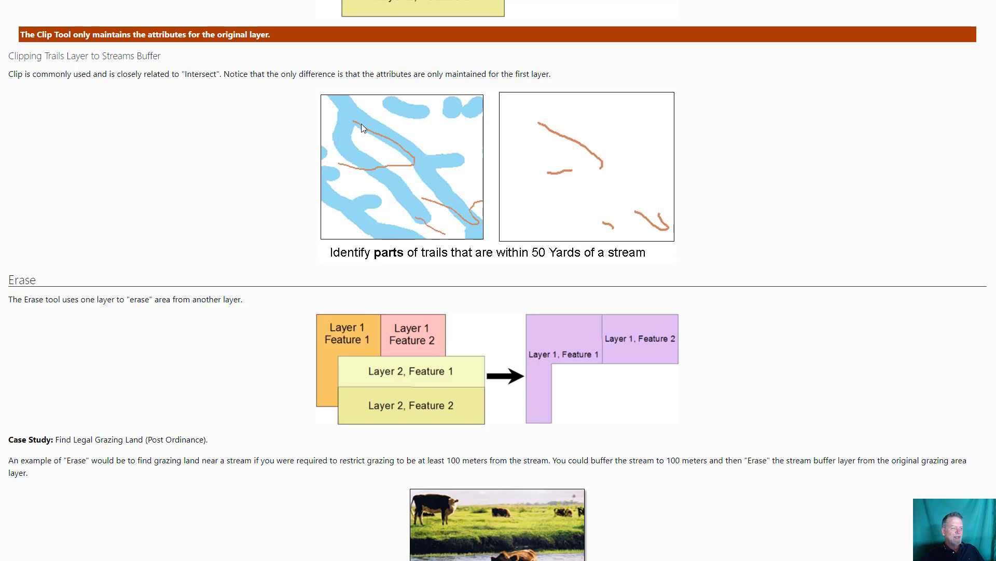
{"action": "mouse_move", "coordinate": [414, 170]}
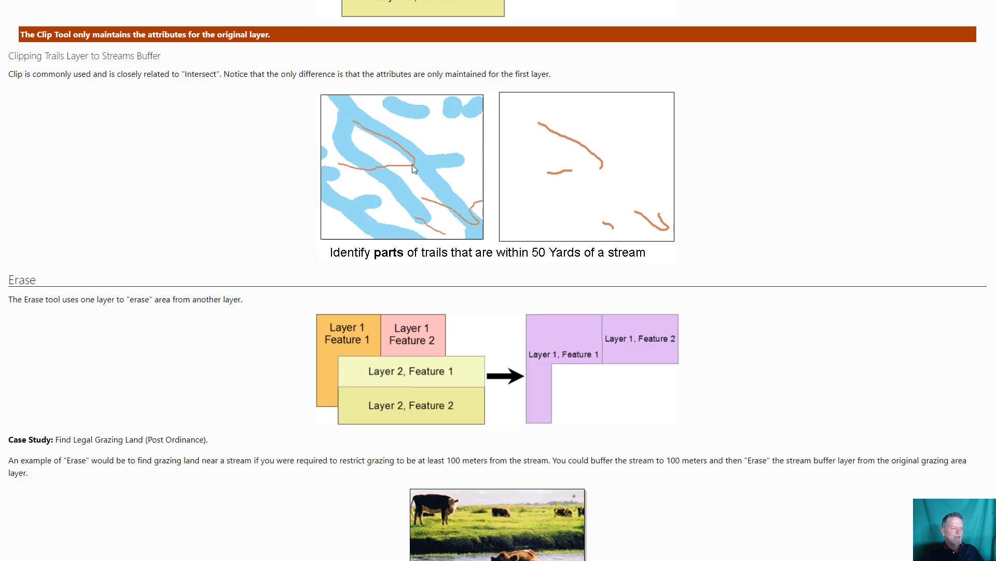
{"action": "mouse_move", "coordinate": [206, 362]}
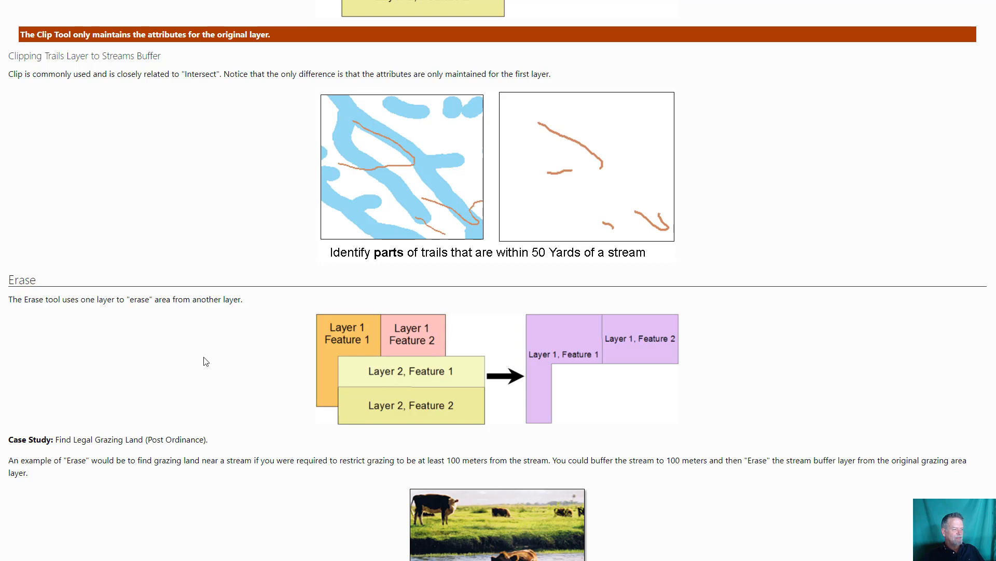
{"action": "scroll", "scroll_direction": "down", "scroll_amount": 3}
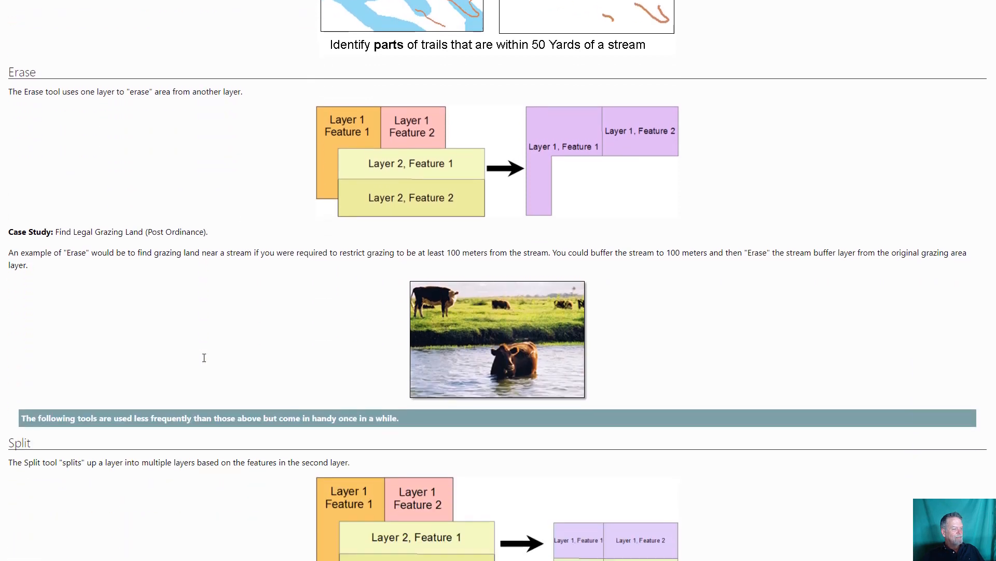
{"action": "mouse_move", "coordinate": [294, 243]}
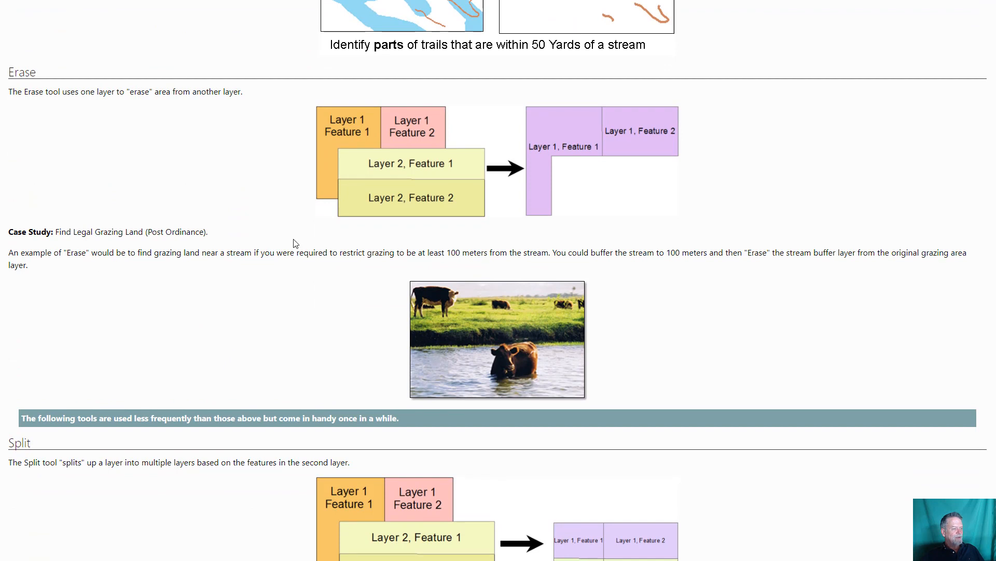
{"action": "mouse_move", "coordinate": [420, 128]}
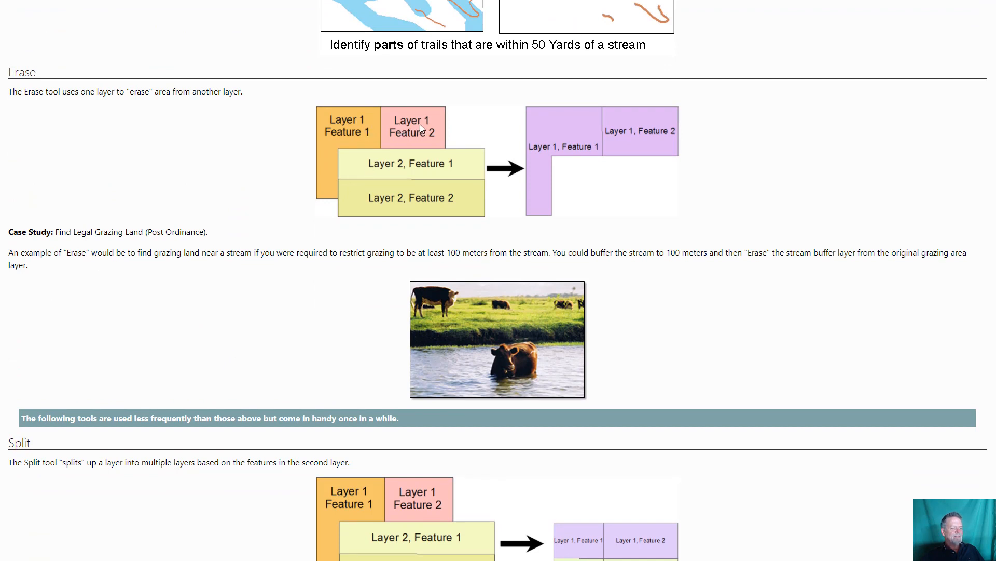
{"action": "mouse_move", "coordinate": [448, 182]}
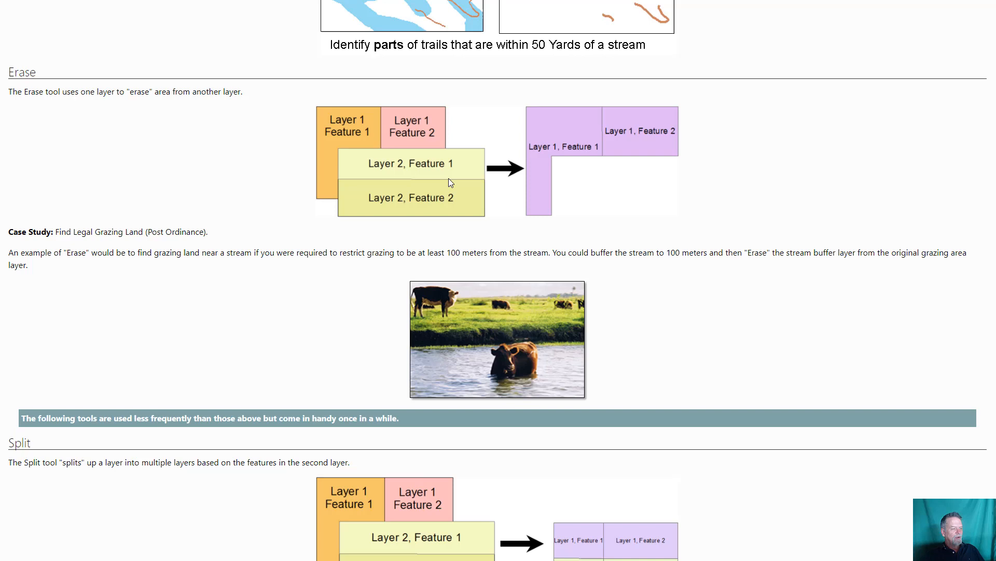
{"action": "mouse_move", "coordinate": [431, 204]}
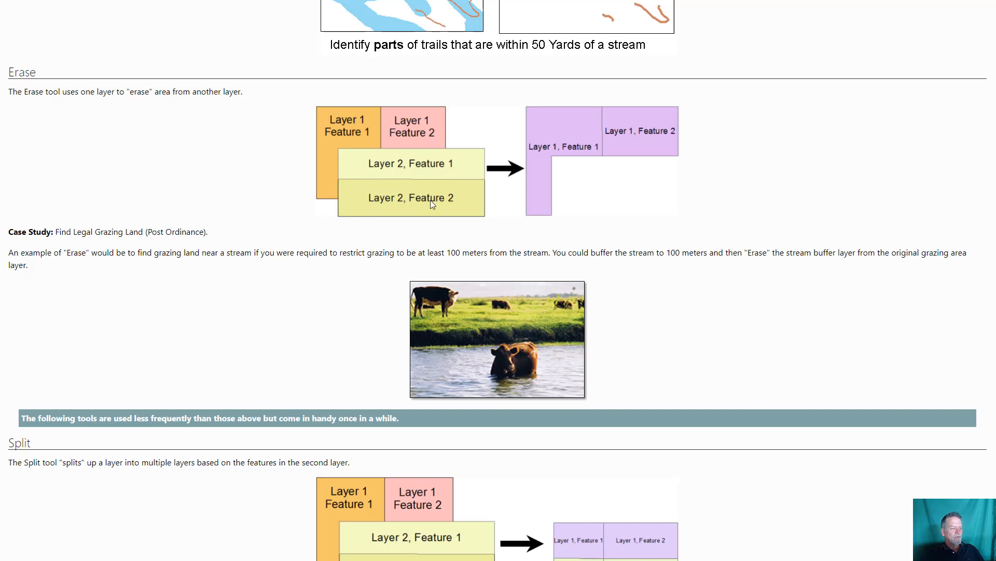
{"action": "mouse_move", "coordinate": [520, 317]}
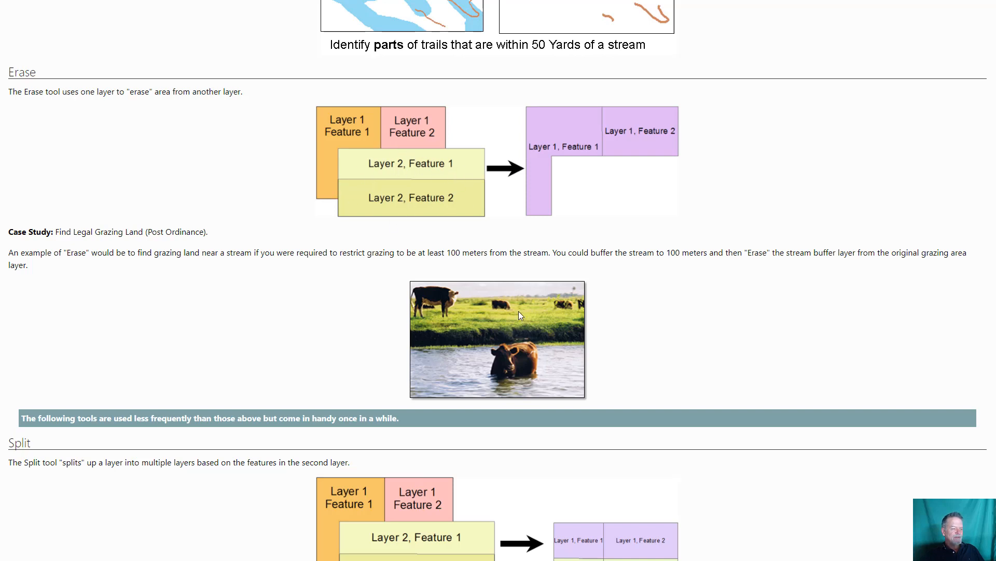
{"action": "mouse_move", "coordinate": [480, 323]}
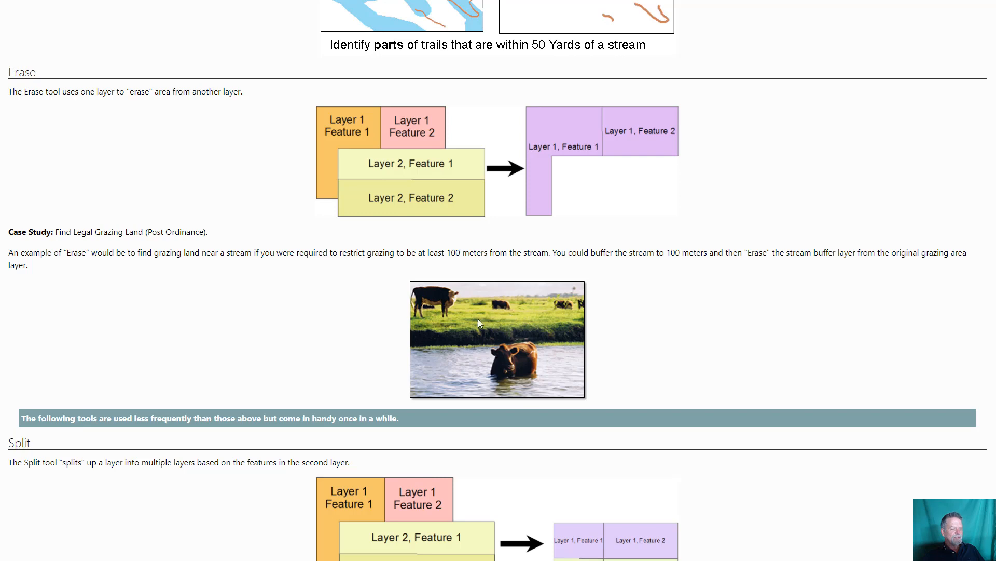
{"action": "mouse_move", "coordinate": [512, 369]}
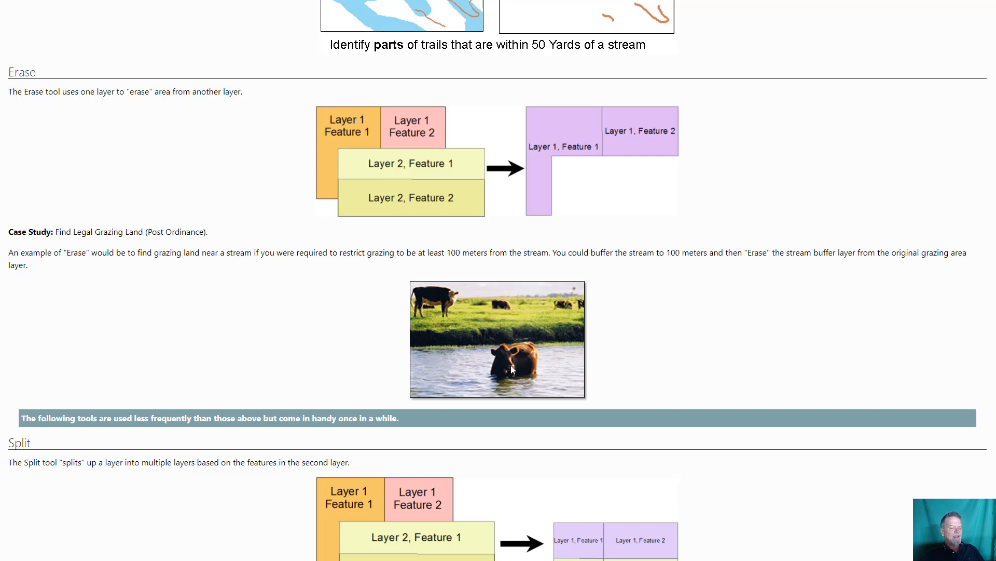
{"action": "mouse_move", "coordinate": [520, 329]}
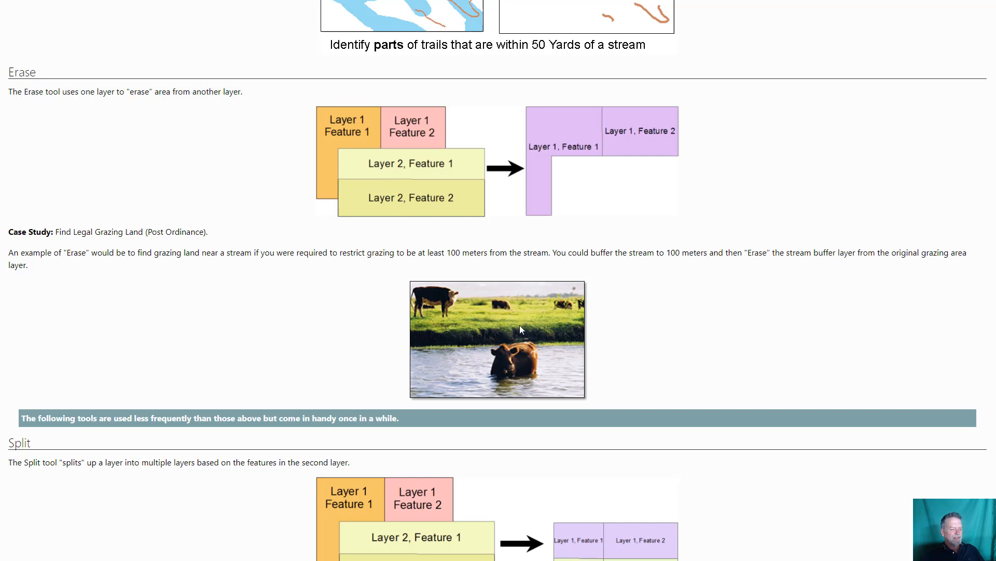
{"action": "mouse_move", "coordinate": [595, 316]}
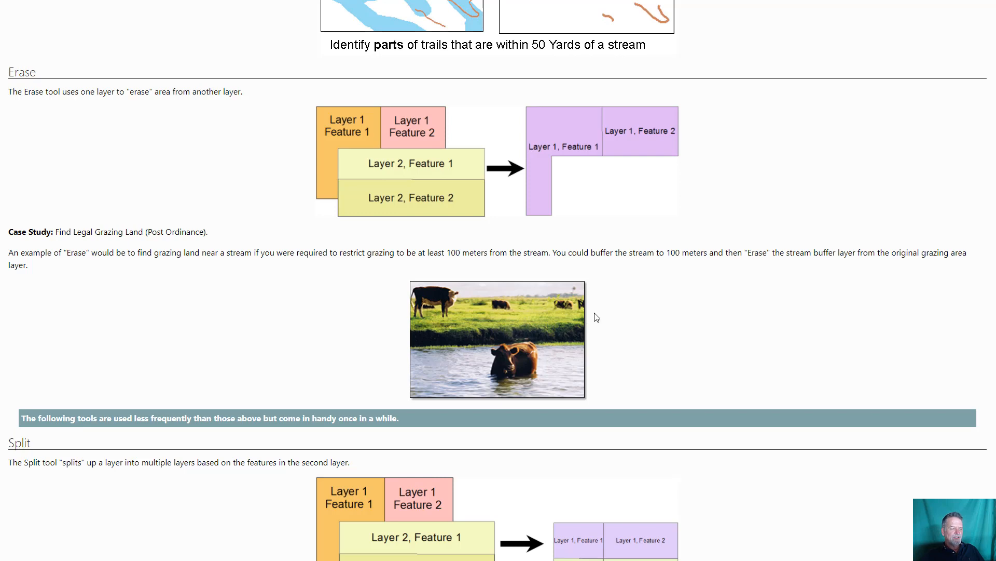
- Scroll past the Erase case study to the Split, Identify and Symmetric Difference diagrams
{"action": "scroll", "scroll_direction": "down", "scroll_amount": 3}
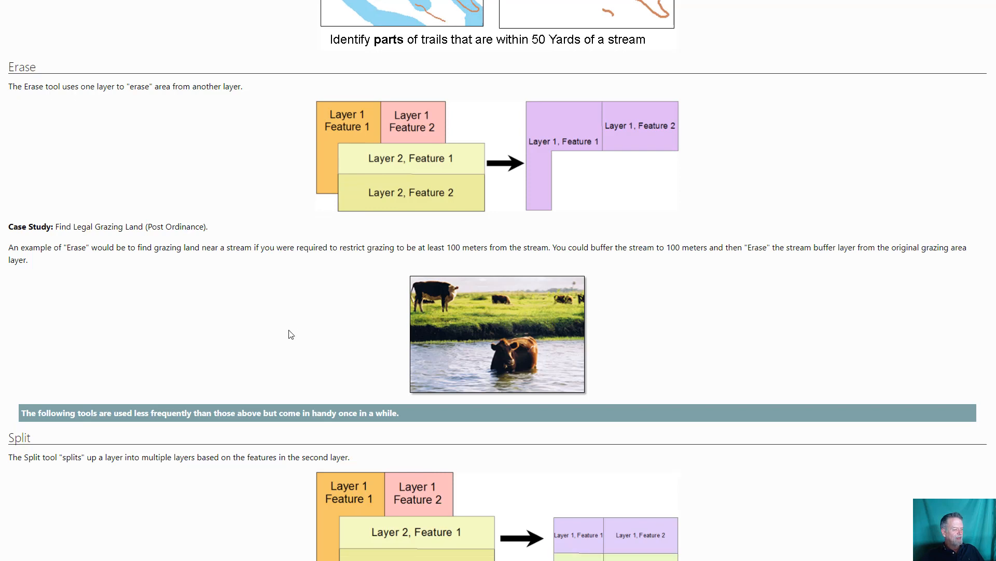
{"action": "scroll", "scroll_direction": "down", "scroll_amount": 3}
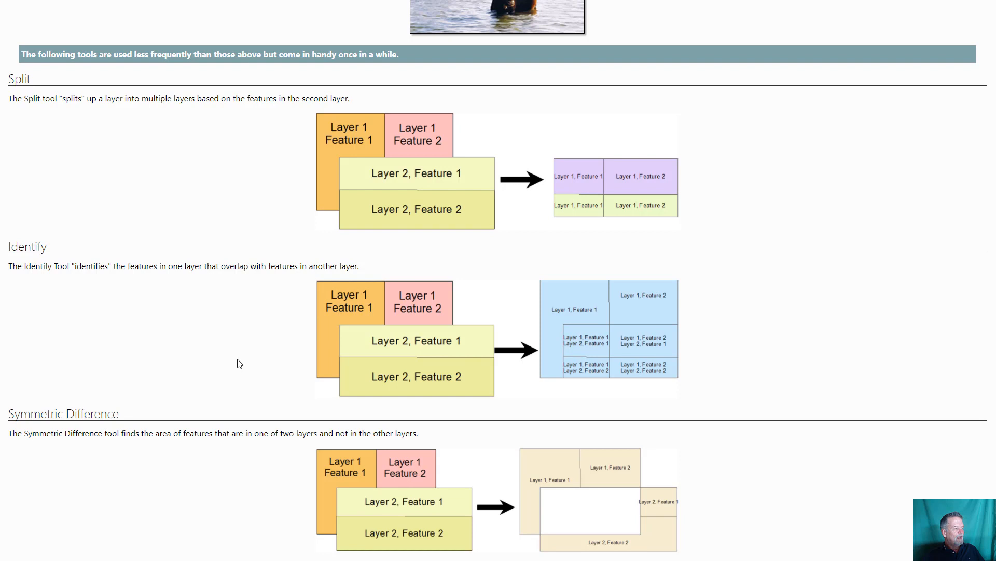
- Scroll past Symmetric Difference to the Update diagram and the start of Append and Merge
{"action": "scroll", "scroll_direction": "down", "scroll_amount": 3}
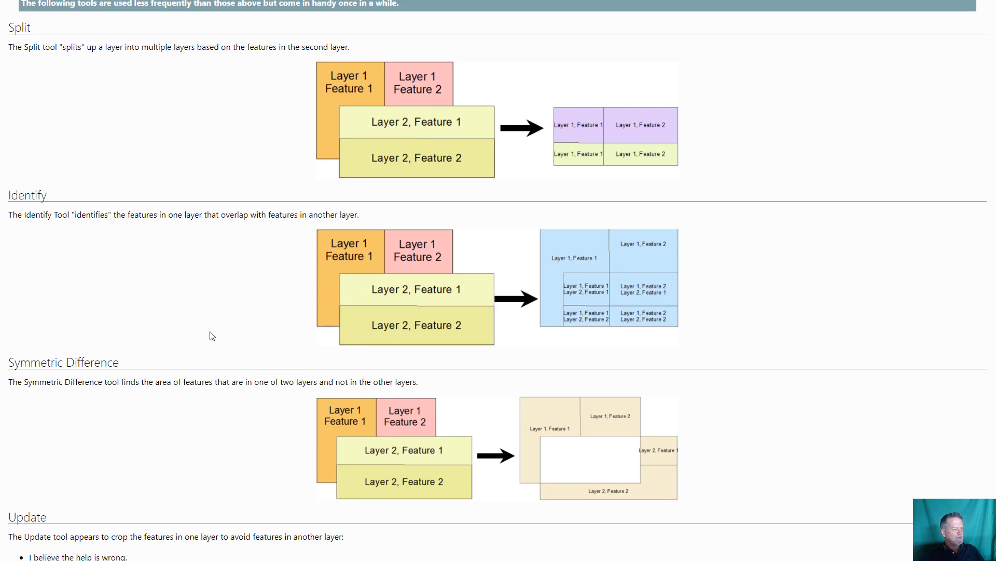
{"action": "mouse_move", "coordinate": [479, 173]}
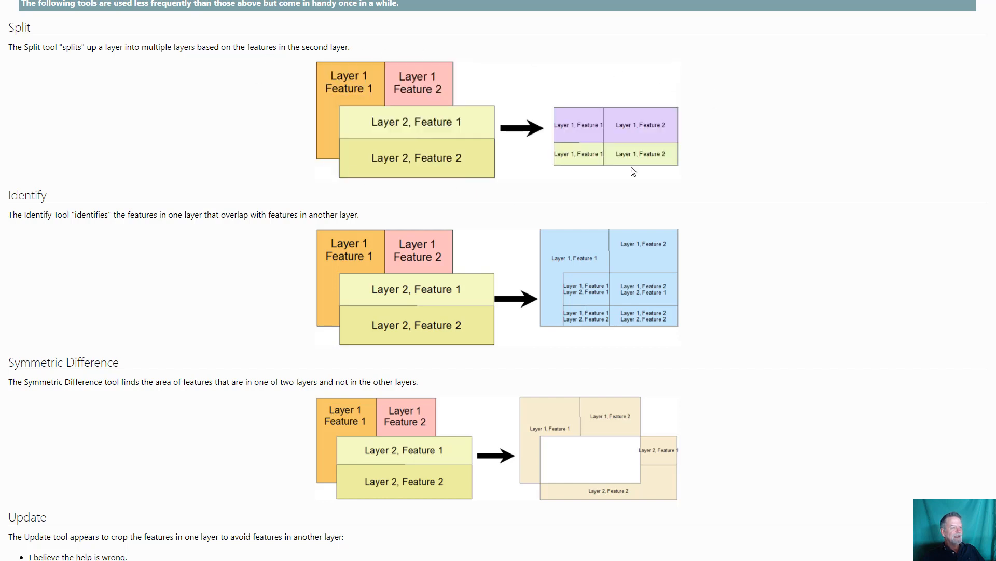
{"action": "mouse_move", "coordinate": [664, 151]}
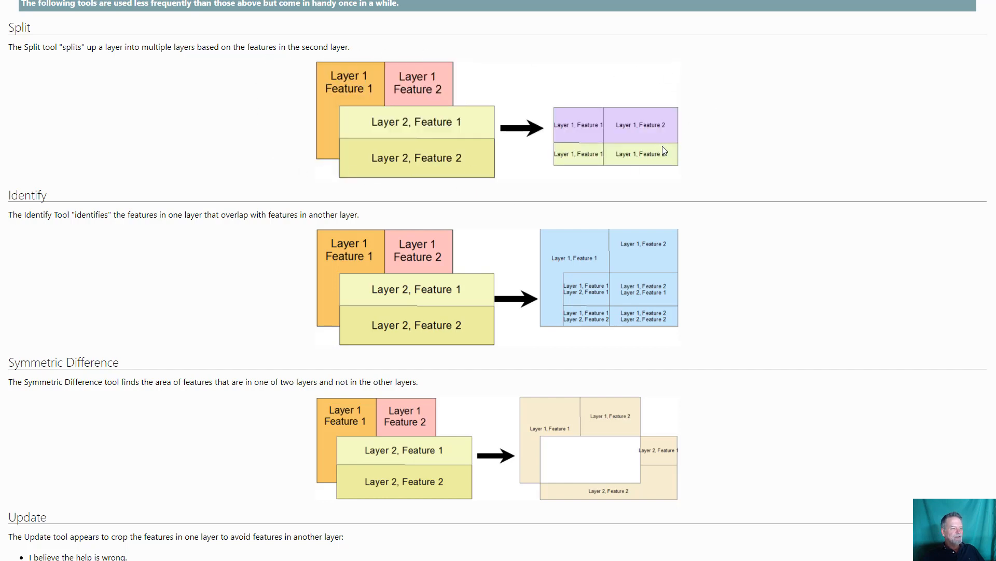
{"action": "mouse_move", "coordinate": [660, 75]}
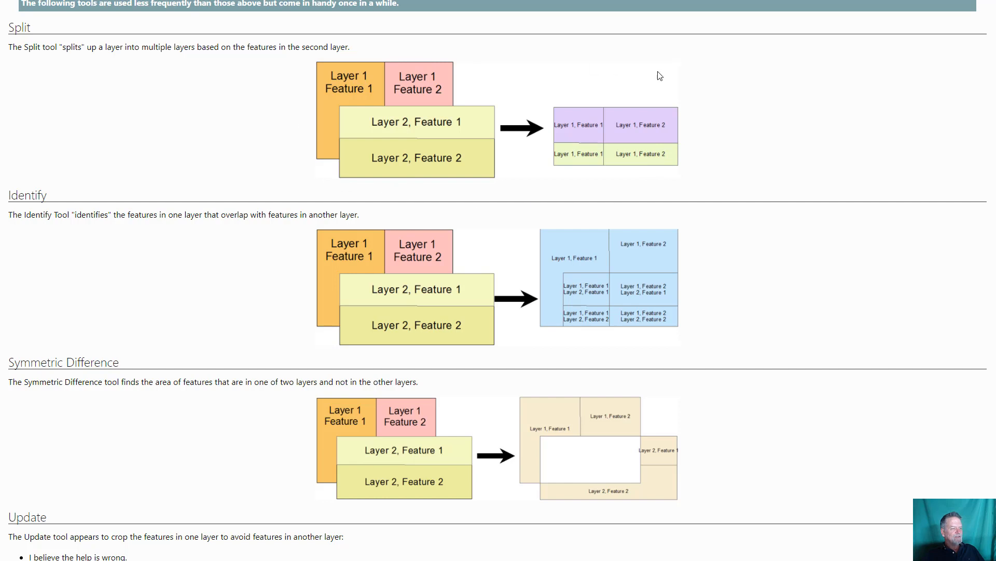
{"action": "mouse_move", "coordinate": [635, 87]}
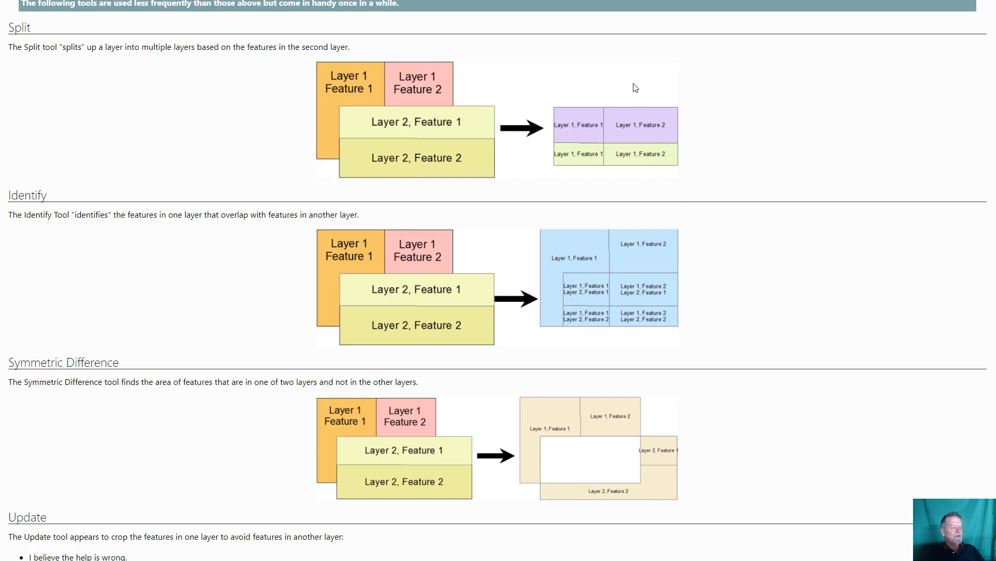
{"action": "mouse_move", "coordinate": [502, 165]}
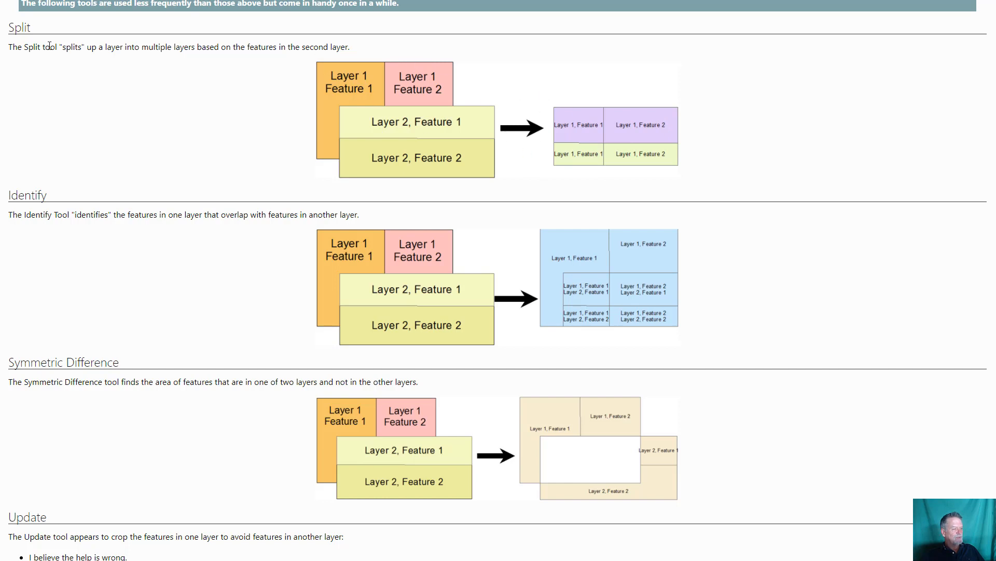
{"action": "mouse_move", "coordinate": [185, 227]}
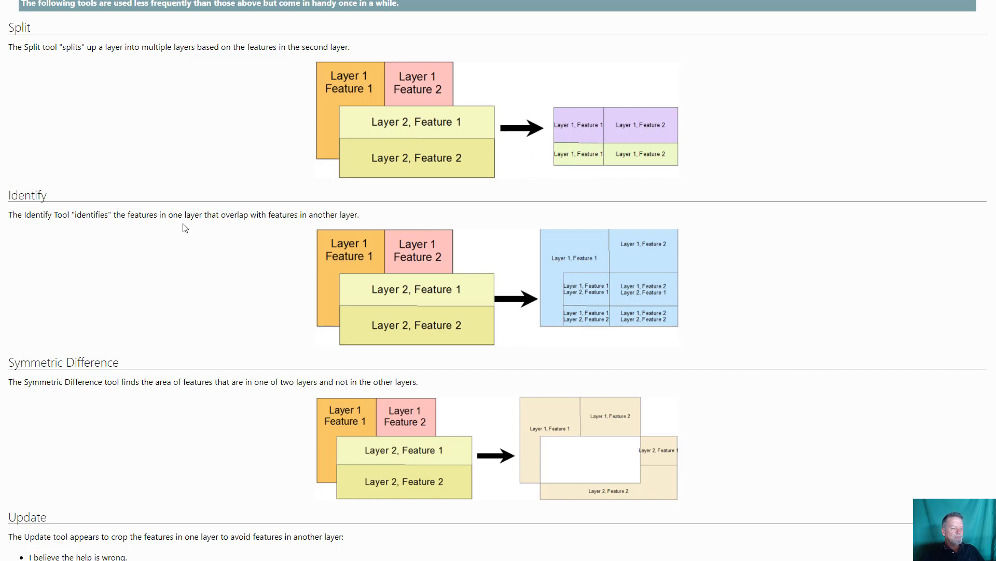
{"action": "mouse_move", "coordinate": [248, 146]}
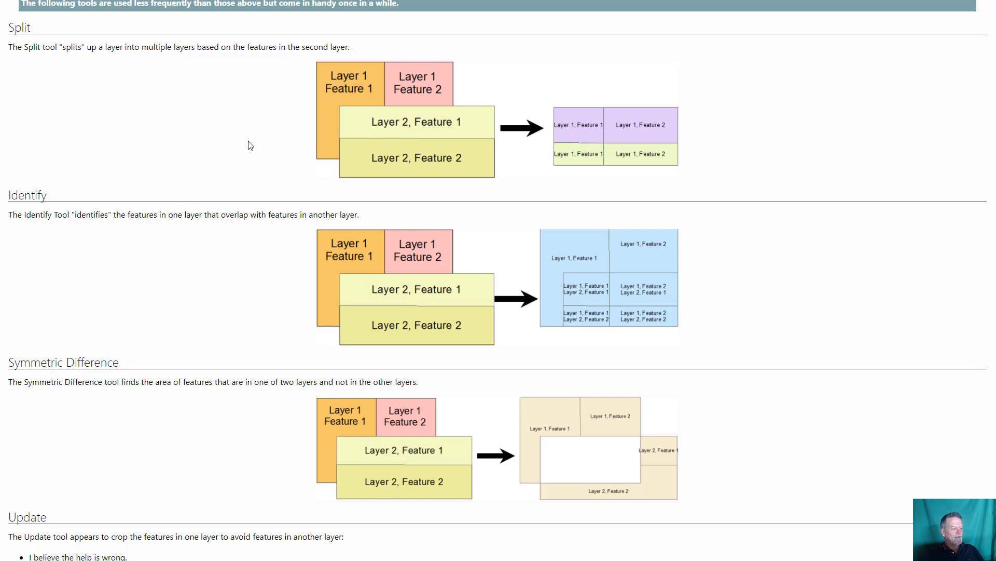
{"action": "mouse_move", "coordinate": [513, 198]}
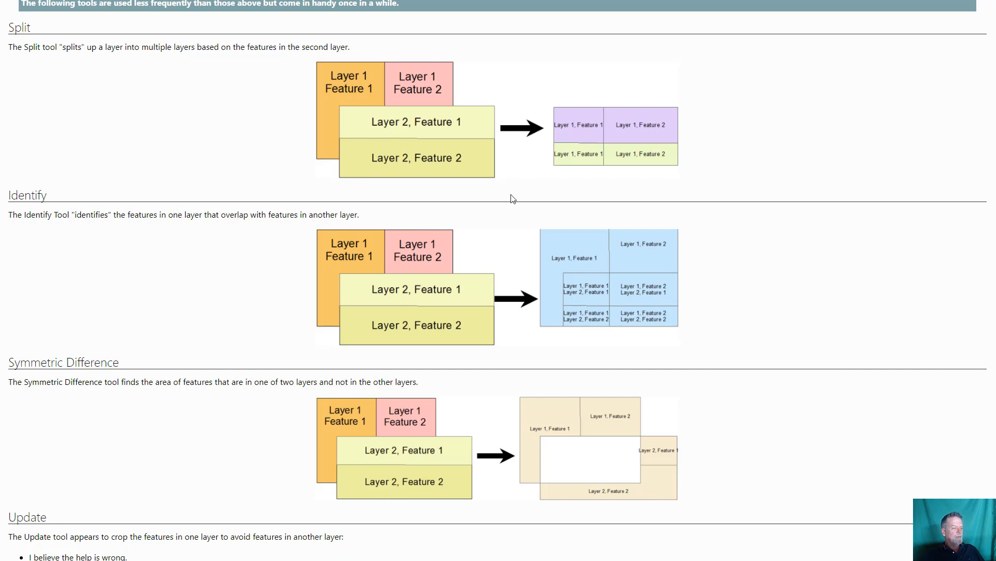
{"action": "mouse_move", "coordinate": [506, 199]}
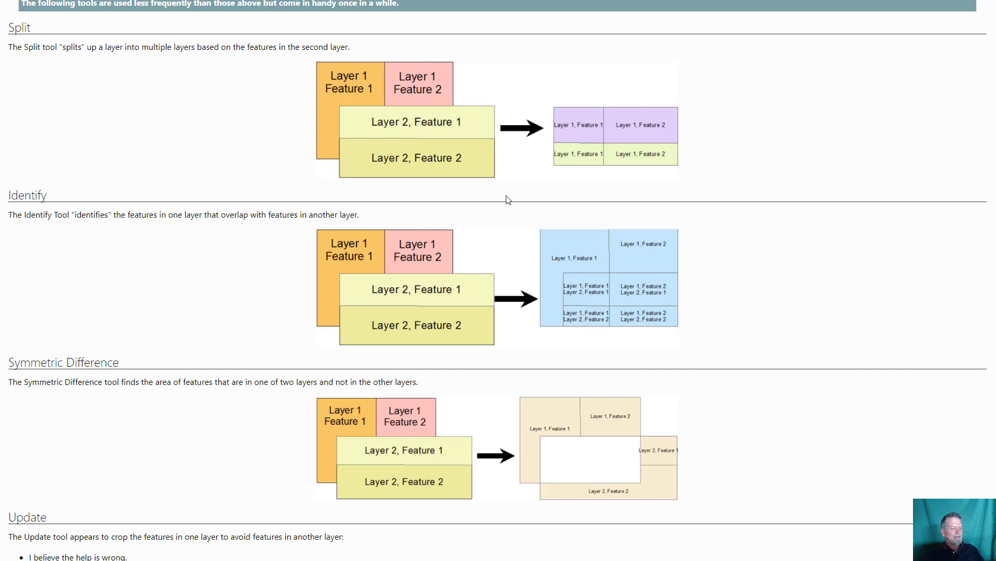
{"action": "mouse_move", "coordinate": [325, 126]}
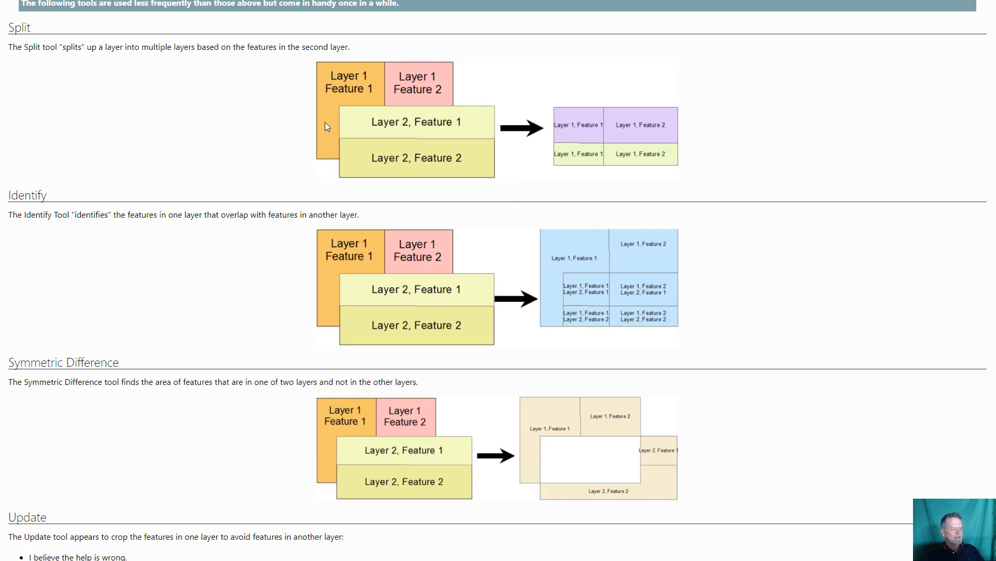
{"action": "mouse_move", "coordinate": [596, 143]}
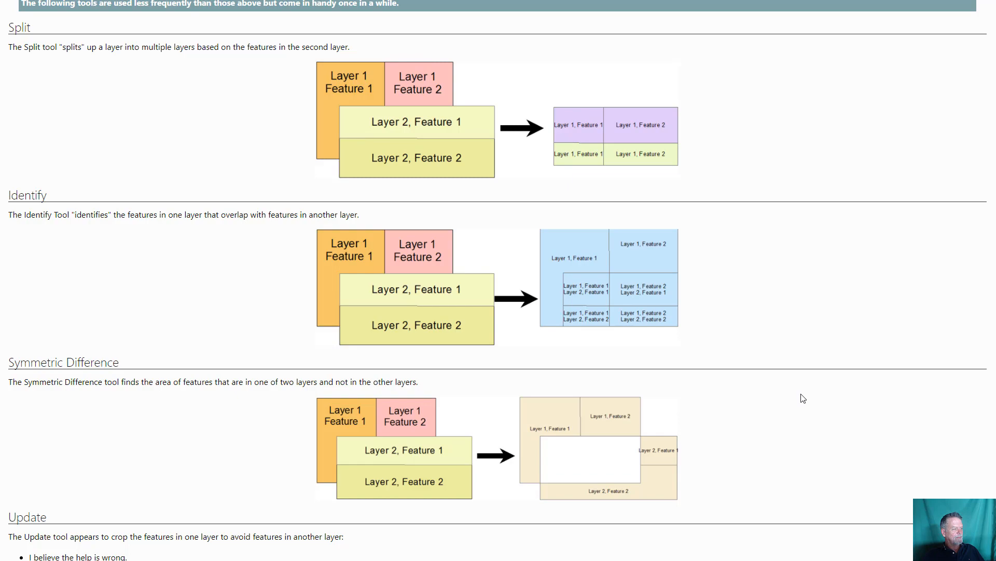
{"action": "scroll", "scroll_direction": "down", "scroll_amount": 3}
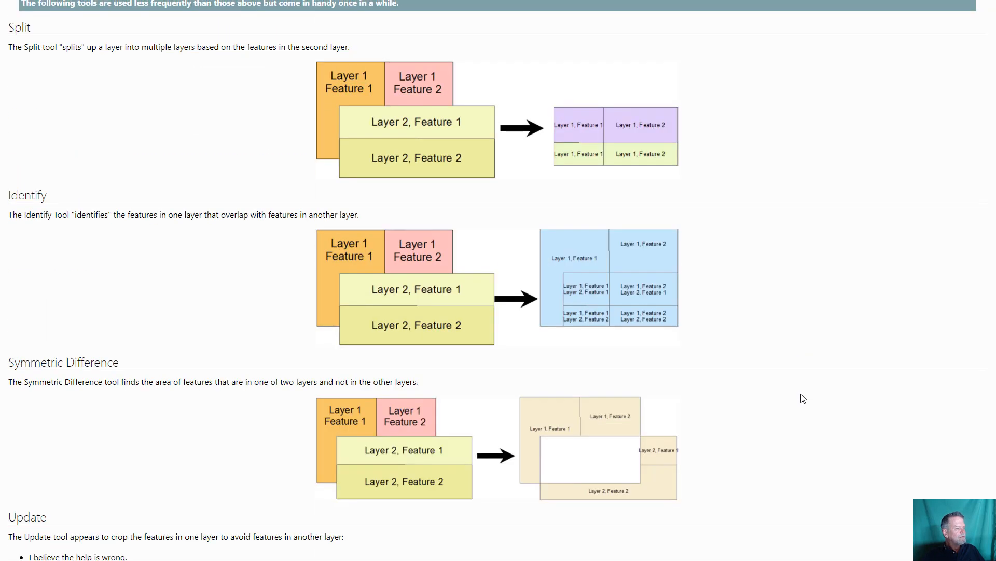
{"action": "scroll", "scroll_direction": "down", "scroll_amount": 3}
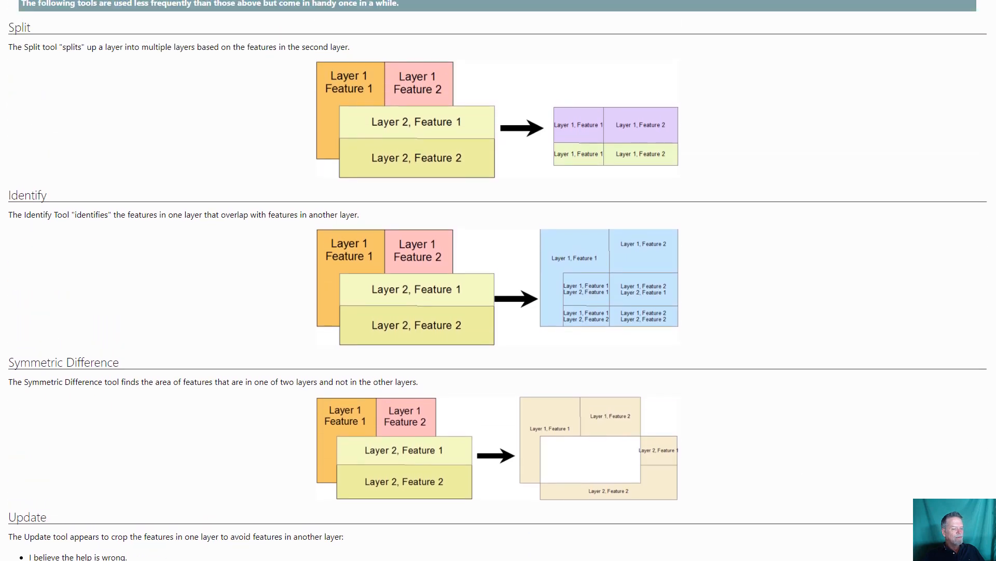
{"action": "scroll", "scroll_direction": "down", "scroll_amount": 3}
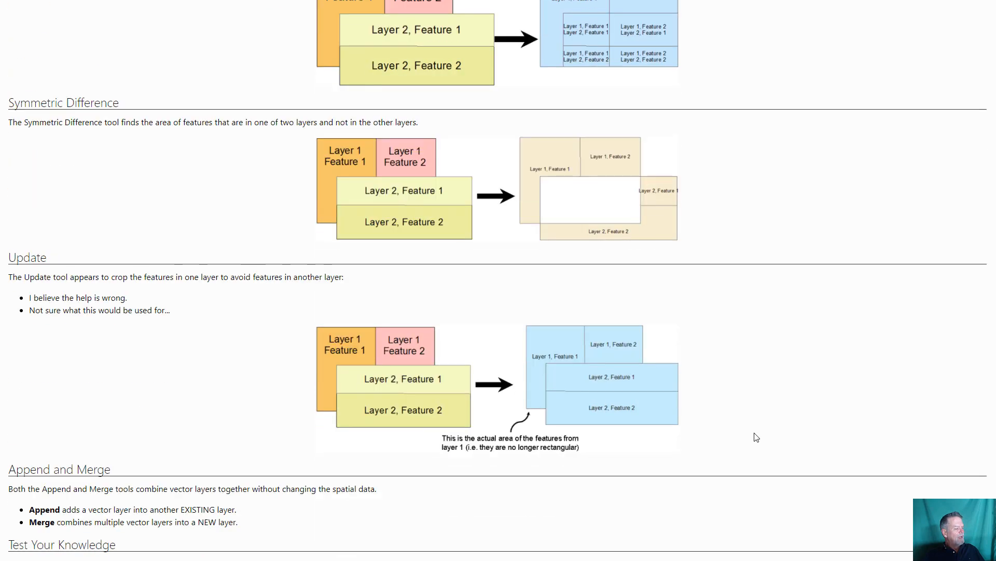
- Scroll to the page bottom and highlight the sentence explaining what Merge does
{"action": "scroll", "scroll_direction": "down", "scroll_amount": 3}
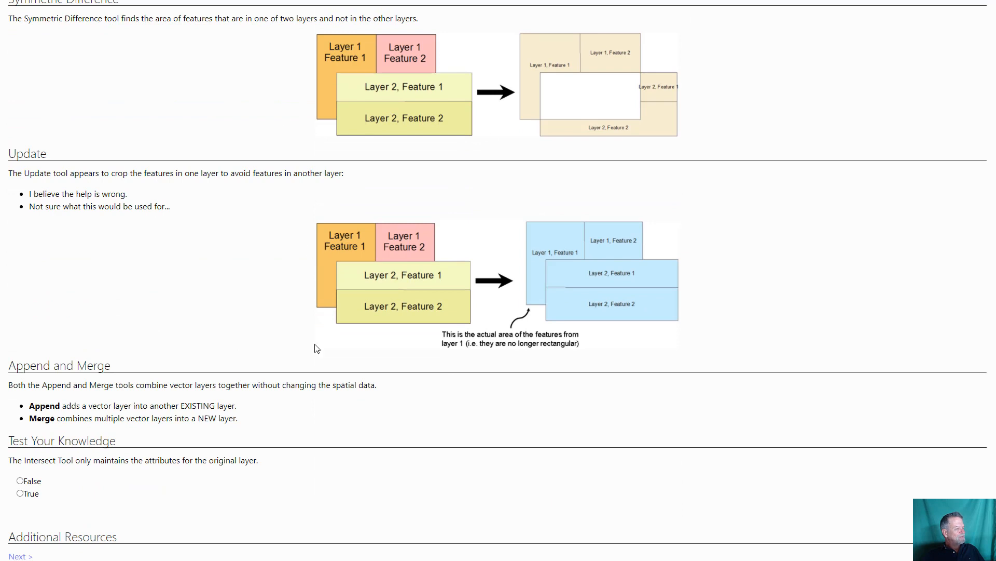
{"action": "scroll", "scroll_direction": "down", "scroll_amount": 3}
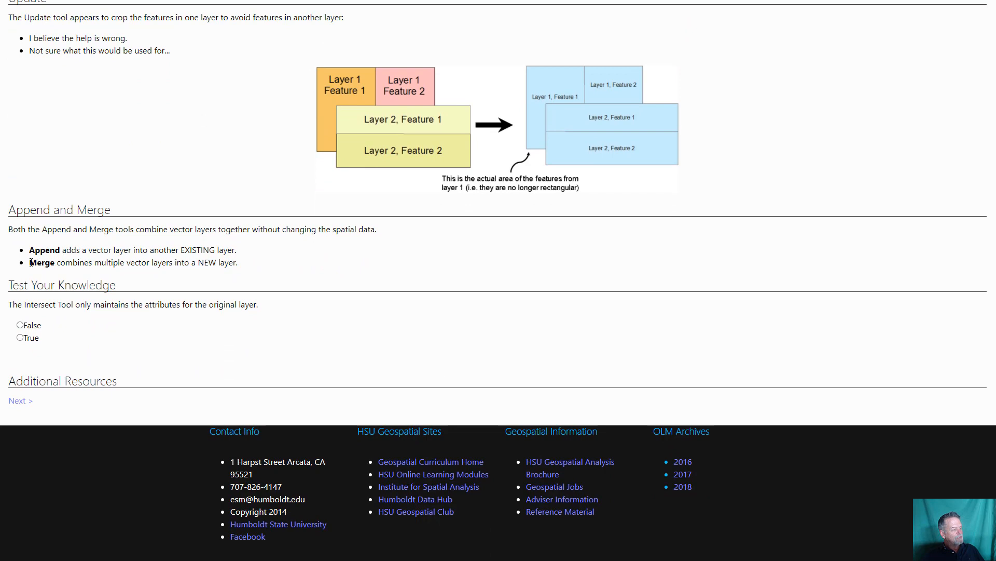
{"action": "left_click_drag", "start_coordinate": [30, 262], "coordinate": [237, 262]}
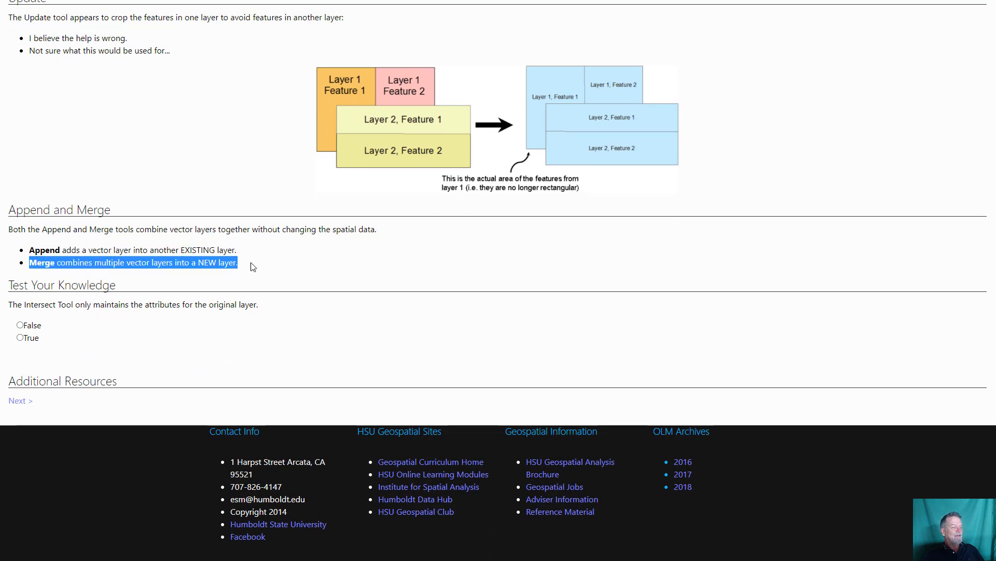
{"action": "mouse_move", "coordinate": [268, 268]}
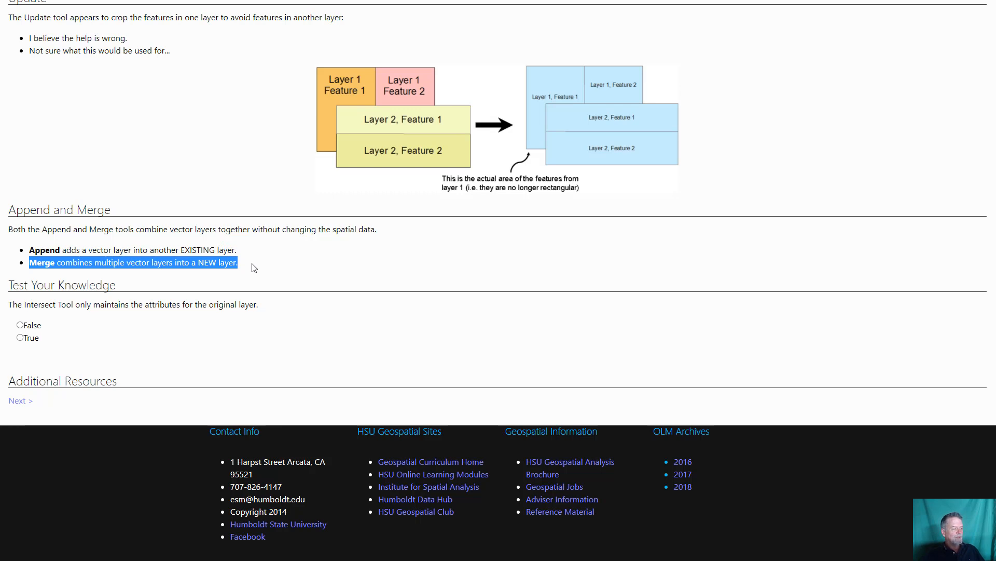
{"action": "mouse_move", "coordinate": [27, 266]}
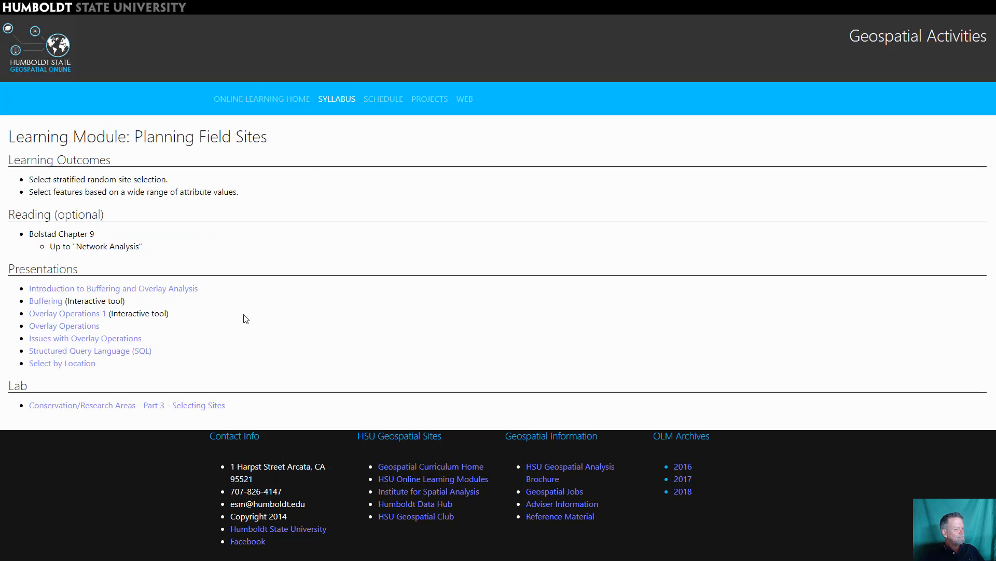
{"action": "left_click", "coordinate": [84, 338]}
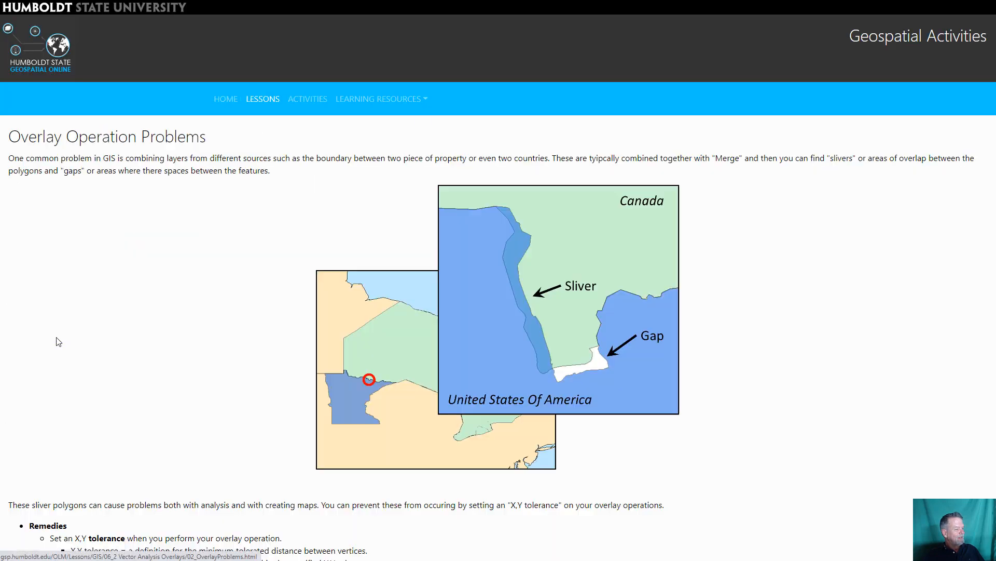
{"action": "scroll", "scroll_direction": "down", "scroll_amount": 3}
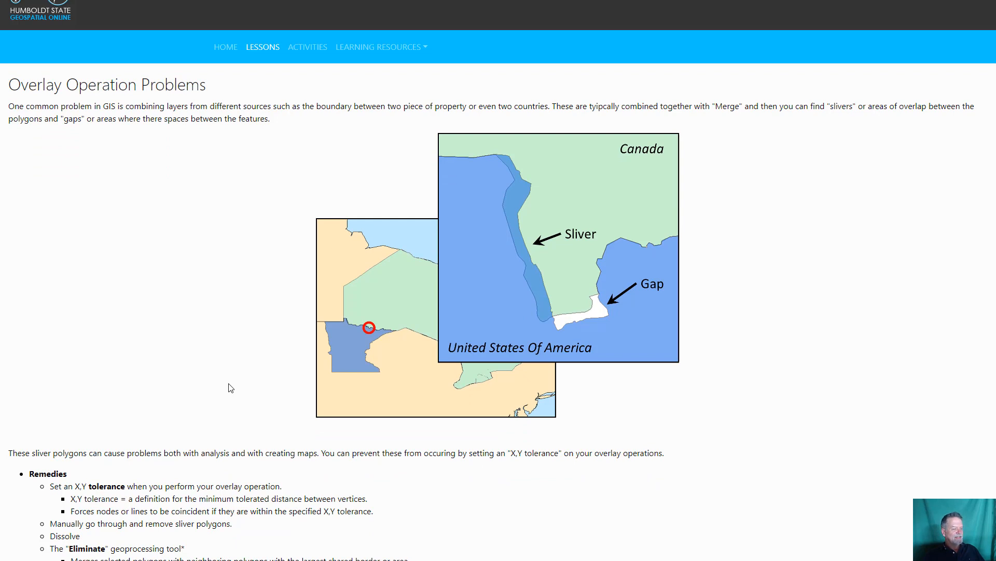
{"action": "mouse_move", "coordinate": [633, 216]}
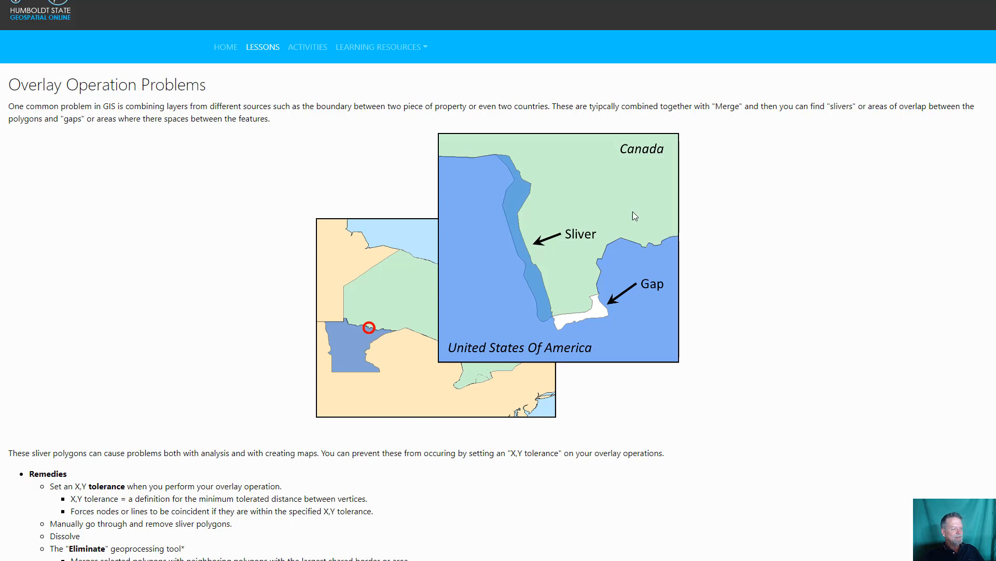
{"action": "mouse_move", "coordinate": [609, 189]}
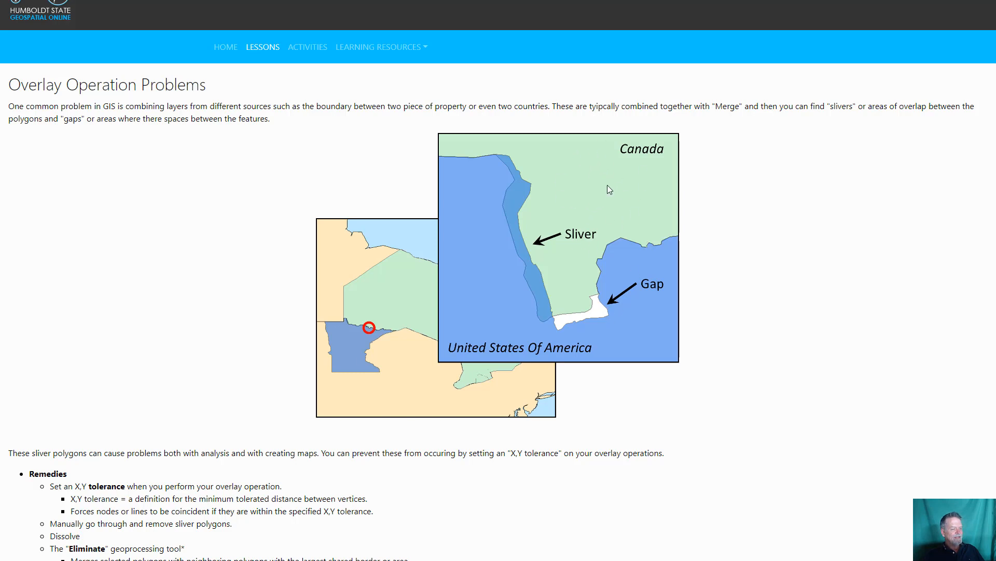
{"action": "mouse_move", "coordinate": [406, 302]}
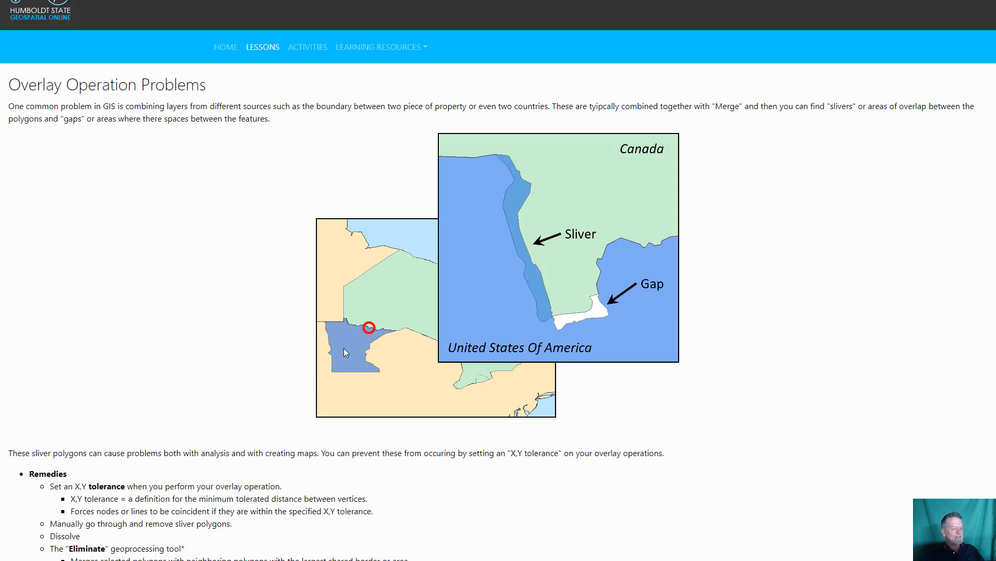
{"action": "mouse_move", "coordinate": [365, 311]}
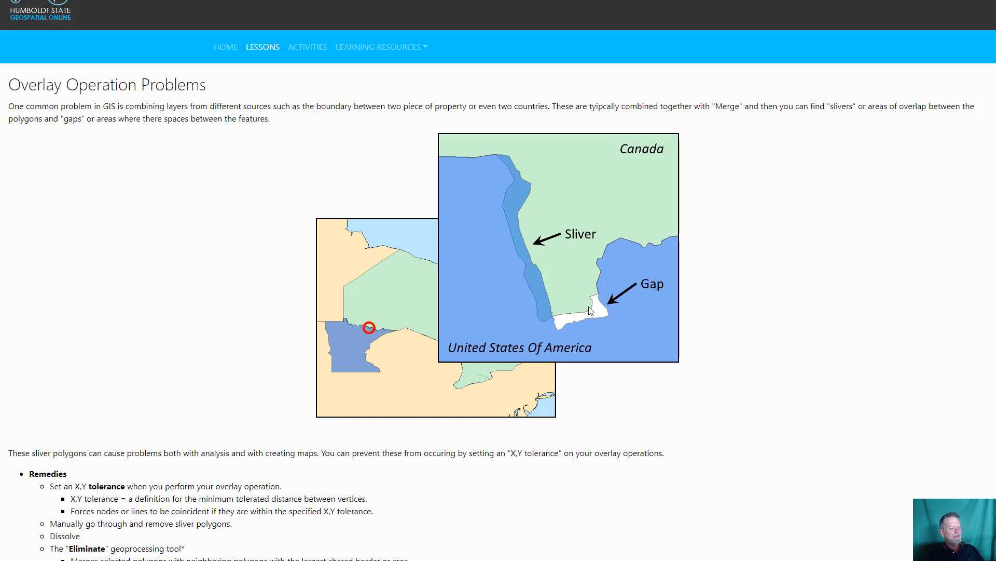
{"action": "mouse_move", "coordinate": [535, 303]}
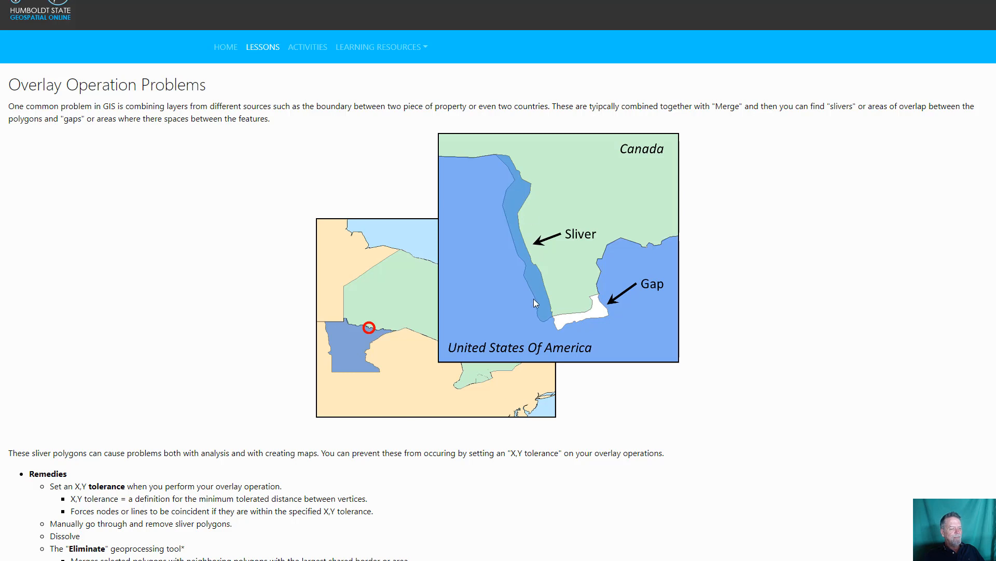
{"action": "mouse_move", "coordinate": [829, 143]}
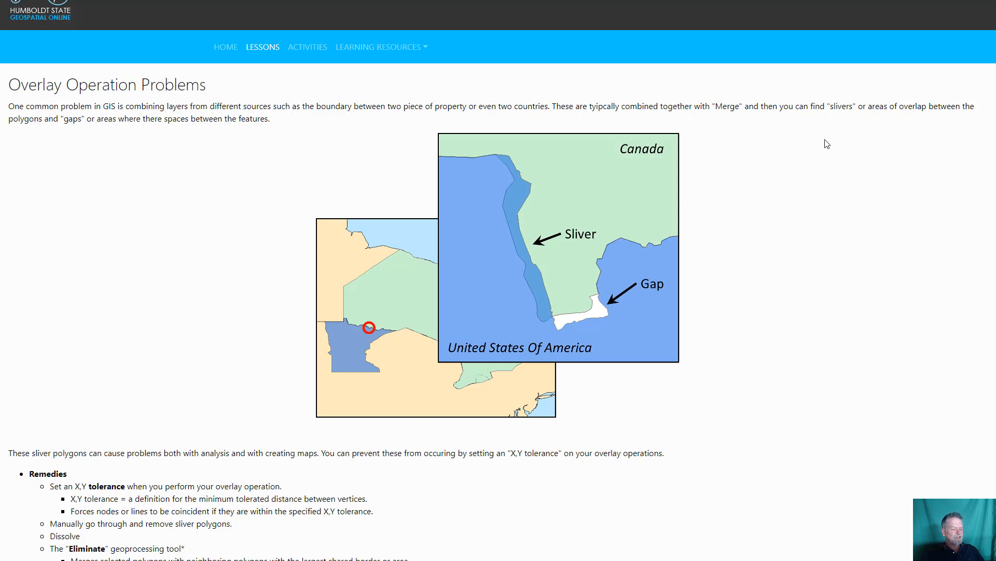
{"action": "mouse_move", "coordinate": [594, 313]}
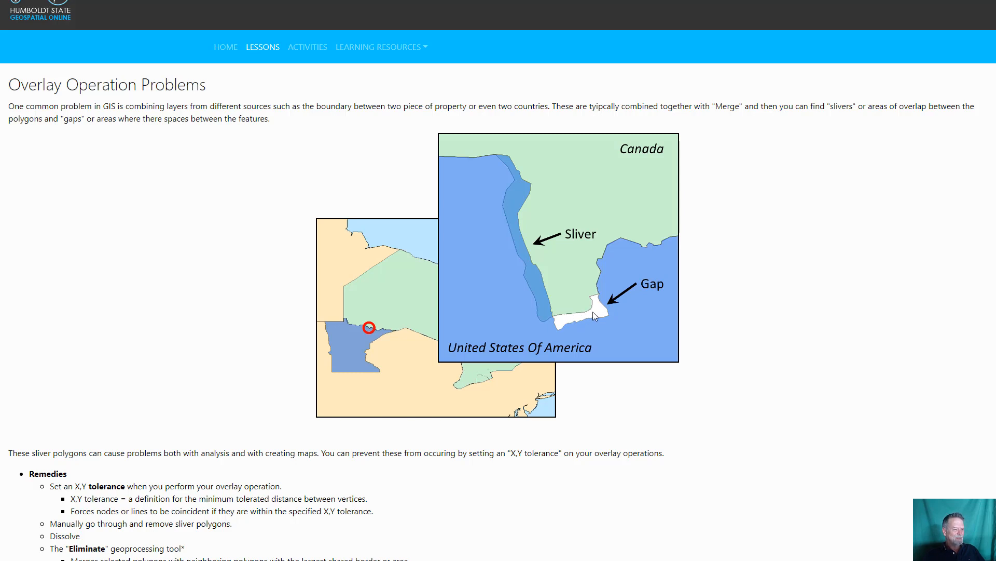
{"action": "mouse_move", "coordinate": [566, 318]}
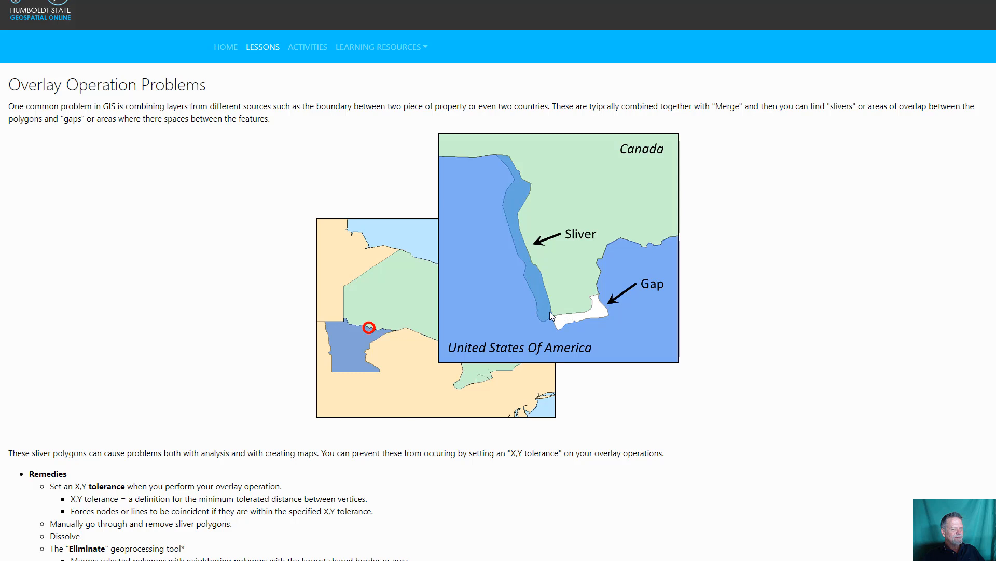
{"action": "mouse_move", "coordinate": [548, 315]}
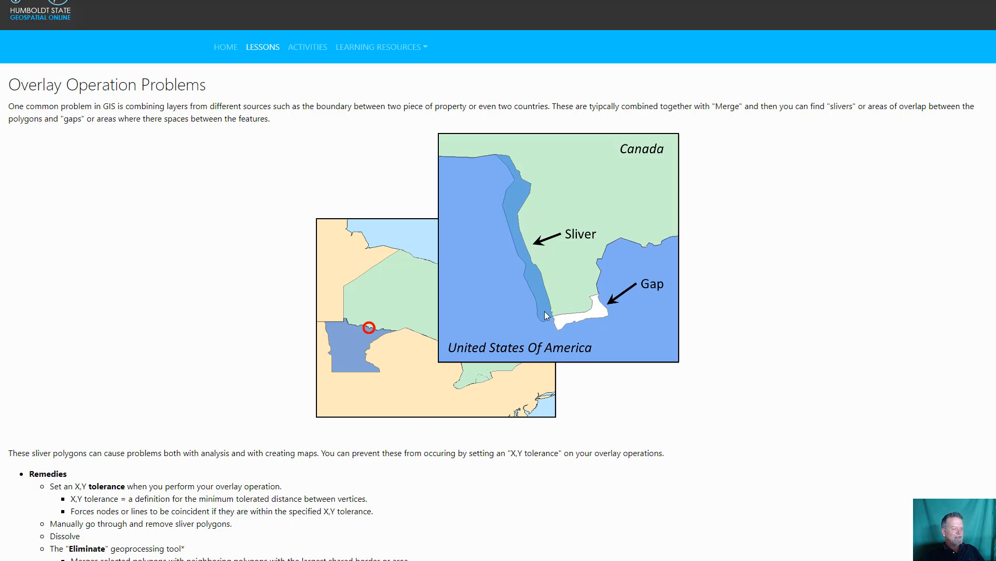
{"action": "mouse_move", "coordinate": [547, 297]}
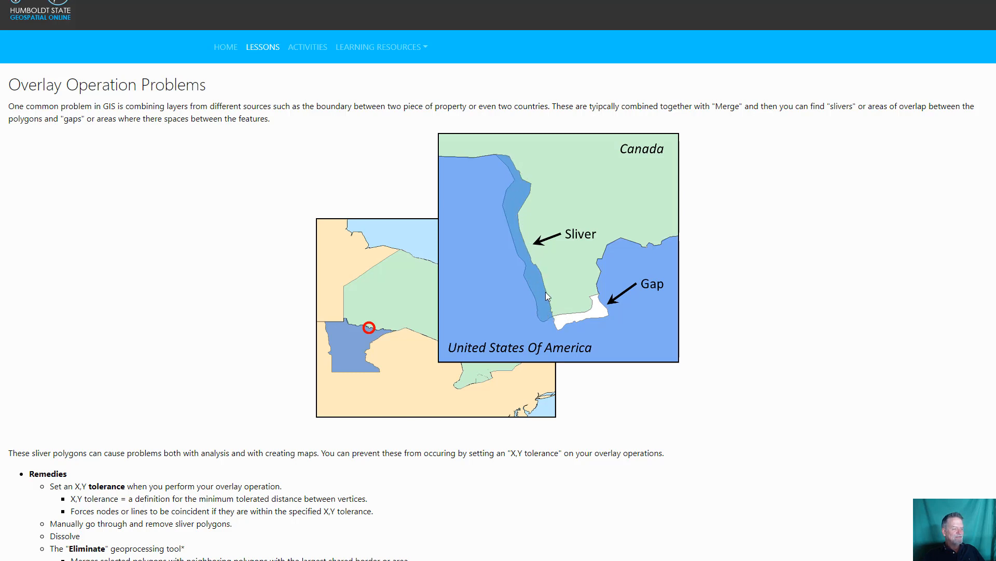
{"action": "mouse_move", "coordinate": [637, 291]}
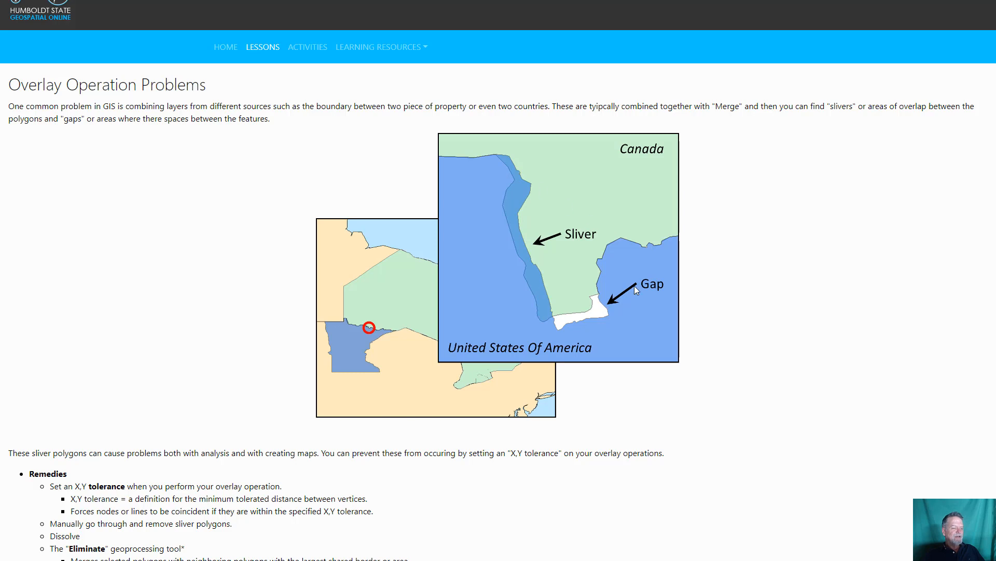
{"action": "mouse_move", "coordinate": [485, 242]}
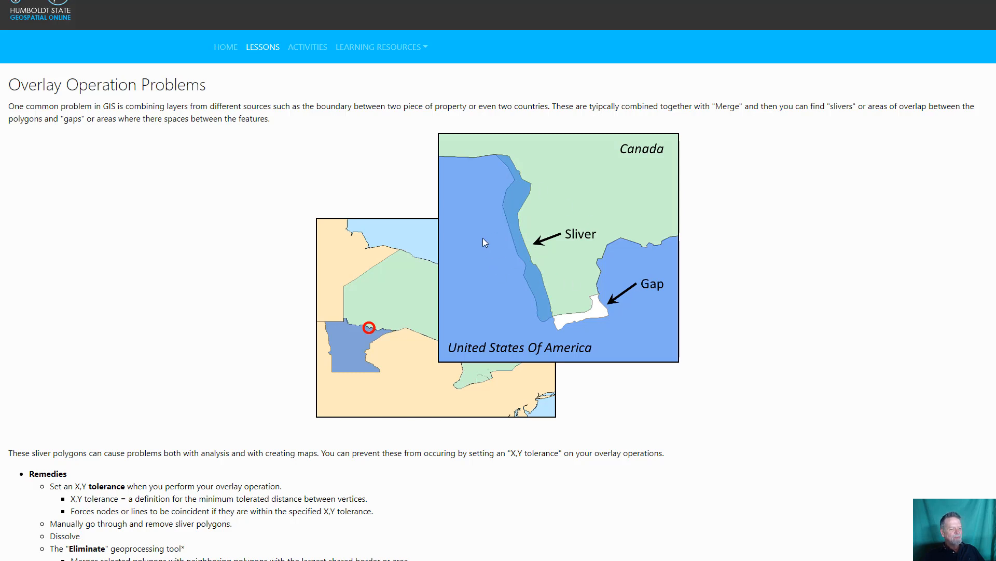
{"action": "mouse_move", "coordinate": [565, 324]}
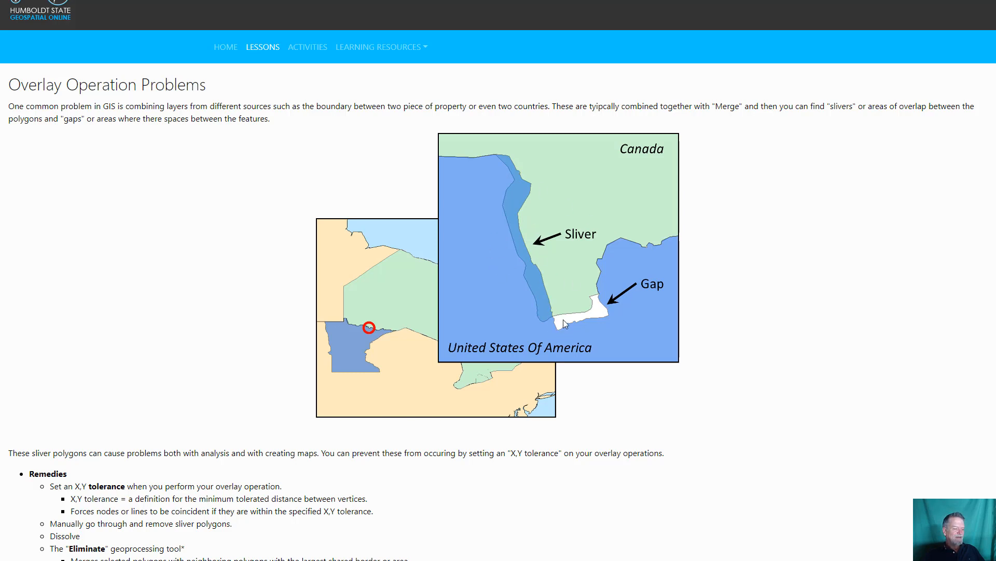
{"action": "mouse_move", "coordinate": [592, 319]}
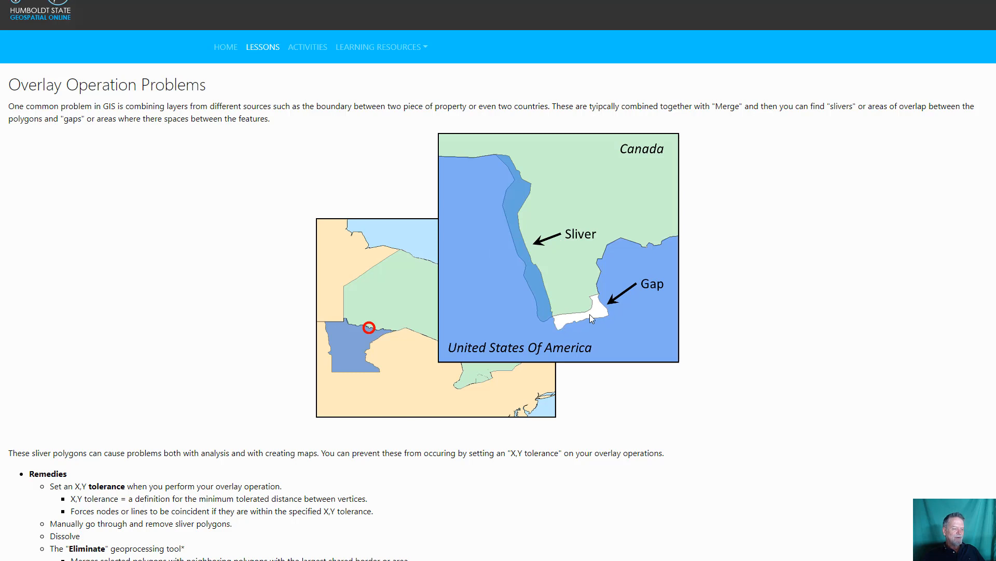
{"action": "mouse_move", "coordinate": [564, 324]}
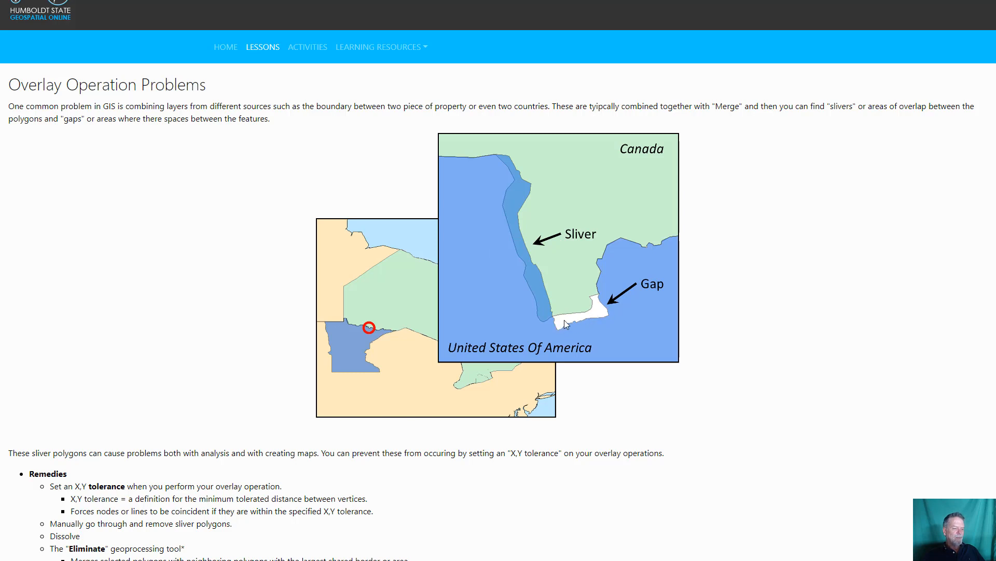
{"action": "mouse_move", "coordinate": [604, 313]}
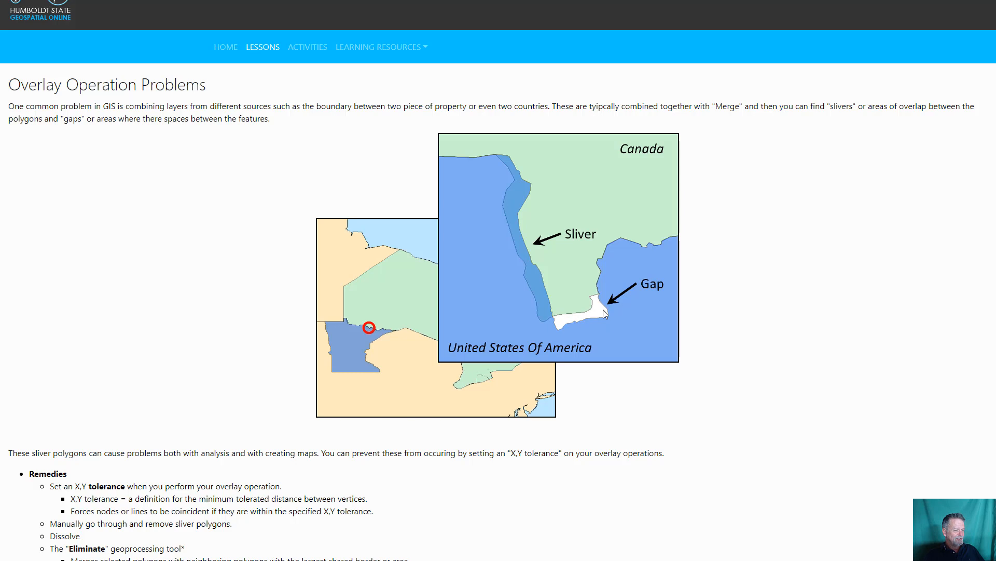
{"action": "mouse_move", "coordinate": [600, 308]}
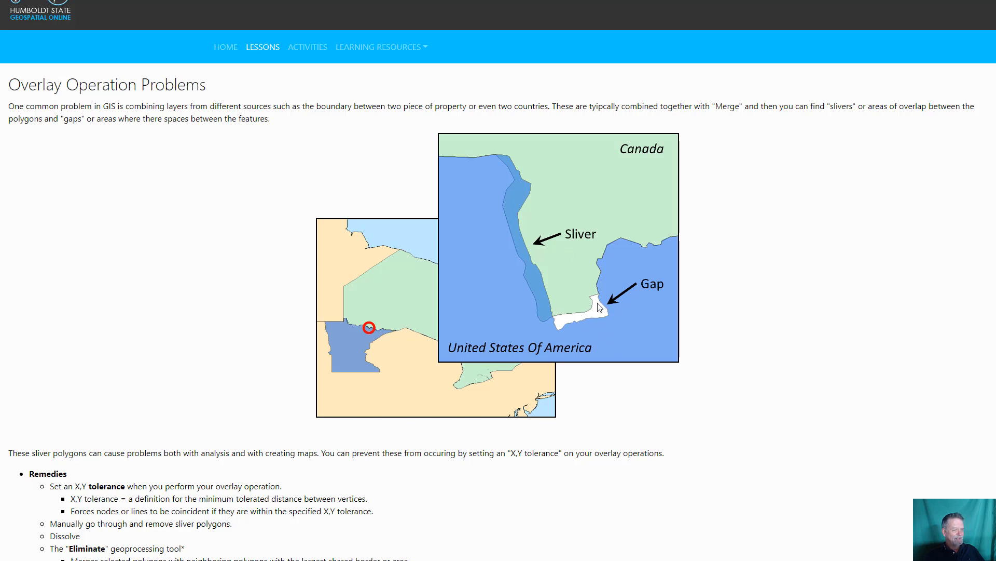
{"action": "mouse_move", "coordinate": [639, 257]}
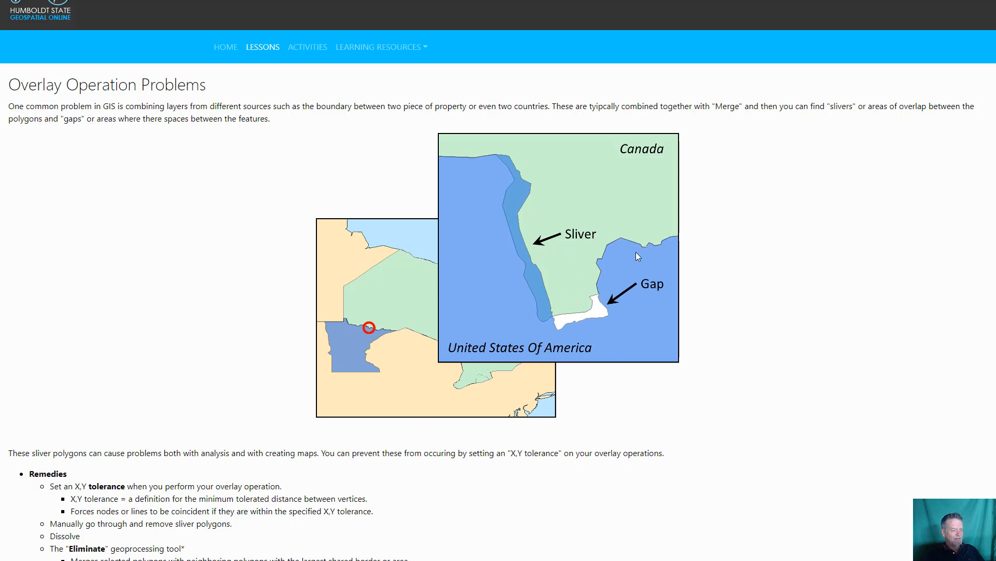
{"action": "mouse_move", "coordinate": [524, 188]}
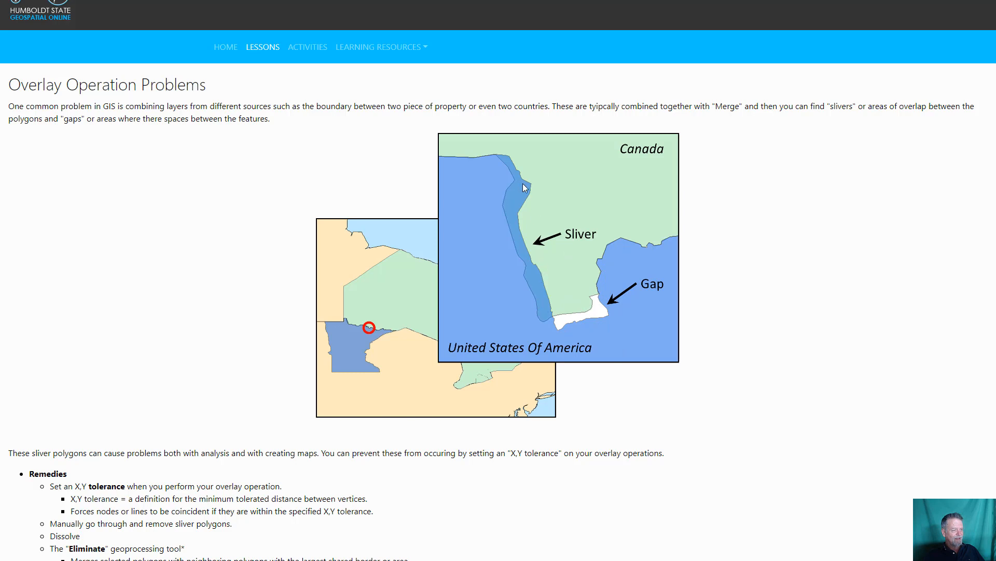
{"action": "mouse_move", "coordinate": [648, 297]}
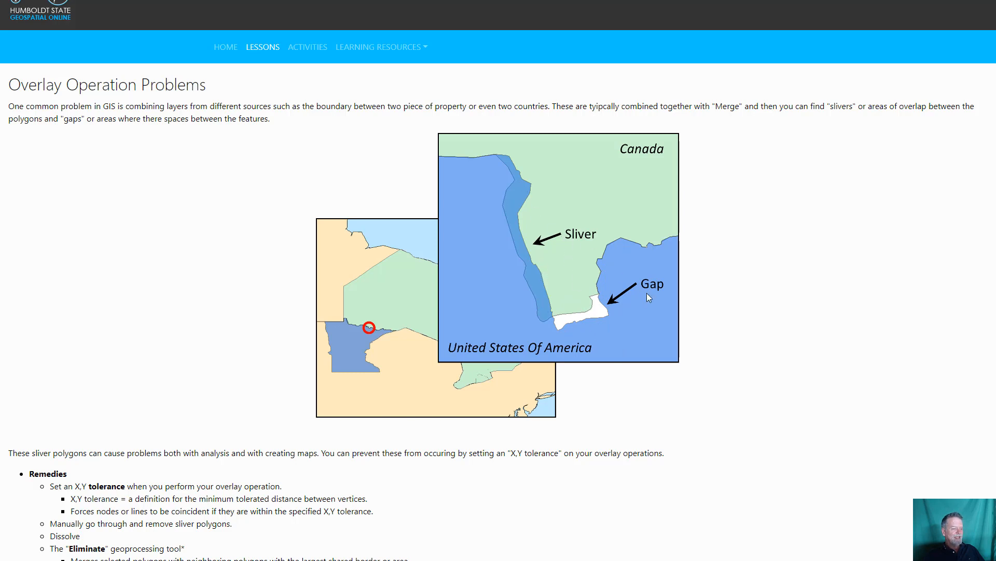
- Scroll to the sliver Remedies and emphasize the word 'tolerance'
{"action": "scroll", "scroll_direction": "down", "scroll_amount": 3}
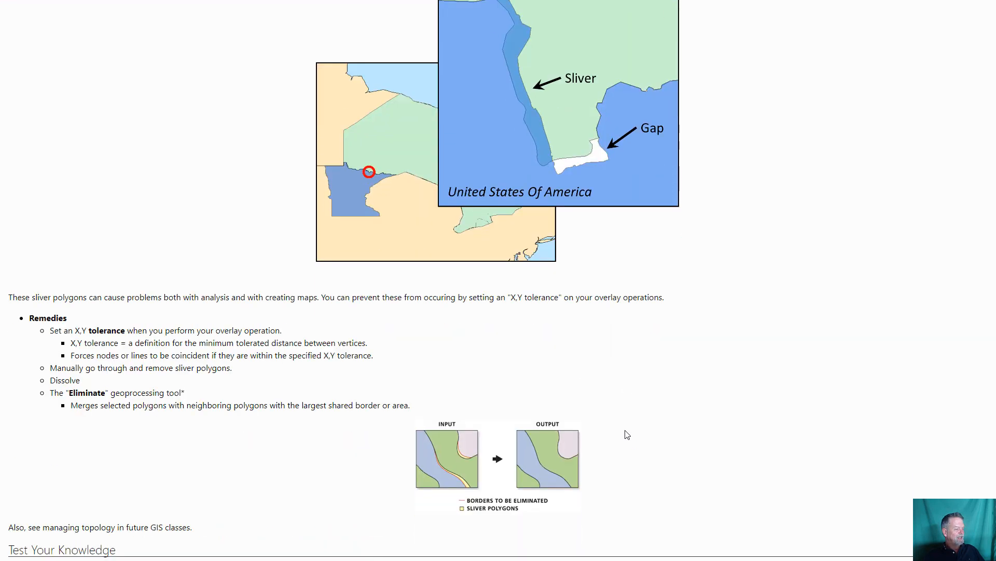
{"action": "mouse_move", "coordinate": [469, 369]}
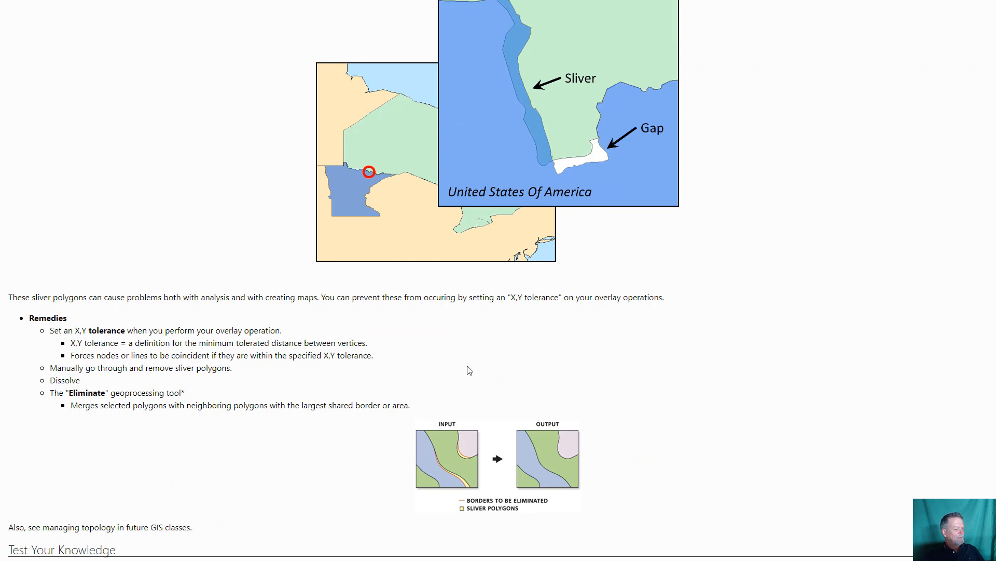
{"action": "mouse_move", "coordinate": [115, 354]}
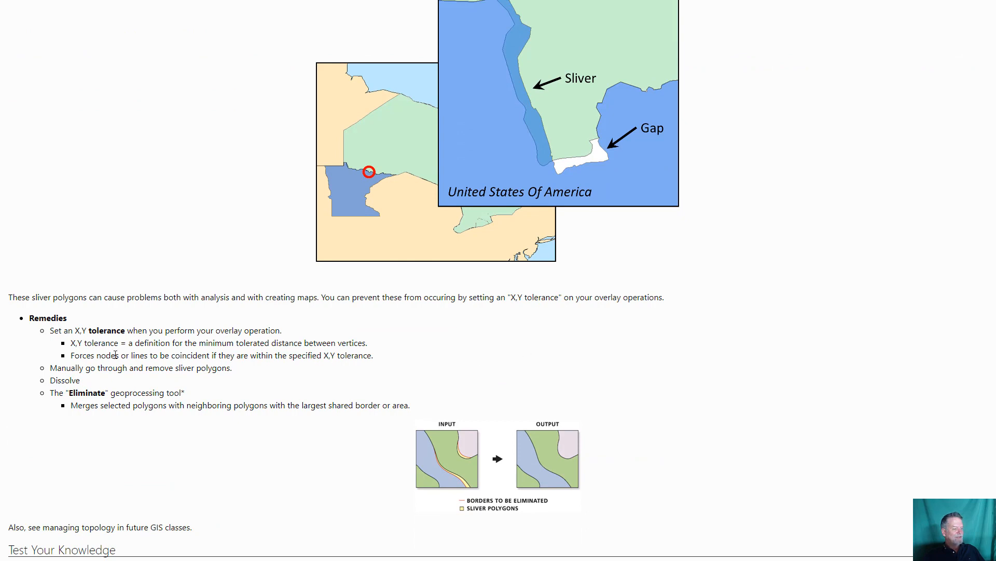
{"action": "double_click", "coordinate": [106, 330]}
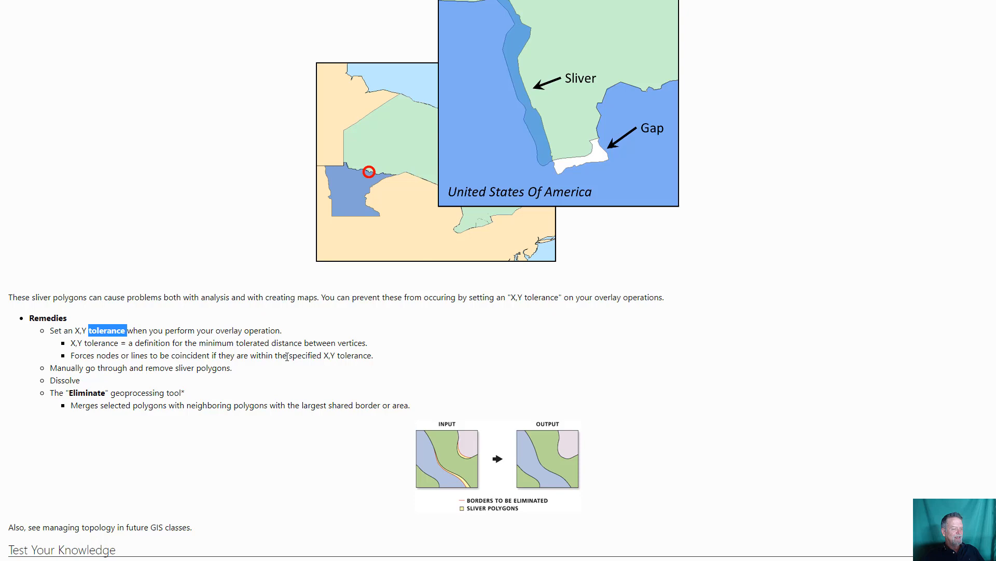
{"action": "mouse_move", "coordinate": [447, 407]}
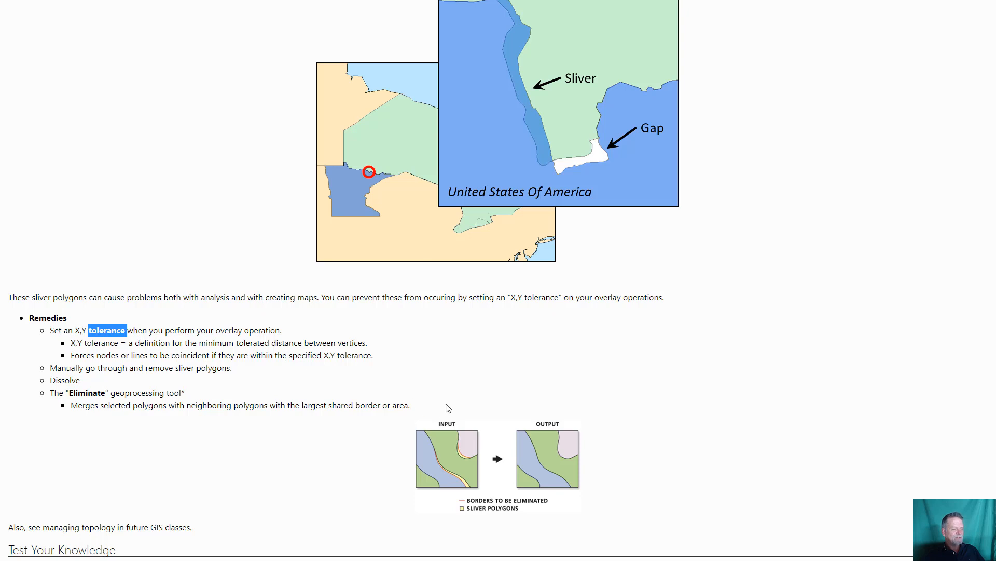
{"action": "mouse_move", "coordinate": [242, 380]}
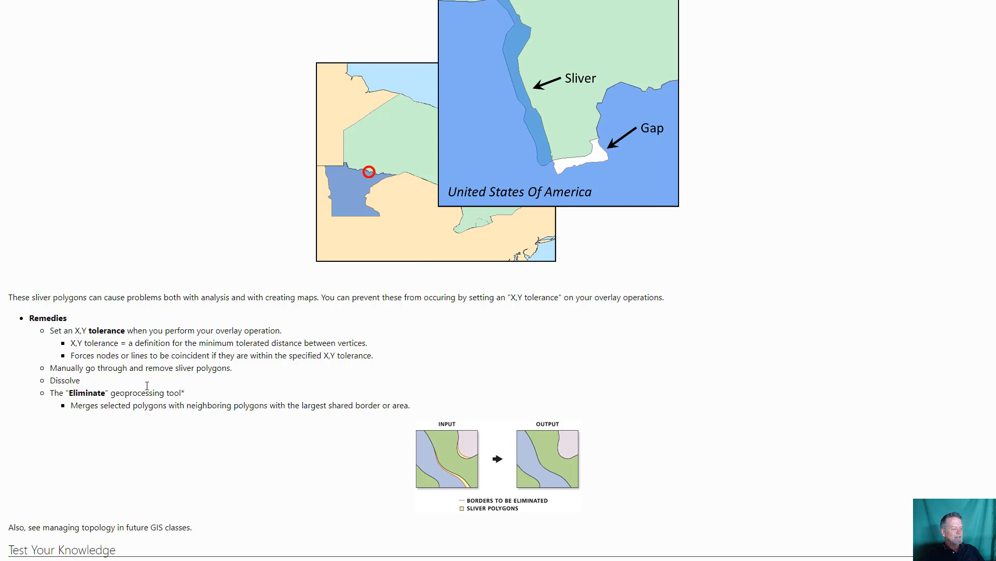
{"action": "mouse_move", "coordinate": [469, 455]}
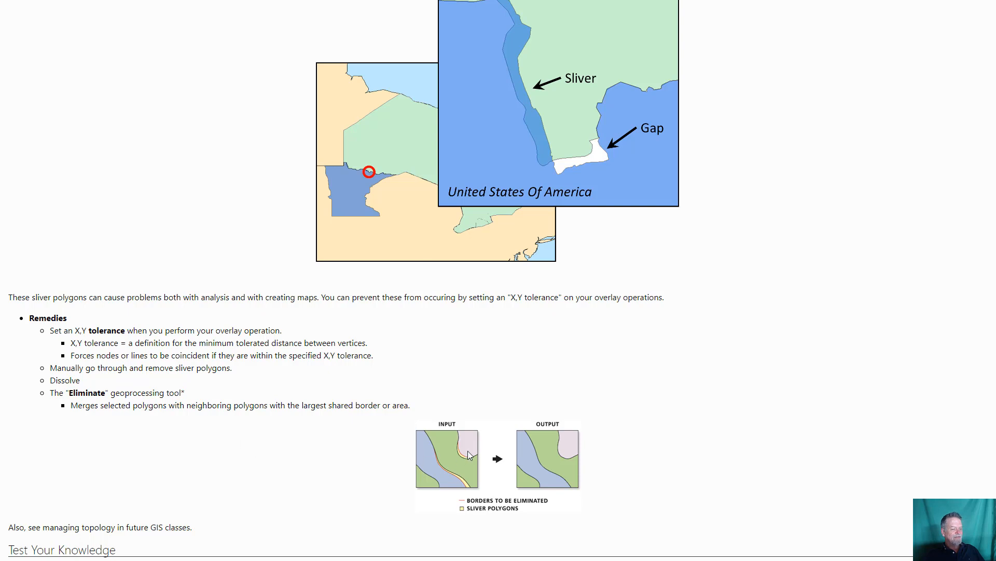
{"action": "mouse_move", "coordinate": [126, 76]}
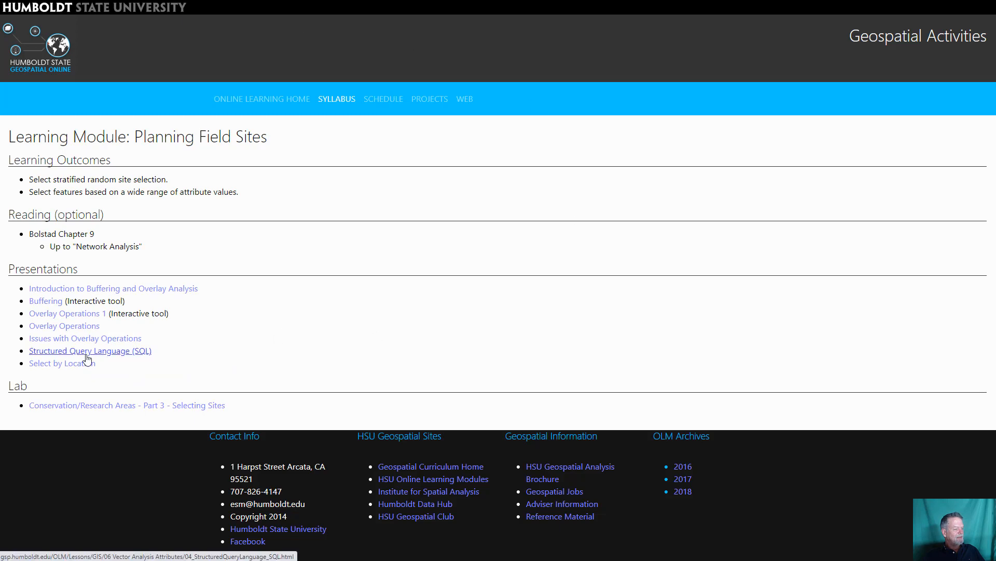
- Open the Structured Query Language (SQL) lesson and highlight the SELECT * FROM TableName WHERE line
{"action": "left_click", "coordinate": [90, 350]}
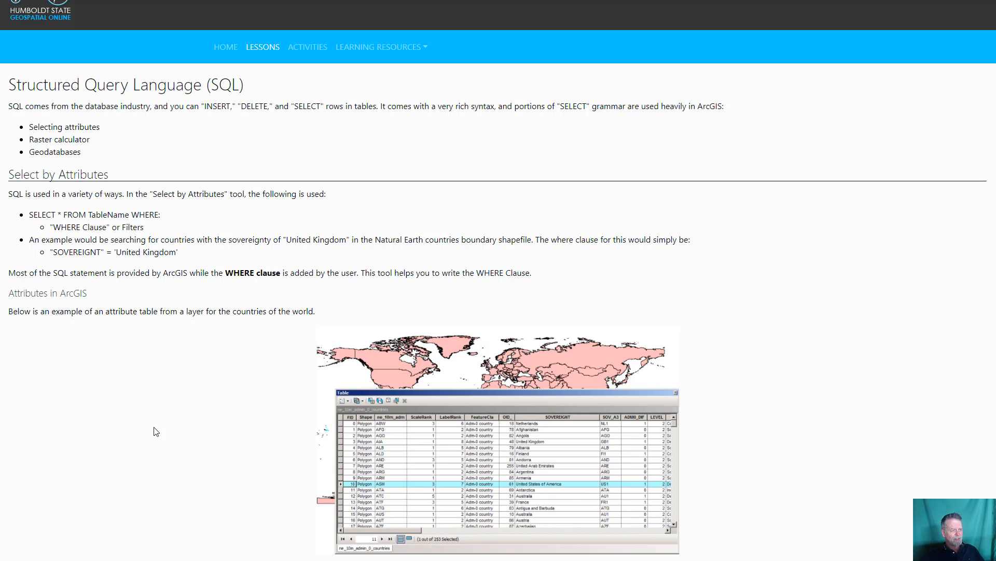
{"action": "mouse_move", "coordinate": [153, 433]}
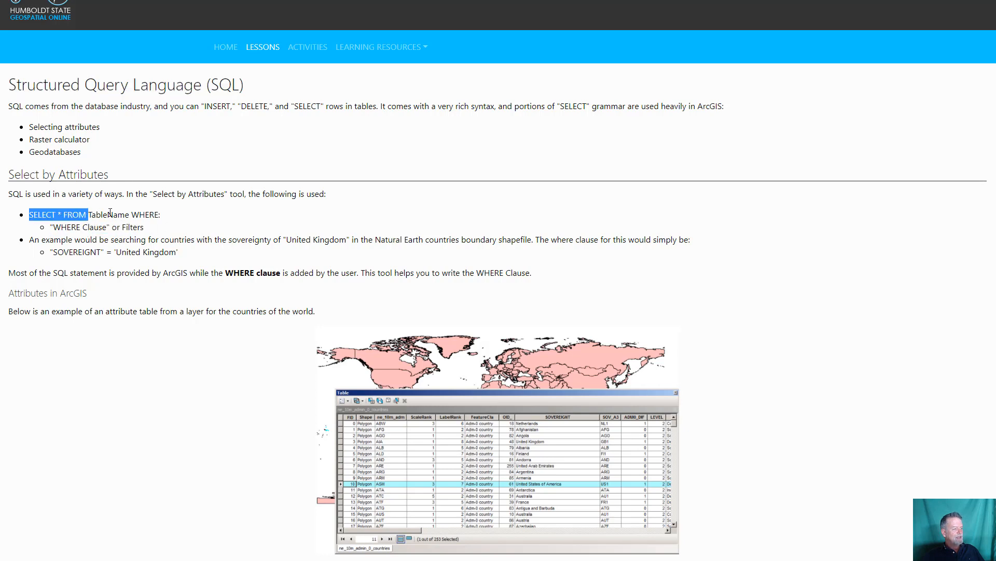
{"action": "left_click_drag", "start_coordinate": [87, 214], "coordinate": [144, 227]}
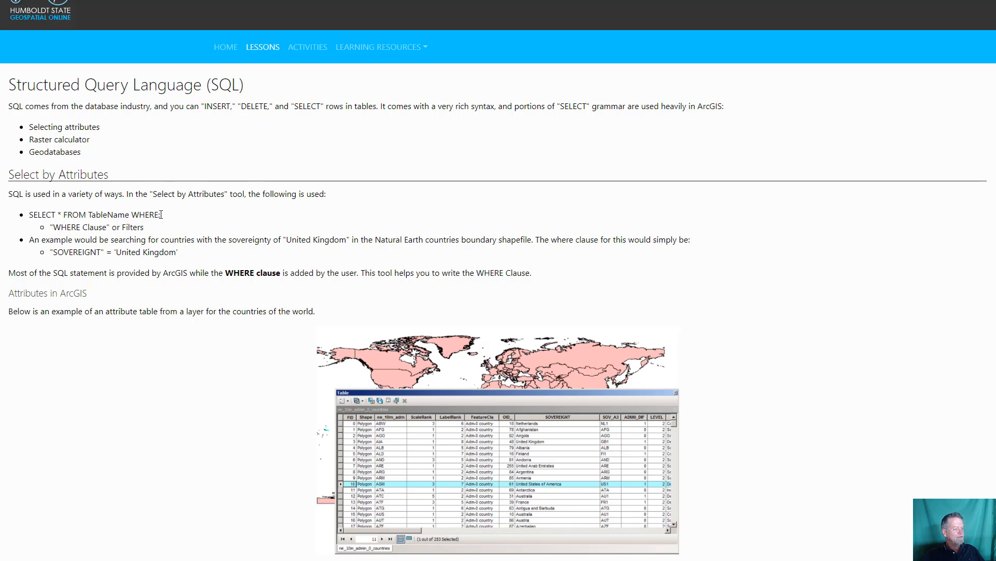
{"action": "left_click_drag", "start_coordinate": [29, 214], "coordinate": [161, 214]}
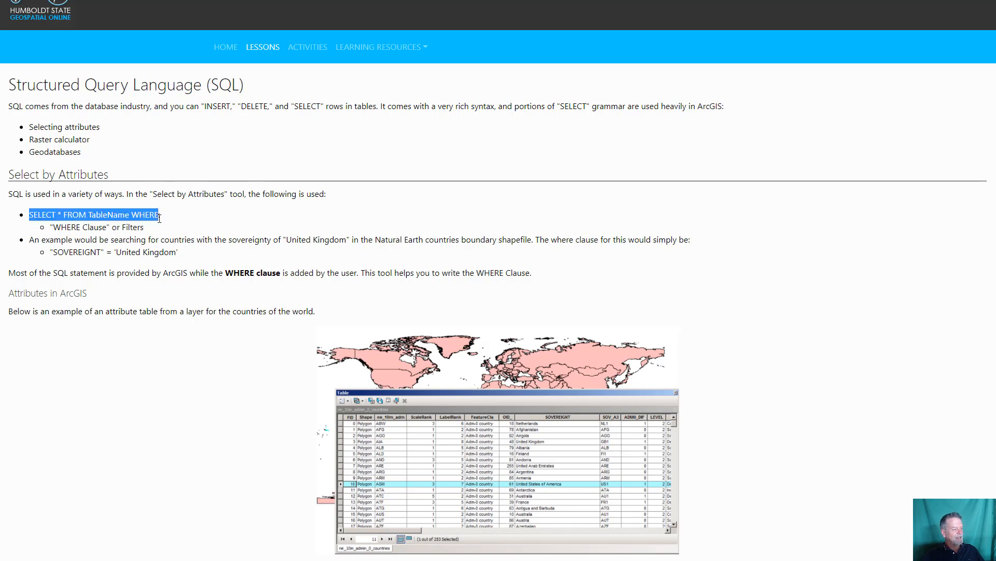
{"action": "mouse_move", "coordinate": [170, 227]}
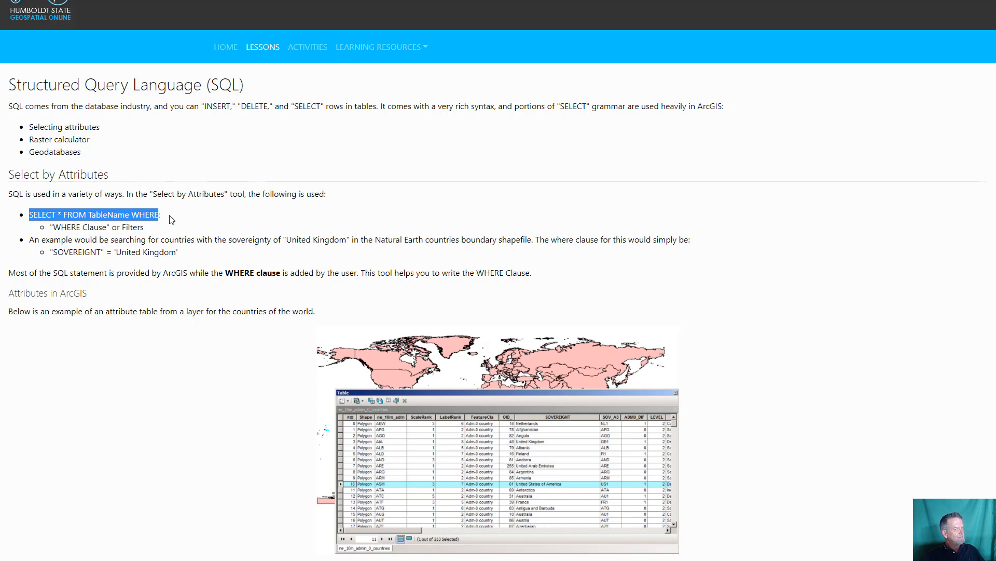
{"action": "mouse_move", "coordinate": [163, 217]}
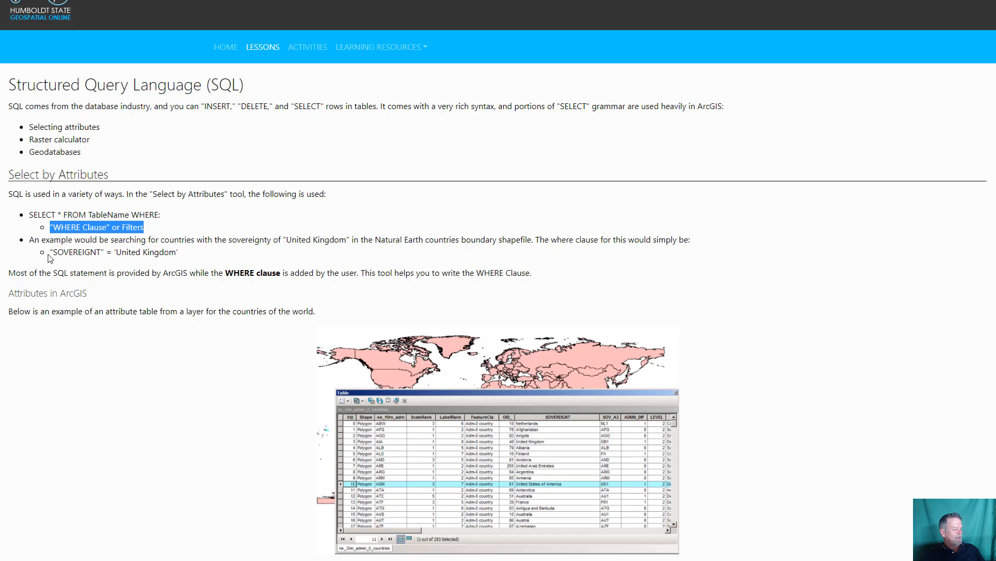
{"action": "mouse_move", "coordinate": [50, 257]}
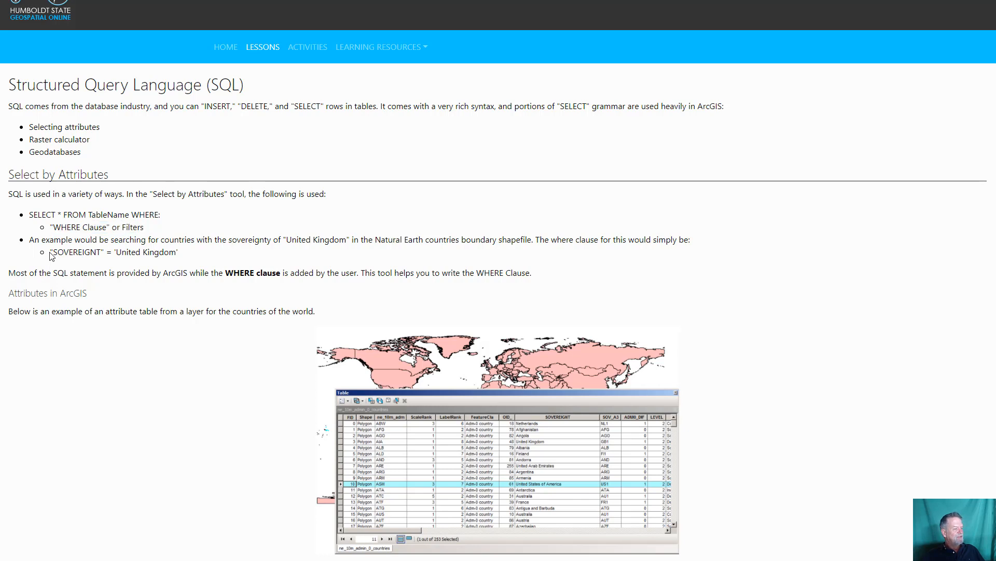
- Highlight the United Kingdom WHERE clause example and the three places SQL is used, then continue down
{"action": "left_click_drag", "start_coordinate": [50, 251], "coordinate": [178, 251]}
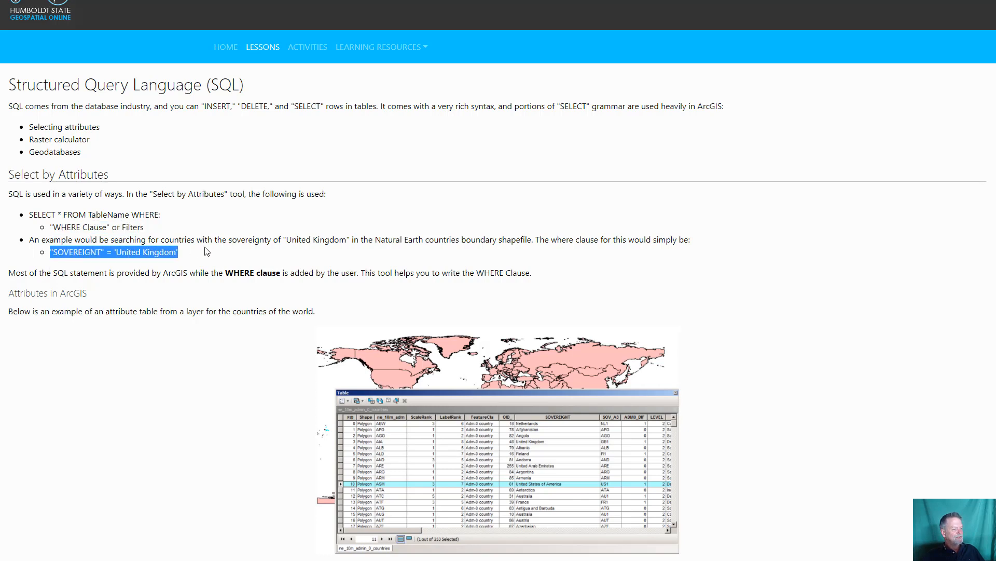
{"action": "mouse_move", "coordinate": [197, 236]}
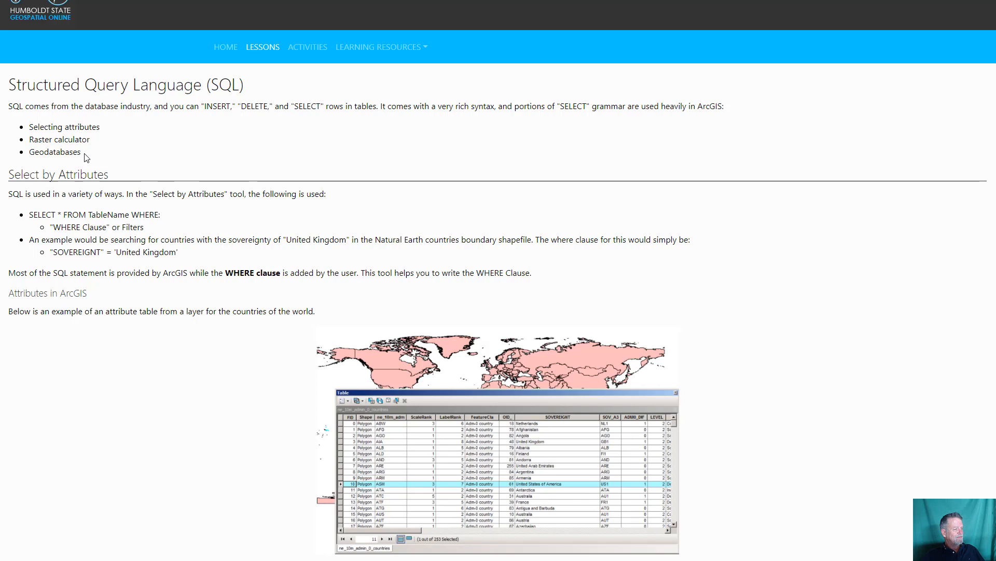
{"action": "left_click_drag", "start_coordinate": [29, 127], "coordinate": [81, 152]}
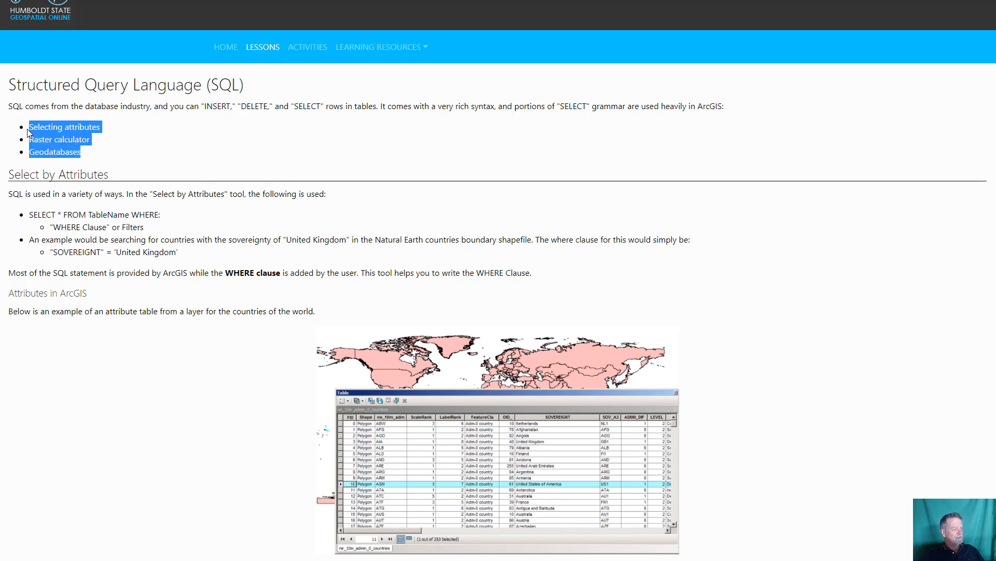
{"action": "scroll", "scroll_direction": "down", "scroll_amount": 3}
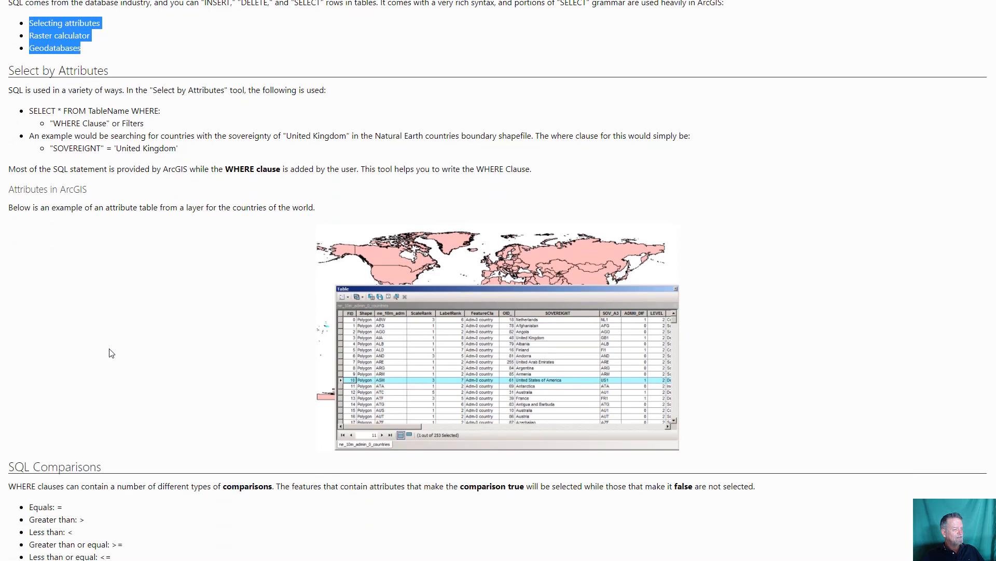
{"action": "scroll", "scroll_direction": "down", "scroll_amount": 3}
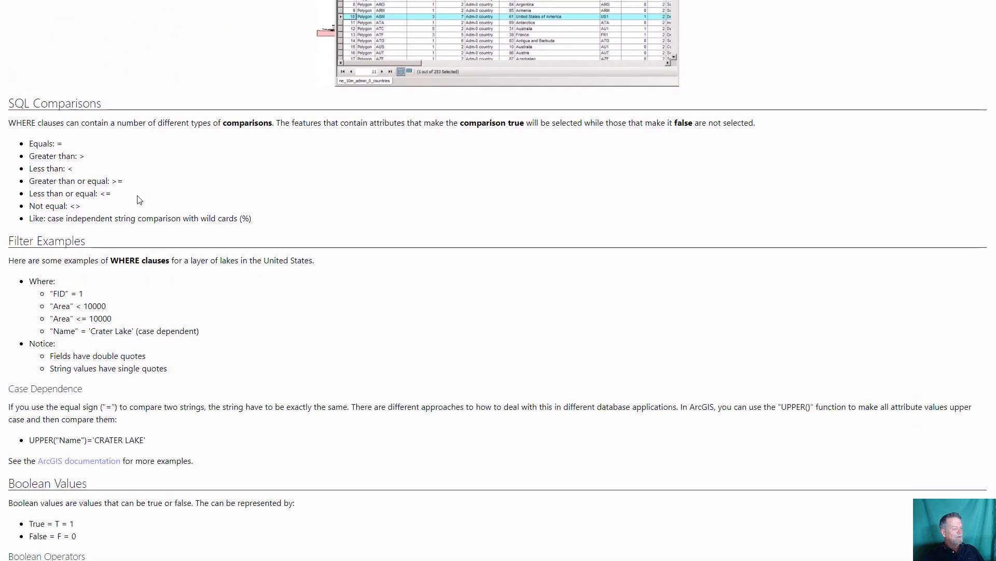
{"action": "mouse_move", "coordinate": [64, 144]}
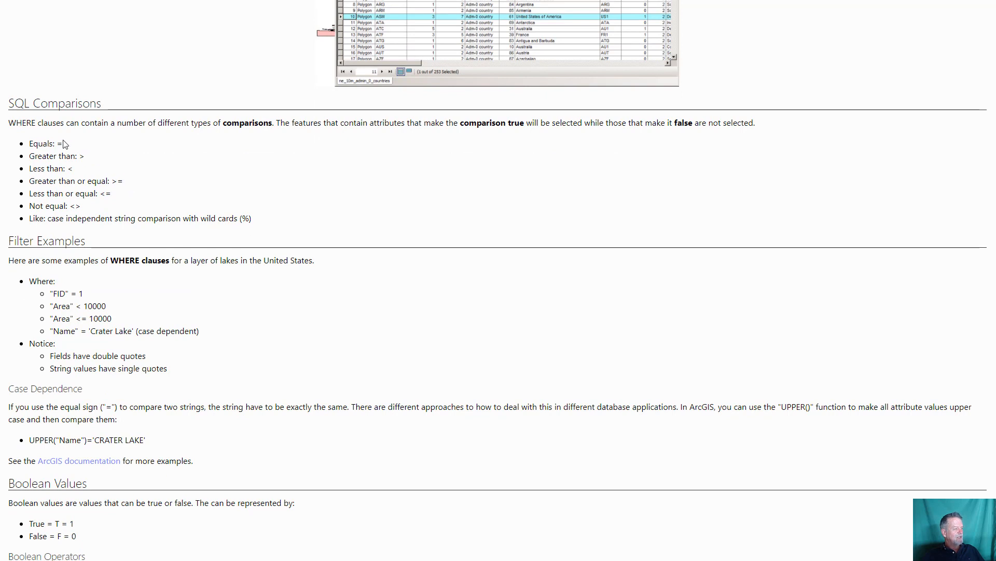
{"action": "mouse_move", "coordinate": [93, 184]}
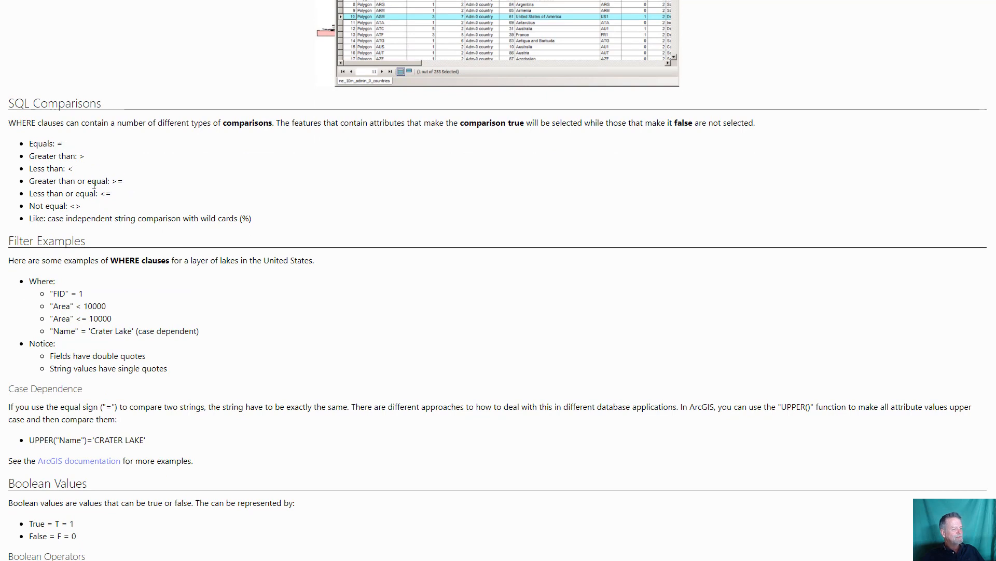
{"action": "double_click", "coordinate": [70, 205]}
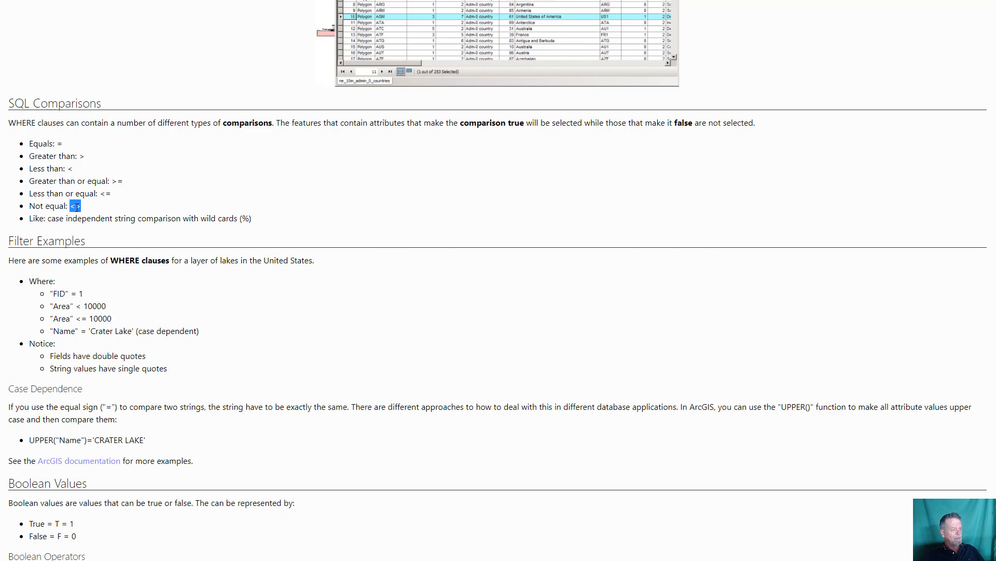
{"action": "mouse_move", "coordinate": [91, 210]}
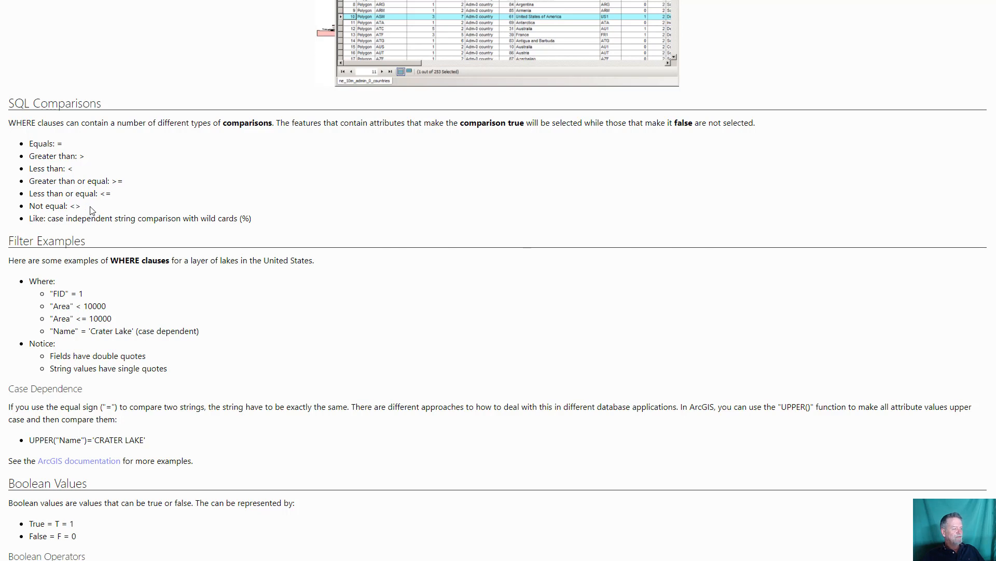
{"action": "double_click", "coordinate": [36, 218]}
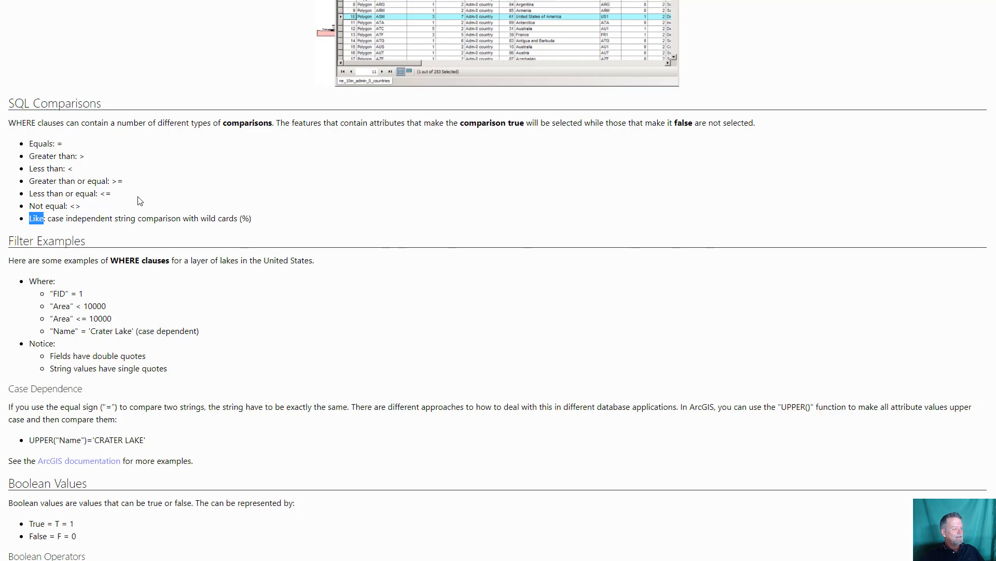
{"action": "mouse_move", "coordinate": [75, 215]}
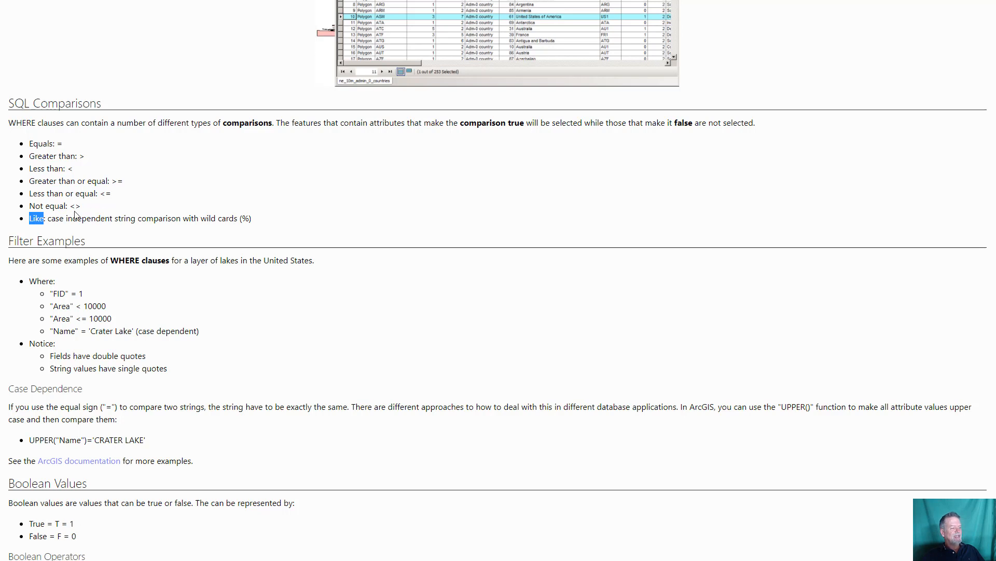
{"action": "left_click_drag", "start_coordinate": [46, 218], "coordinate": [98, 218]}
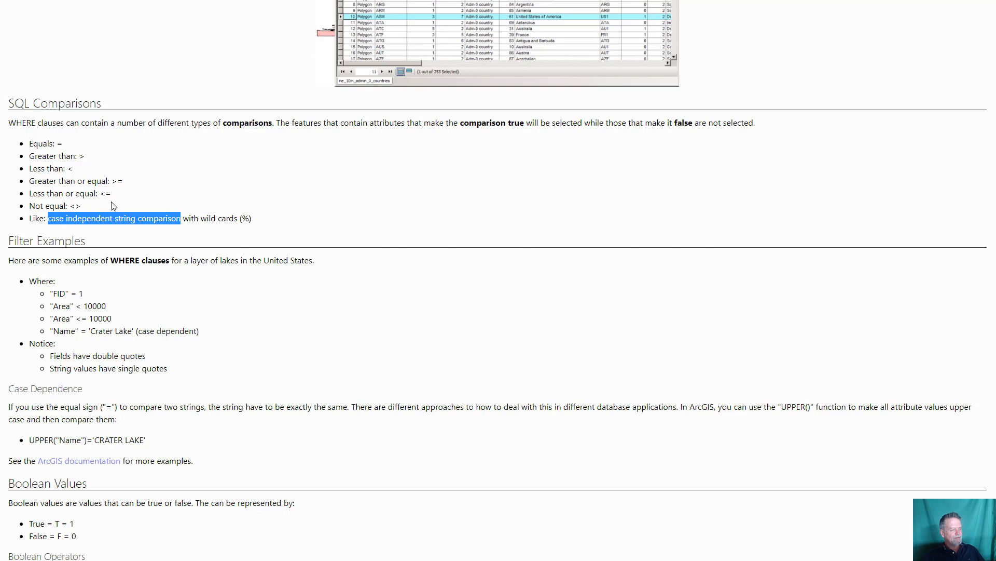
{"action": "mouse_move", "coordinate": [200, 232]}
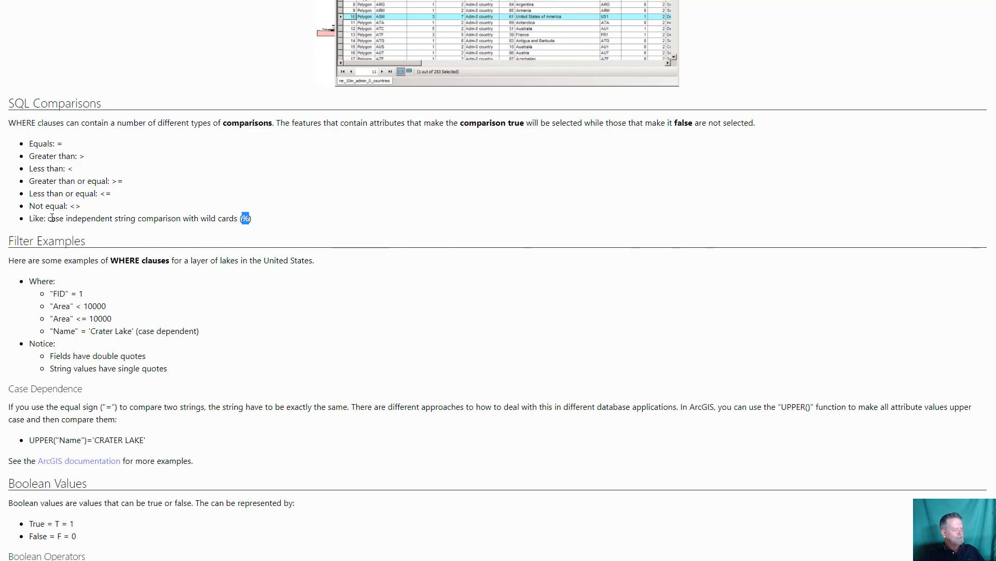
{"action": "mouse_move", "coordinate": [253, 343]}
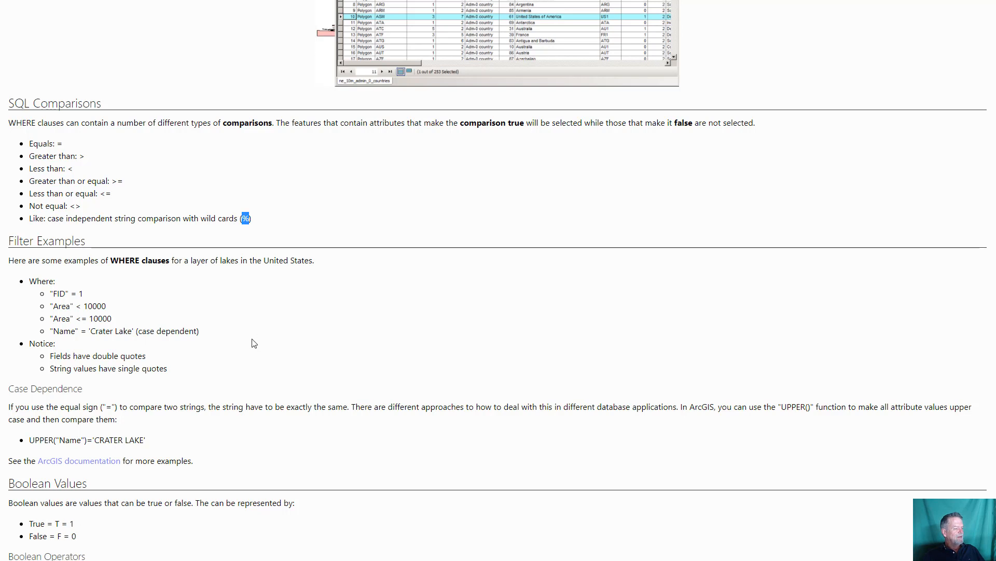
{"action": "scroll", "scroll_direction": "down", "scroll_amount": 3}
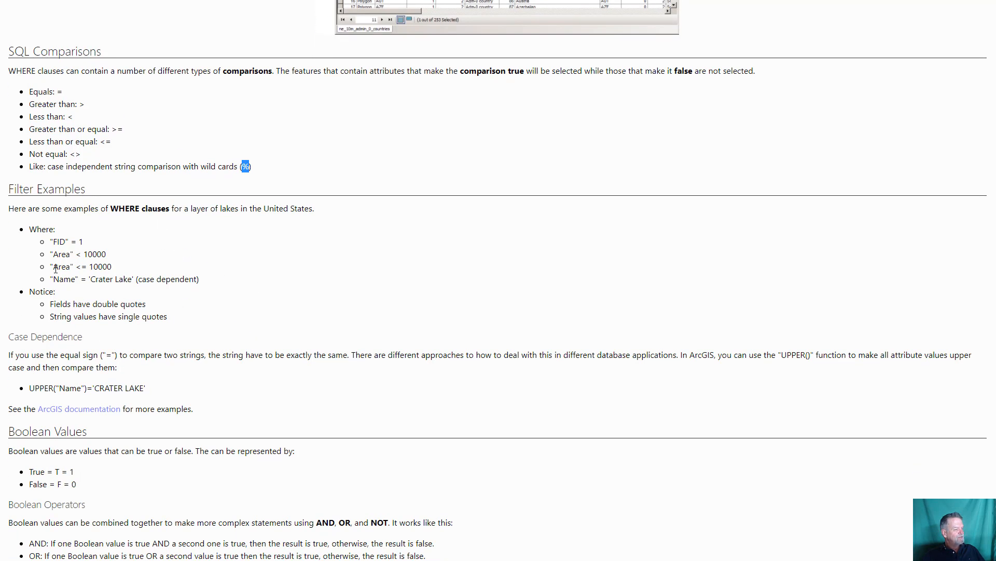
{"action": "double_click", "coordinate": [42, 229]}
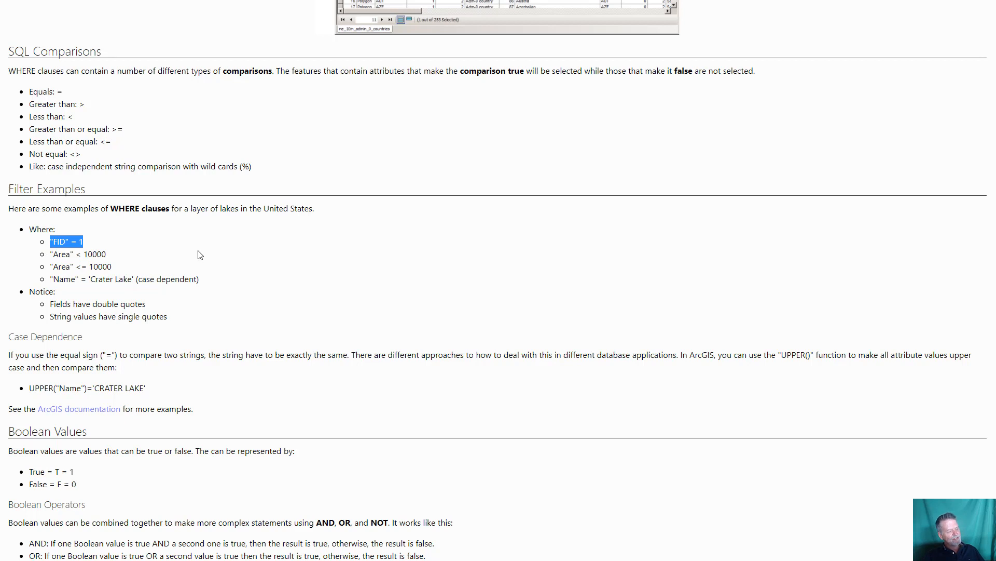
{"action": "mouse_move", "coordinate": [86, 270]}
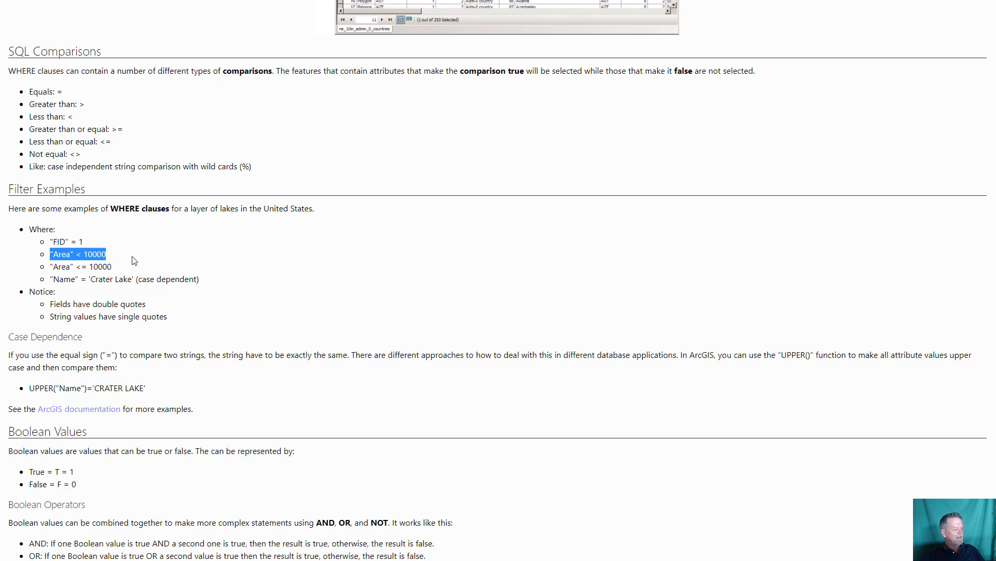
{"action": "mouse_move", "coordinate": [134, 266]}
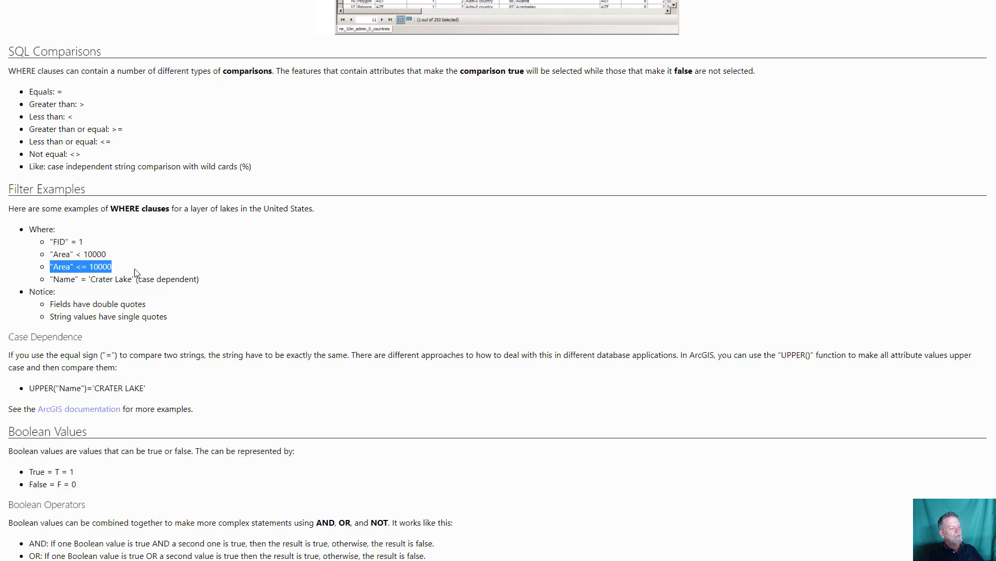
{"action": "mouse_move", "coordinate": [129, 278]}
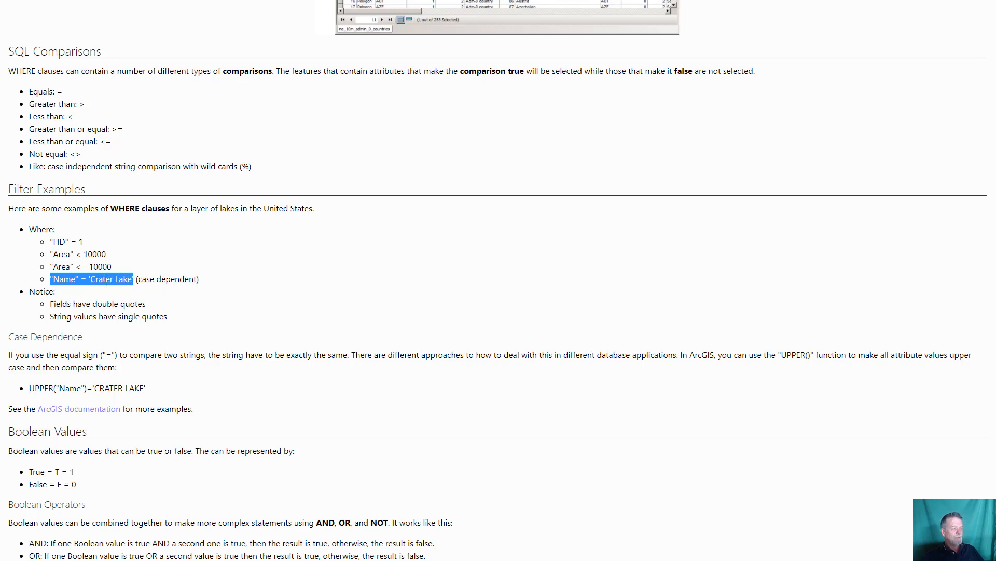
{"action": "left_click", "coordinate": [92, 279]}
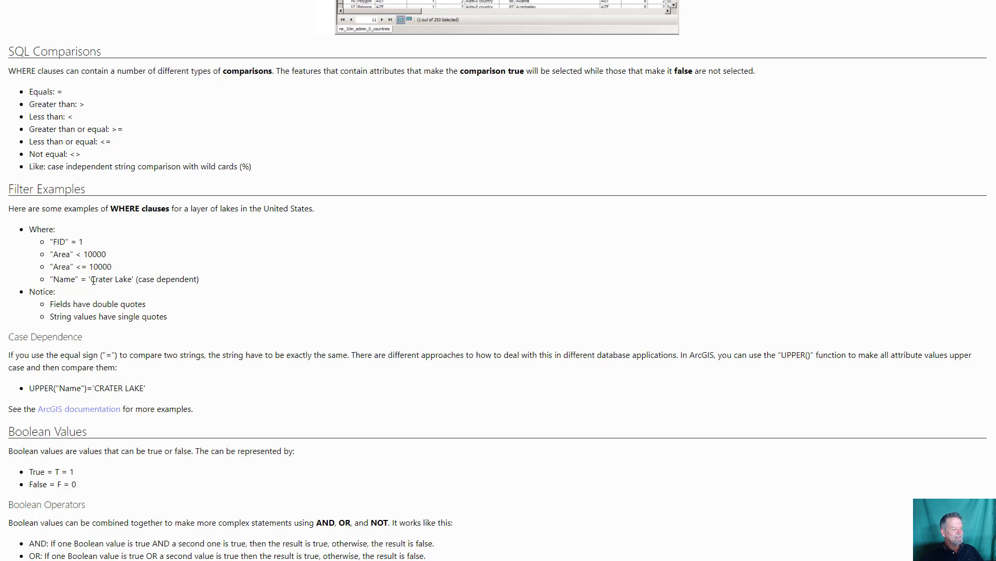
{"action": "double_click", "coordinate": [113, 278]}
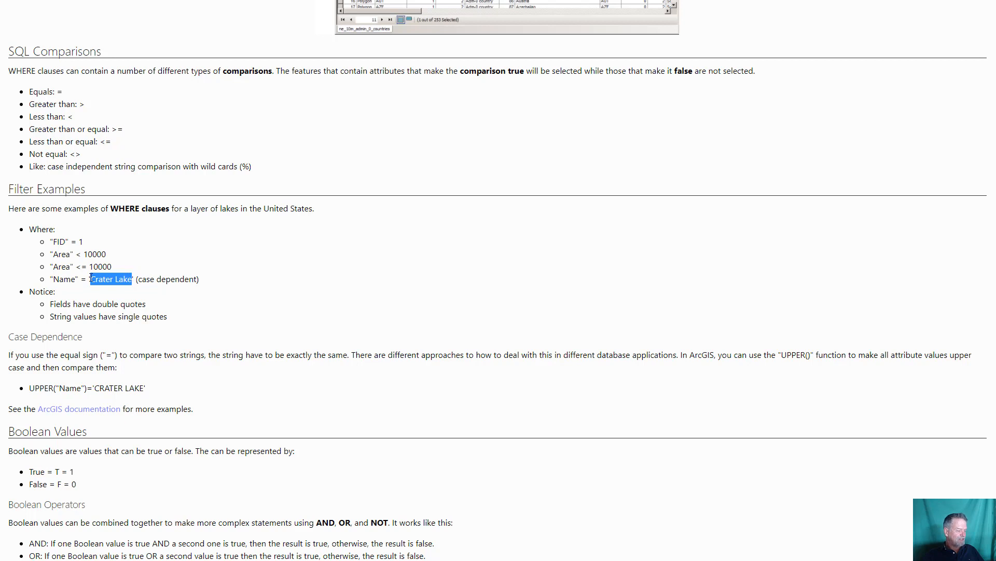
{"action": "mouse_move", "coordinate": [37, 202]}
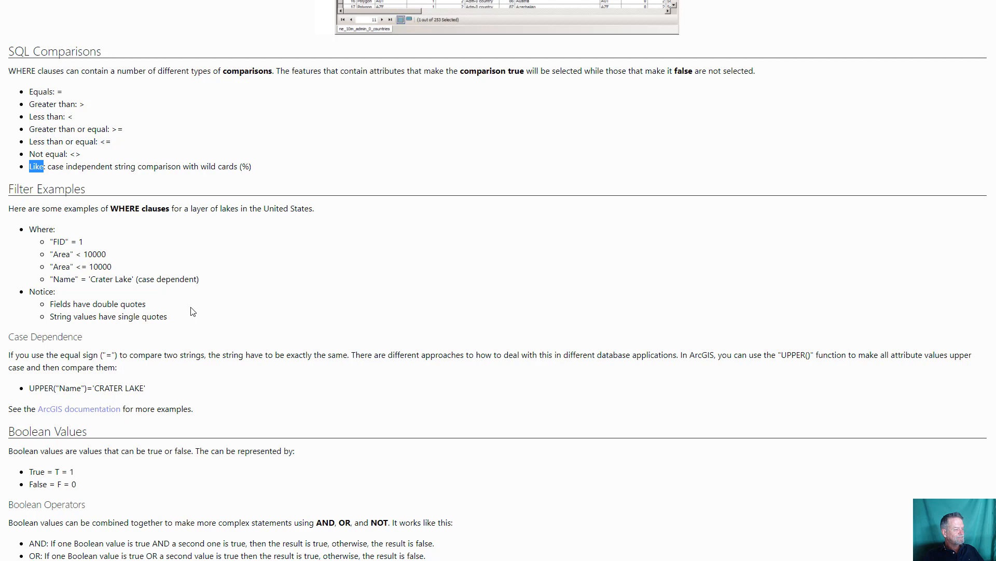
{"action": "scroll", "scroll_direction": "down", "scroll_amount": 3}
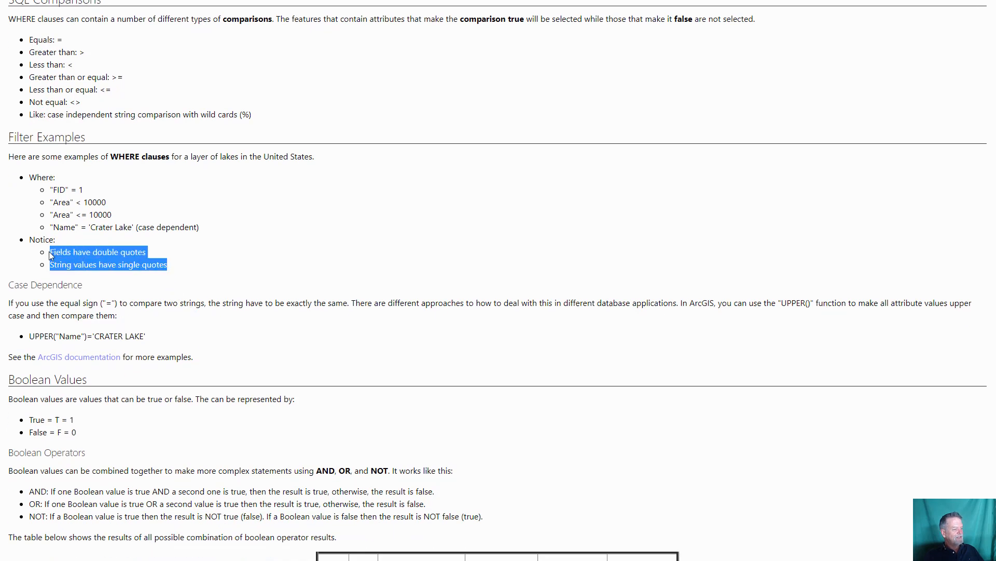
{"action": "left_click", "coordinate": [63, 201]}
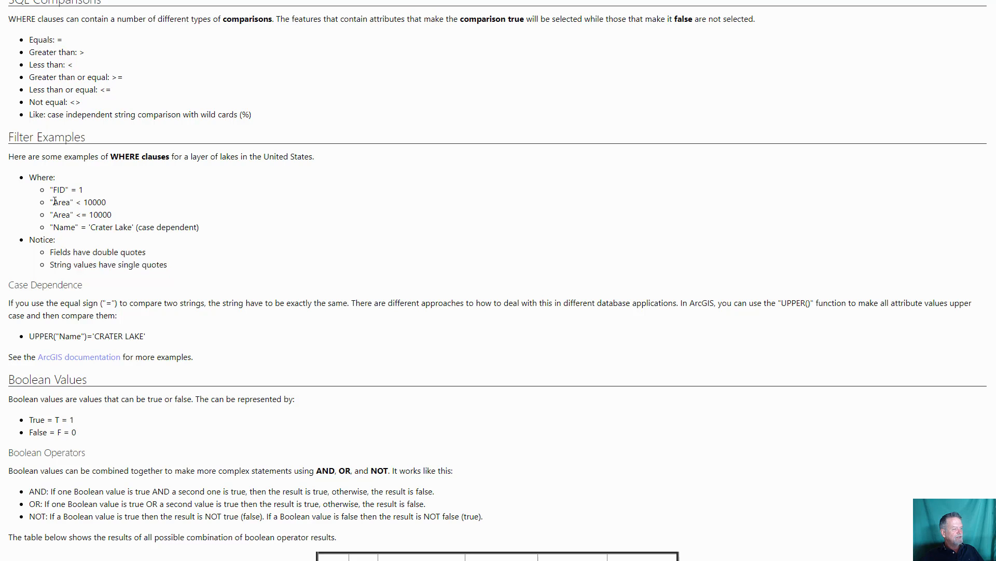
{"action": "double_click", "coordinate": [62, 202]}
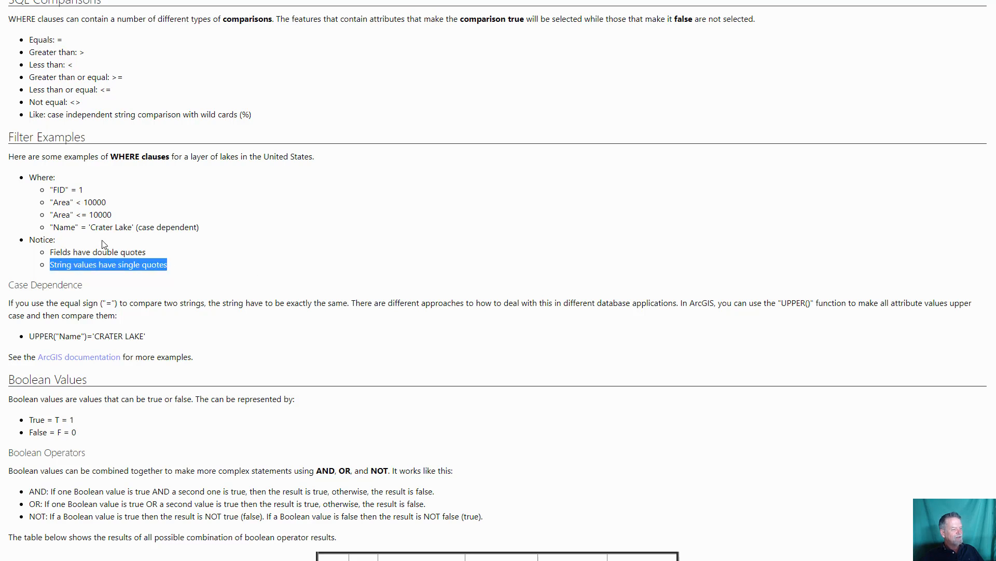
{"action": "double_click", "coordinate": [111, 228]}
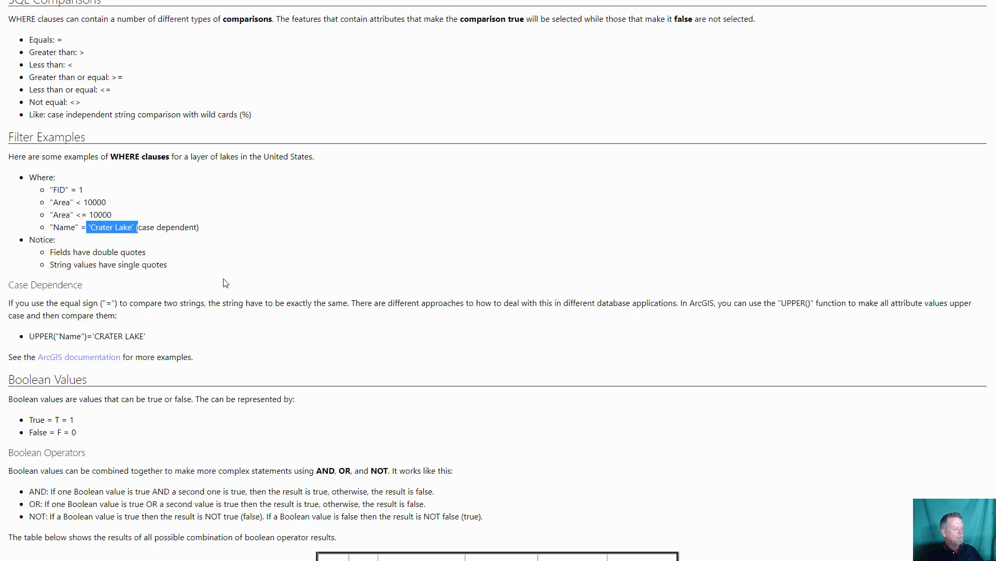
{"action": "scroll", "scroll_direction": "down", "scroll_amount": 3}
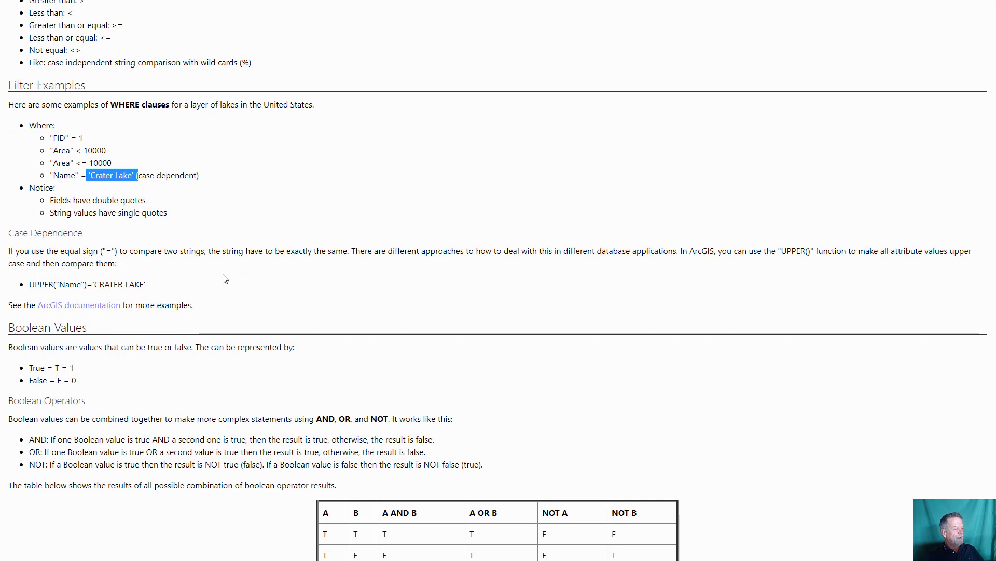
{"action": "scroll", "scroll_direction": "down", "scroll_amount": 3}
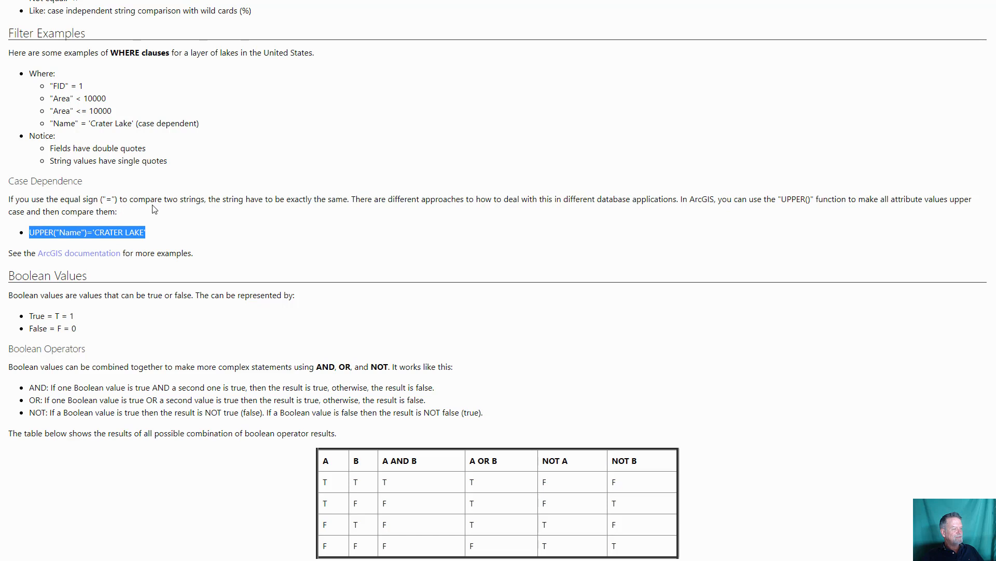
{"action": "mouse_move", "coordinate": [186, 243]}
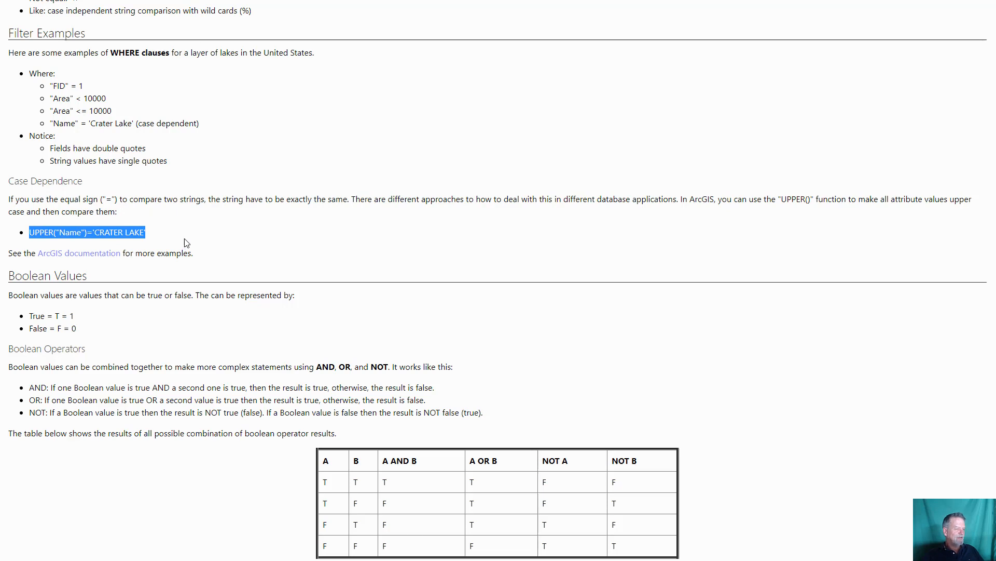
{"action": "scroll", "scroll_direction": "down", "scroll_amount": 3}
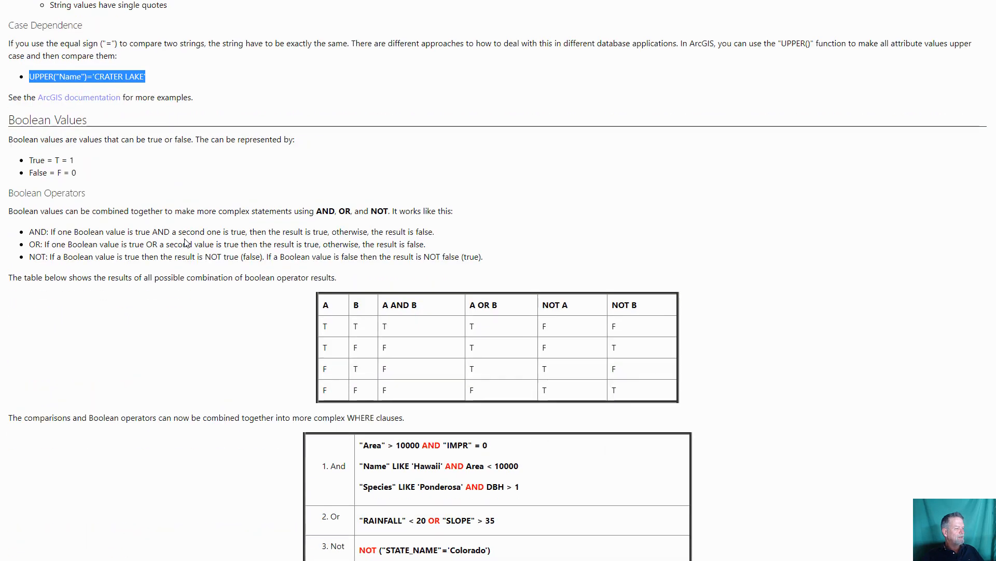
{"action": "scroll", "scroll_direction": "down", "scroll_amount": 3}
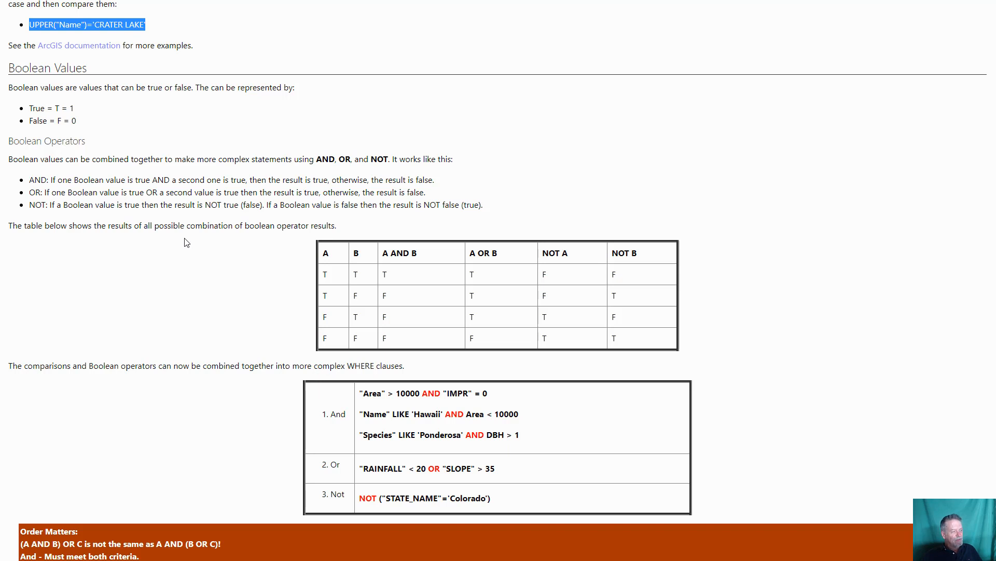
{"action": "mouse_move", "coordinate": [78, 106]}
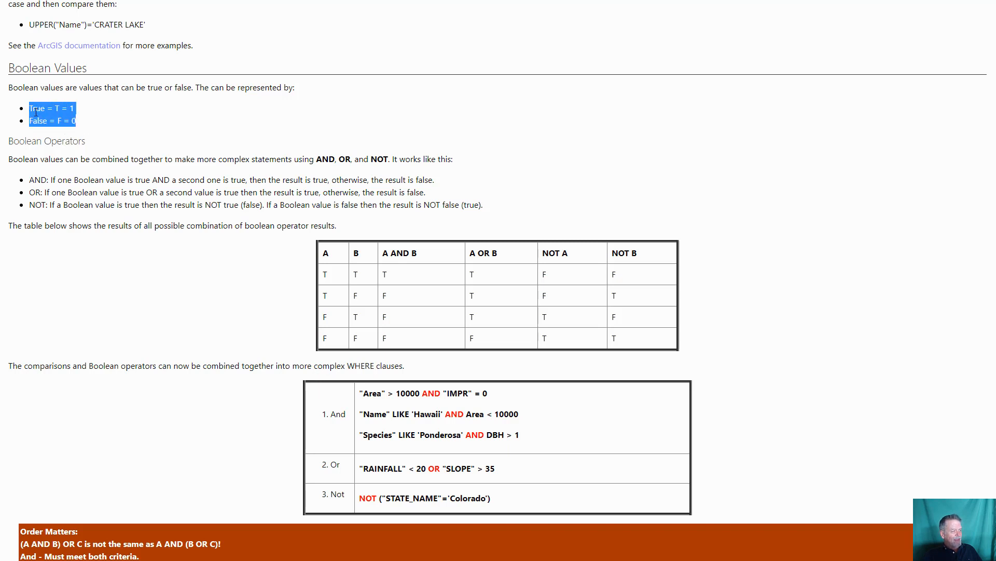
{"action": "mouse_move", "coordinate": [108, 134]}
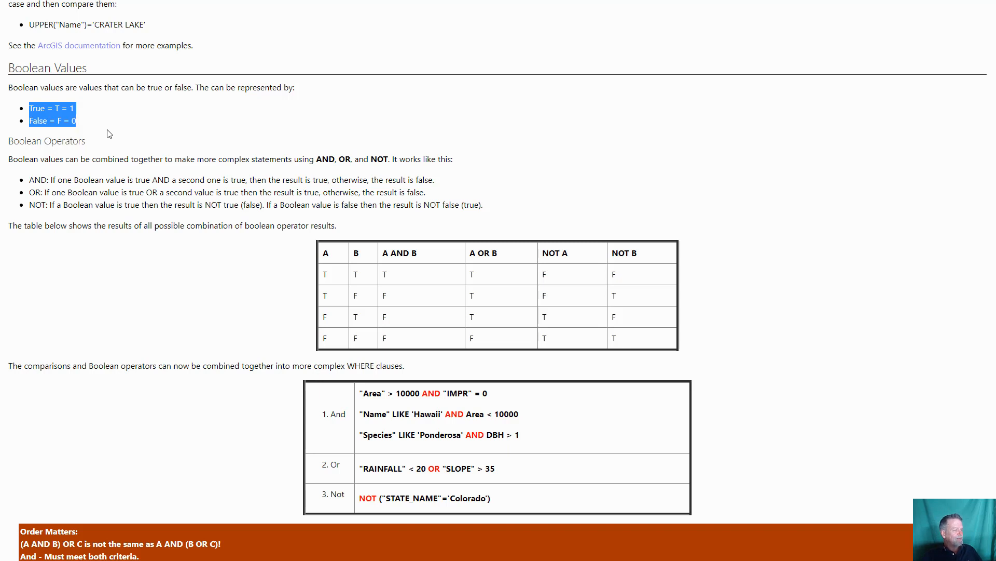
{"action": "mouse_move", "coordinate": [164, 173]}
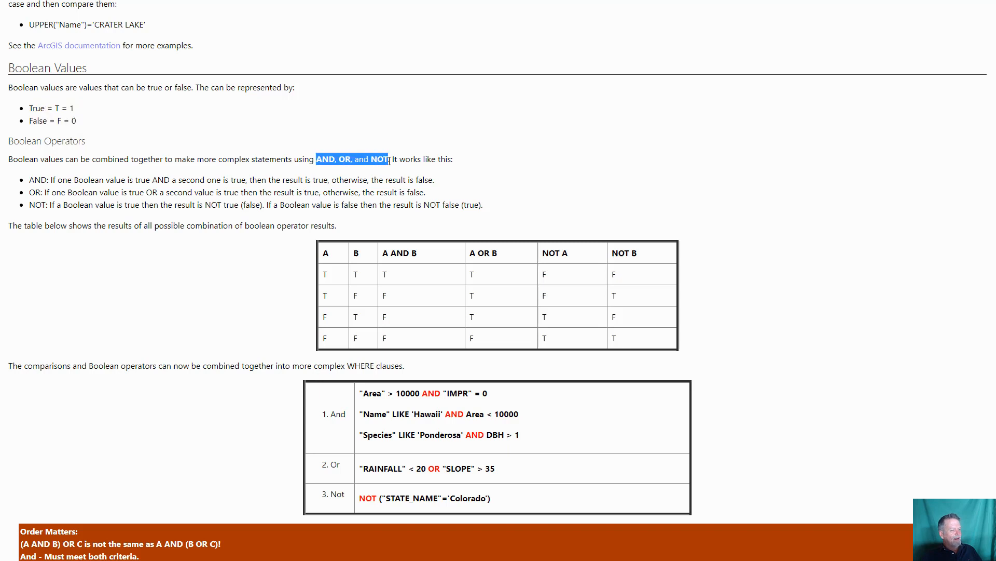
{"action": "mouse_move", "coordinate": [69, 203]}
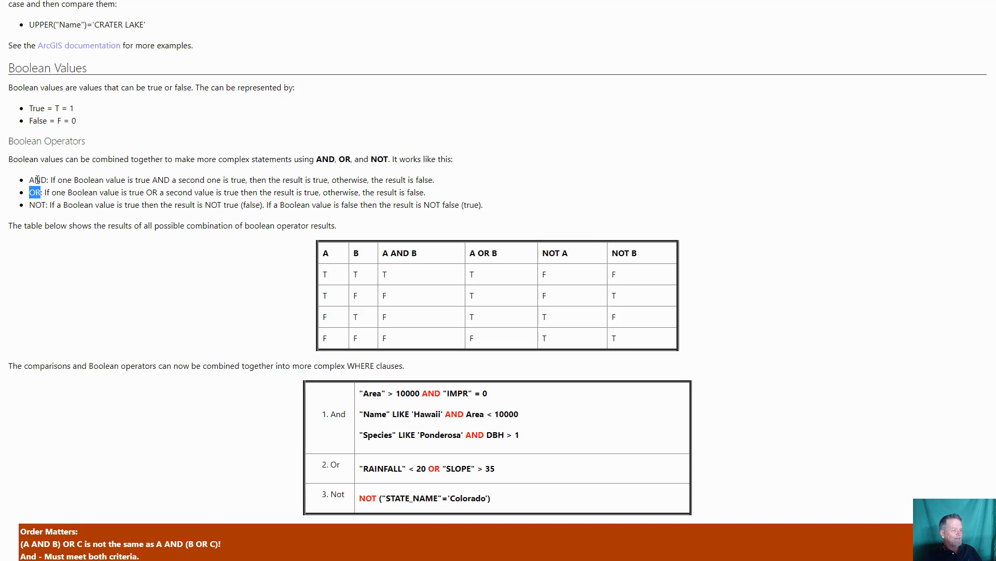
- Emphasize the AND and OR operator explanations in the Boolean Operators list
{"action": "double_click", "coordinate": [37, 180]}
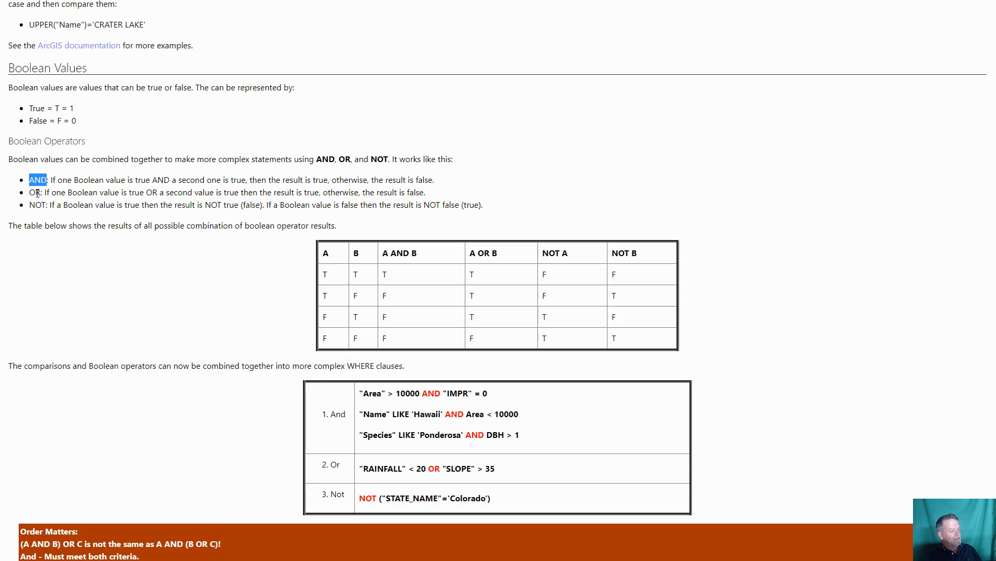
{"action": "double_click", "coordinate": [34, 192]}
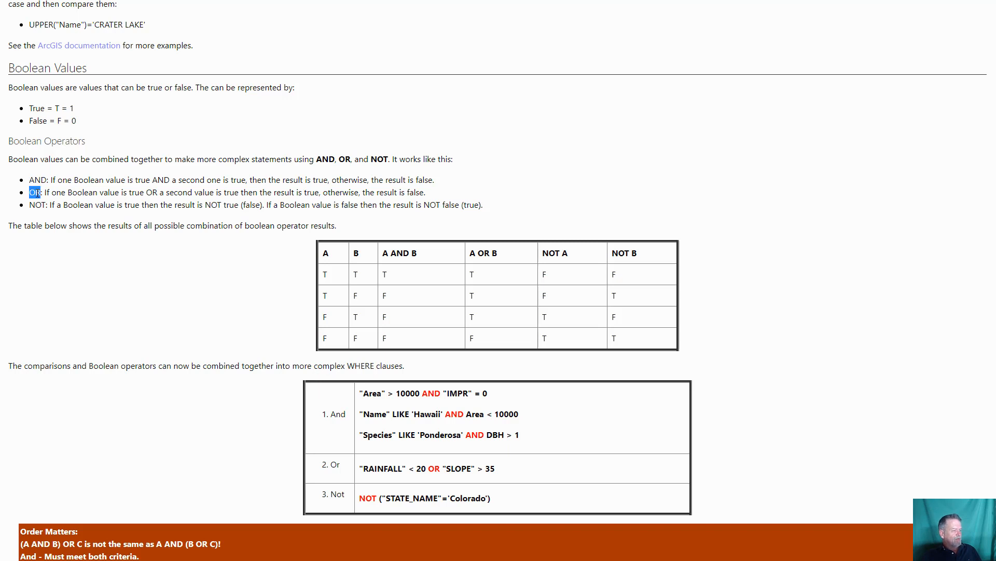
{"action": "mouse_move", "coordinate": [83, 237]}
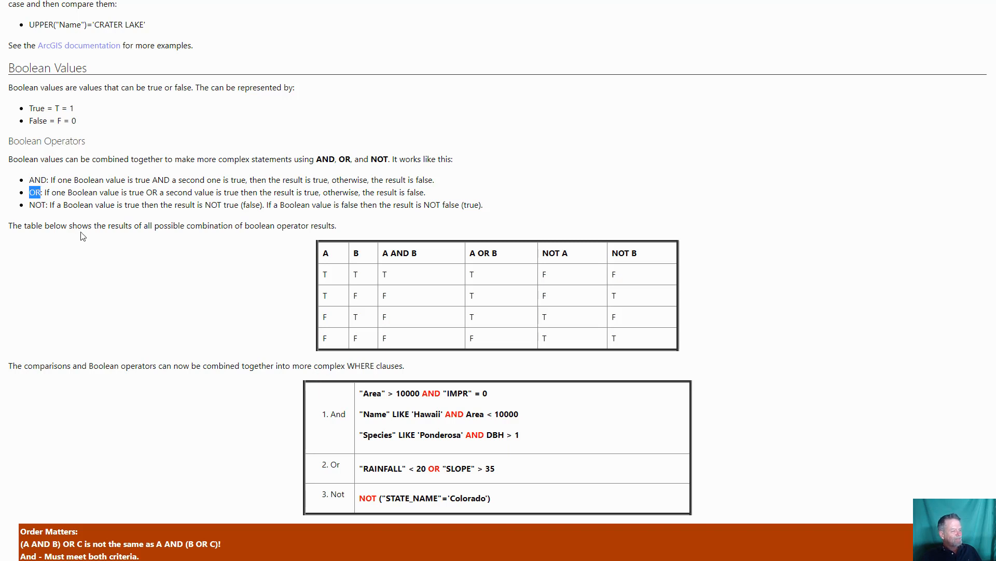
- Scroll to the boolean truth table, emphasize an A OR B result, and continue to the WHERE clause examples
{"action": "scroll", "scroll_direction": "down", "scroll_amount": 3}
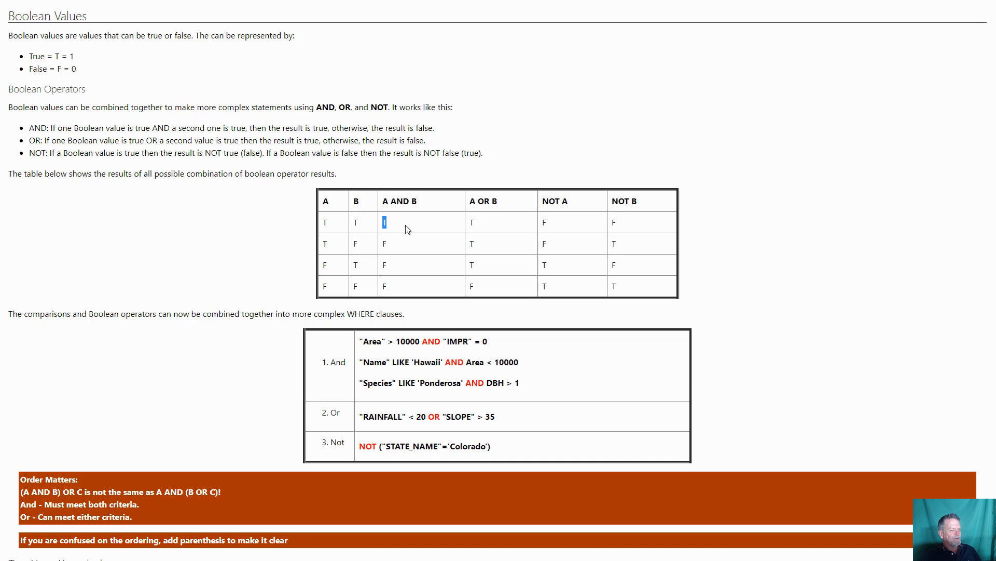
{"action": "mouse_move", "coordinate": [401, 243]}
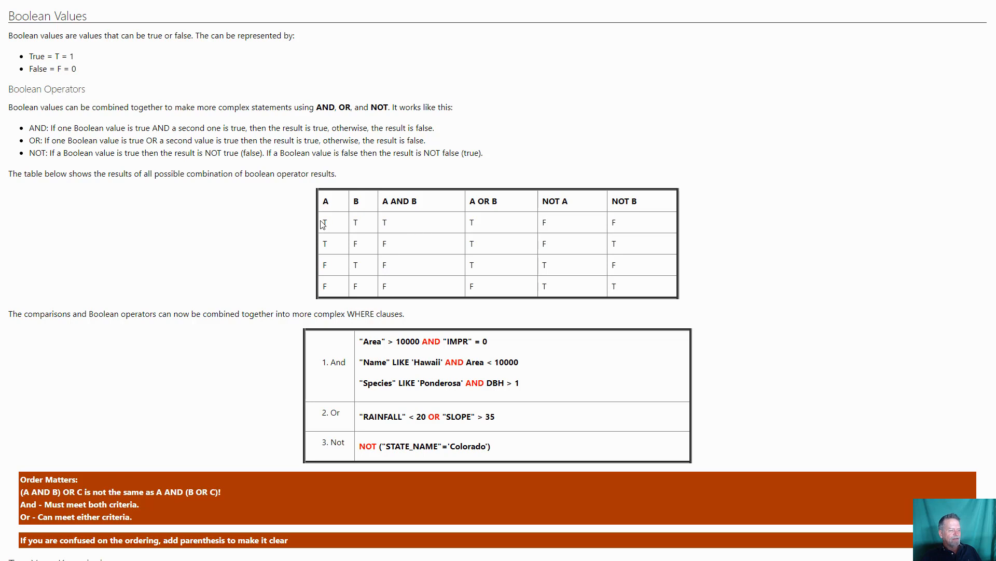
{"action": "mouse_move", "coordinate": [468, 232]}
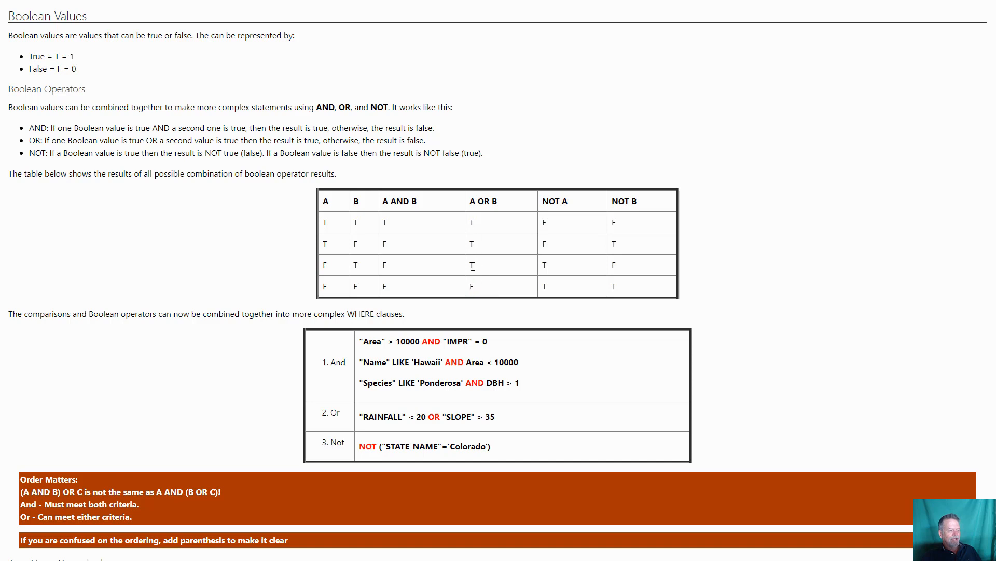
{"action": "double_click", "coordinate": [472, 285]}
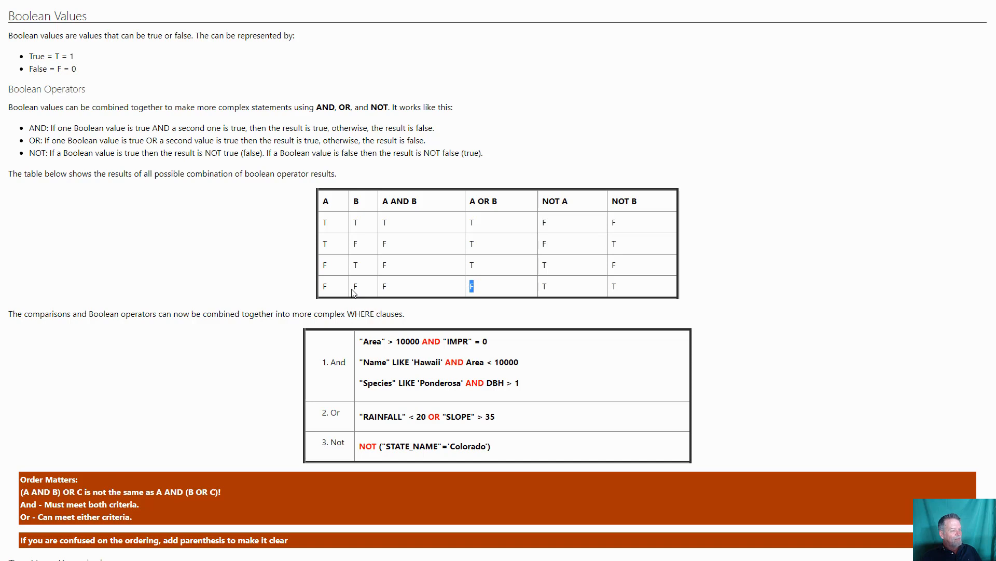
{"action": "scroll", "scroll_direction": "down", "scroll_amount": 3}
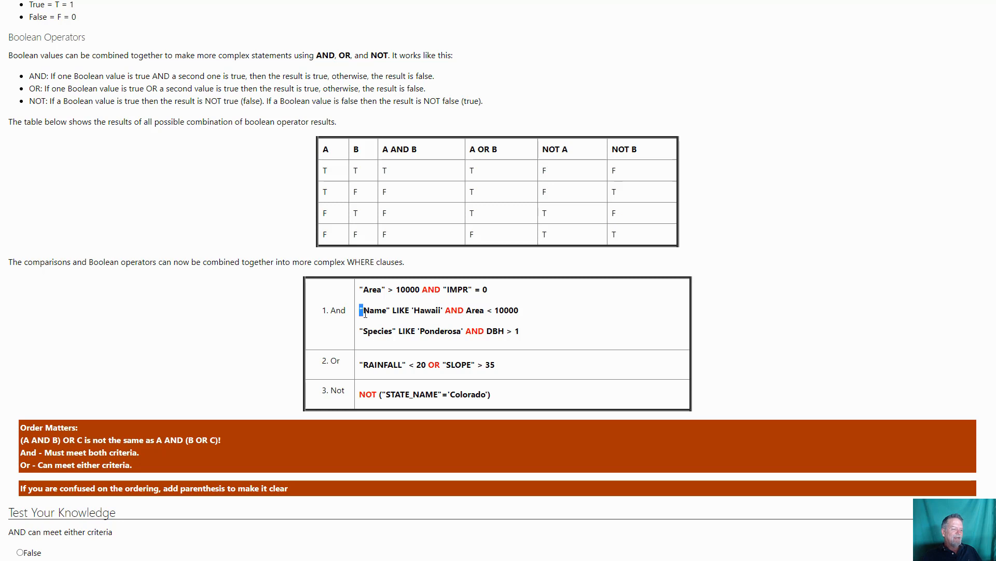
- Highlight the Name LIKE 'Hawaii' AND Area clause and the Species / DBH > 1 condition
{"action": "left_click_drag", "start_coordinate": [361, 310], "coordinate": [445, 310]}
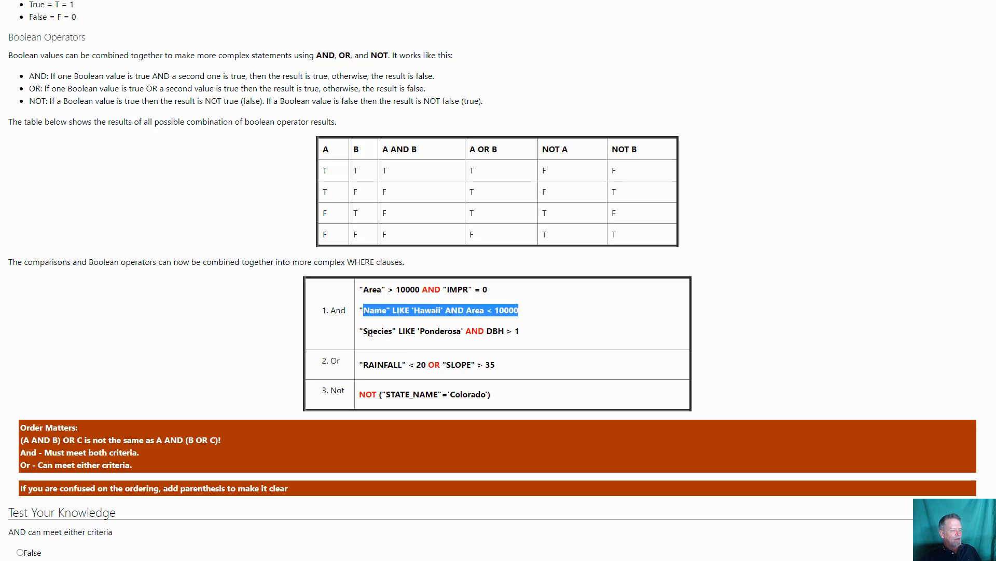
{"action": "double_click", "coordinate": [440, 330]}
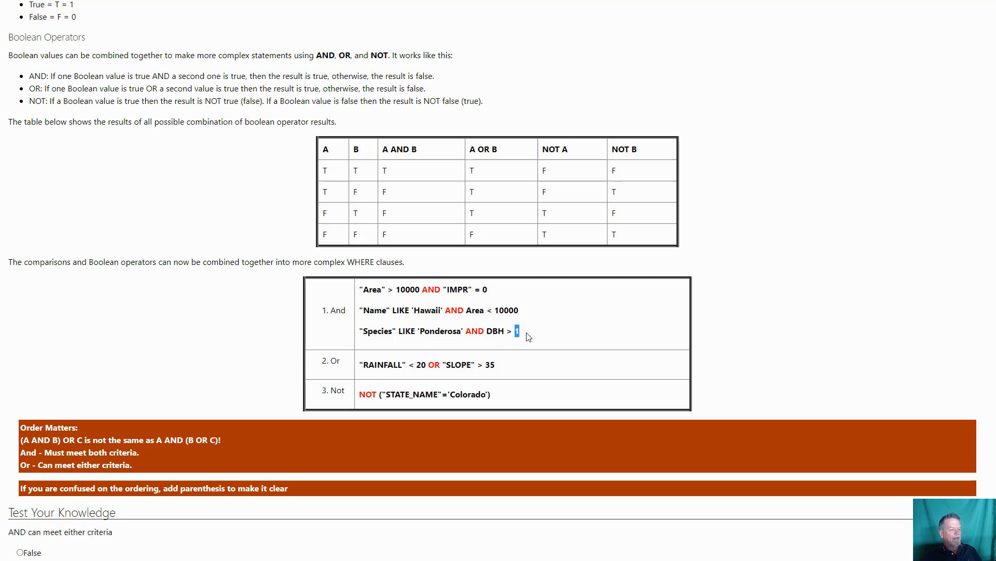
{"action": "double_click", "coordinate": [373, 330]}
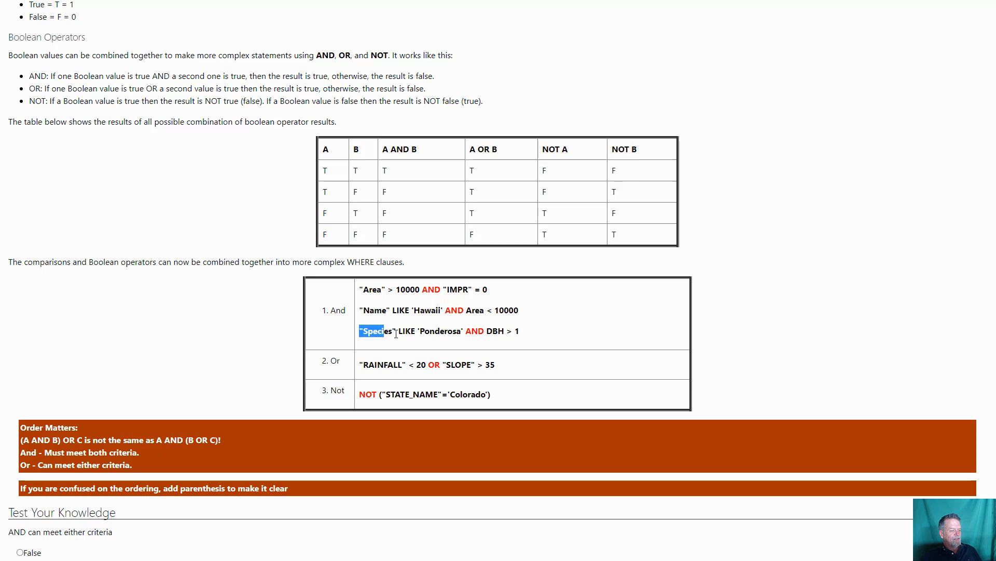
{"action": "left_click_drag", "start_coordinate": [360, 330], "coordinate": [464, 330]}
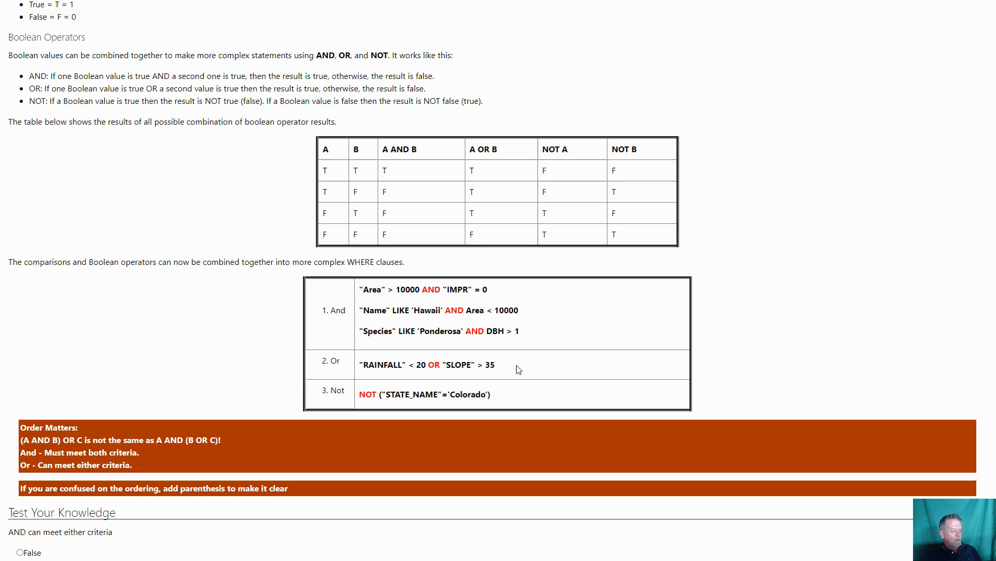
- Highlight the SLOPE > 35 OR condition and the NOT Colorado clause, then scroll toward Test Your Knowledge
{"action": "left_click_drag", "start_coordinate": [361, 364], "coordinate": [417, 365]}
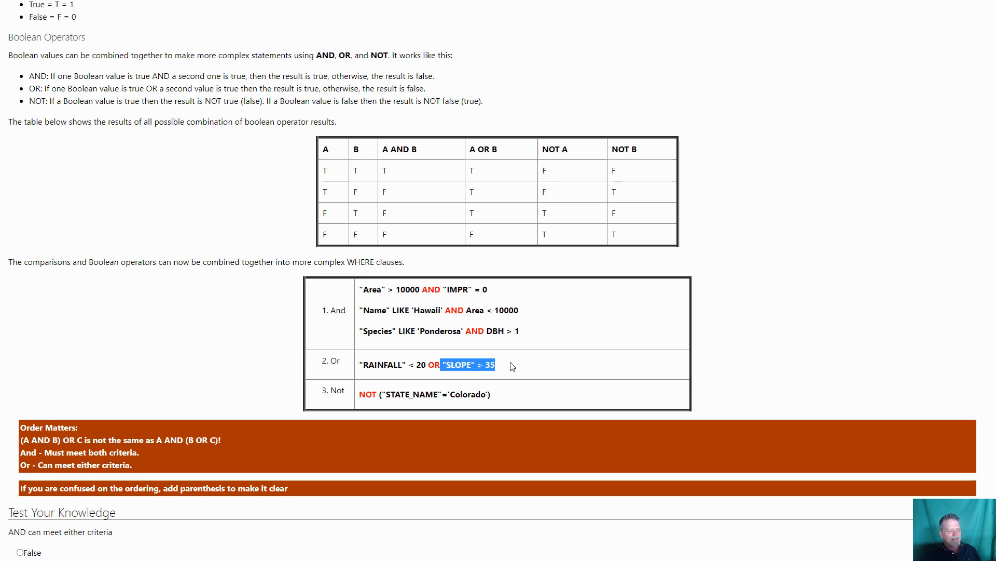
{"action": "left_click", "coordinate": [430, 365]}
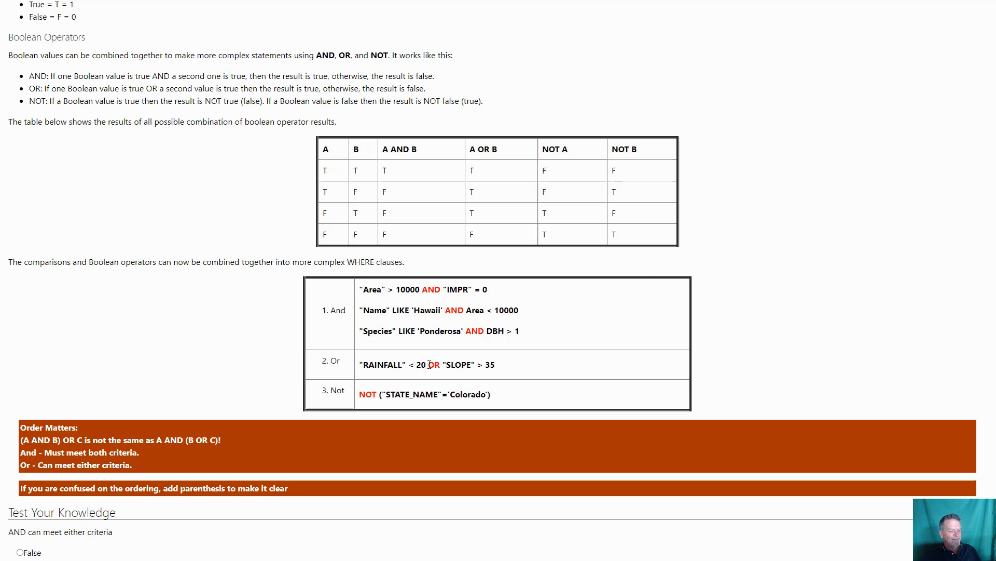
{"action": "left_click_drag", "start_coordinate": [361, 365], "coordinate": [431, 364]}
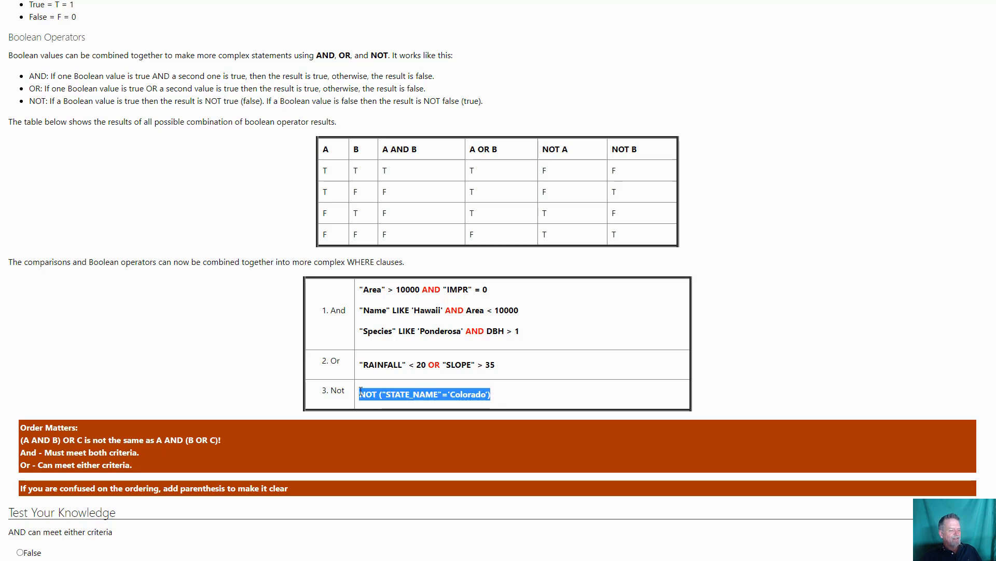
{"action": "scroll", "scroll_direction": "down", "scroll_amount": 3}
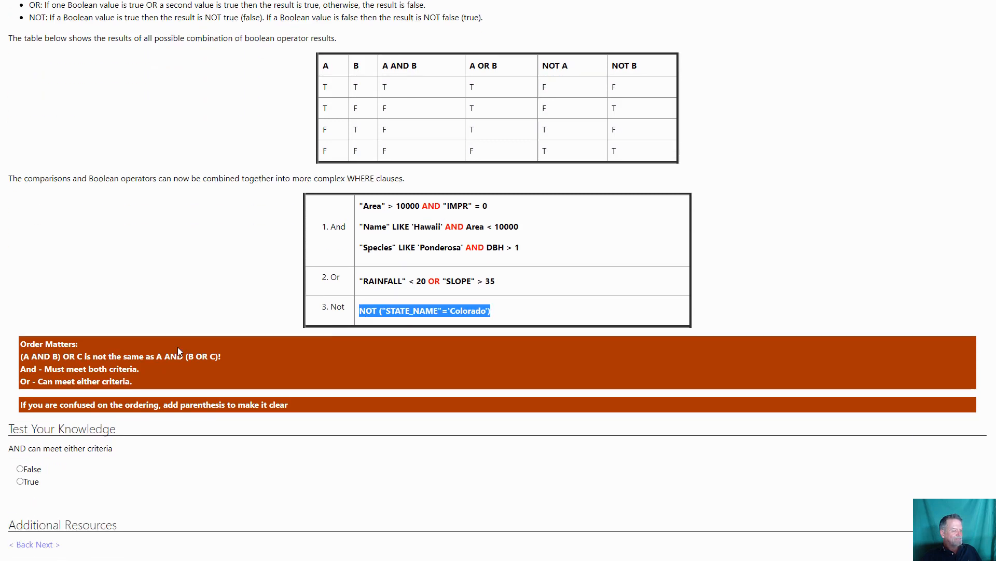
- Highlight the (B OR C) grouping in the Order Matters note, then return to the Planning Field Sites module page
{"action": "scroll", "scroll_direction": "down", "scroll_amount": 3}
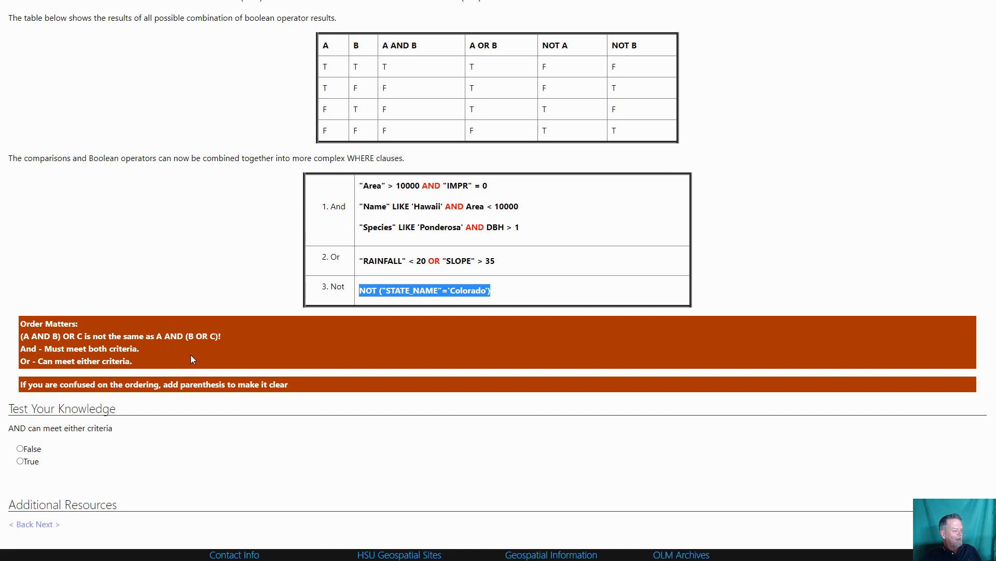
{"action": "scroll", "scroll_direction": "down", "scroll_amount": 3}
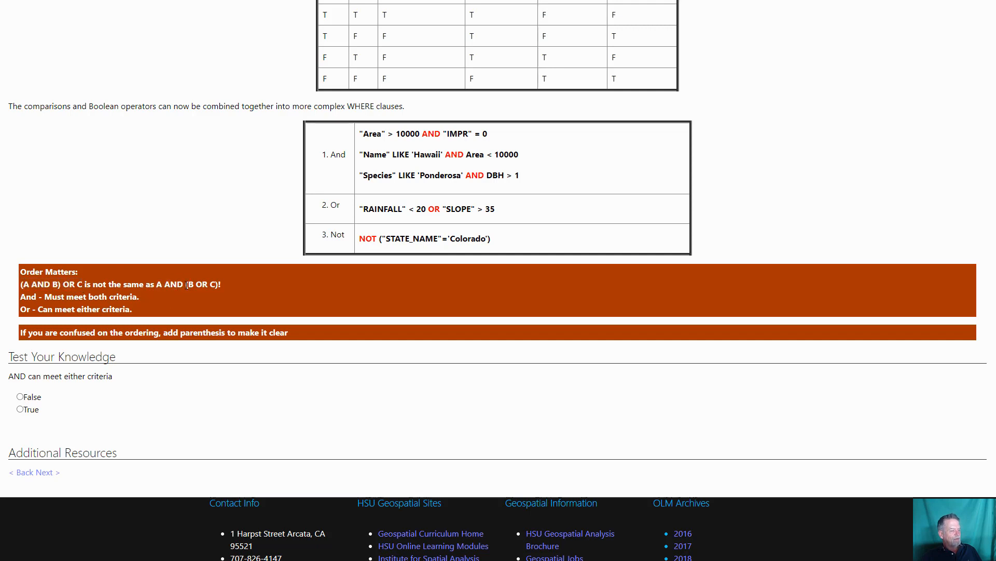
{"action": "left_click_drag", "start_coordinate": [188, 285], "coordinate": [221, 285]}
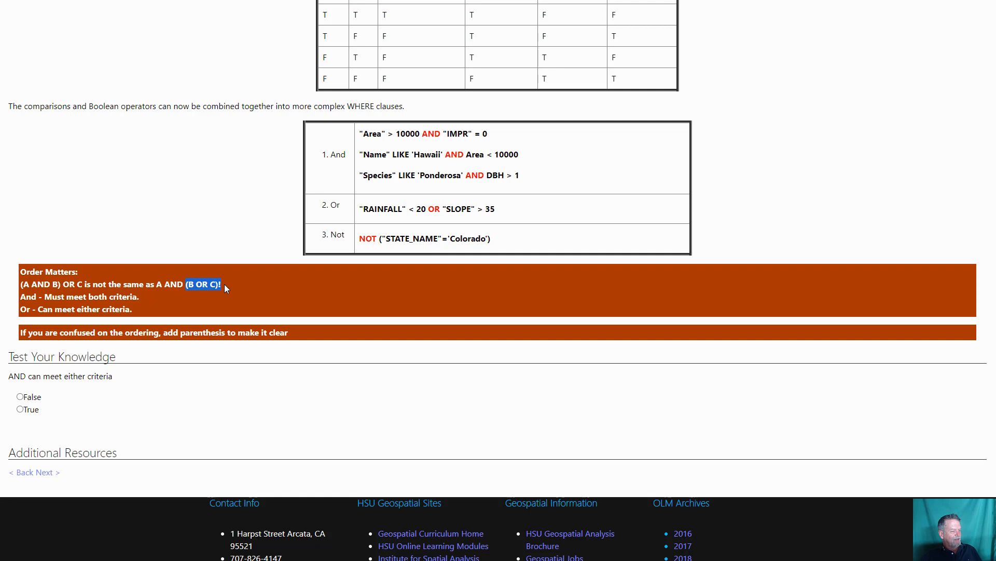
{"action": "mouse_move", "coordinate": [151, 310]}
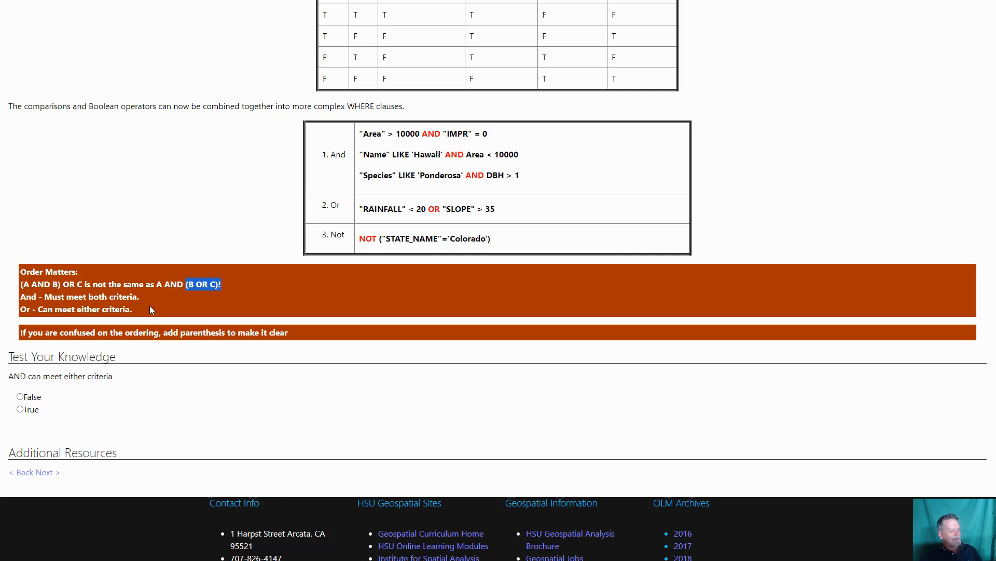
{"action": "mouse_move", "coordinate": [147, 307]}
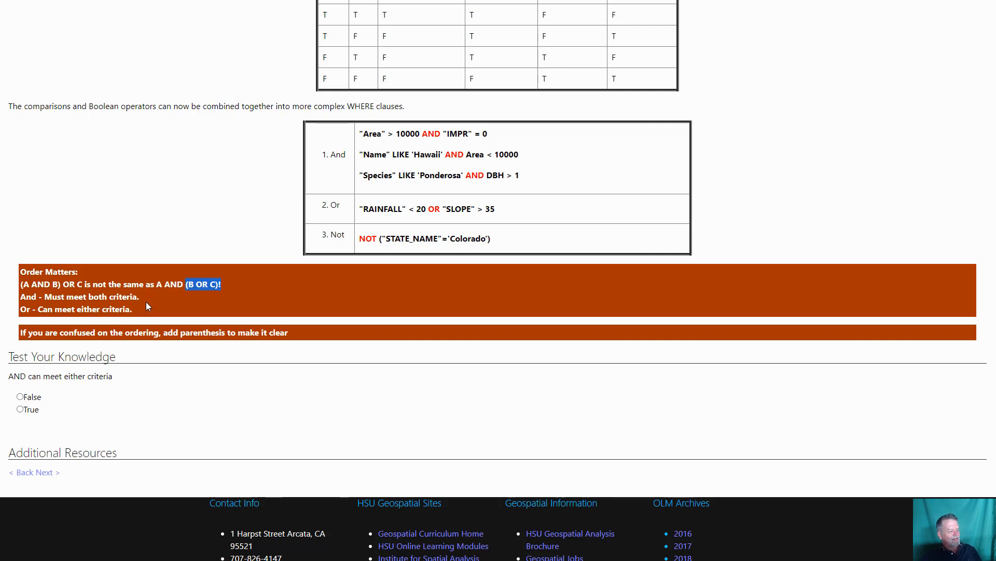
{"action": "mouse_move", "coordinate": [142, 310]}
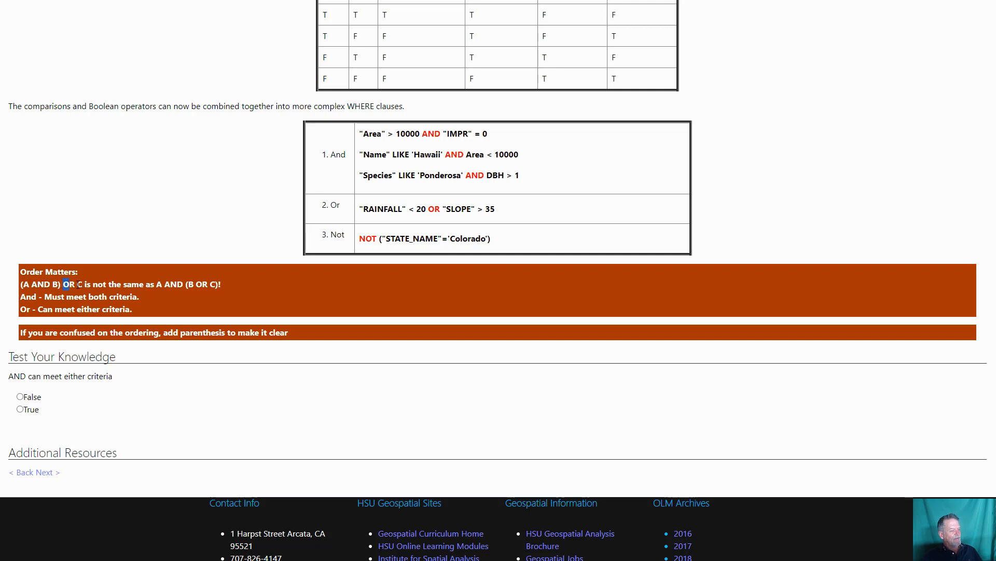
{"action": "left_click_drag", "start_coordinate": [63, 284], "coordinate": [83, 285]}
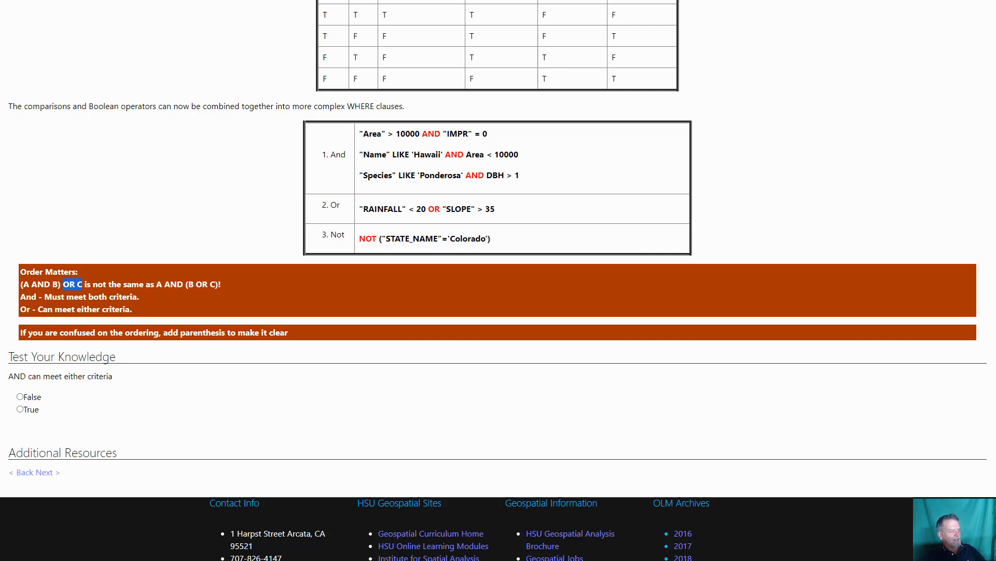
{"action": "left_click", "coordinate": [336, 98]}
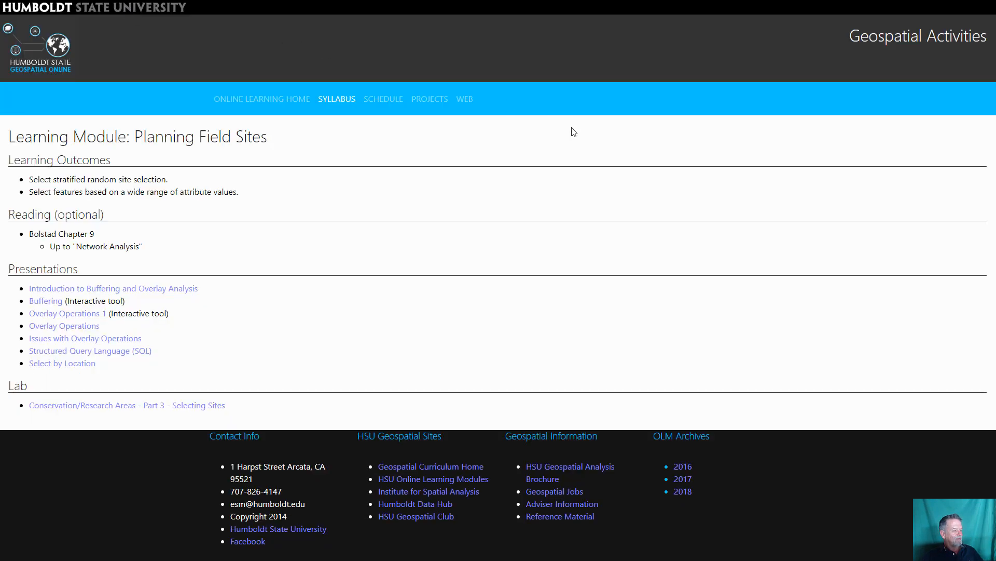